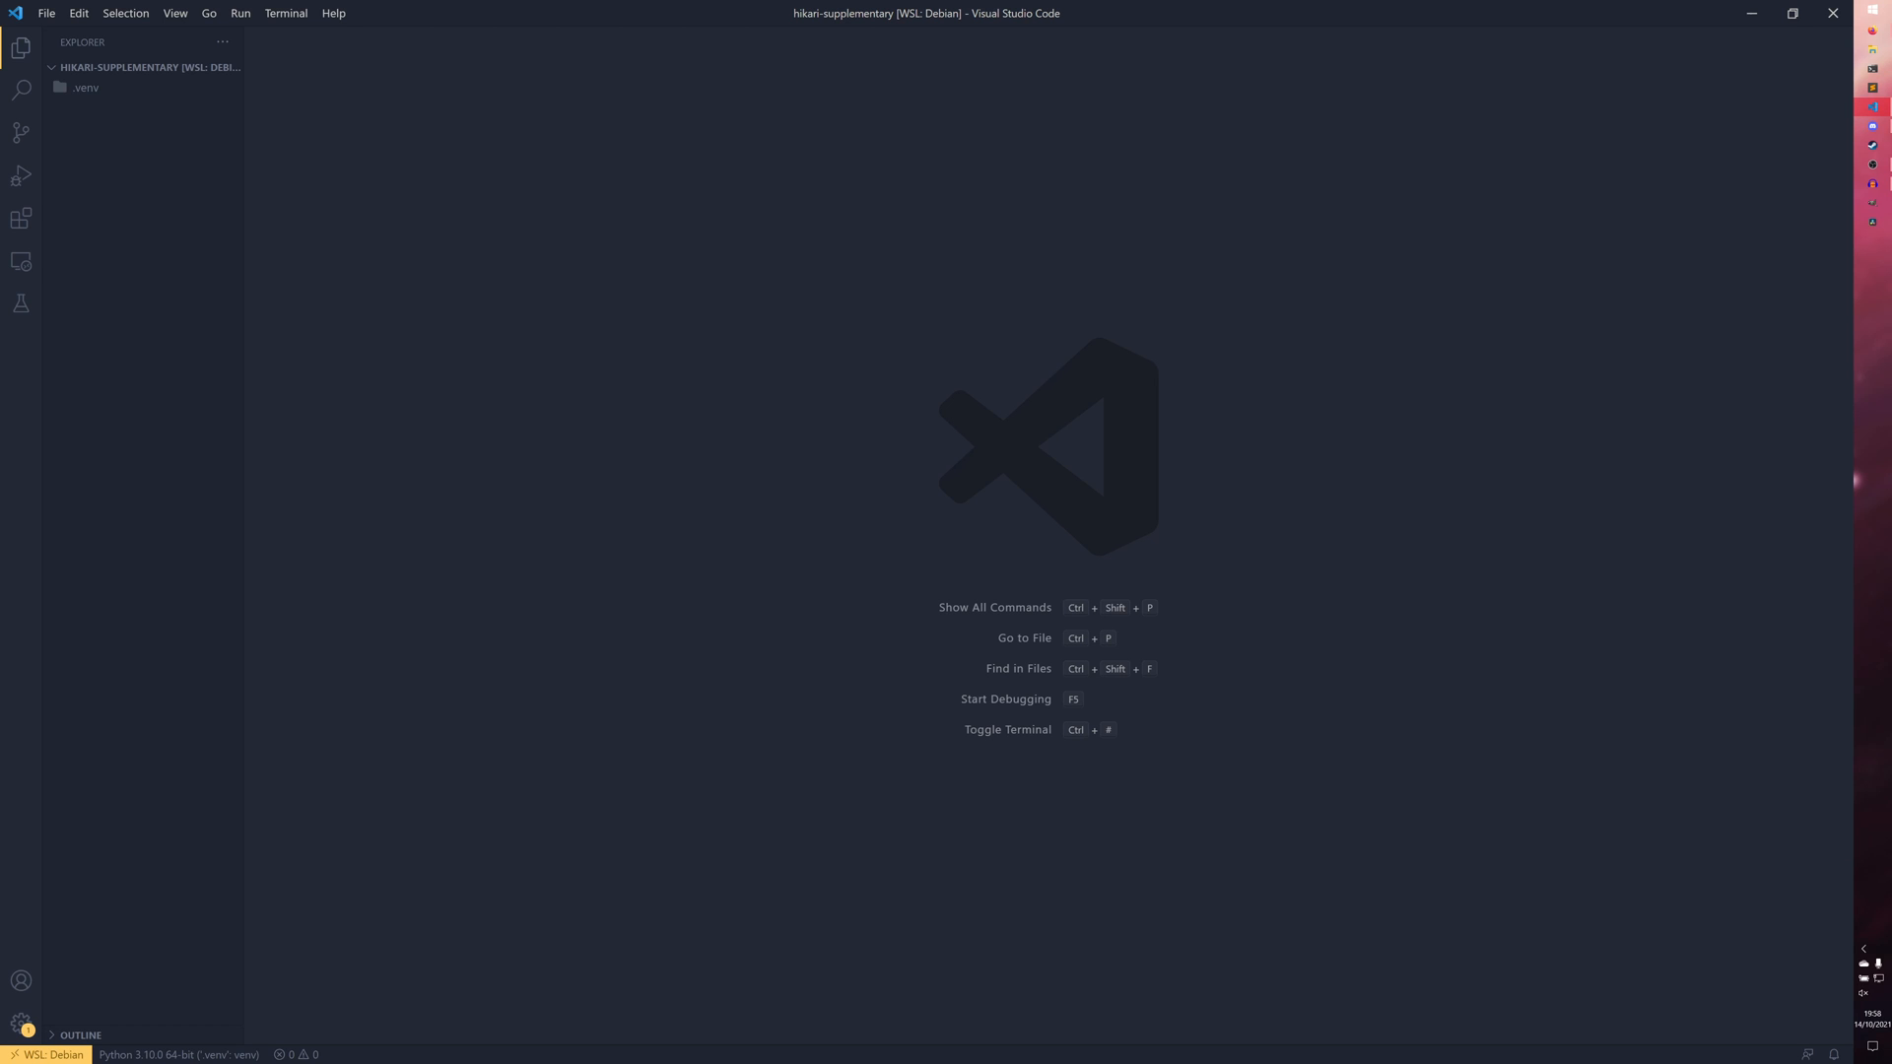
# Start a pip install of hikari, hikari-lightbulb and uvloop in the integrated terminal.
pyautogui.press('ctrl+`')
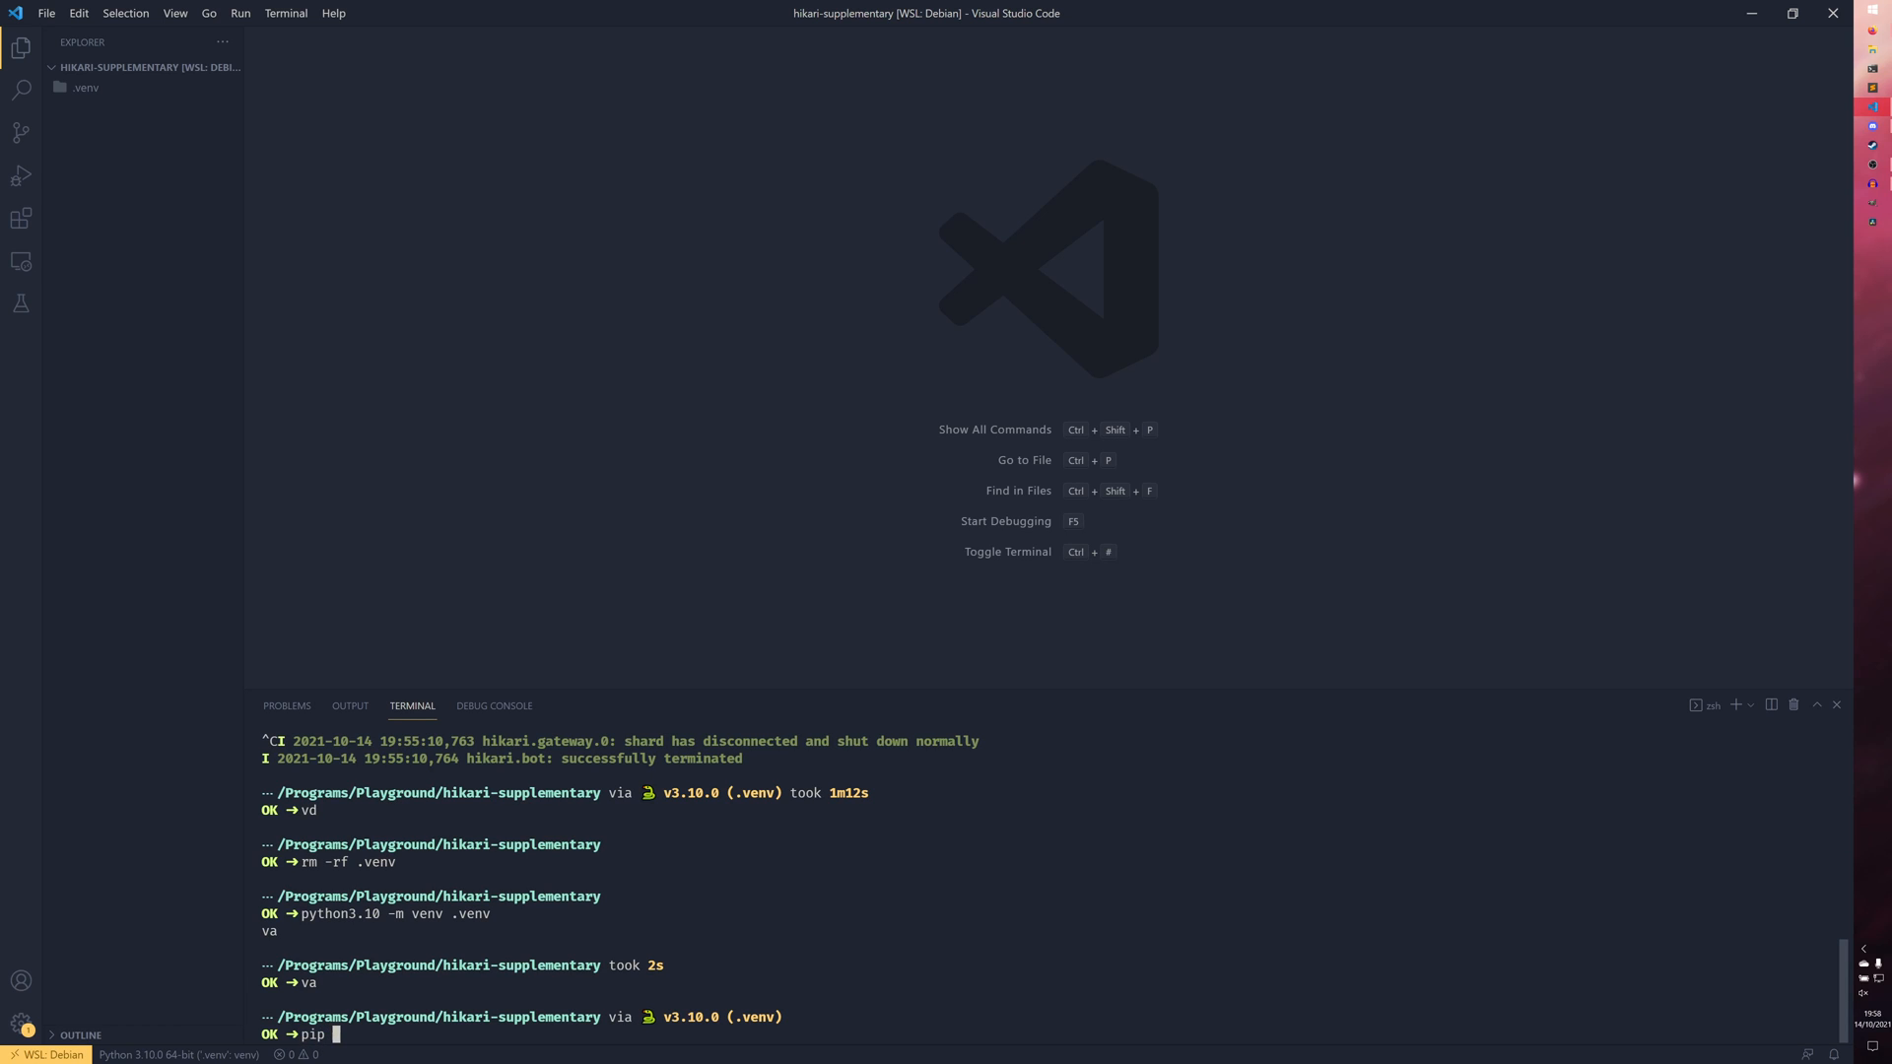
pyautogui.write('install h')
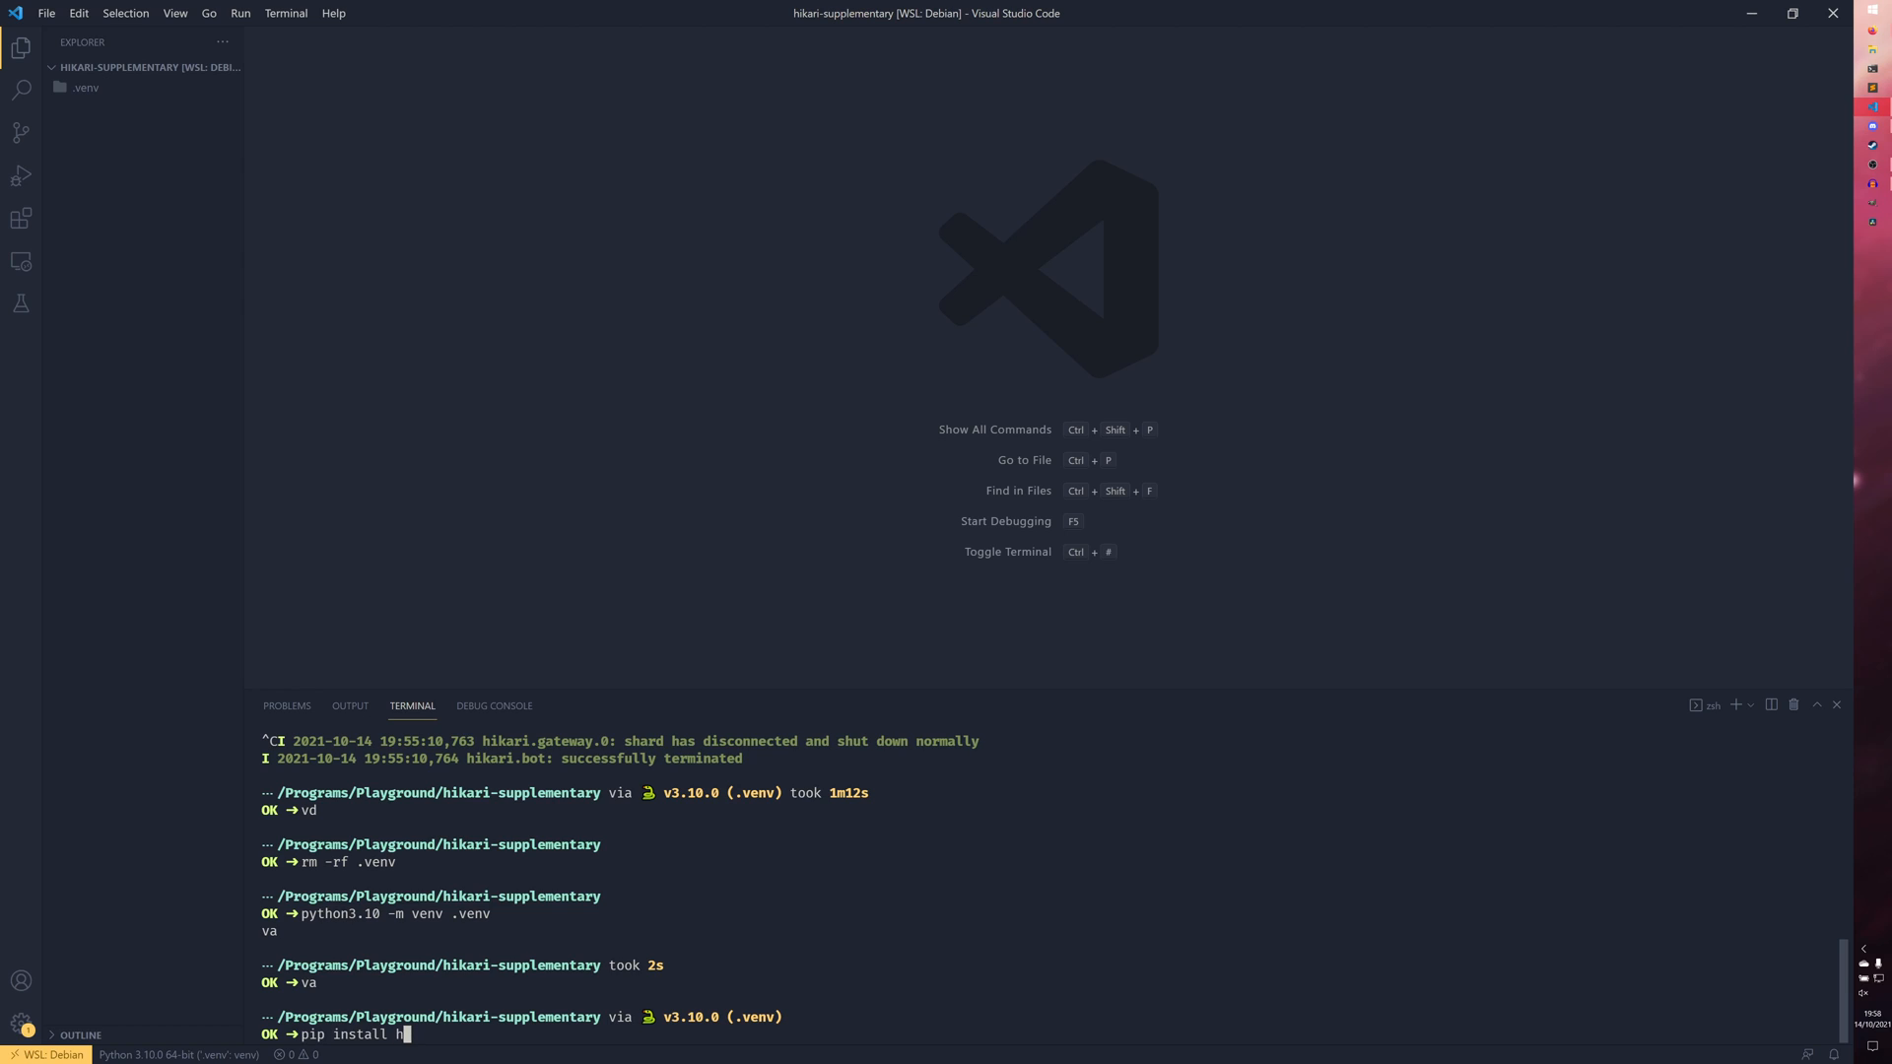
pyautogui.write('ikari')
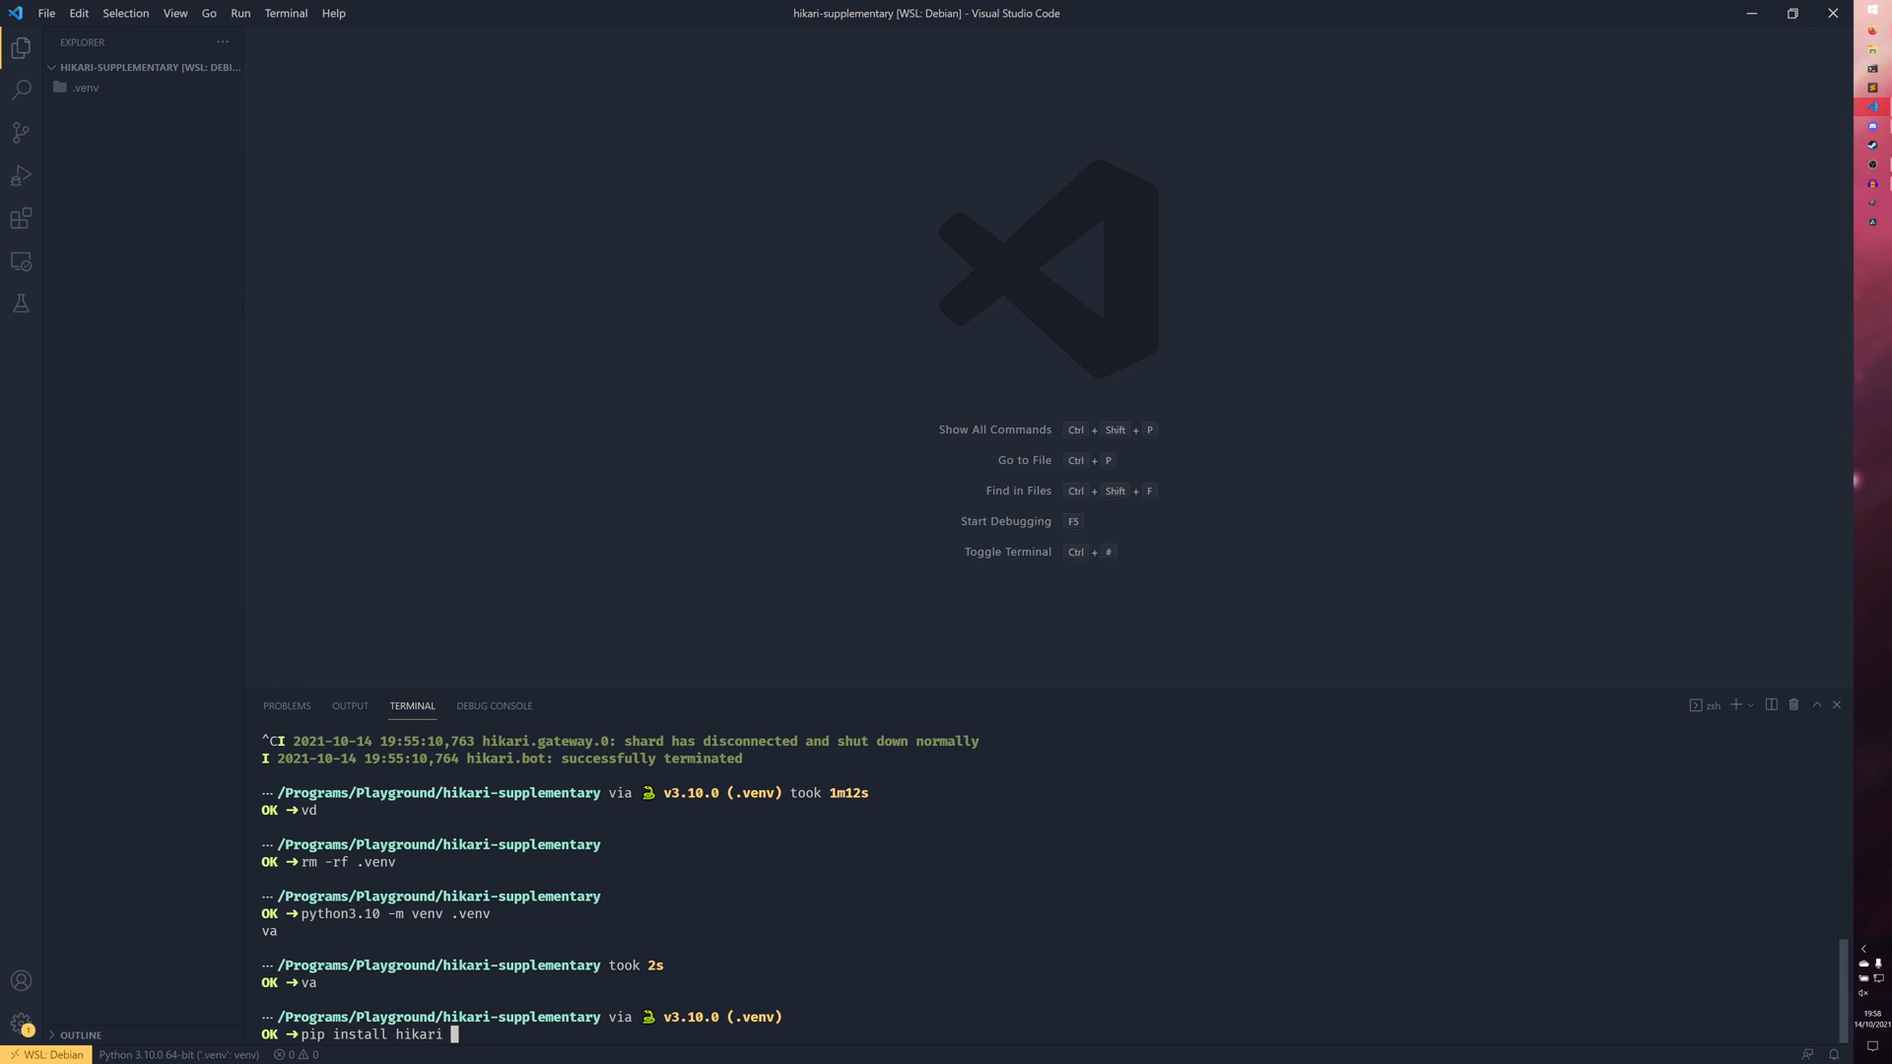
pyautogui.write('hikari=loight')
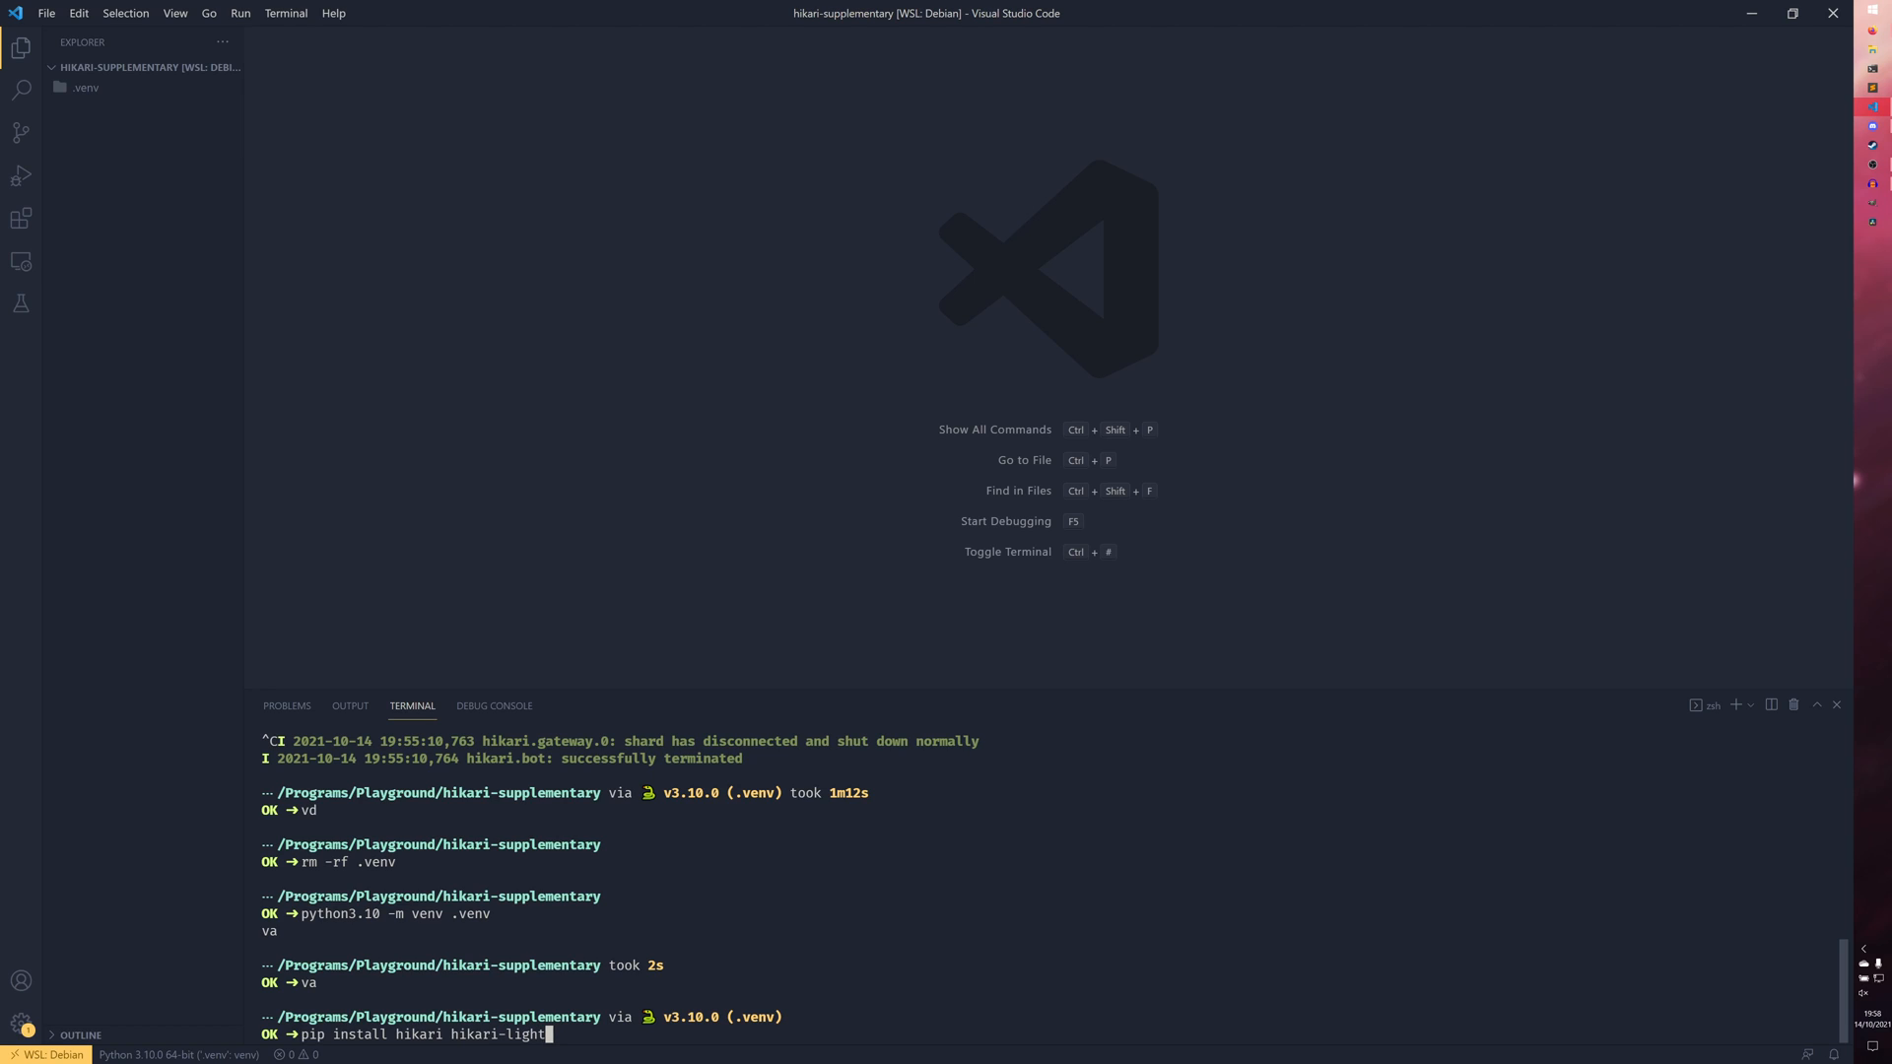
pyautogui.write('bulb')
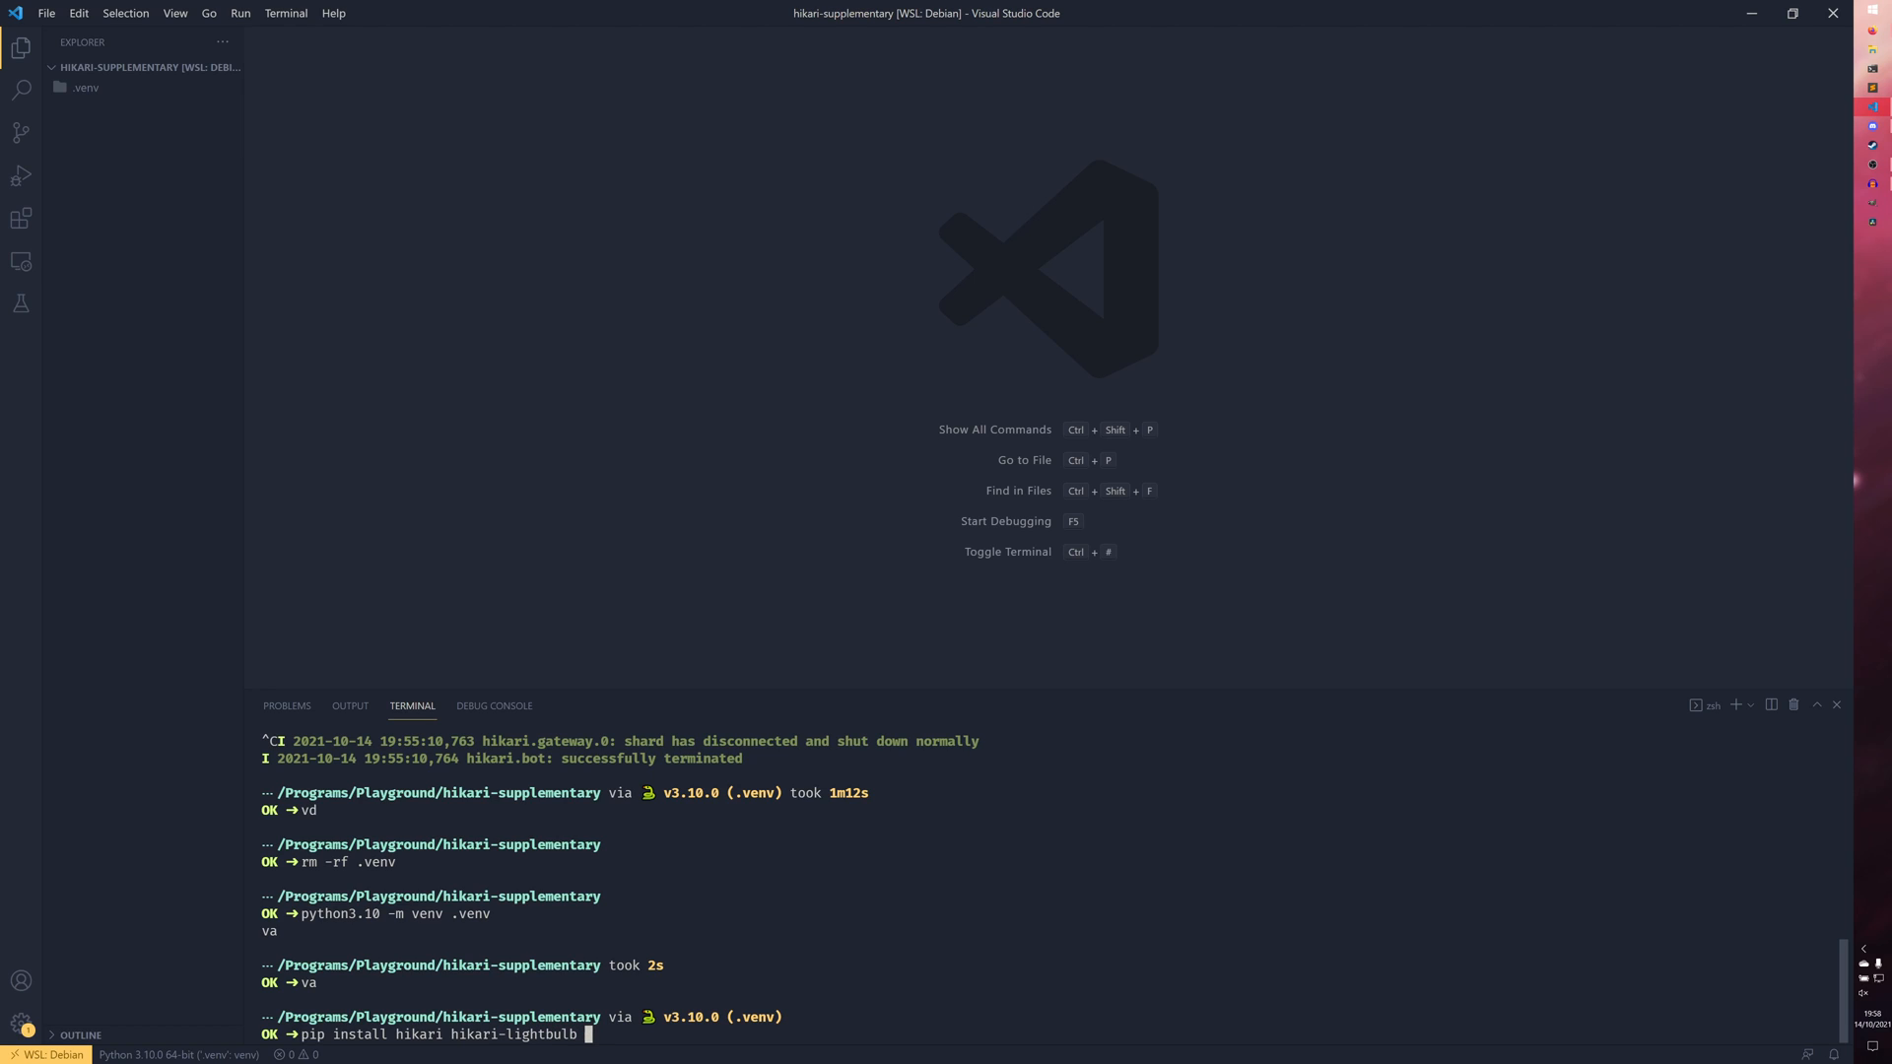
pyautogui.write('uvl')
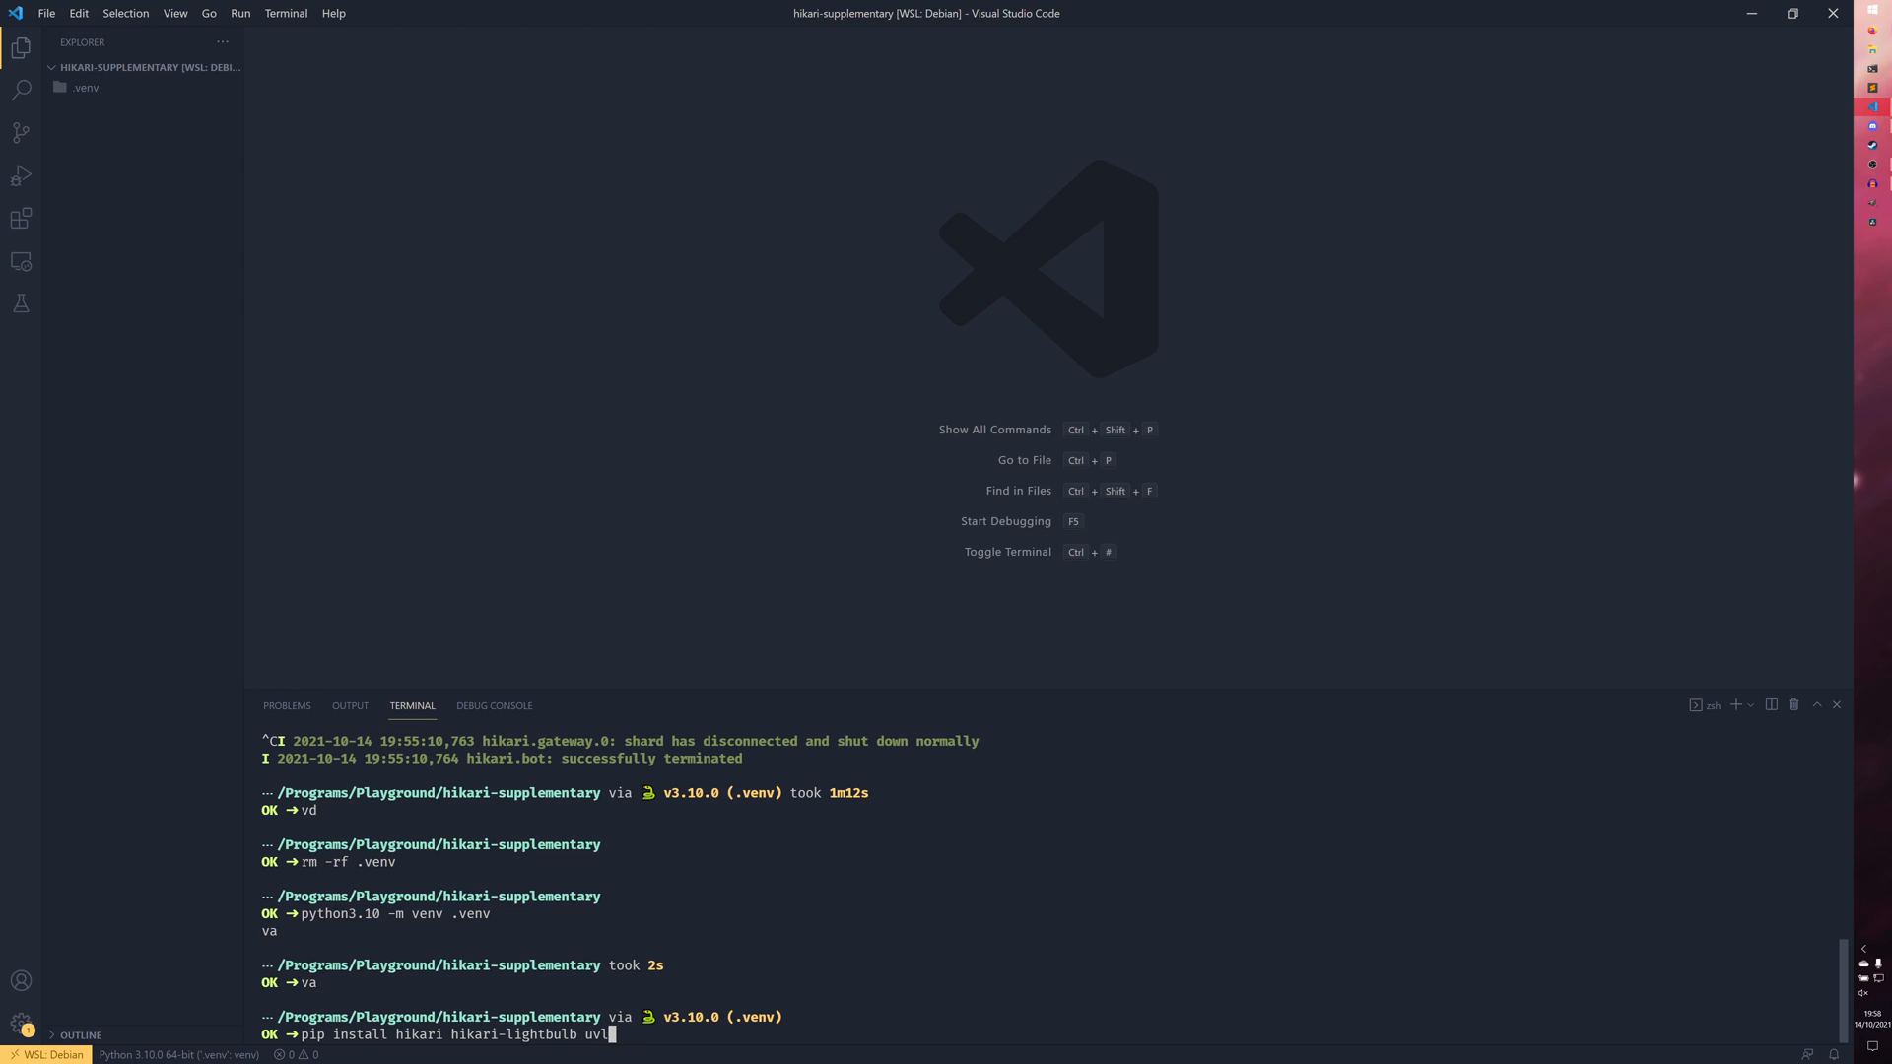
pyautogui.write('oop')
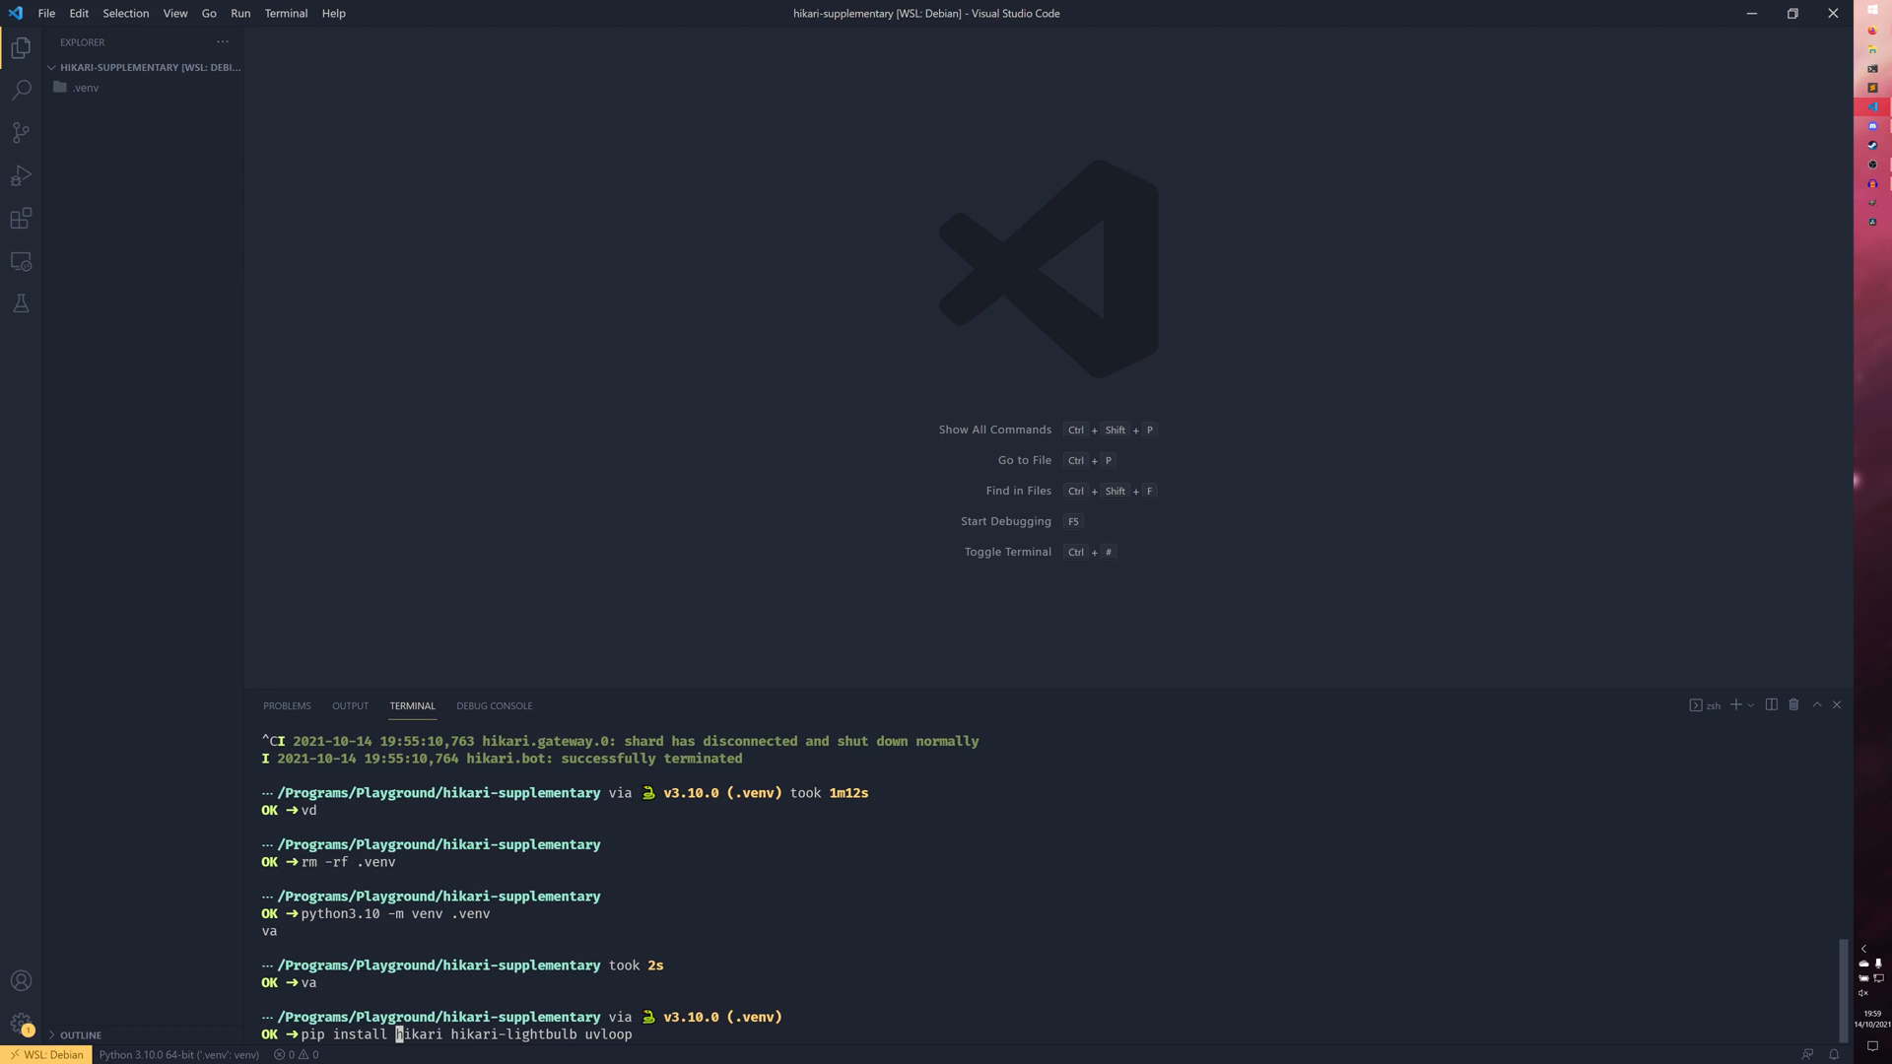
pyautogui.write('"')
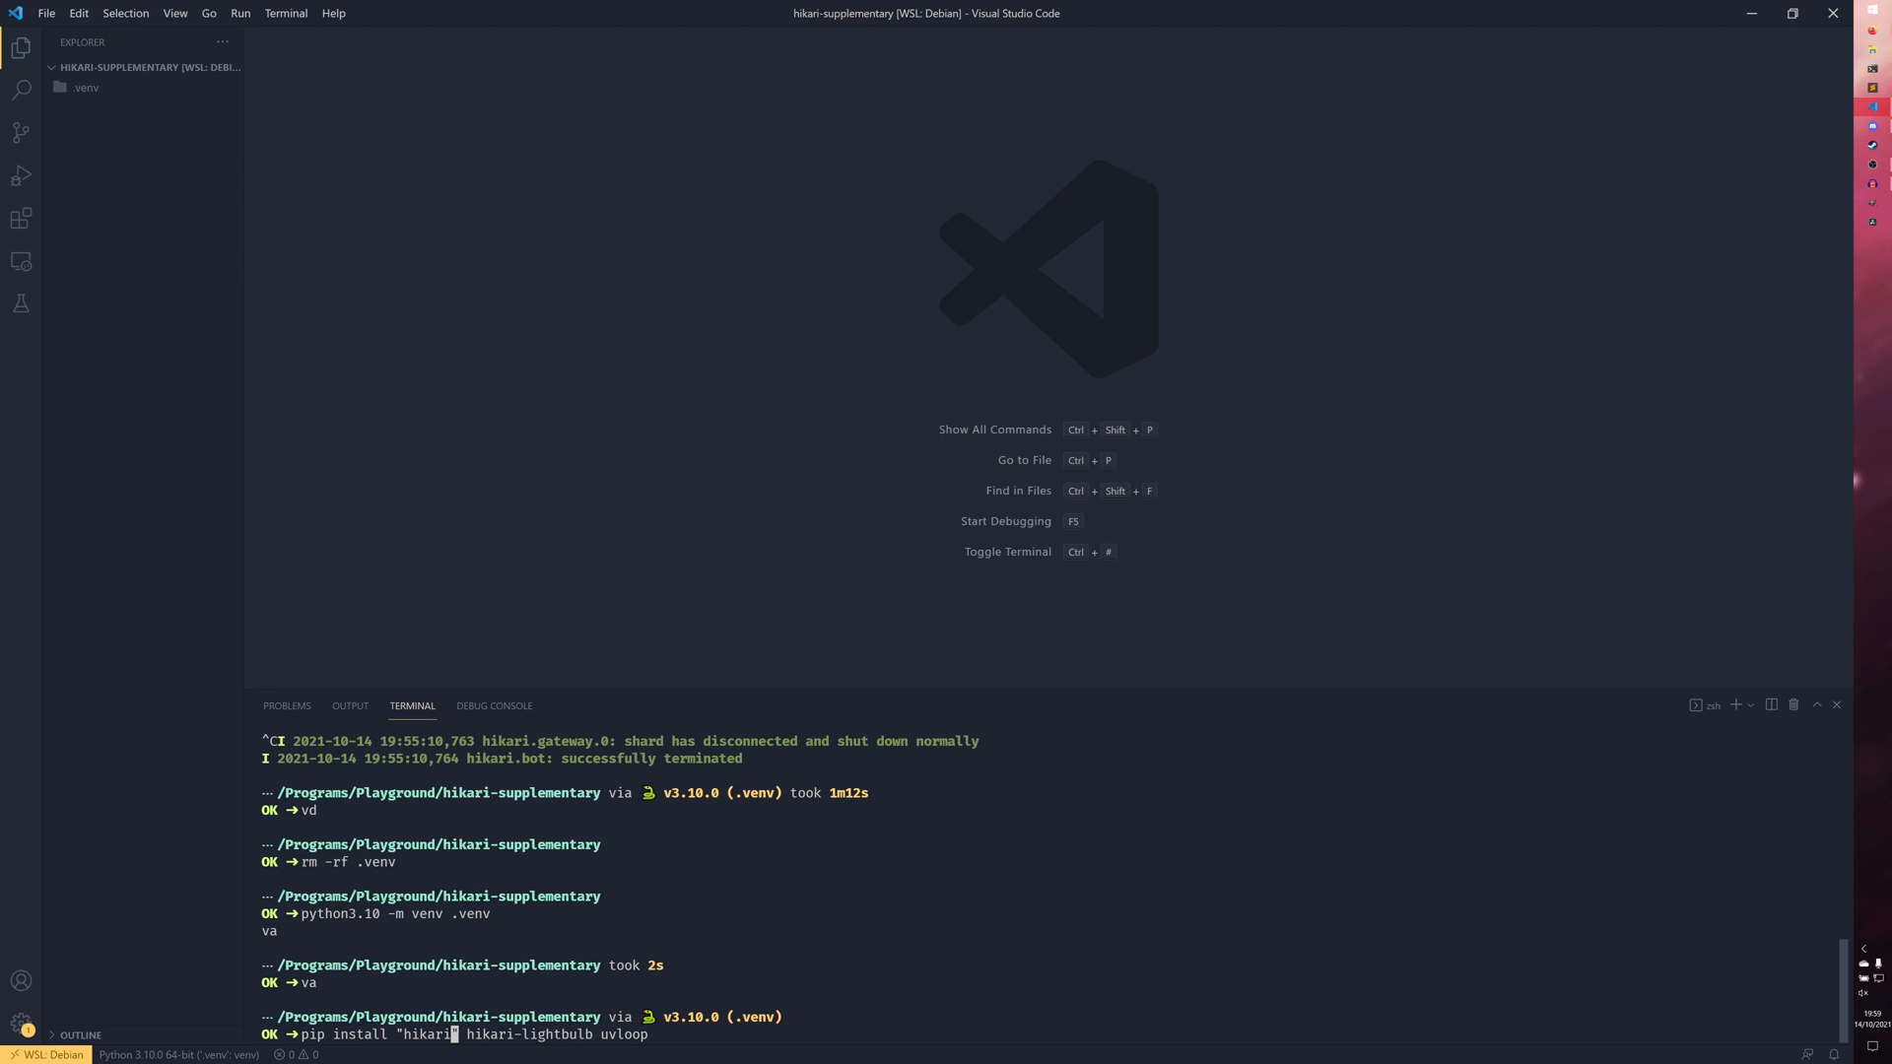
pyautogui.write('[speeds]')
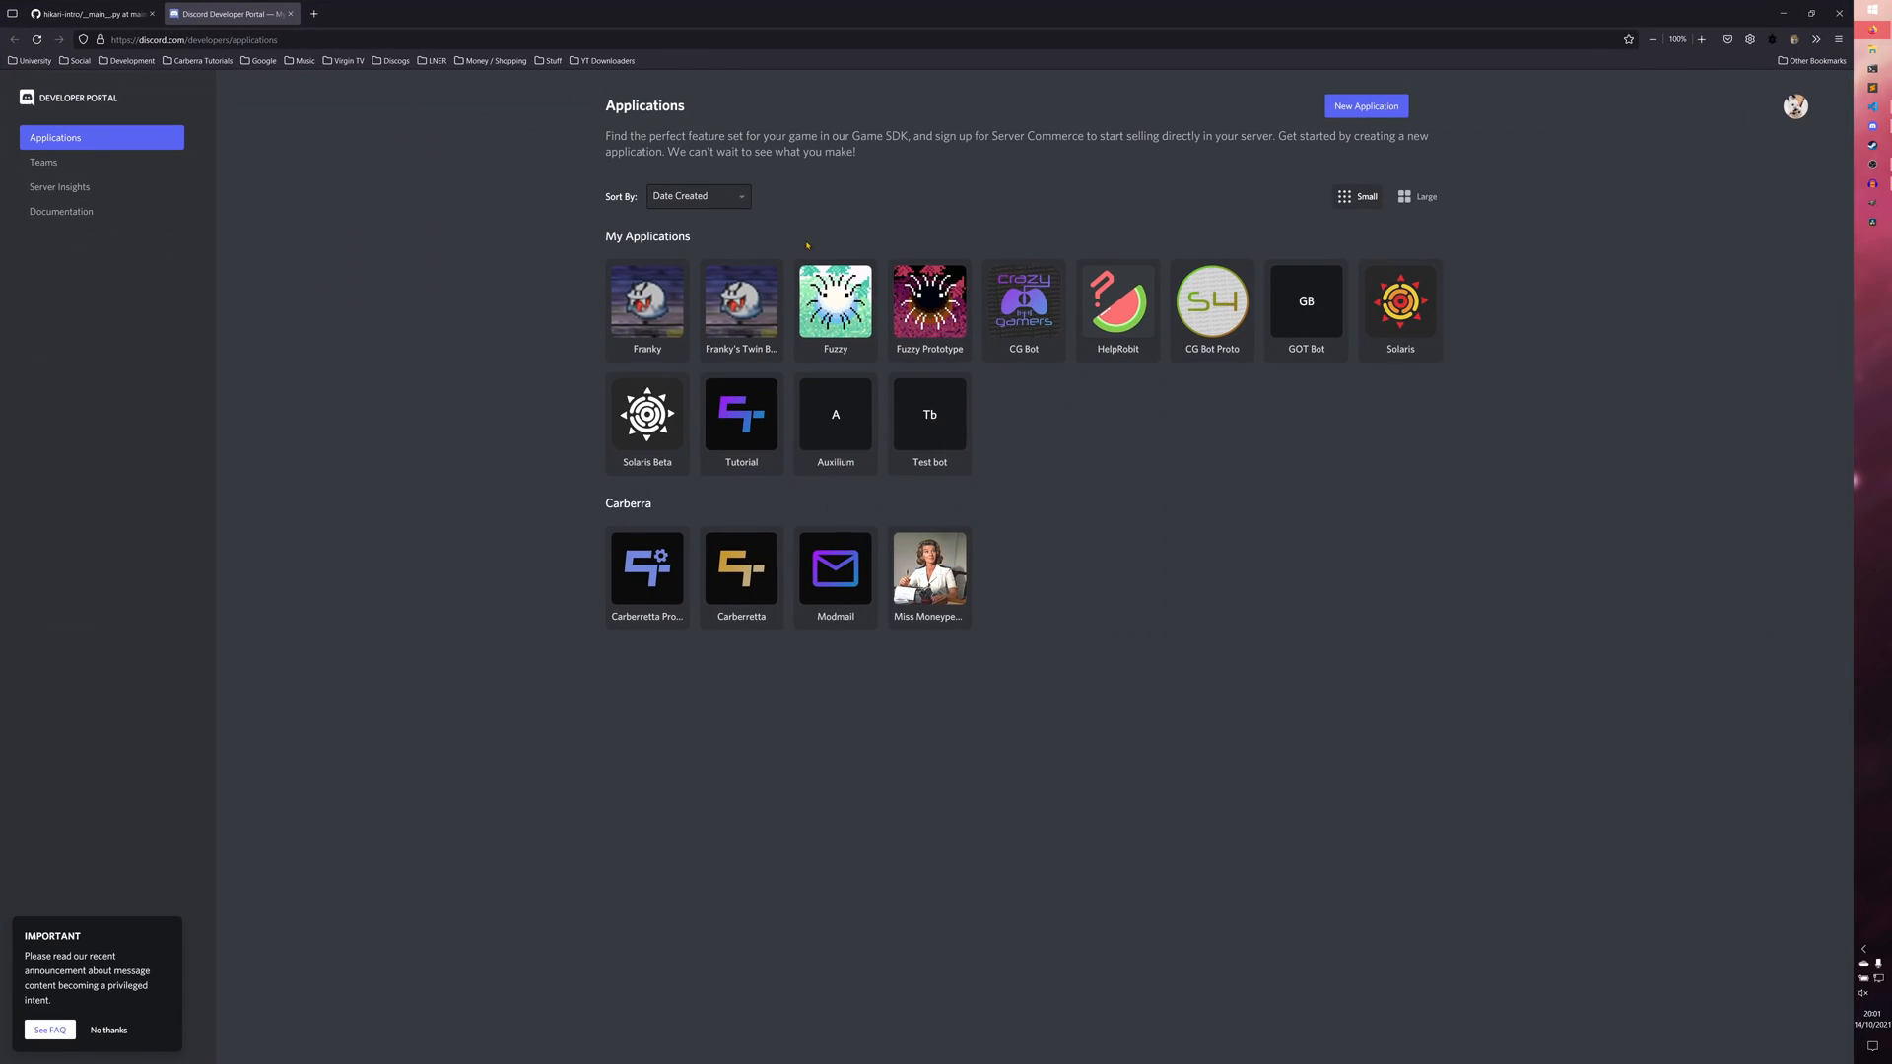
# Go into the Test bot application's Bot settings to reach its token.
pyautogui.click(929, 424)
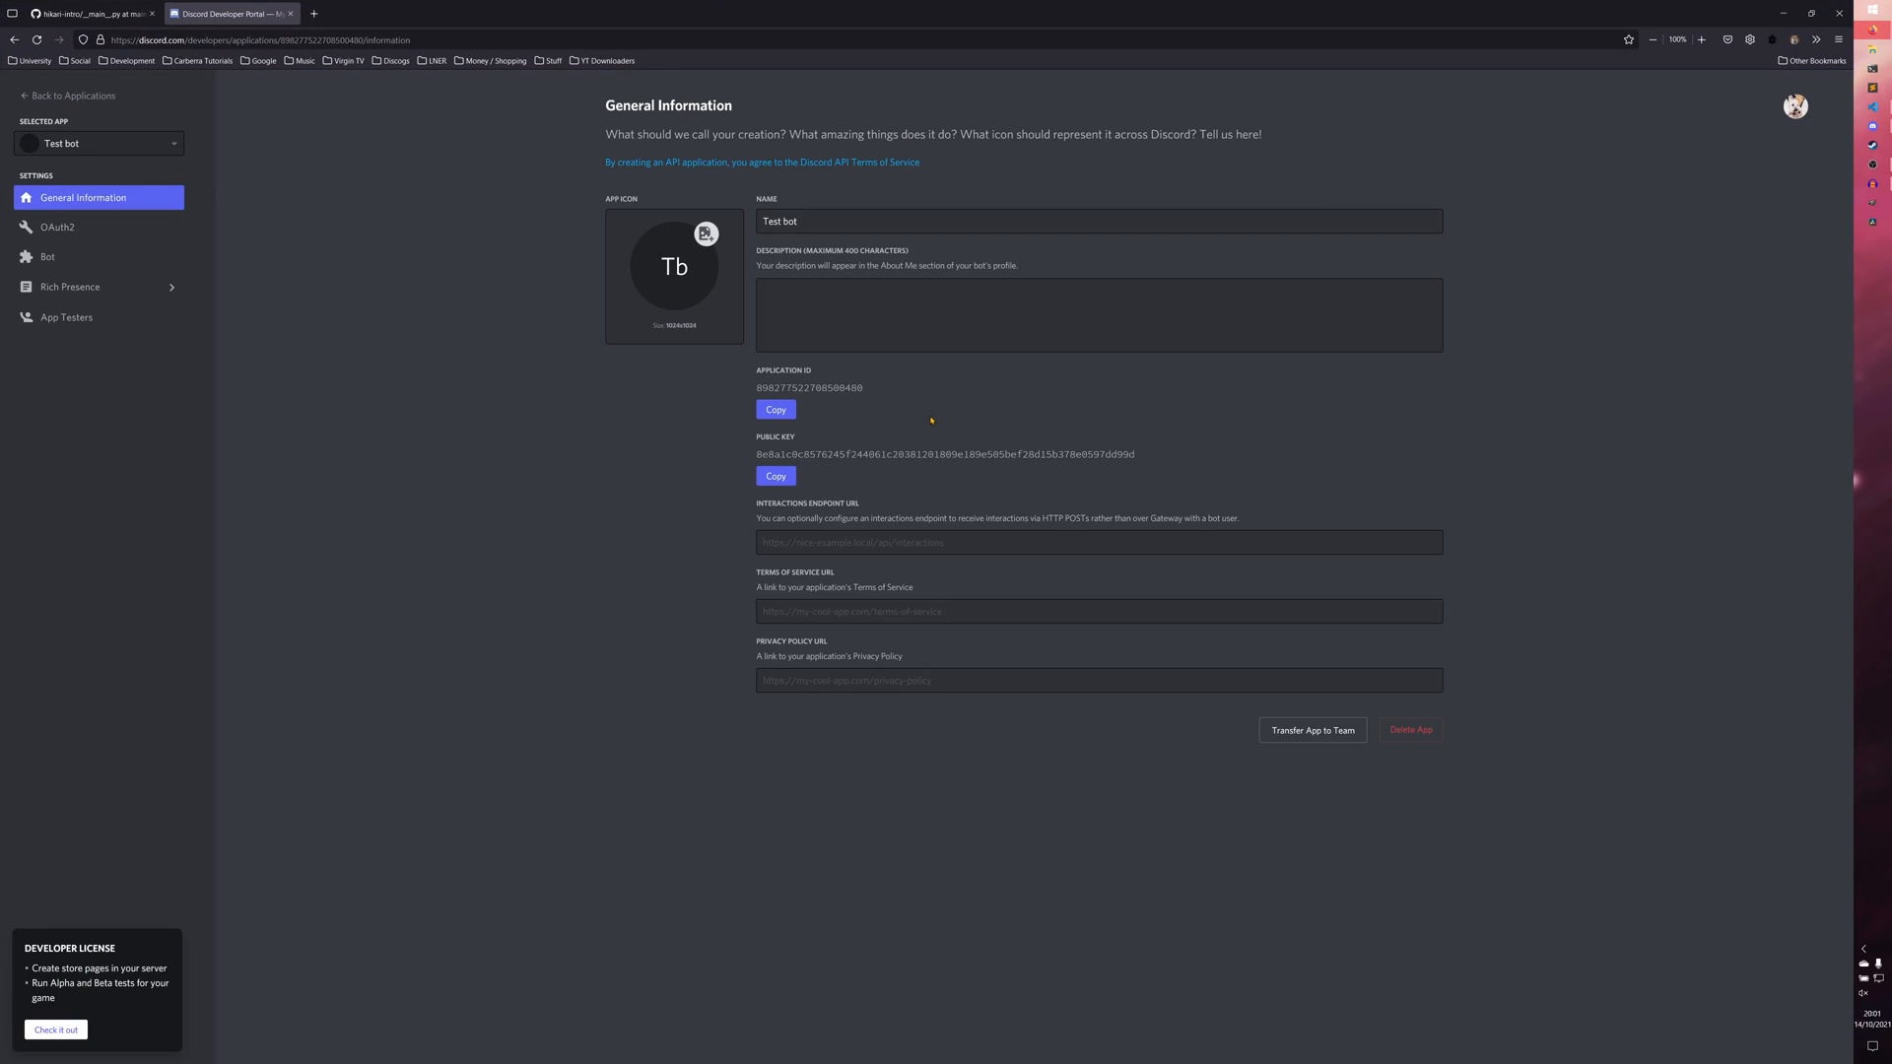
pyautogui.click(47, 256)
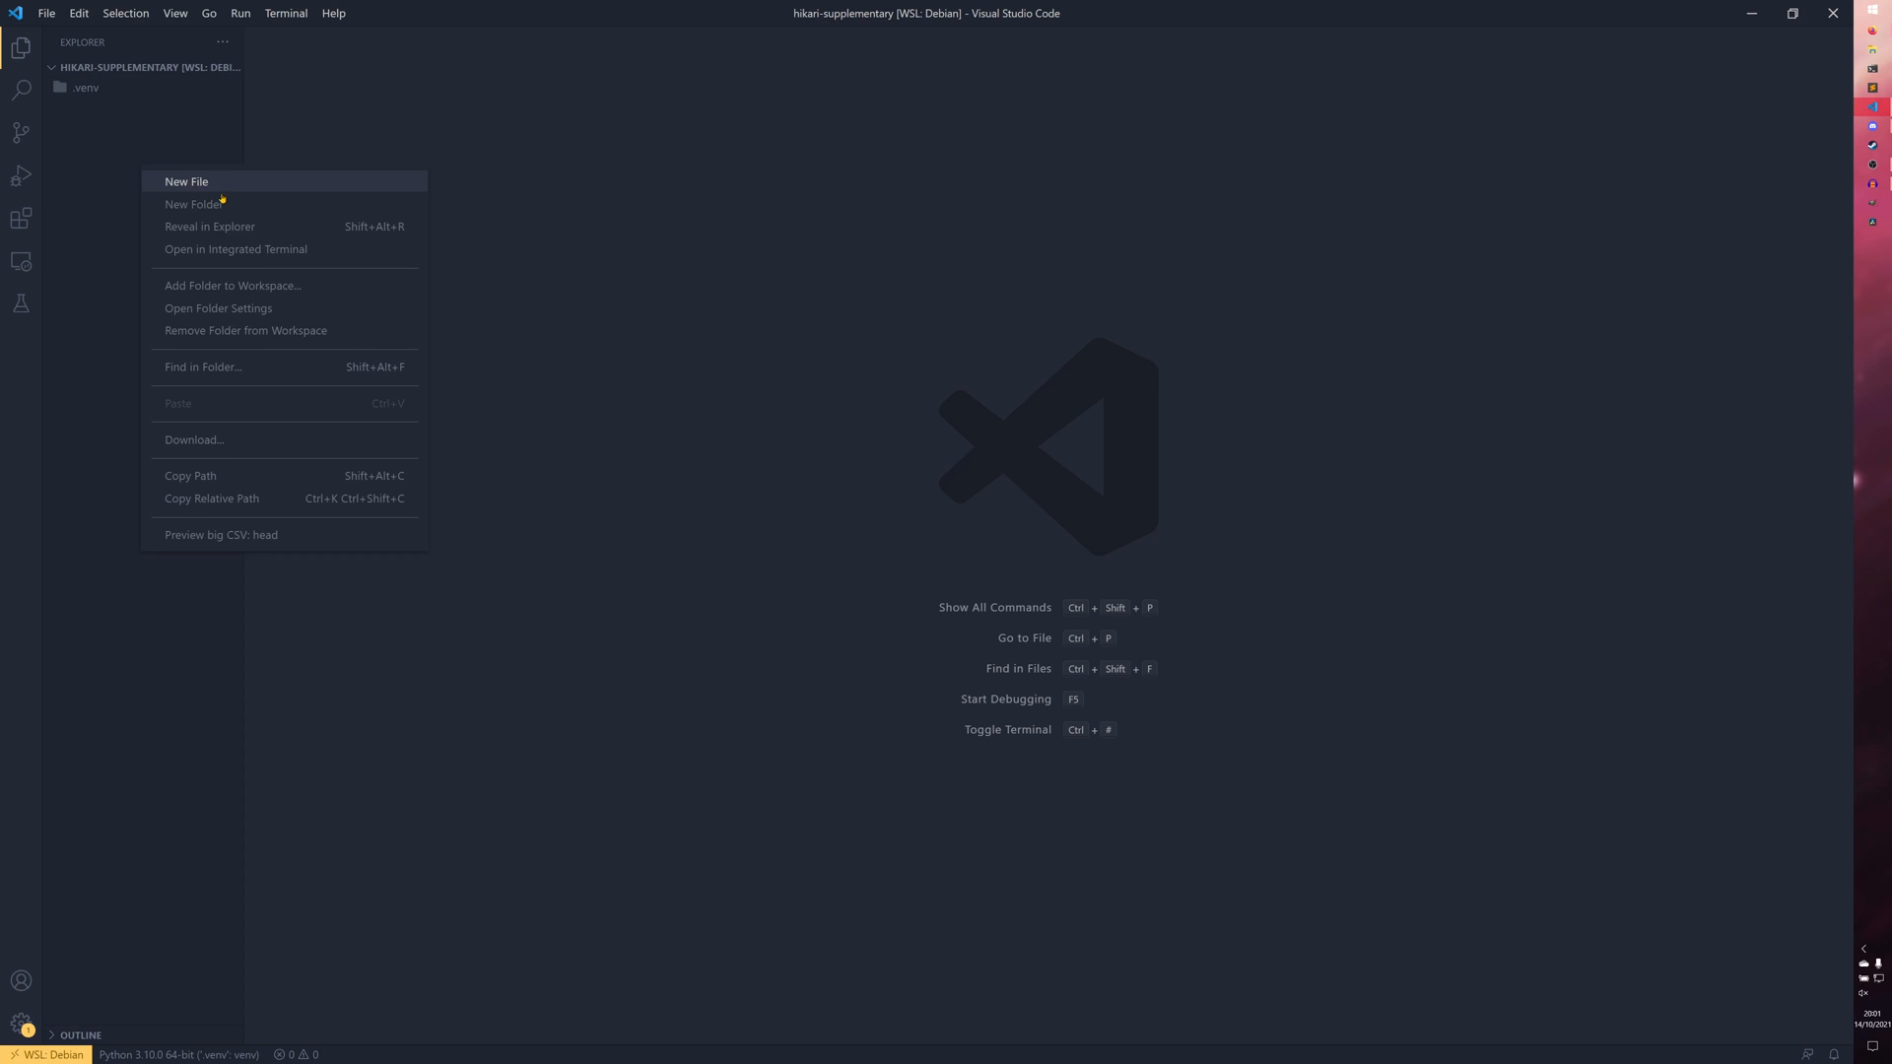
# Create a secrets folder with a token file holding the pasted bot token, then close it.
pyautogui.click(191, 203)
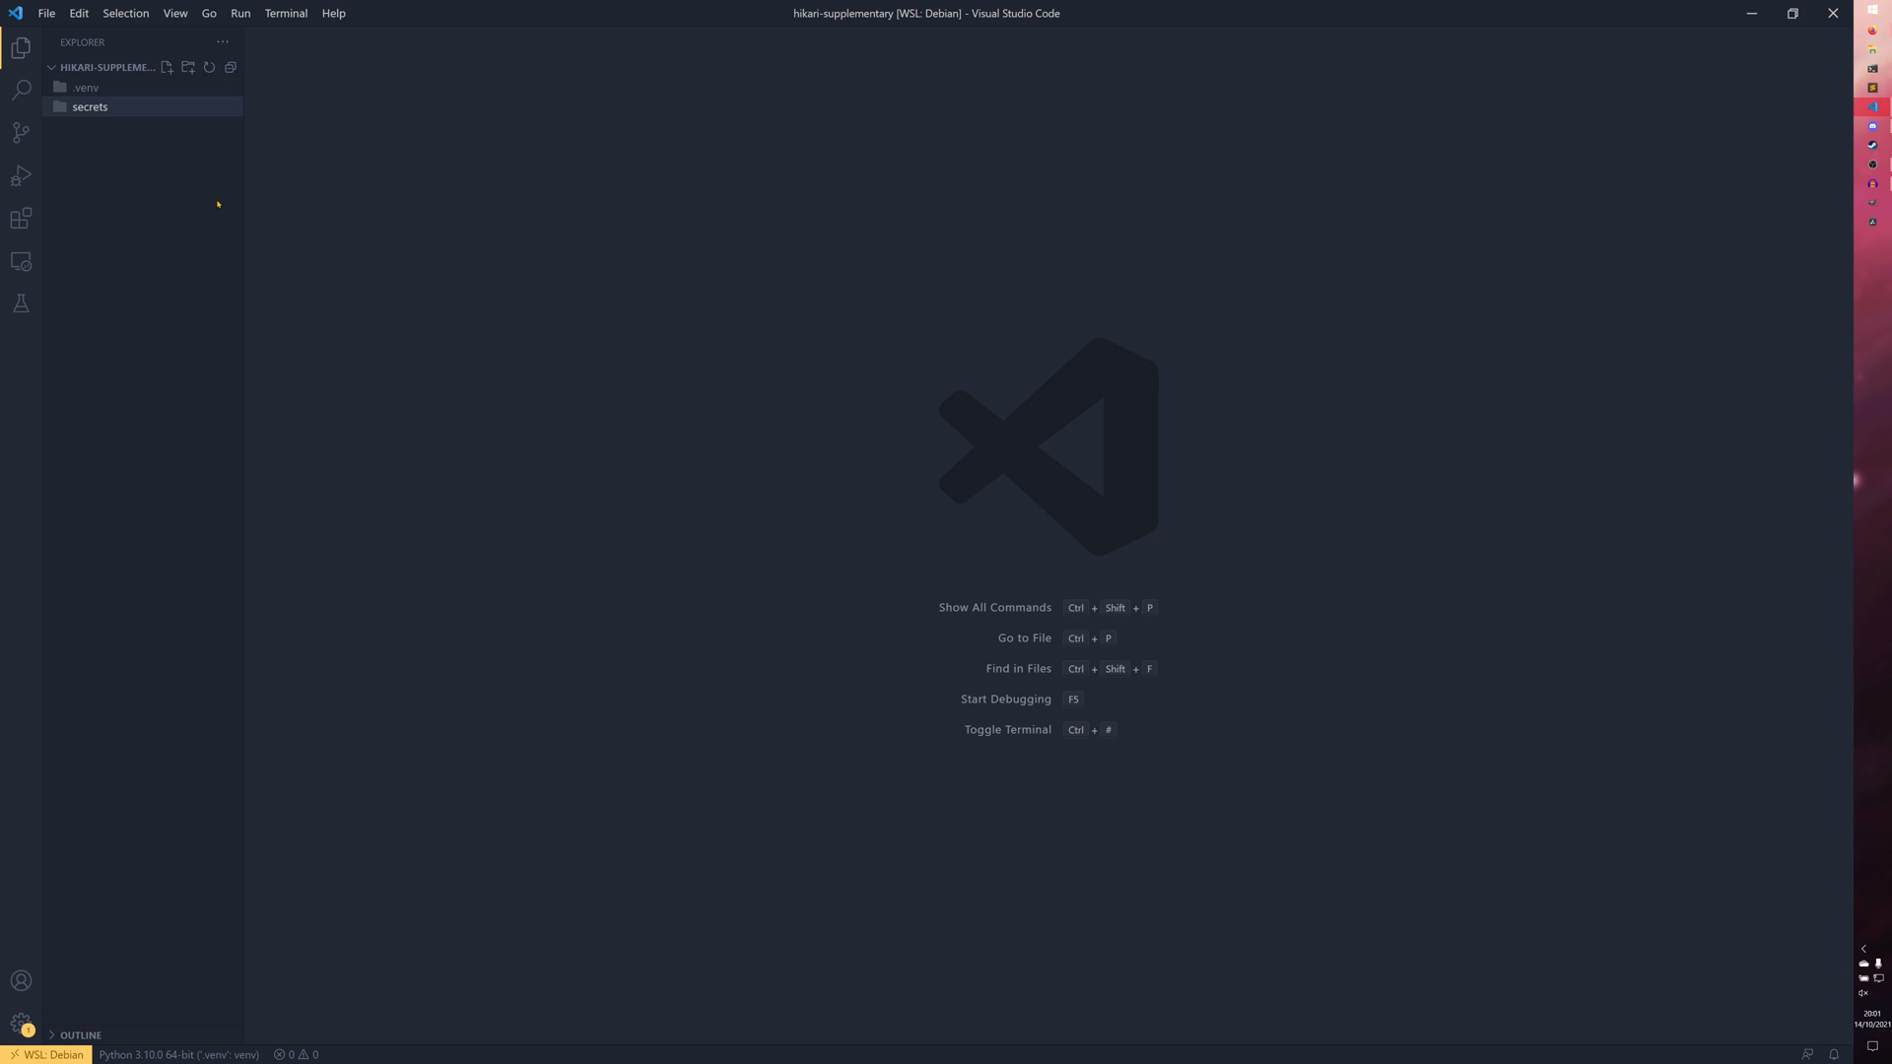
pyautogui.click(165, 67)
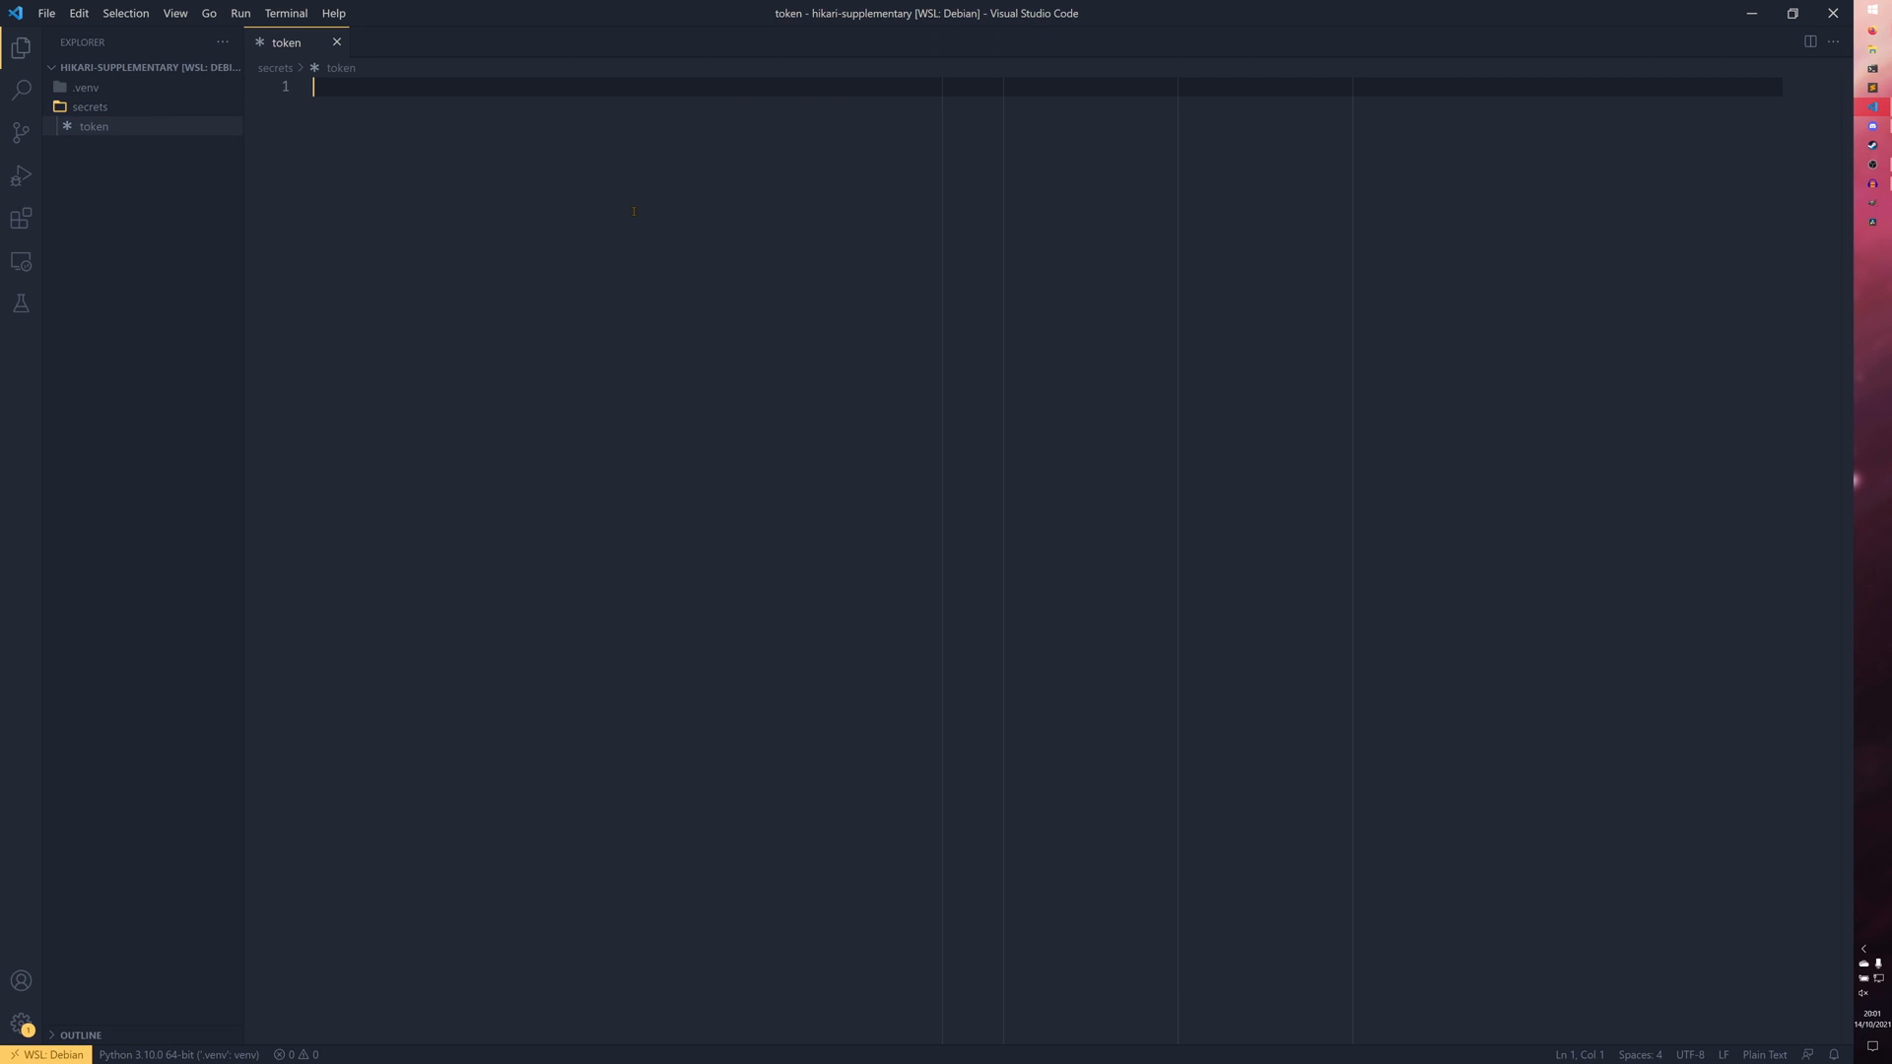
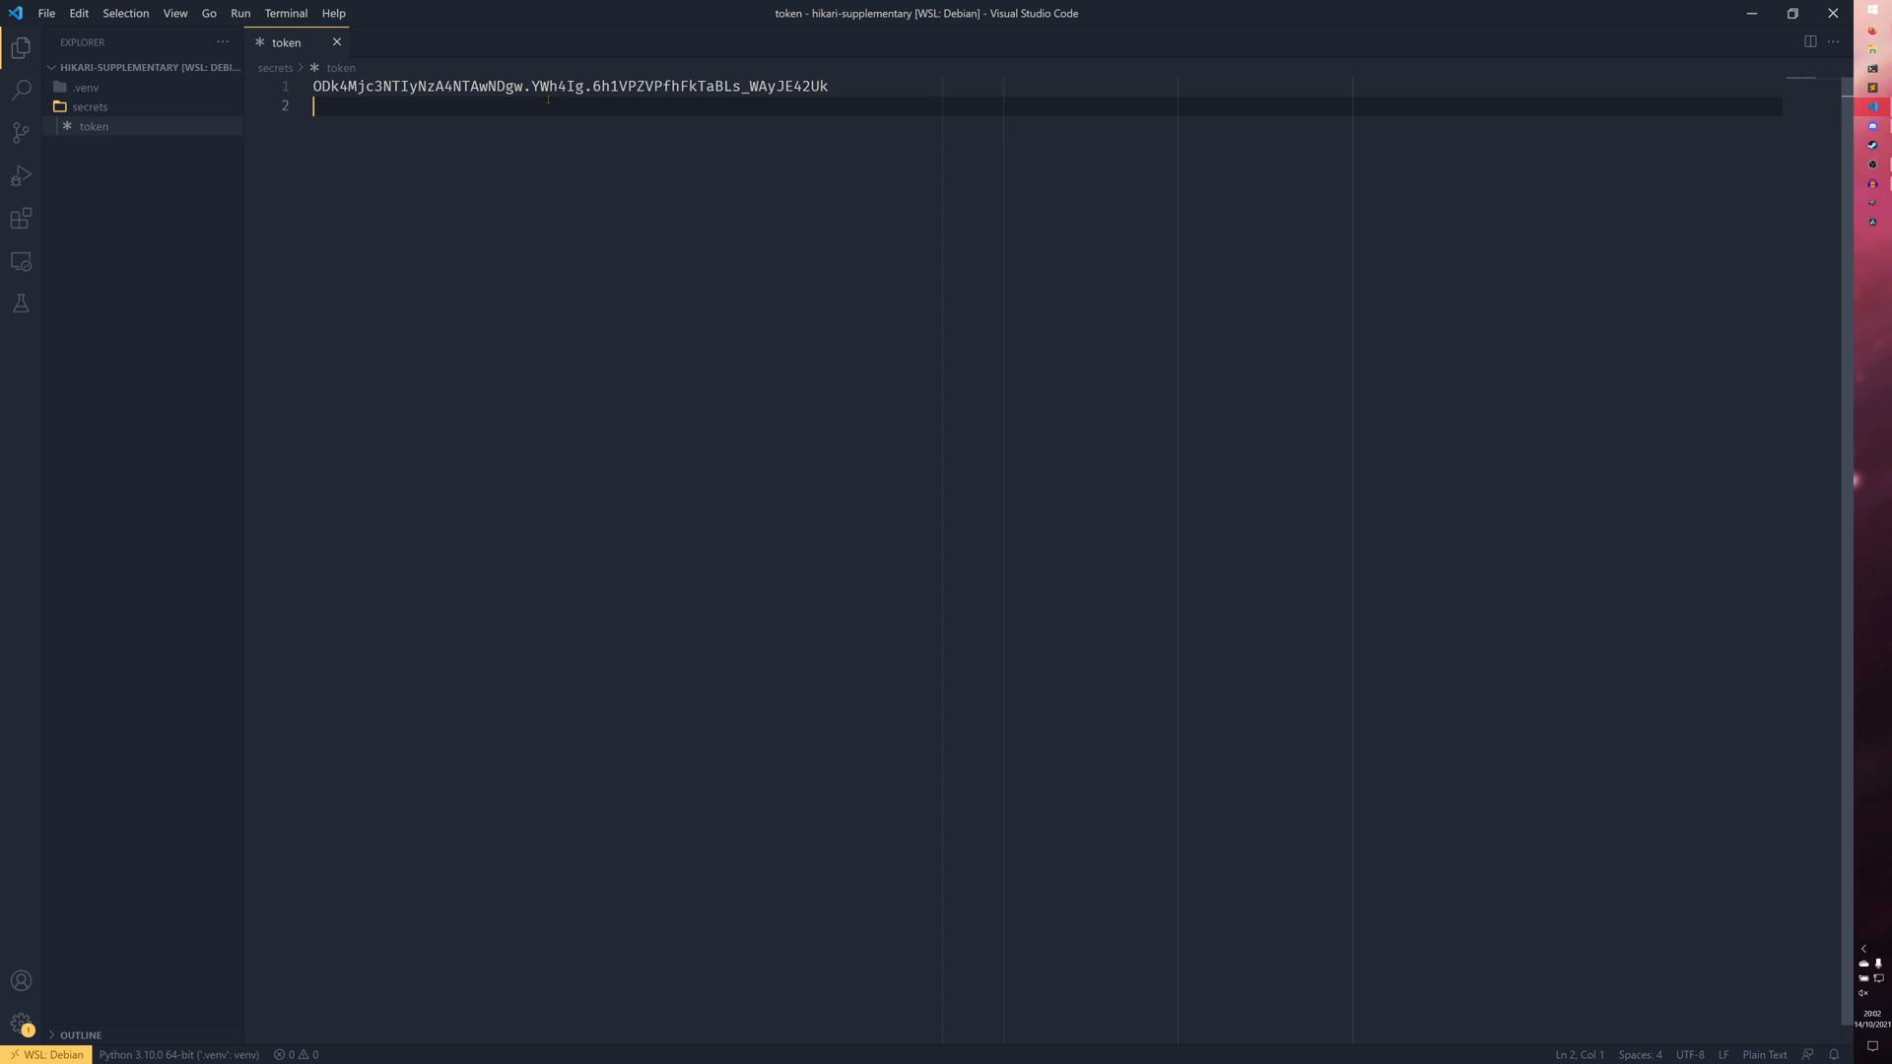
pyautogui.click(337, 42)
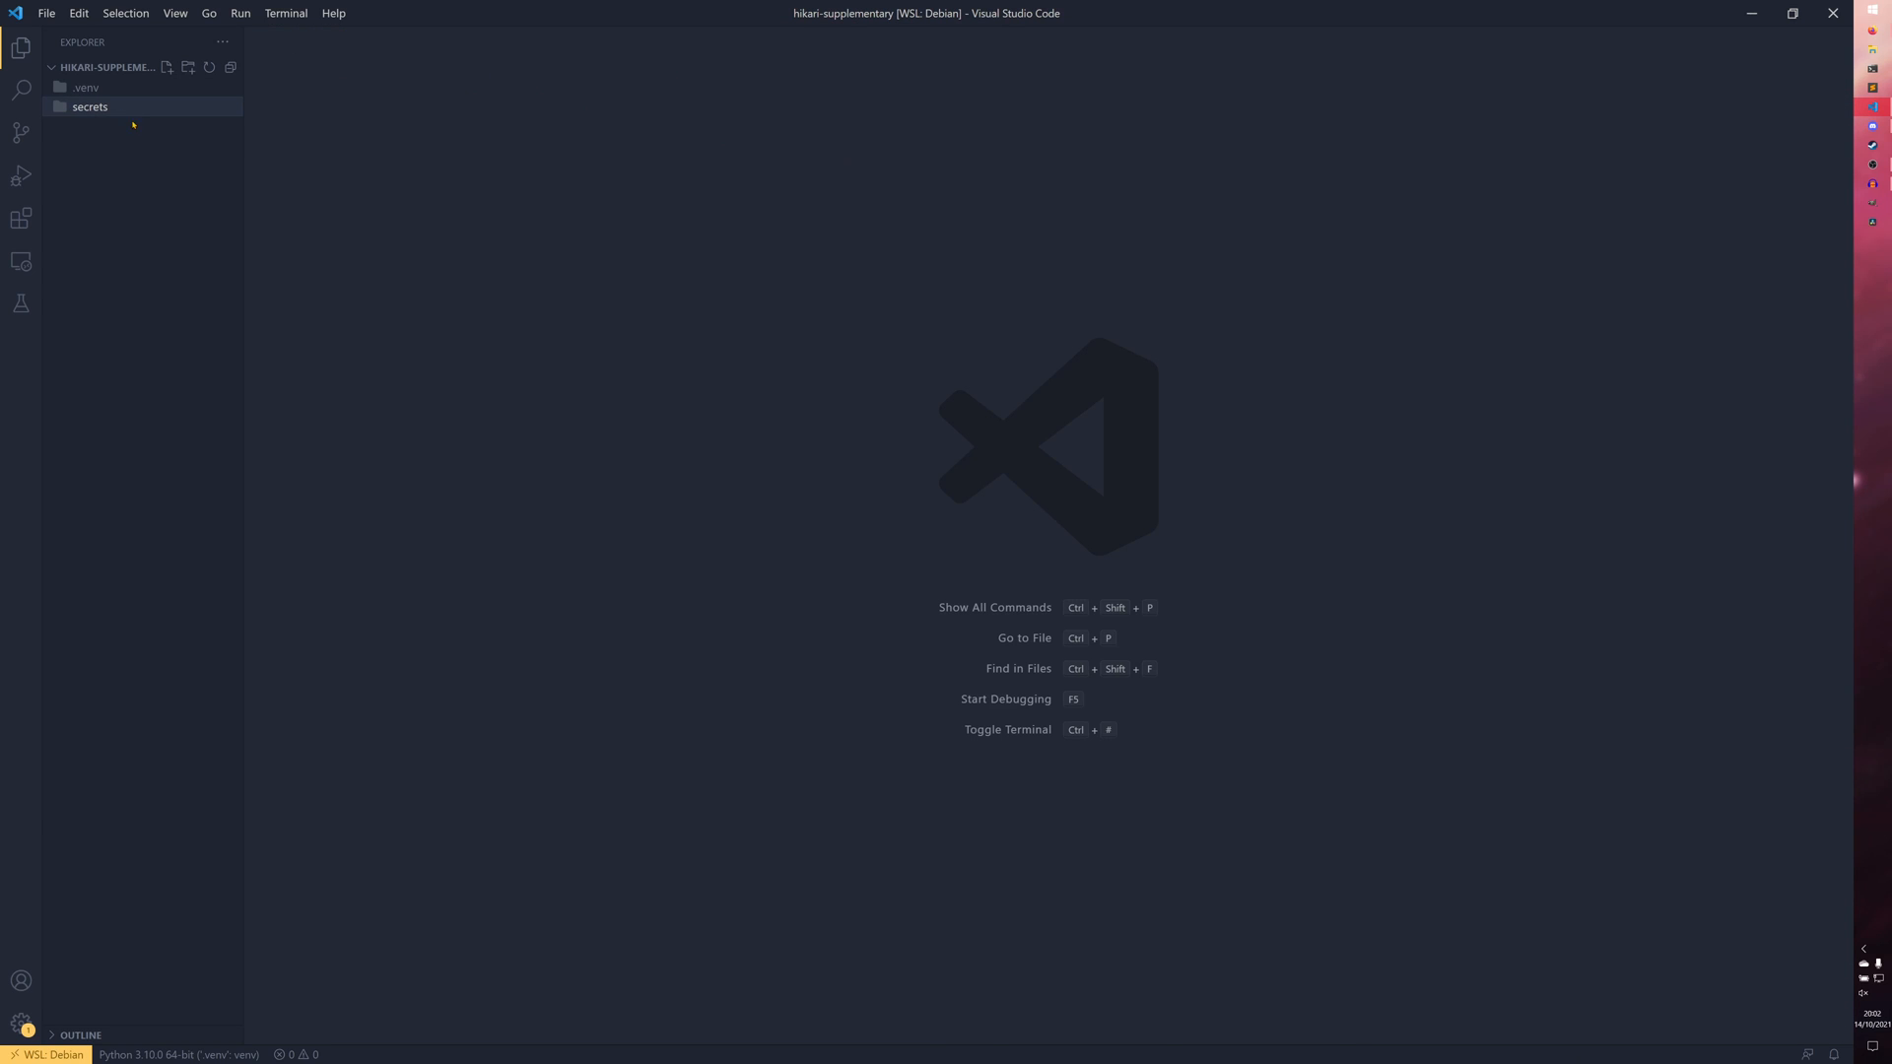
# Create a testbot folder in the workspace.
pyautogui.click(187, 67)
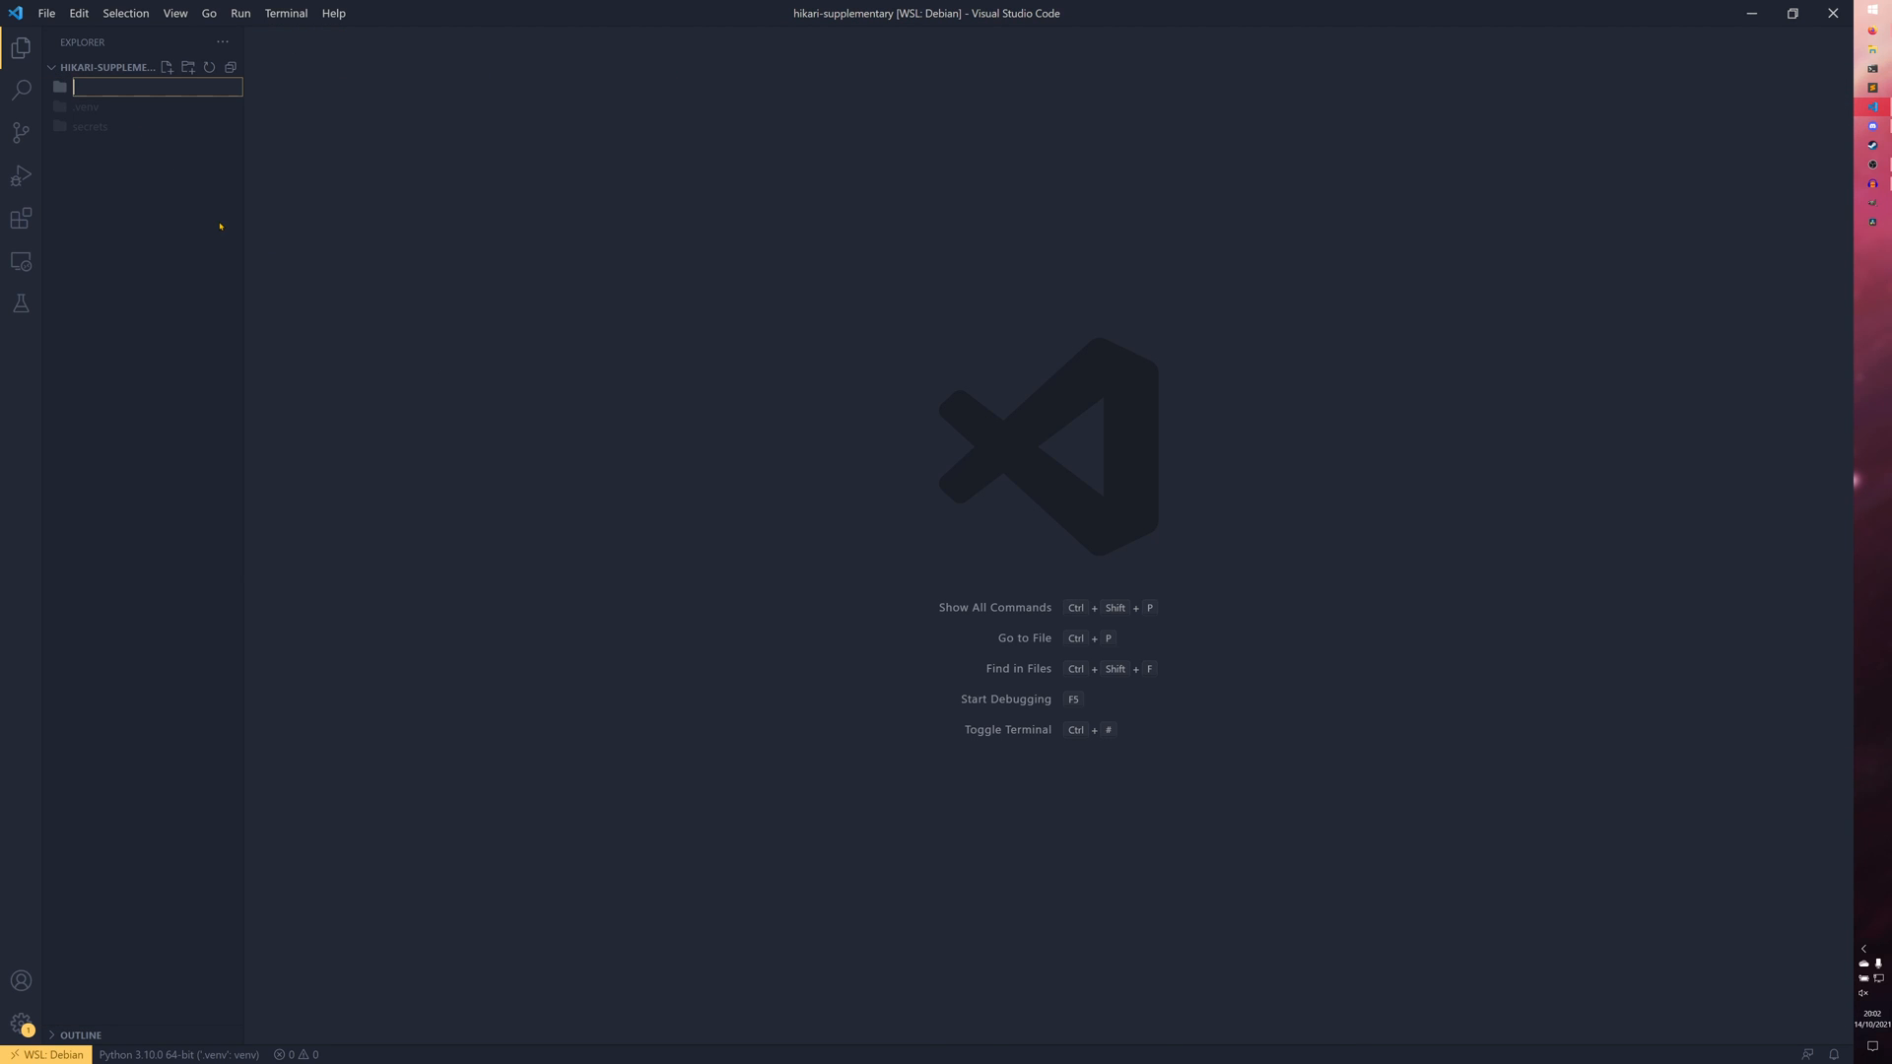
pyautogui.write('testbot')
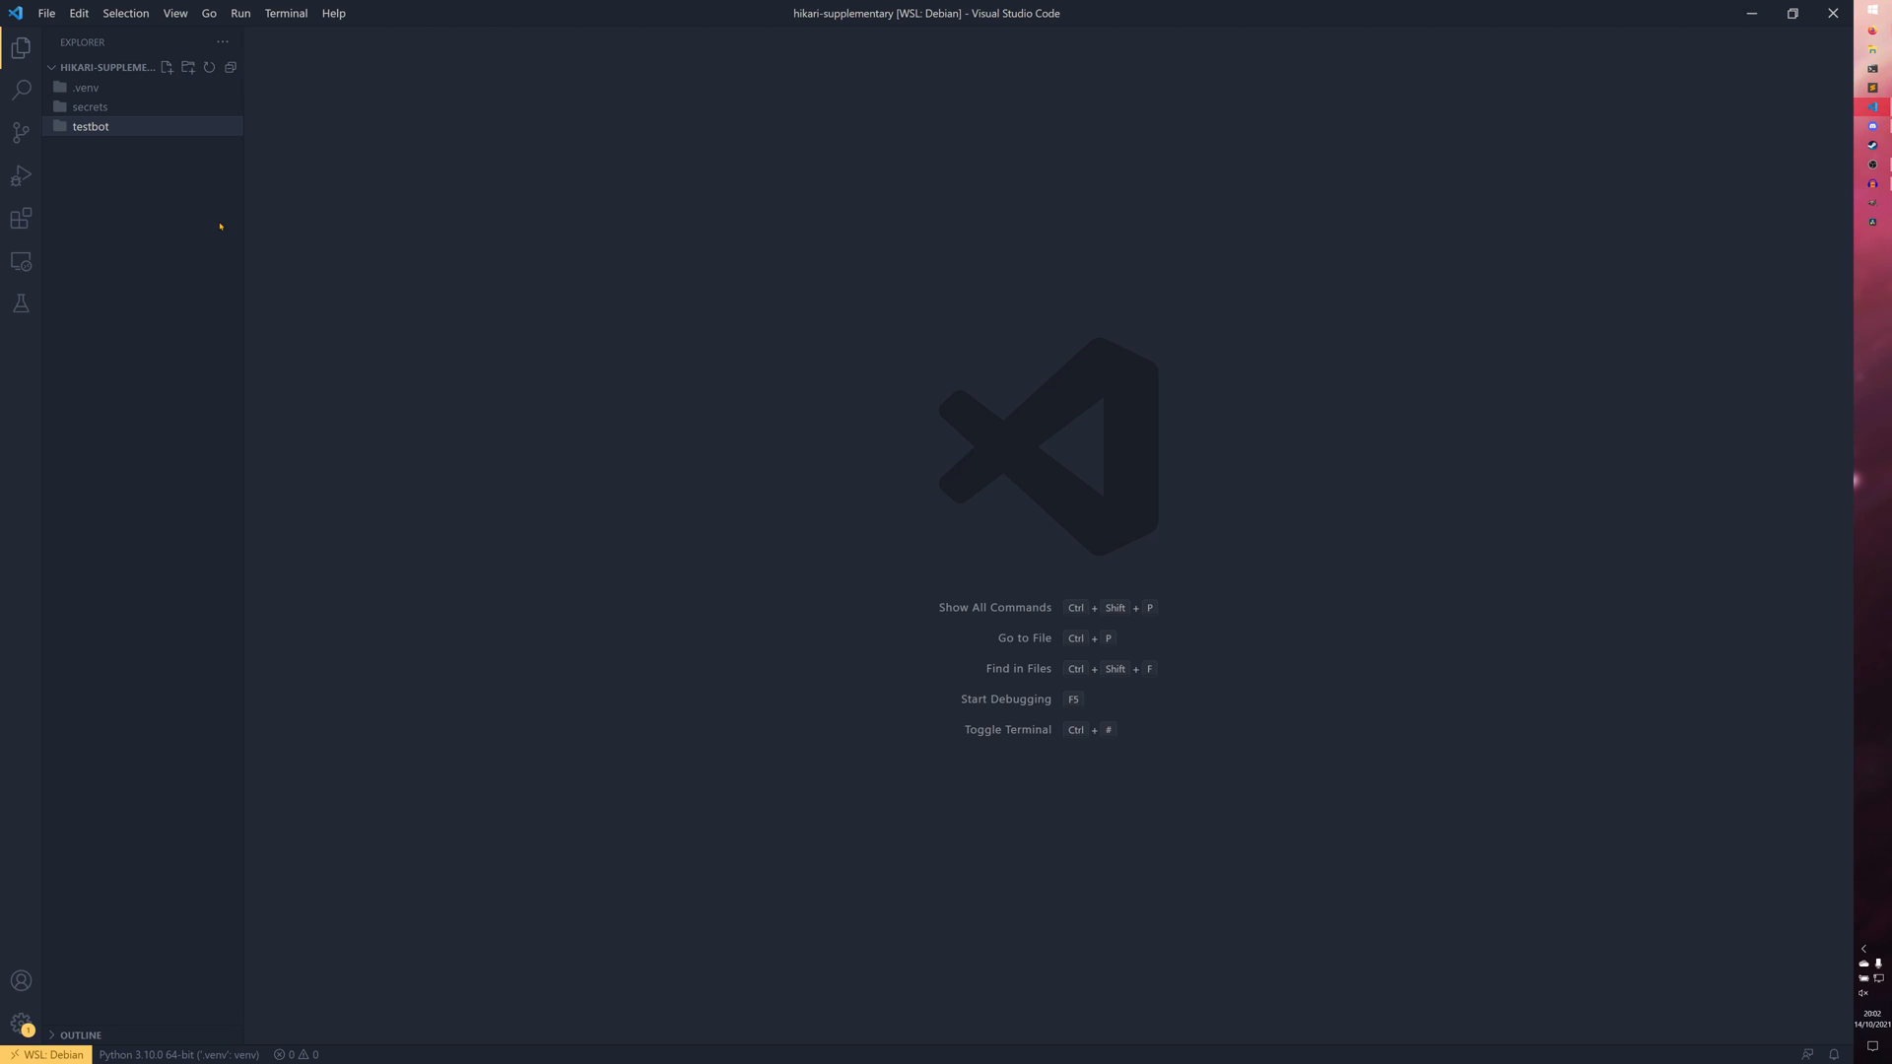
# Add __init__.py and __main__.py files inside testbot and return to __init__.py.
pyautogui.rightClick(91, 126)
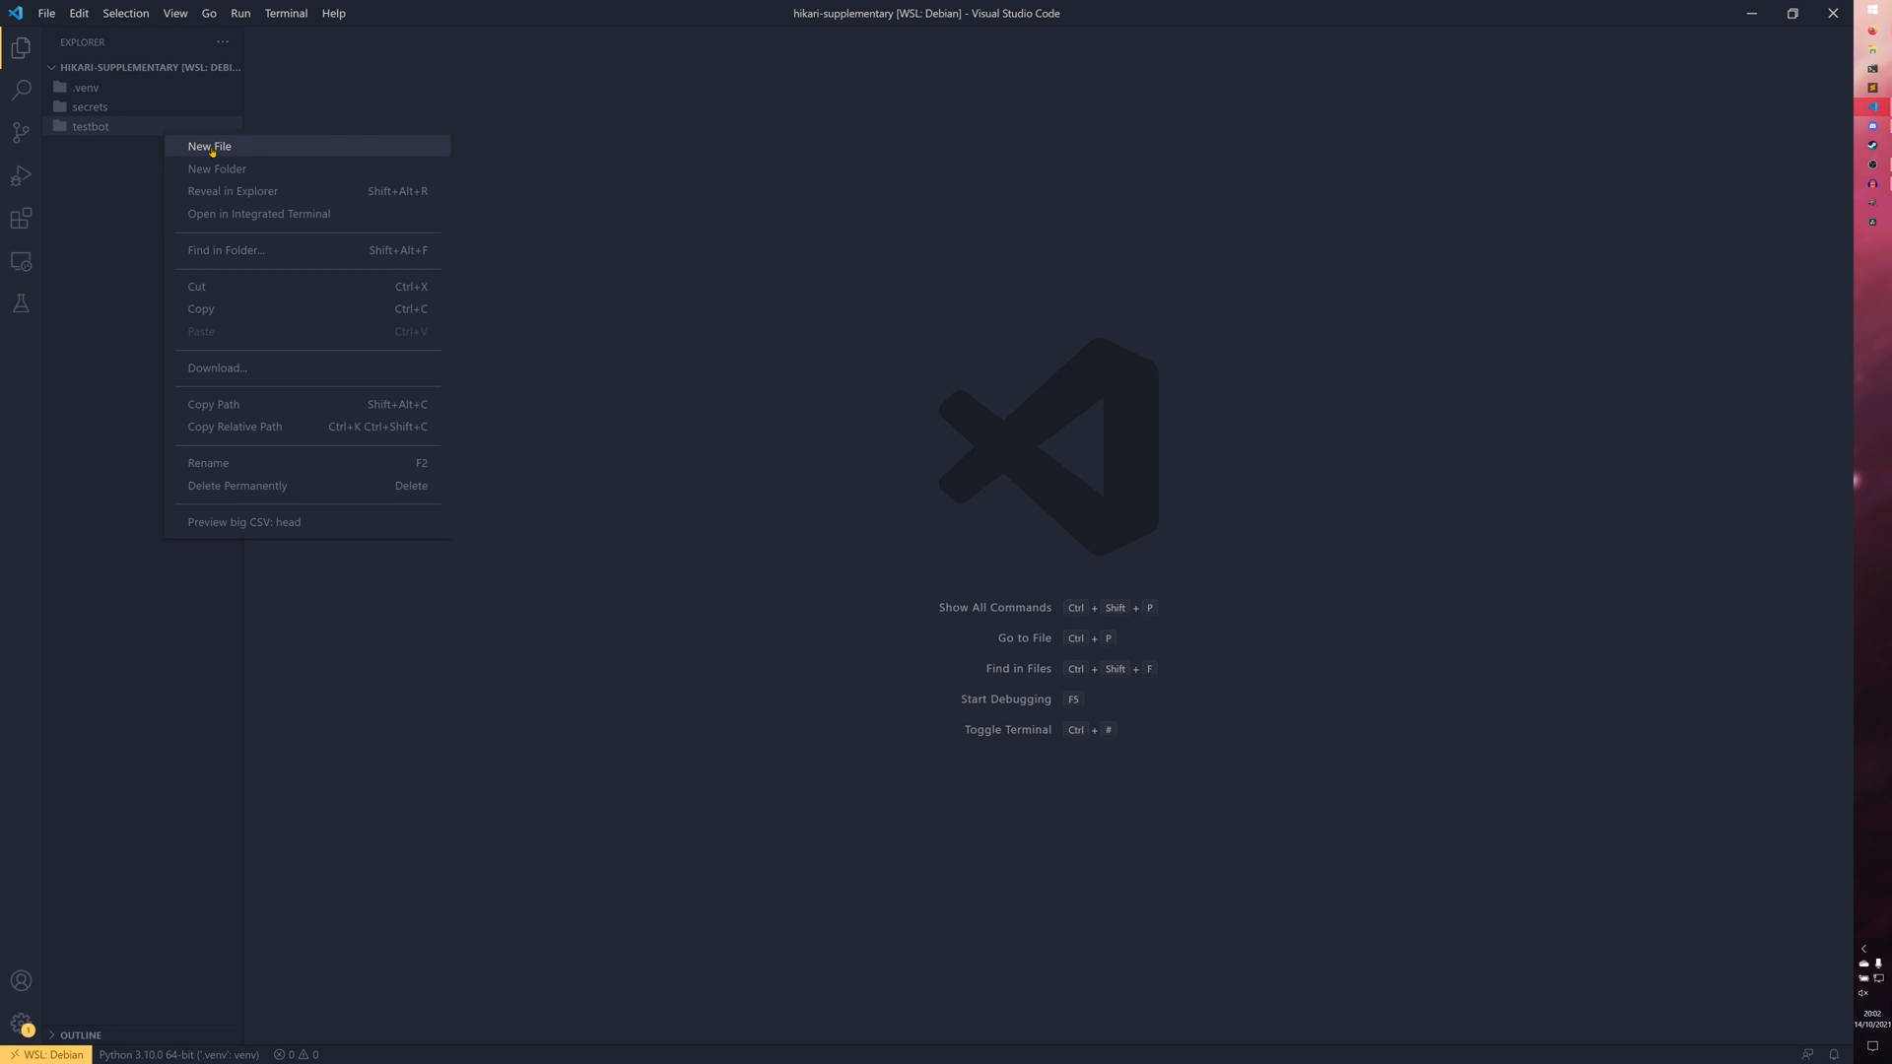
pyautogui.click(207, 146)
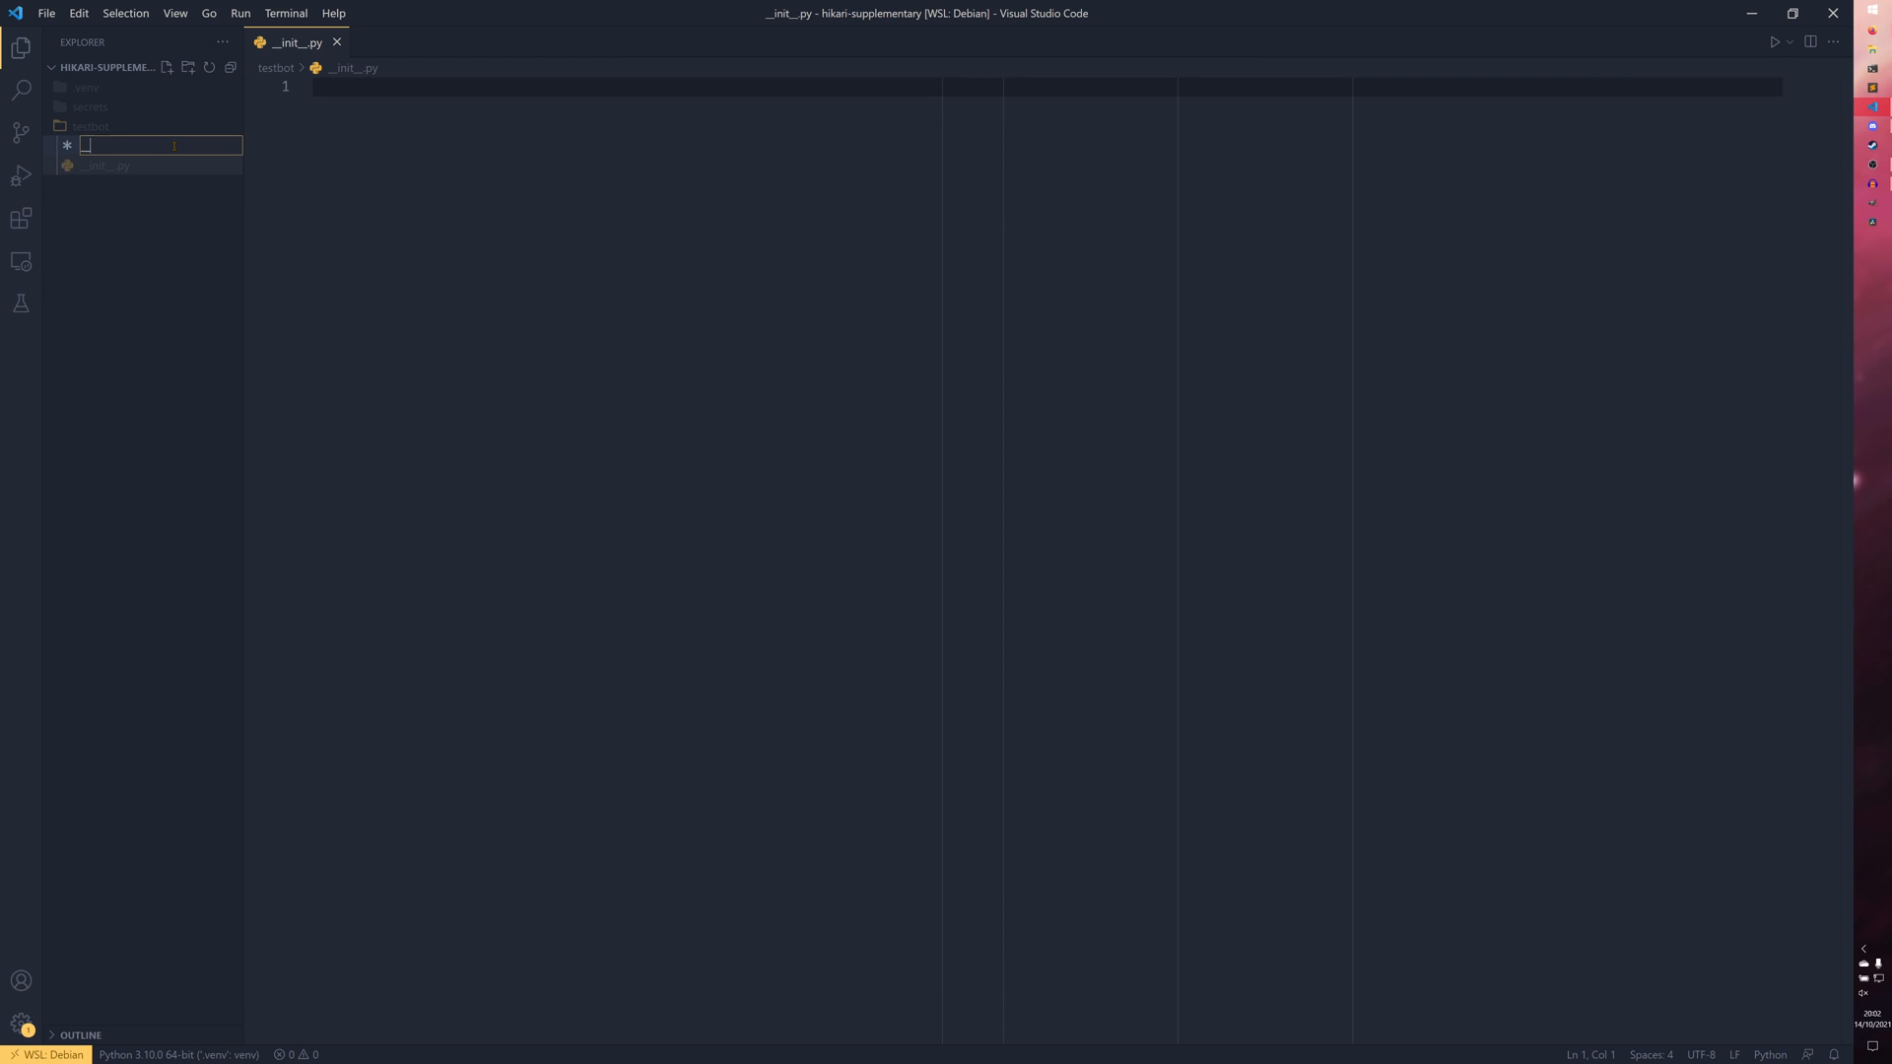
pyautogui.write('__main__.py')
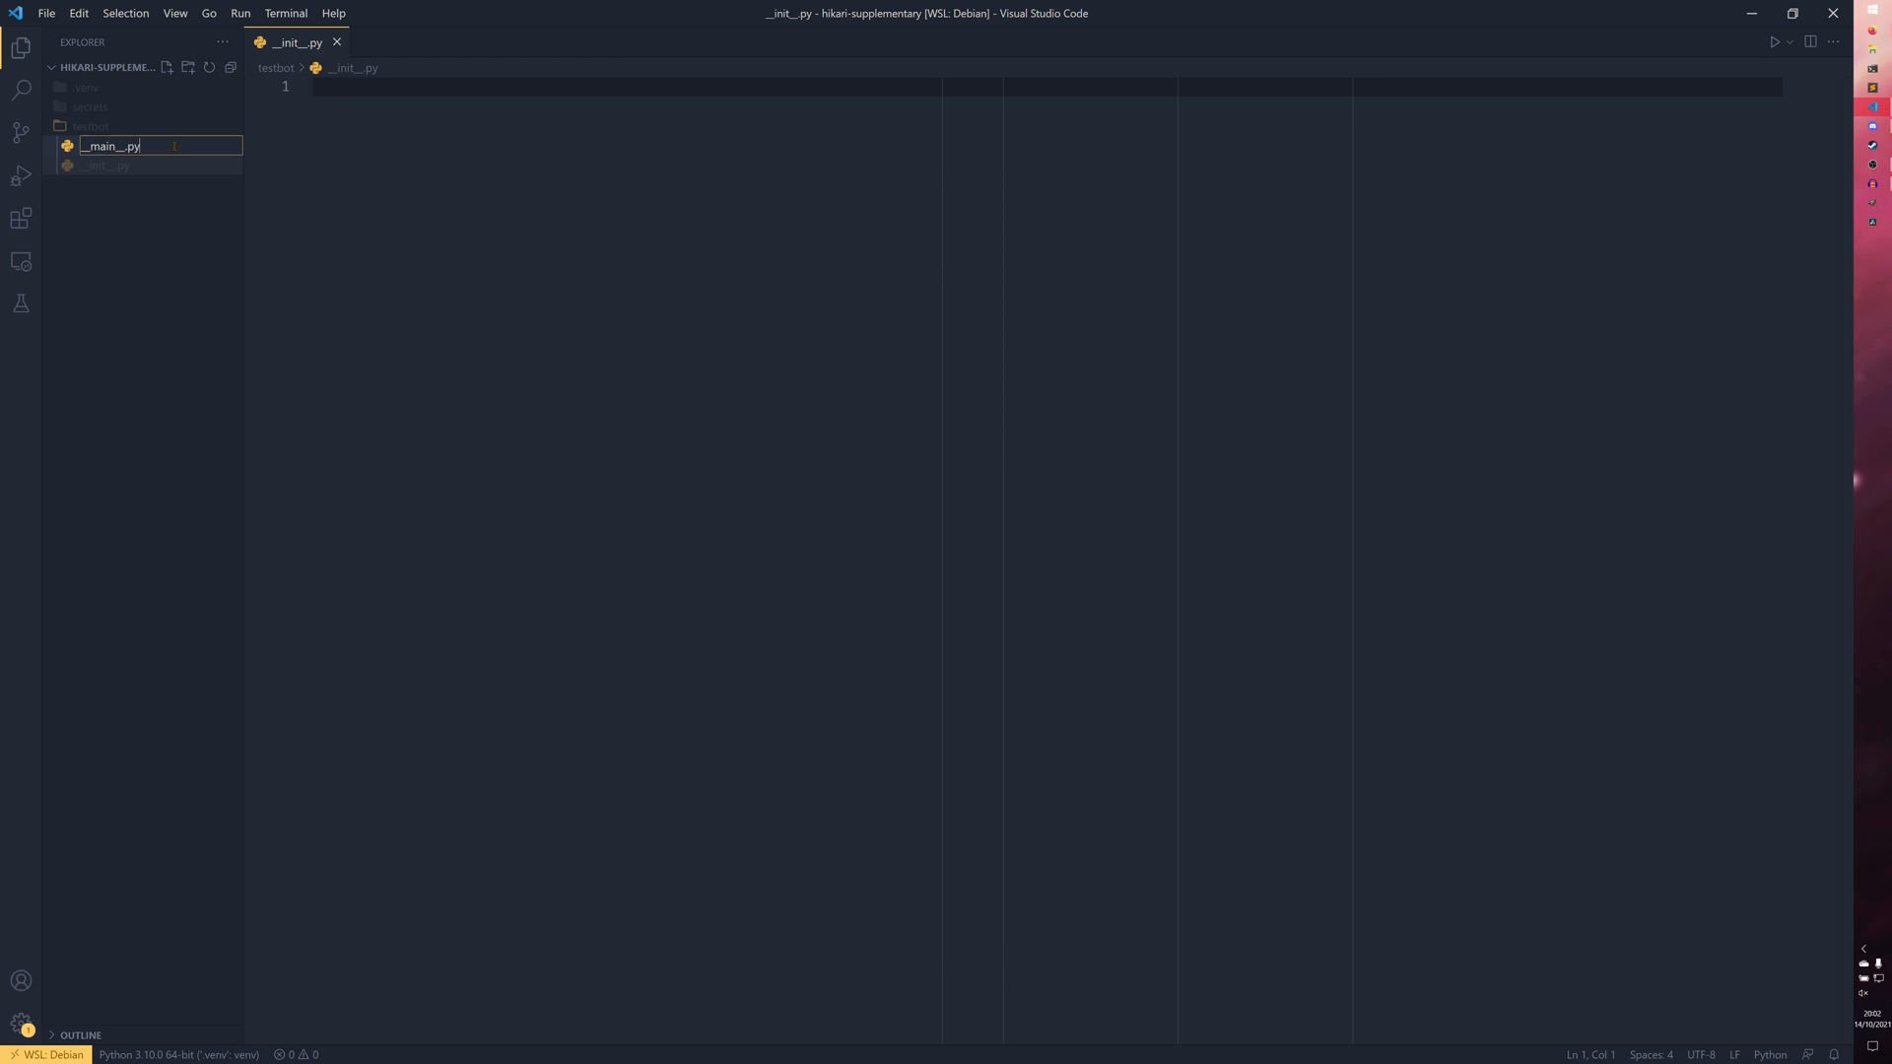
pyautogui.press('Return')
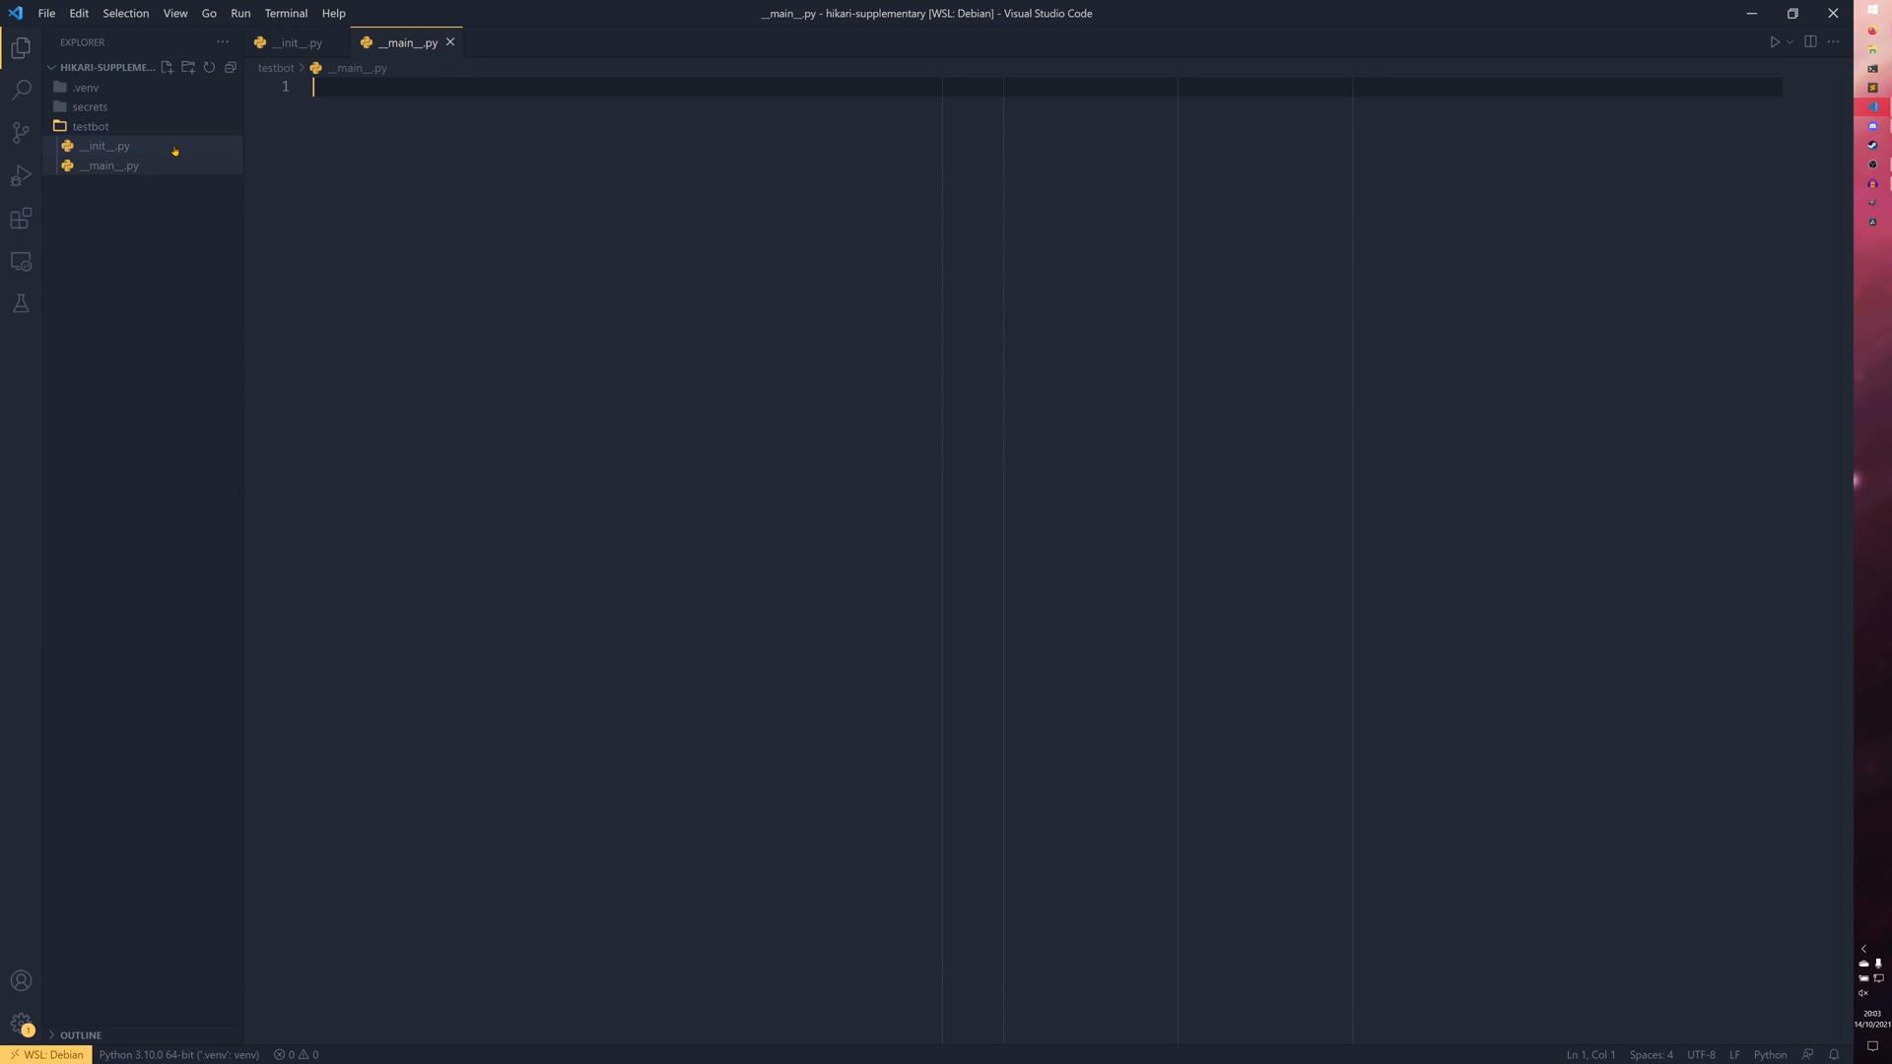
pyautogui.click(104, 144)
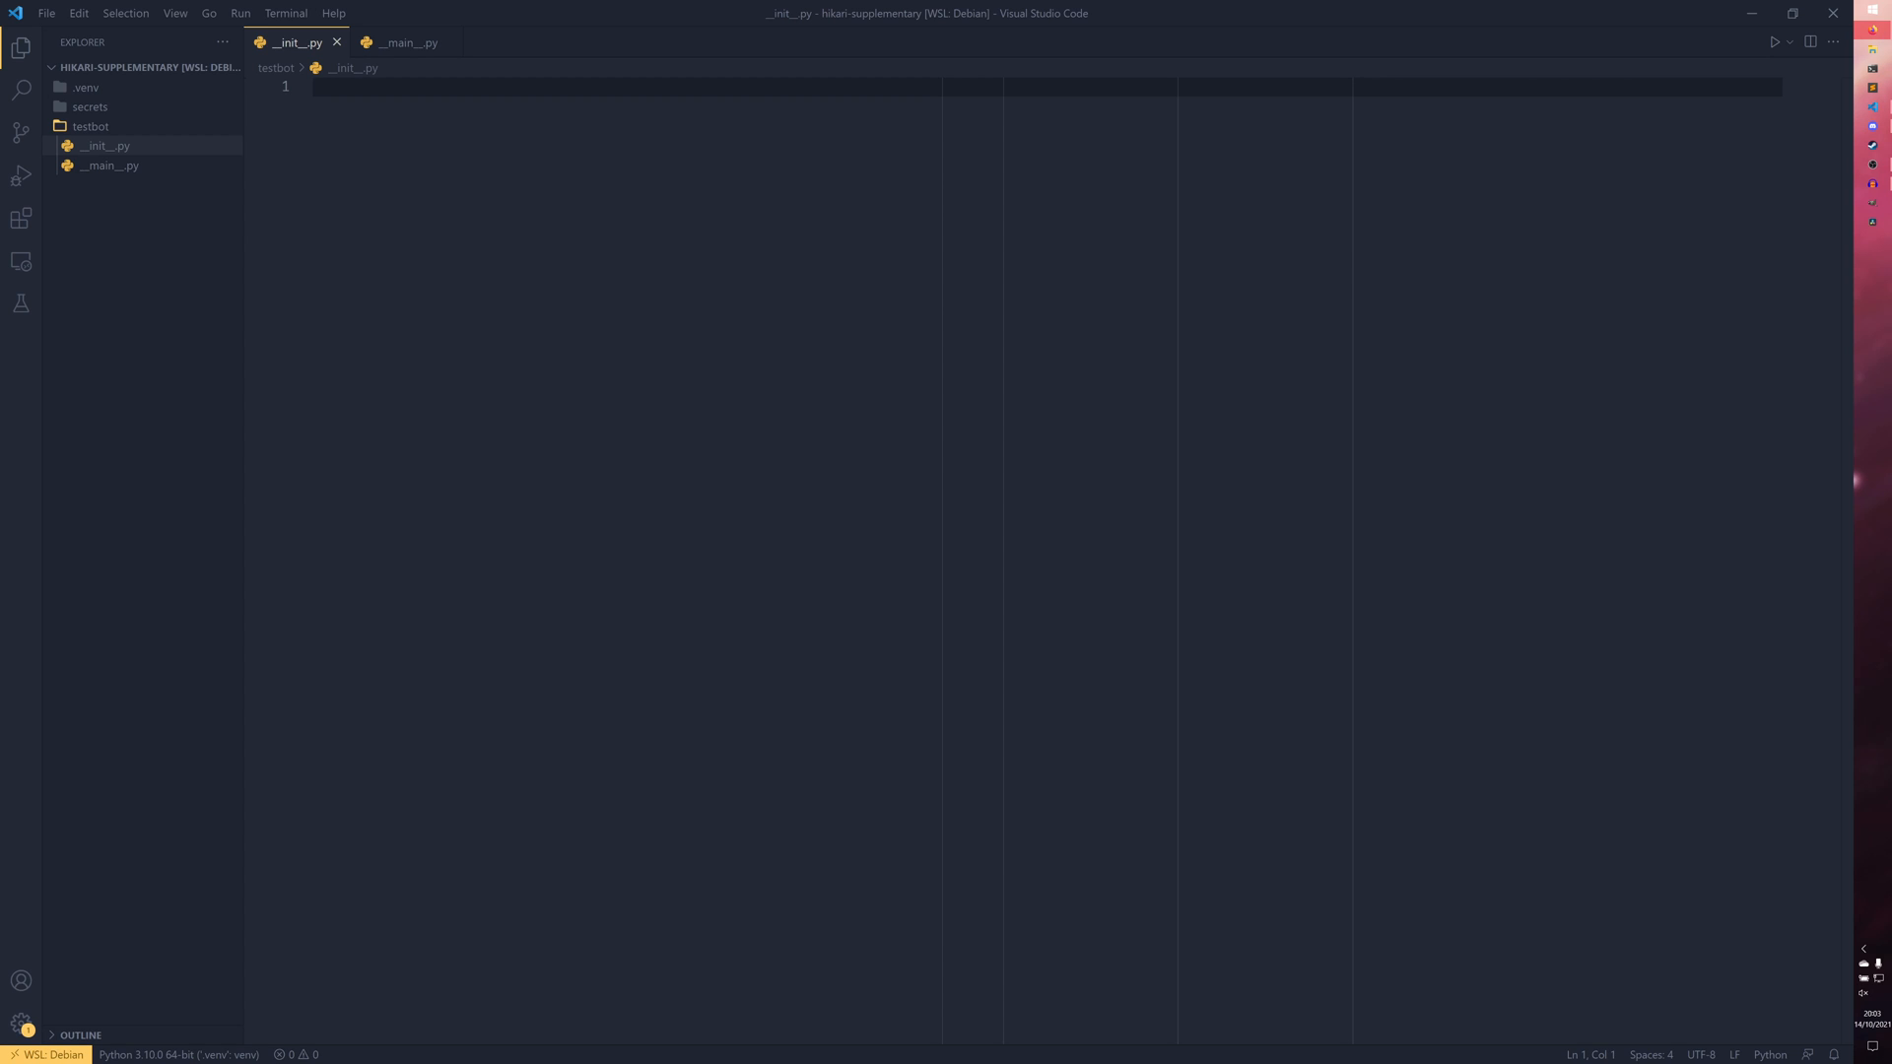
pyautogui.write('__ver')
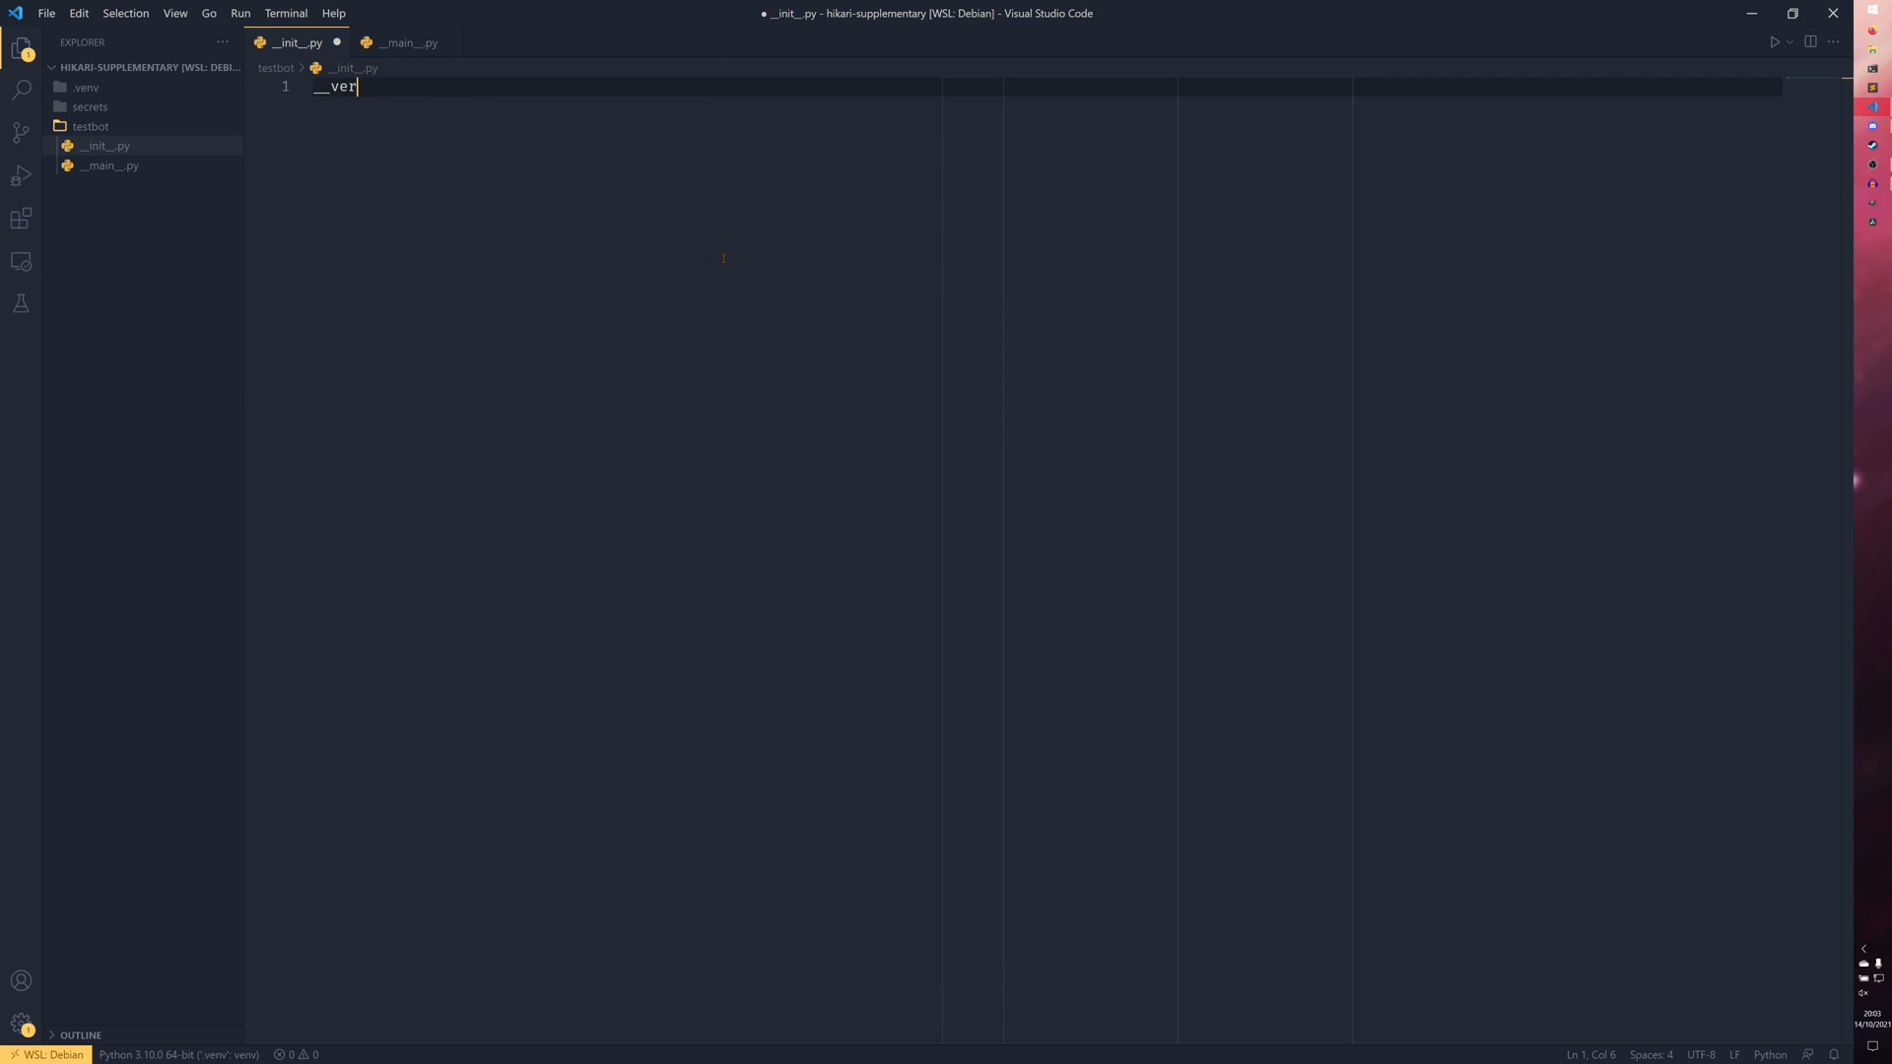
pyautogui.write('sion__ =')
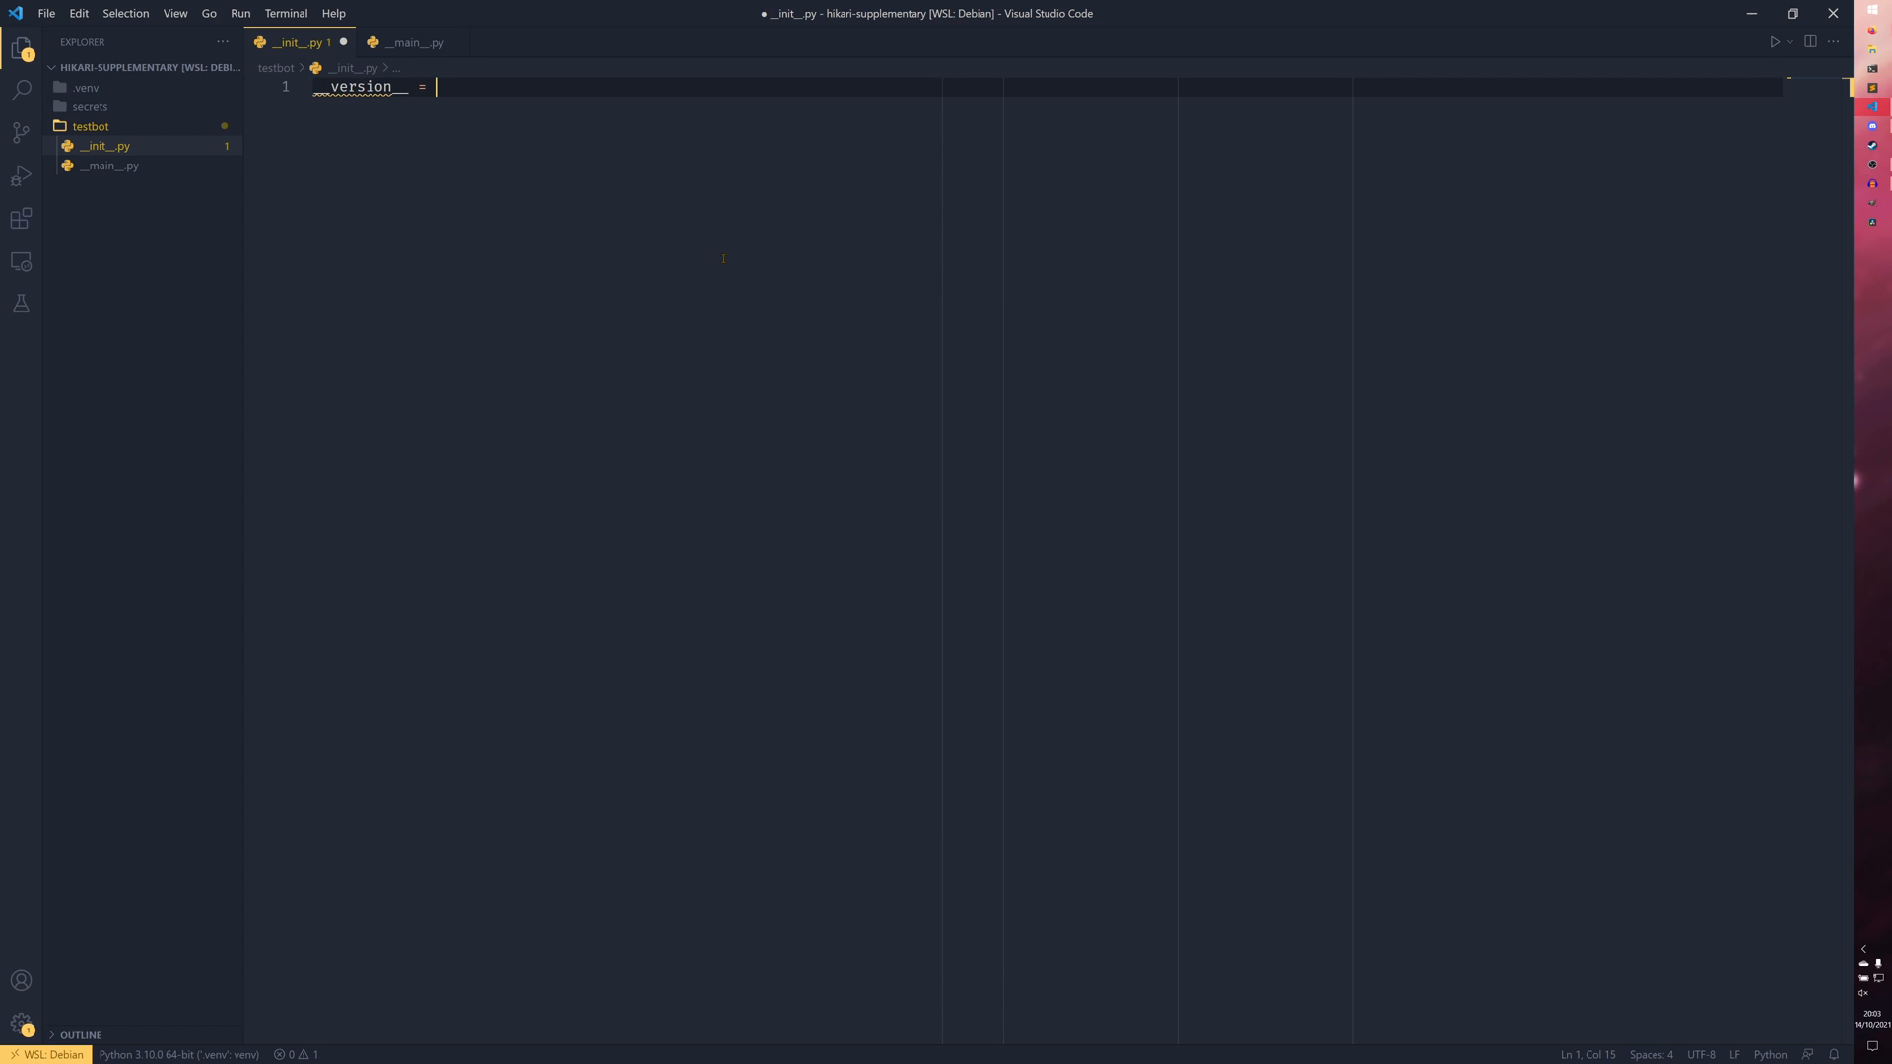
pyautogui.write('"0.1.0"')
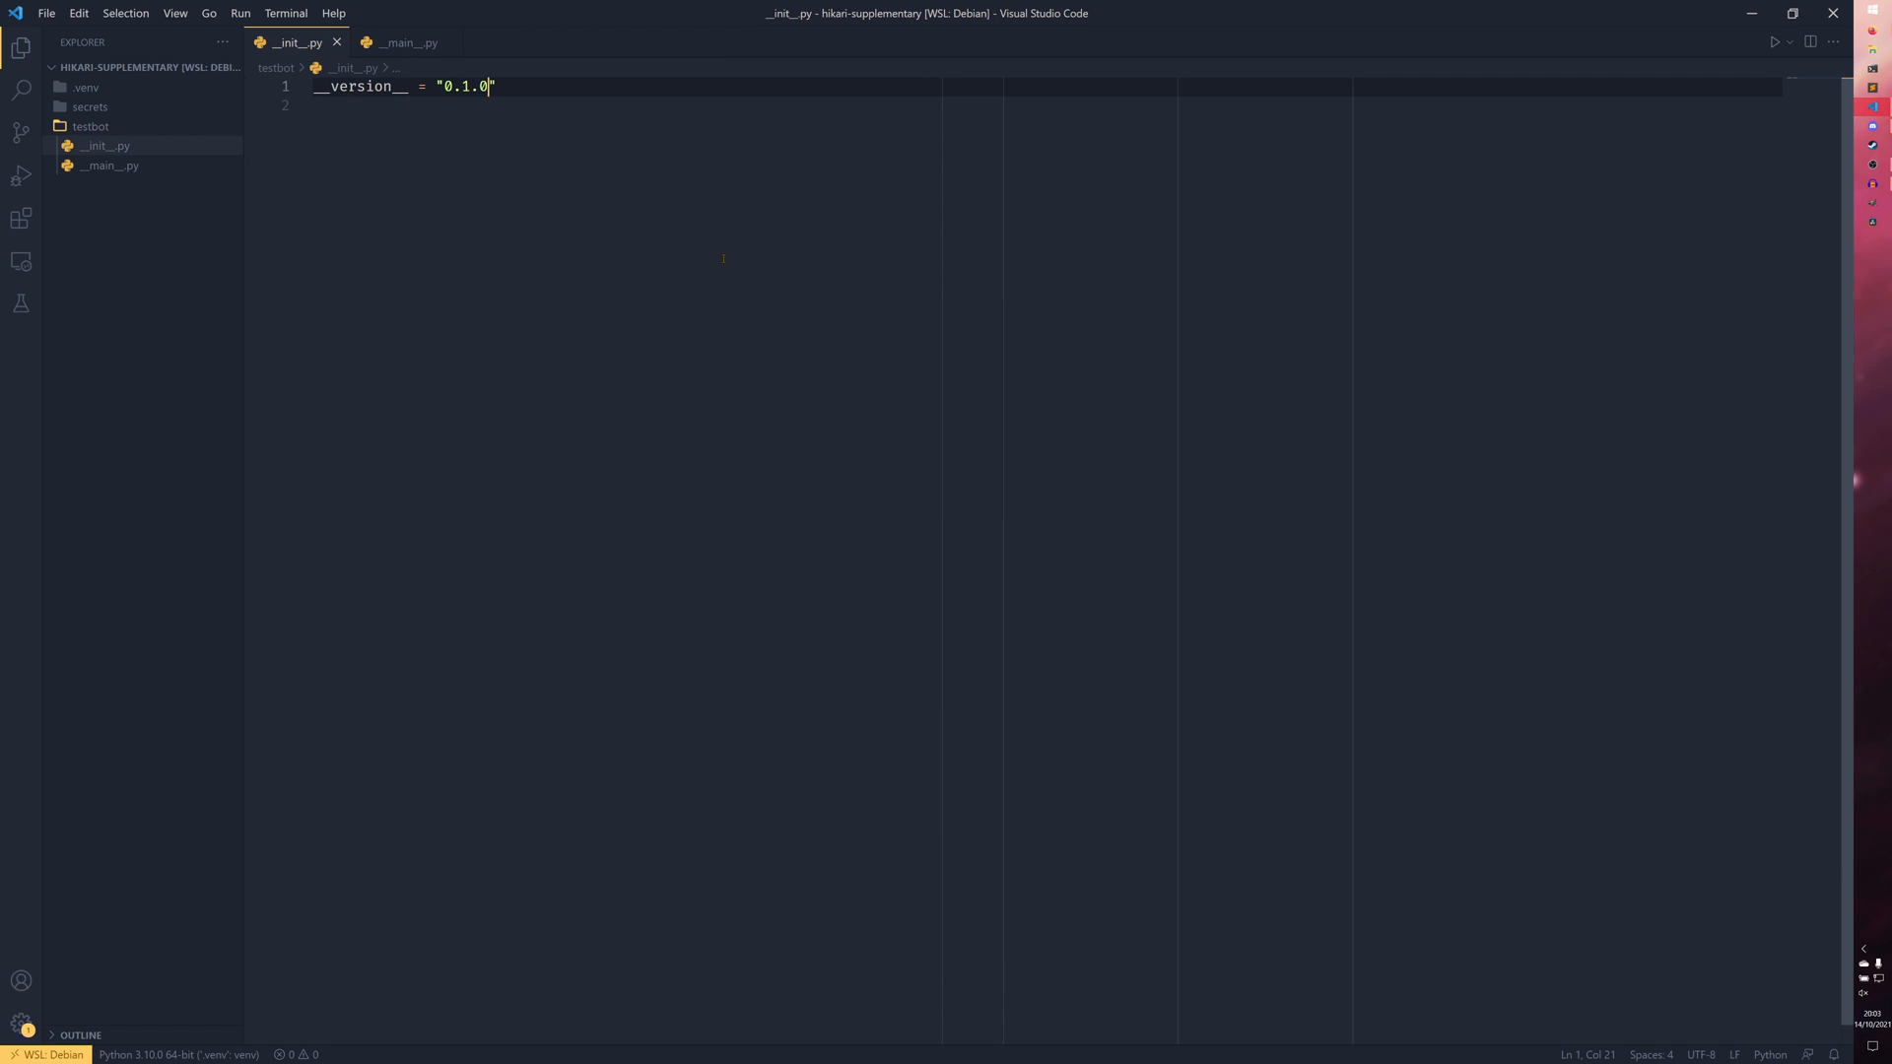
pyautogui.write('GUILD')
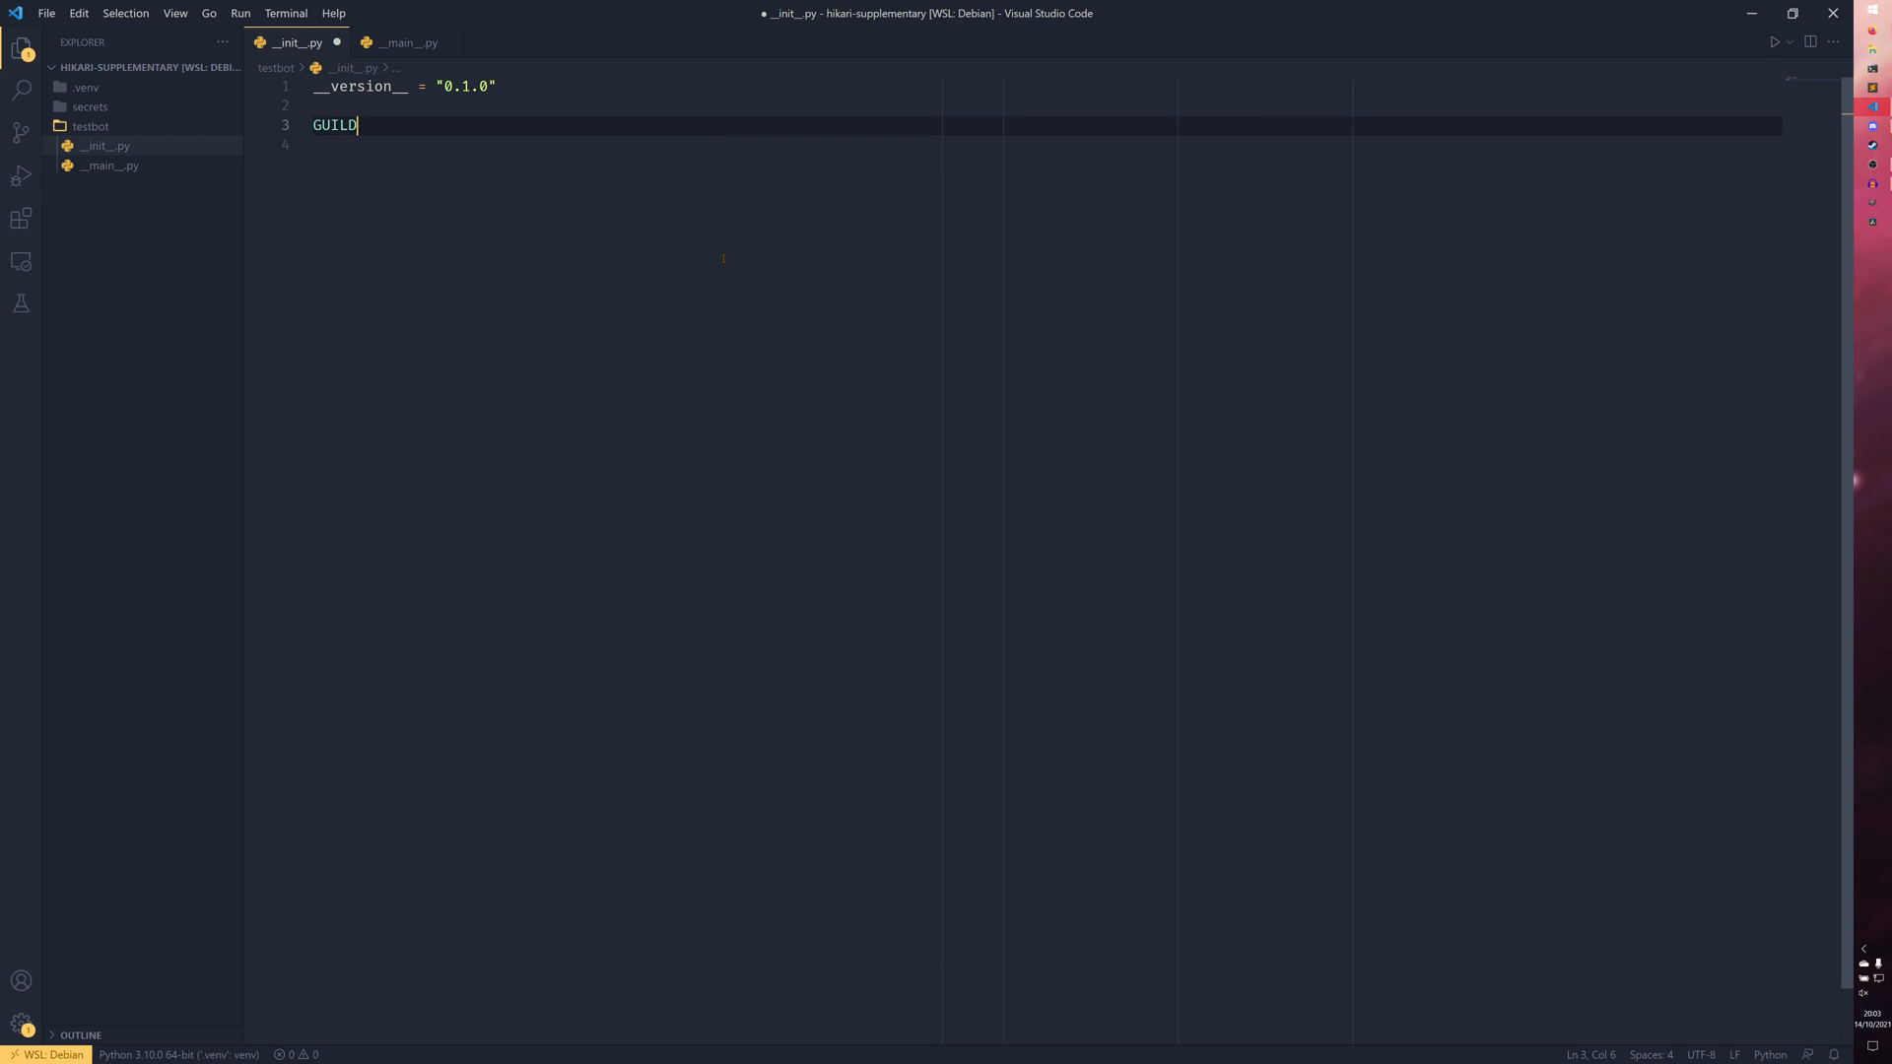
pyautogui.write('_ID = 845688627265536010')
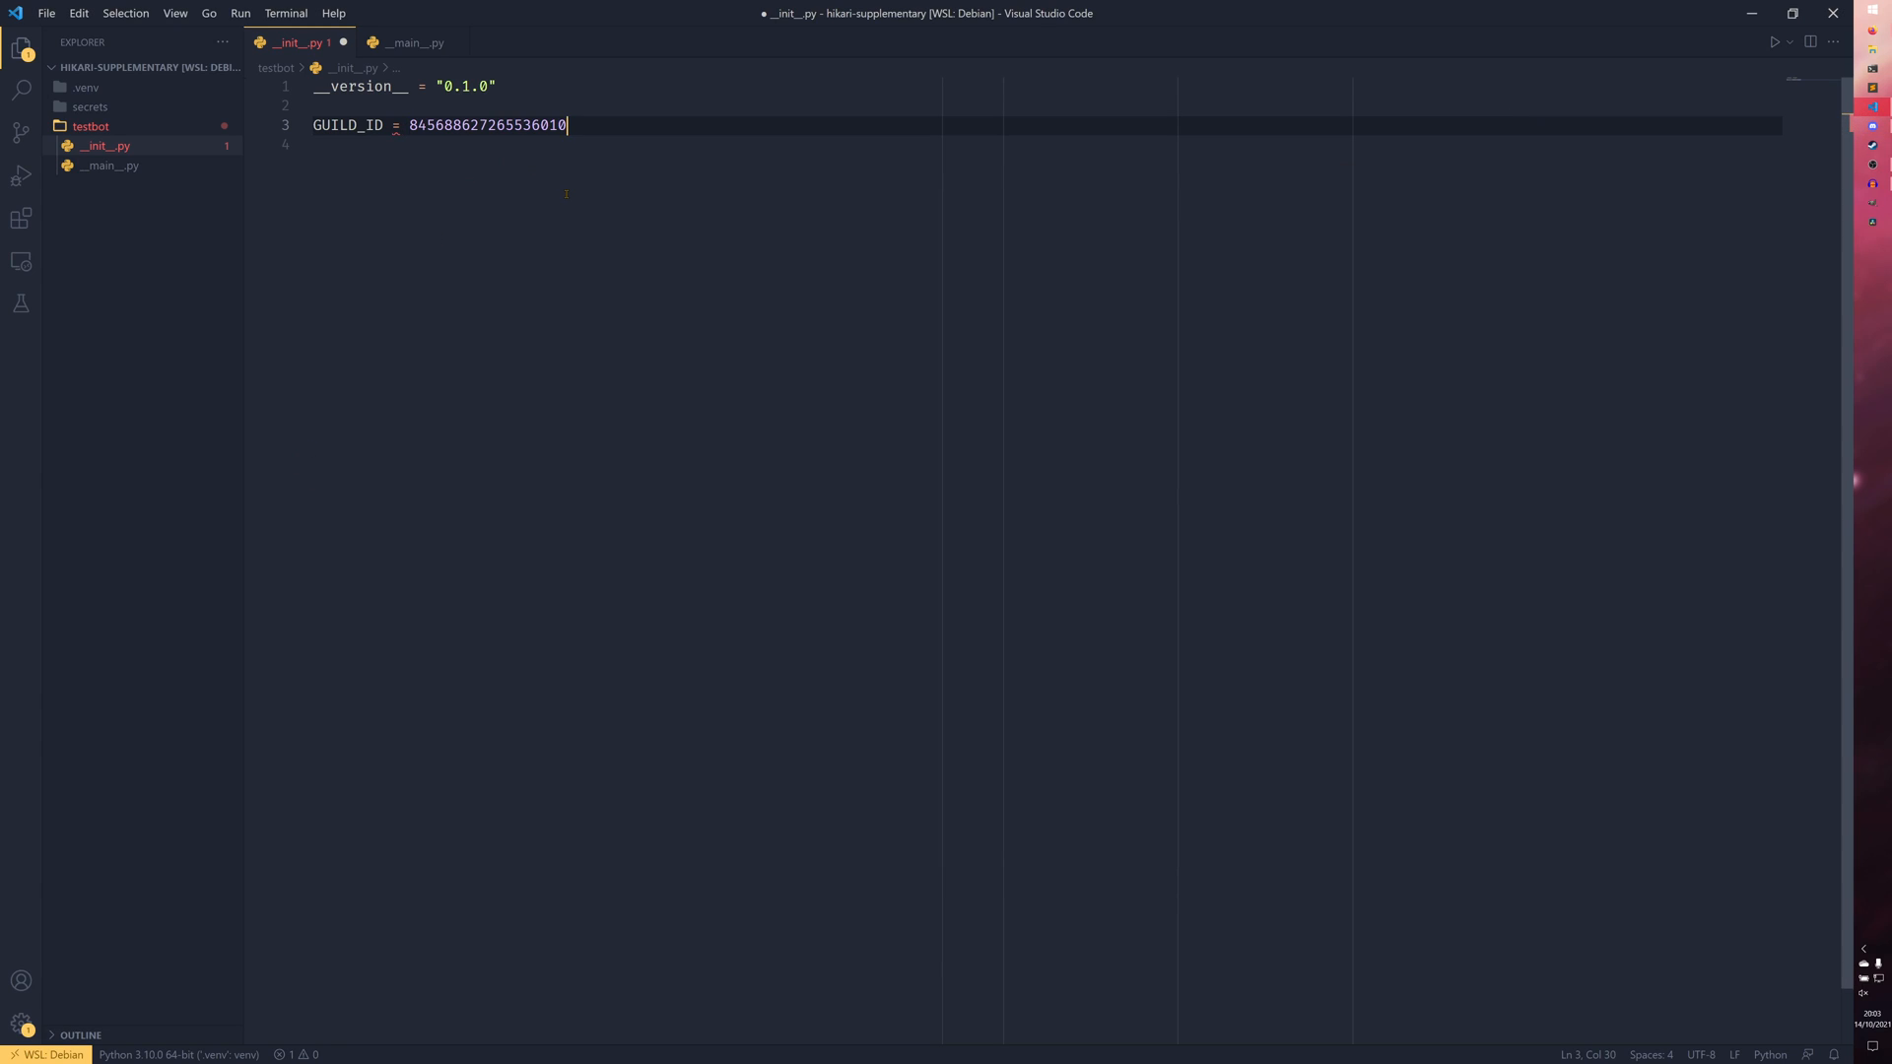
pyautogui.press('ctrl+s')
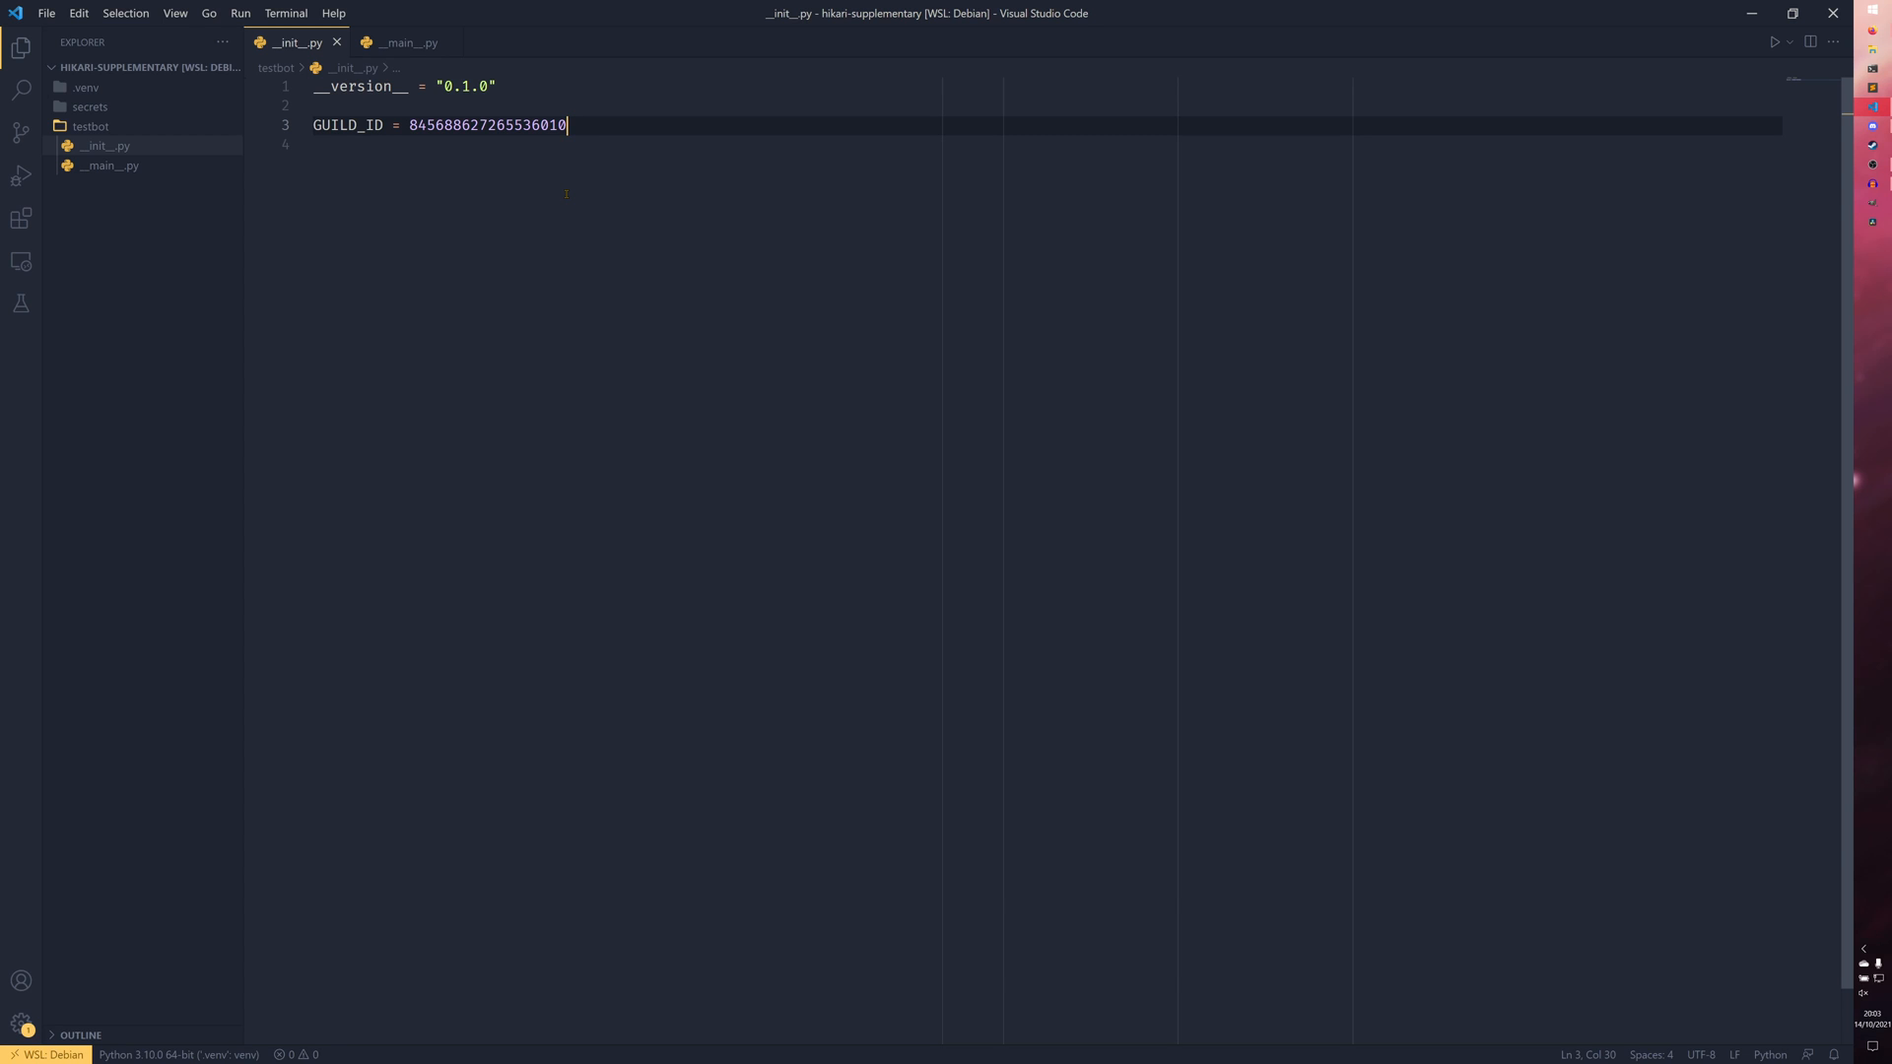
# Switch over to the empty __main__.py file.
pyautogui.click(479, 124)
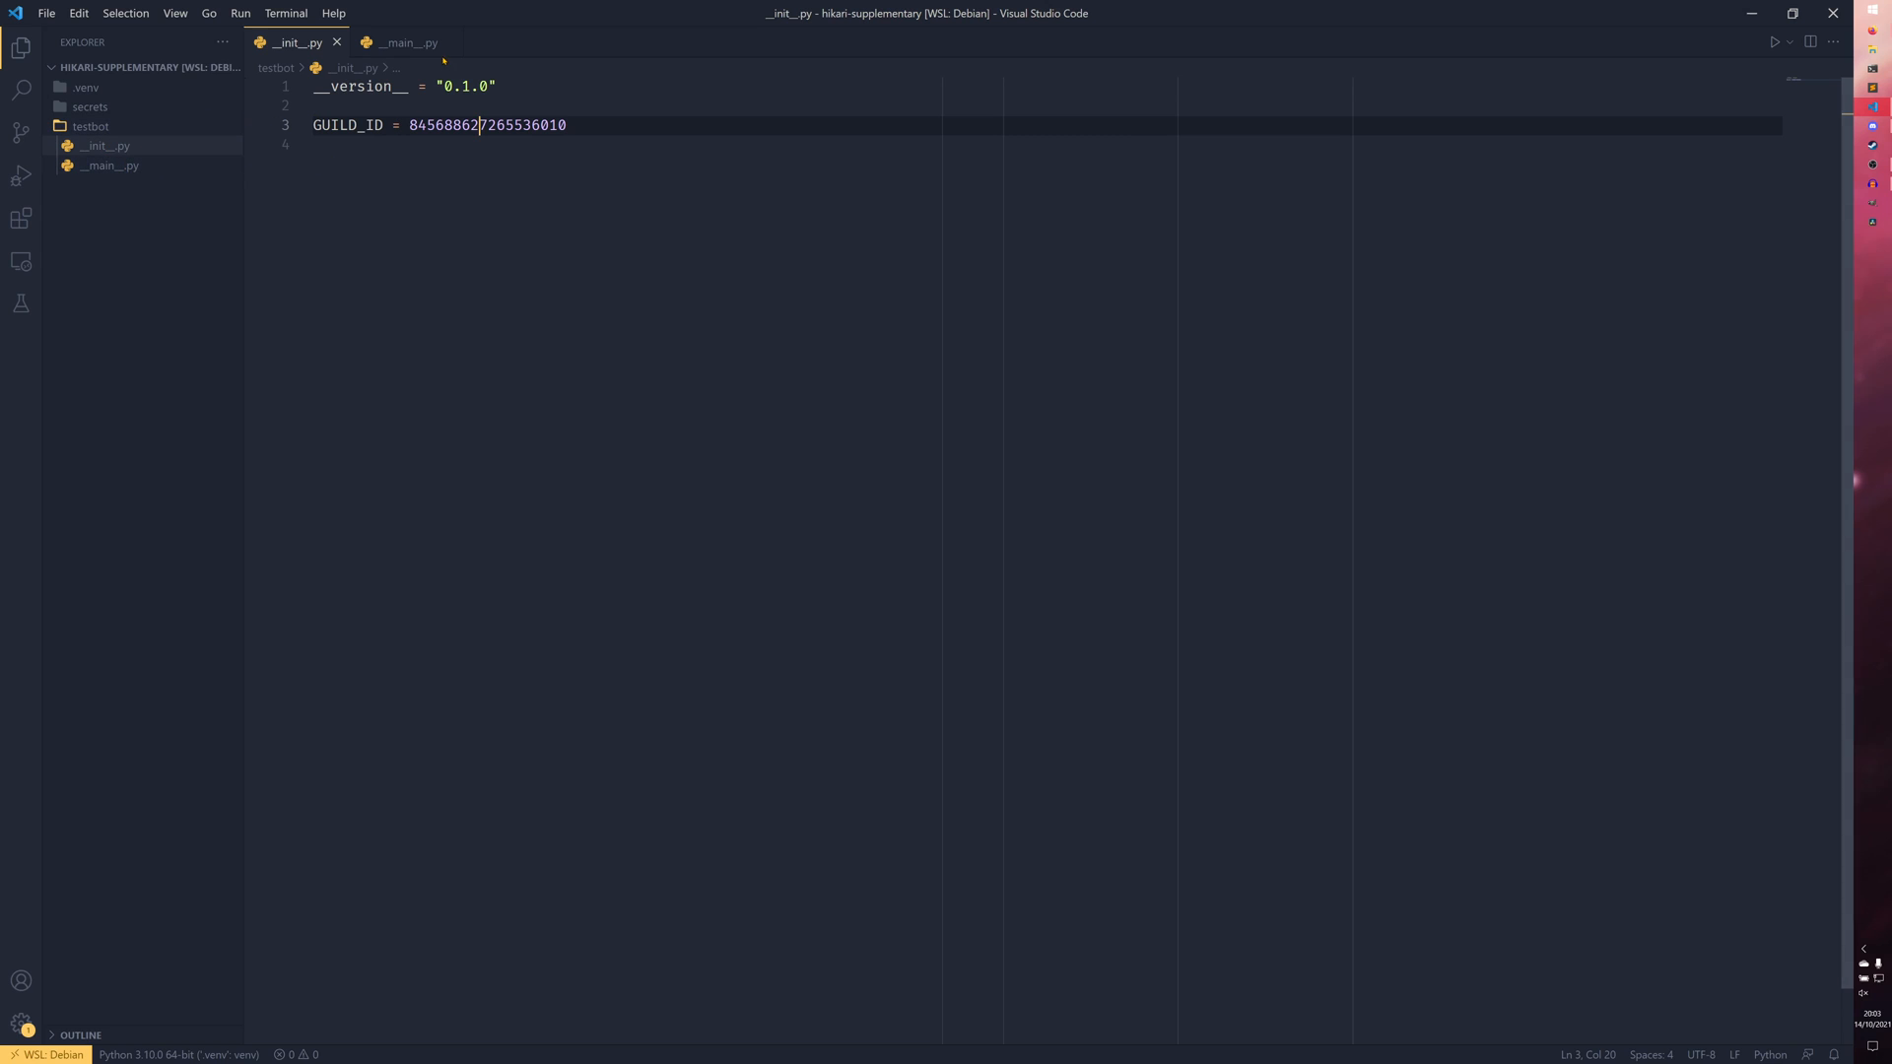
pyautogui.click(406, 41)
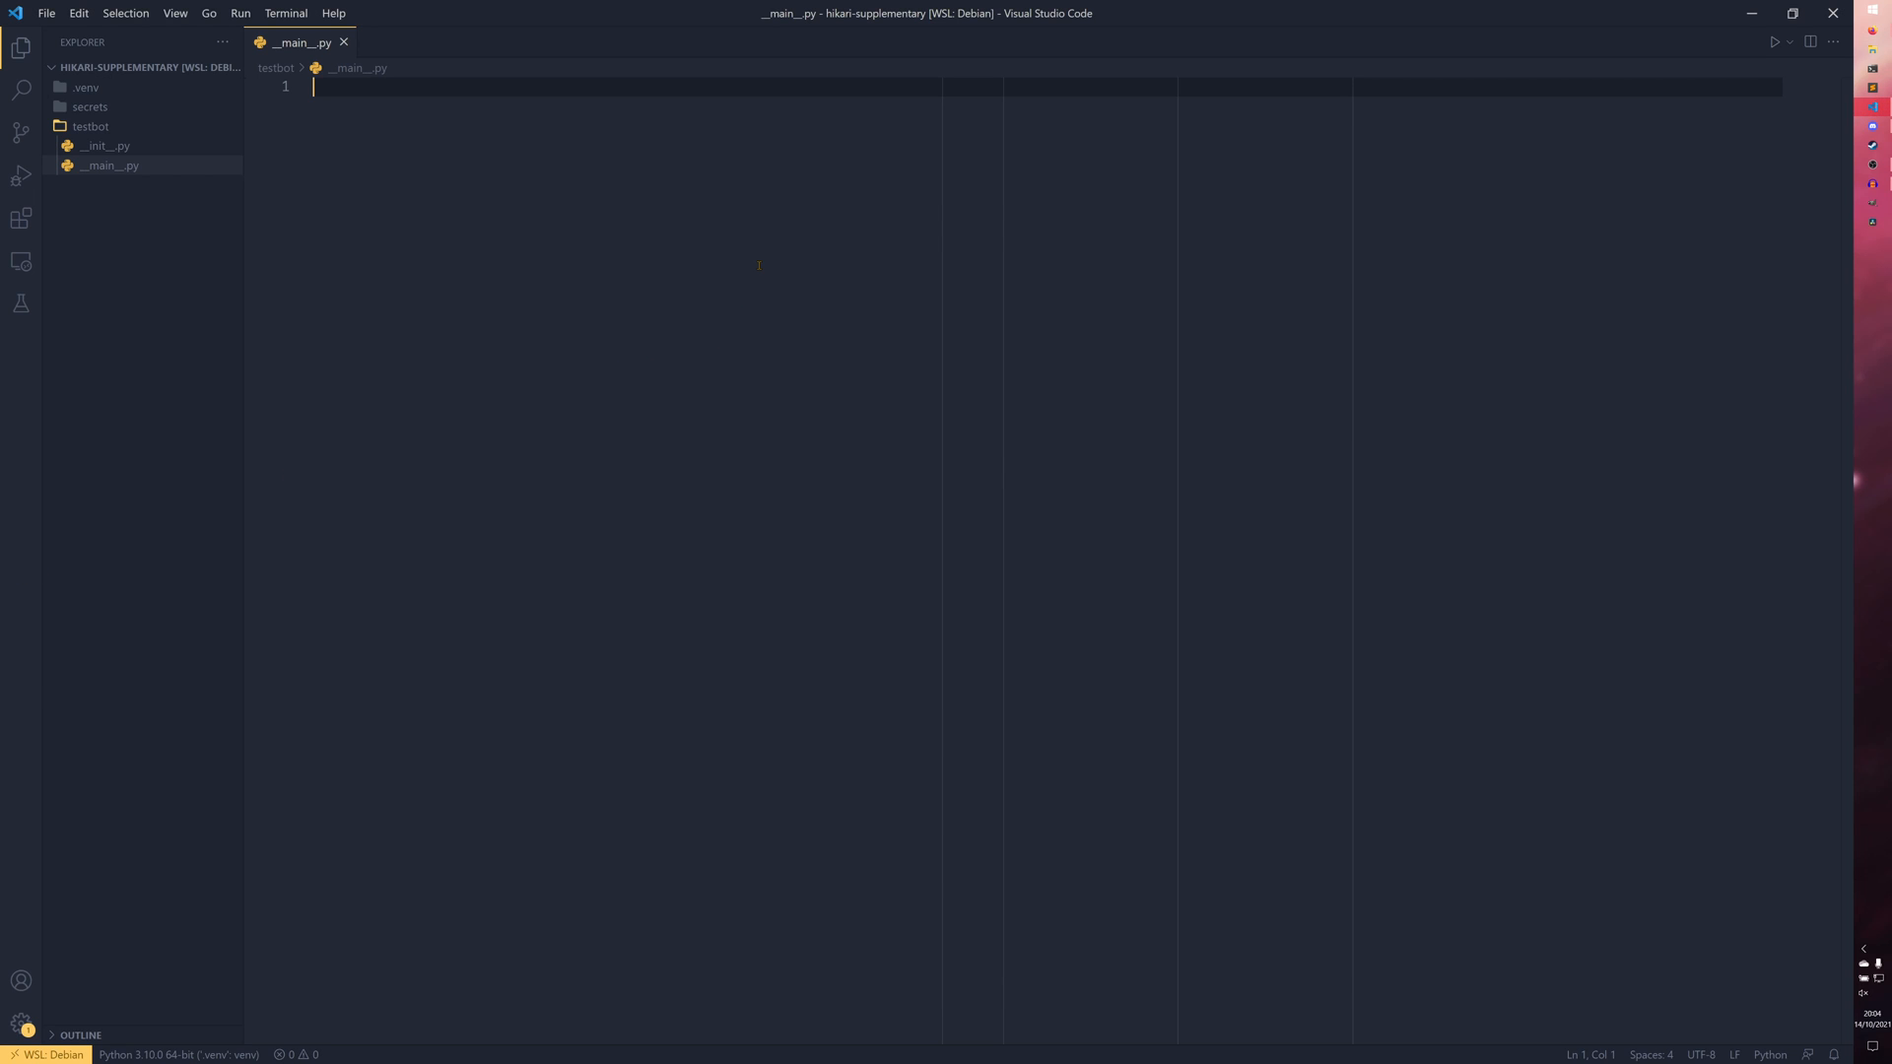
# Import os, hikari and lightbulb at the top of __main__.py.
pyautogui.write('import os')
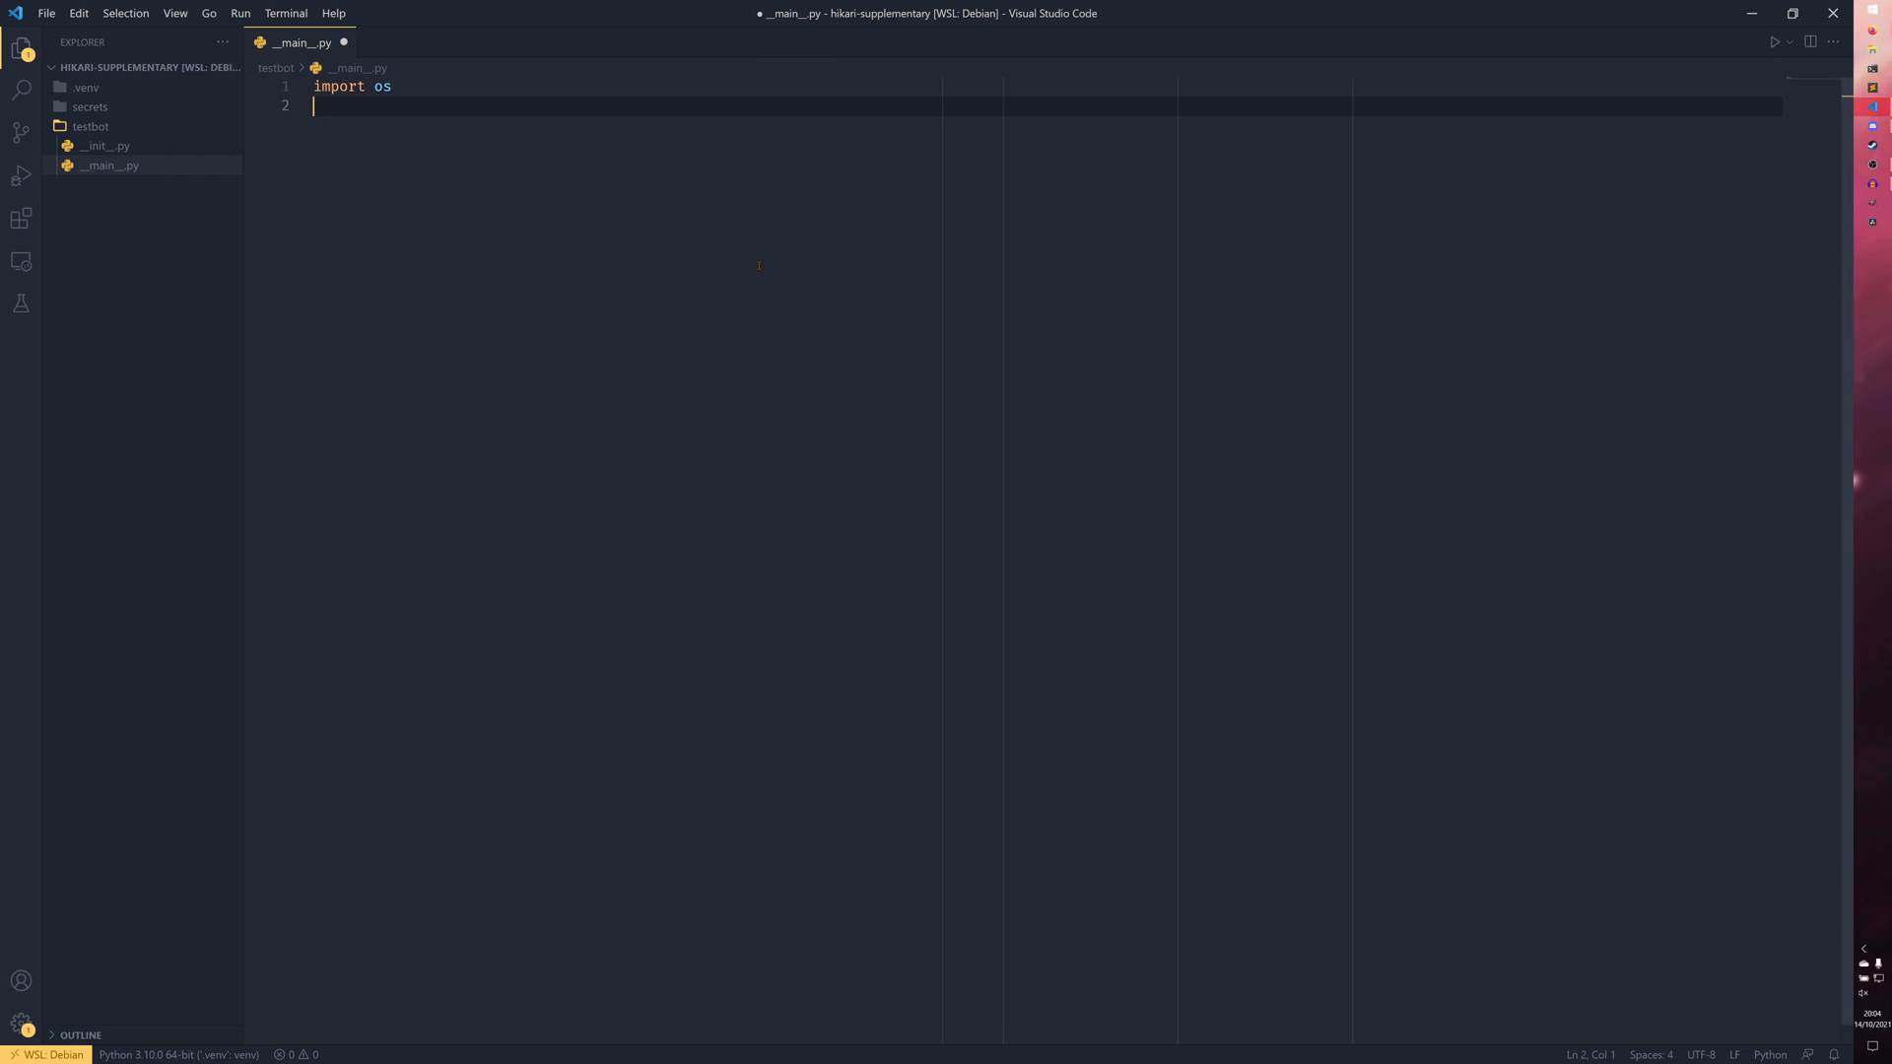
pyautogui.write('import hikari')
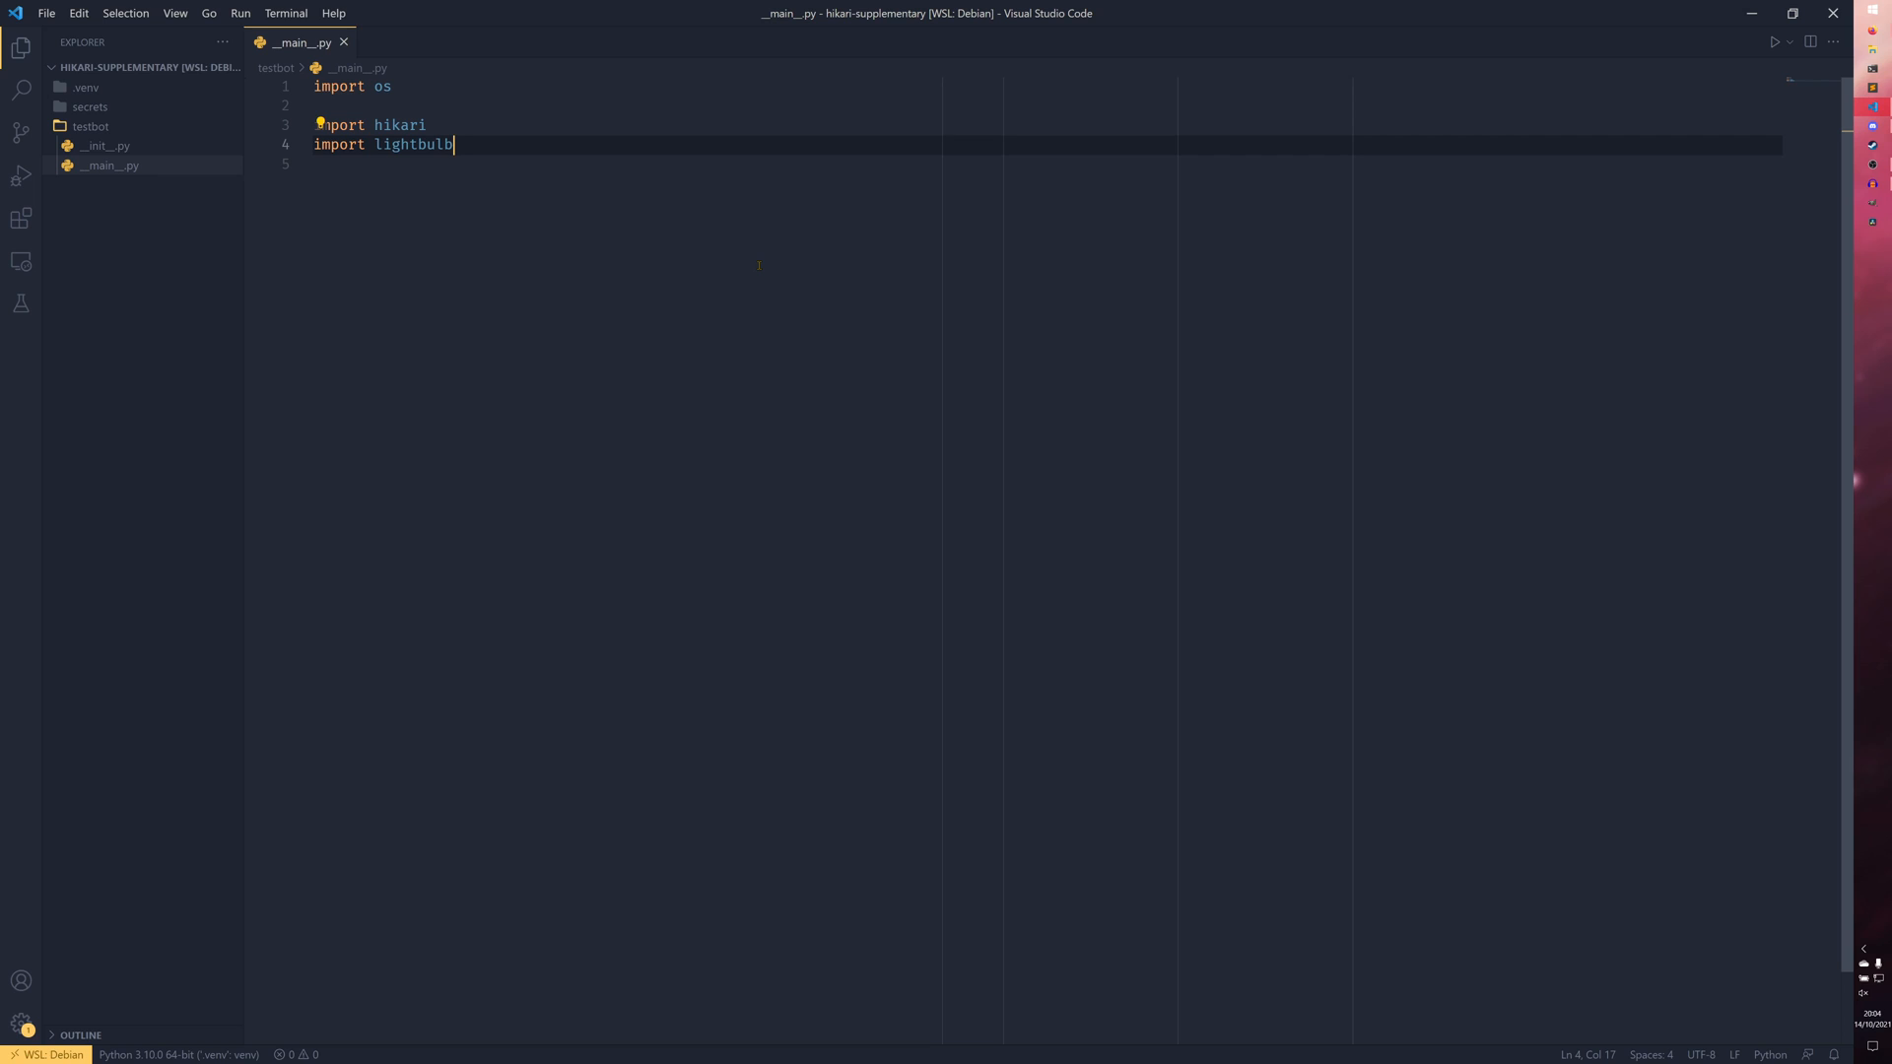
pyautogui.press('enter')
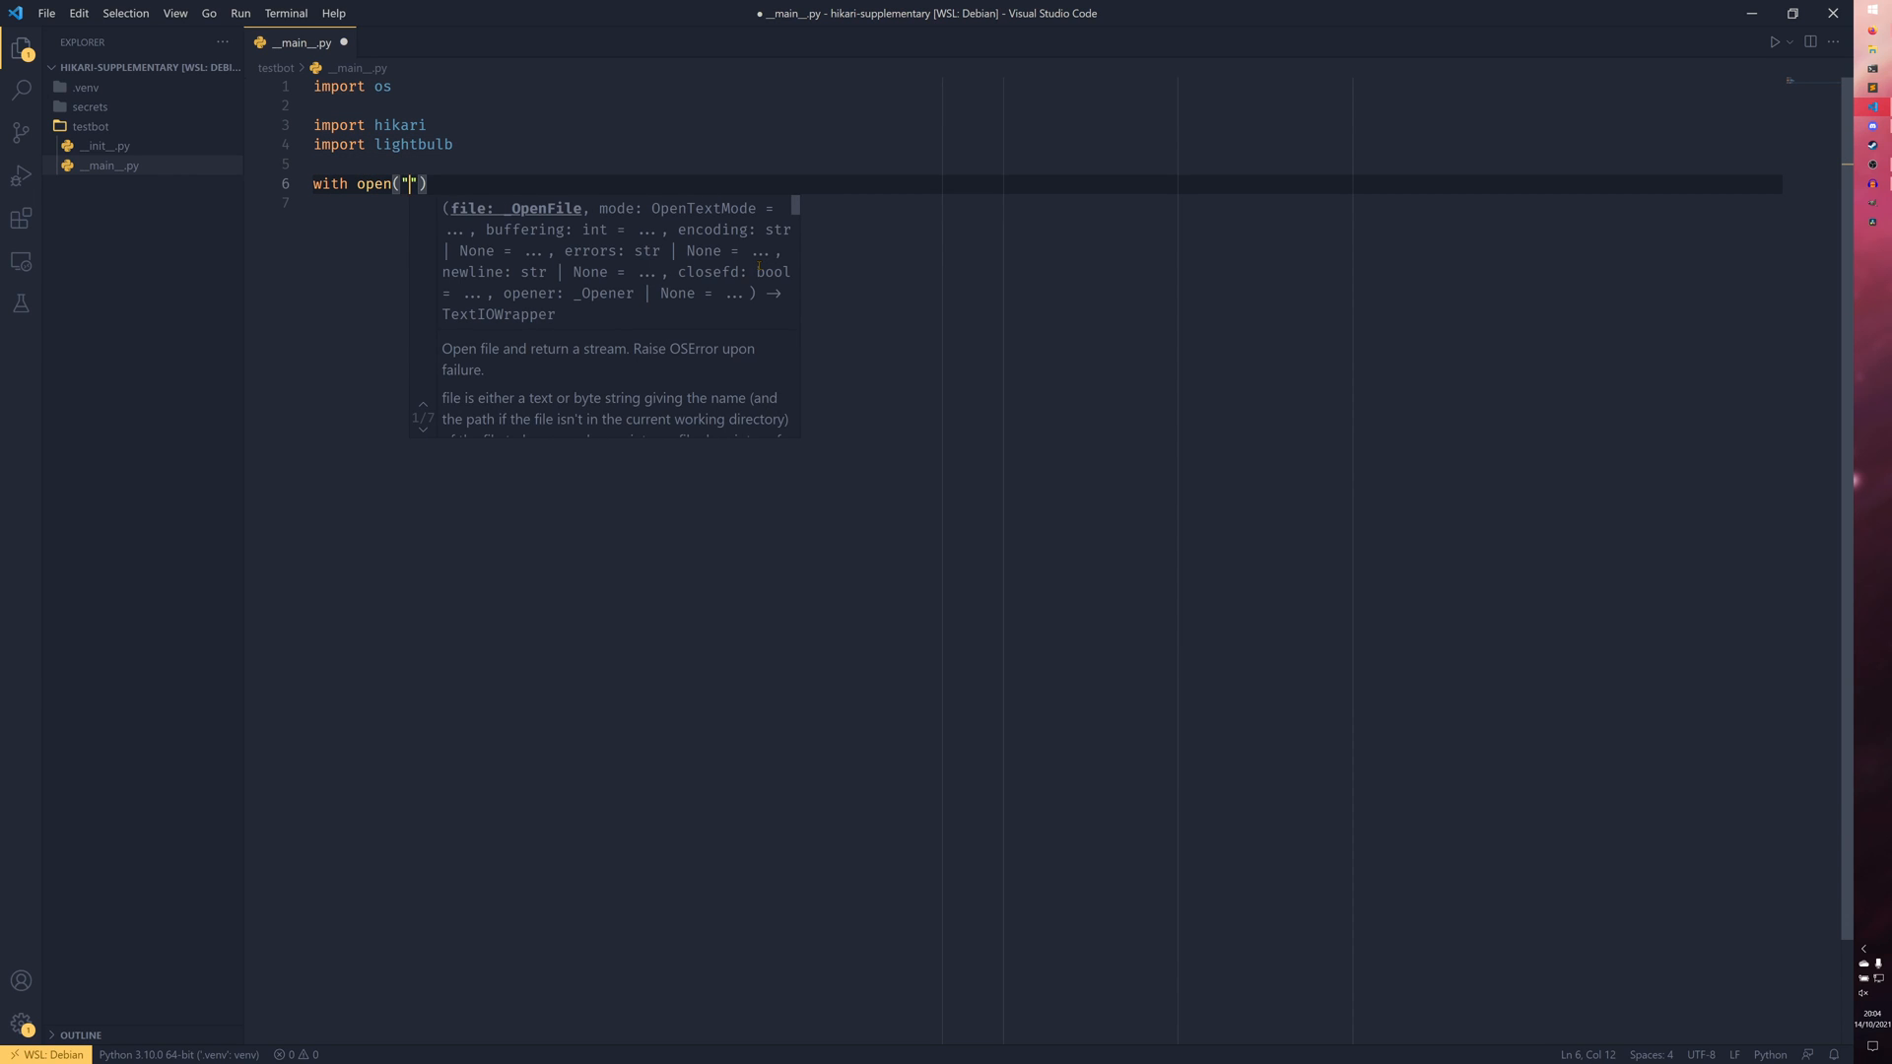
# Read ./secrets/token into _token via a with-open block, stripping the result.
pyautogui.write('./secret')
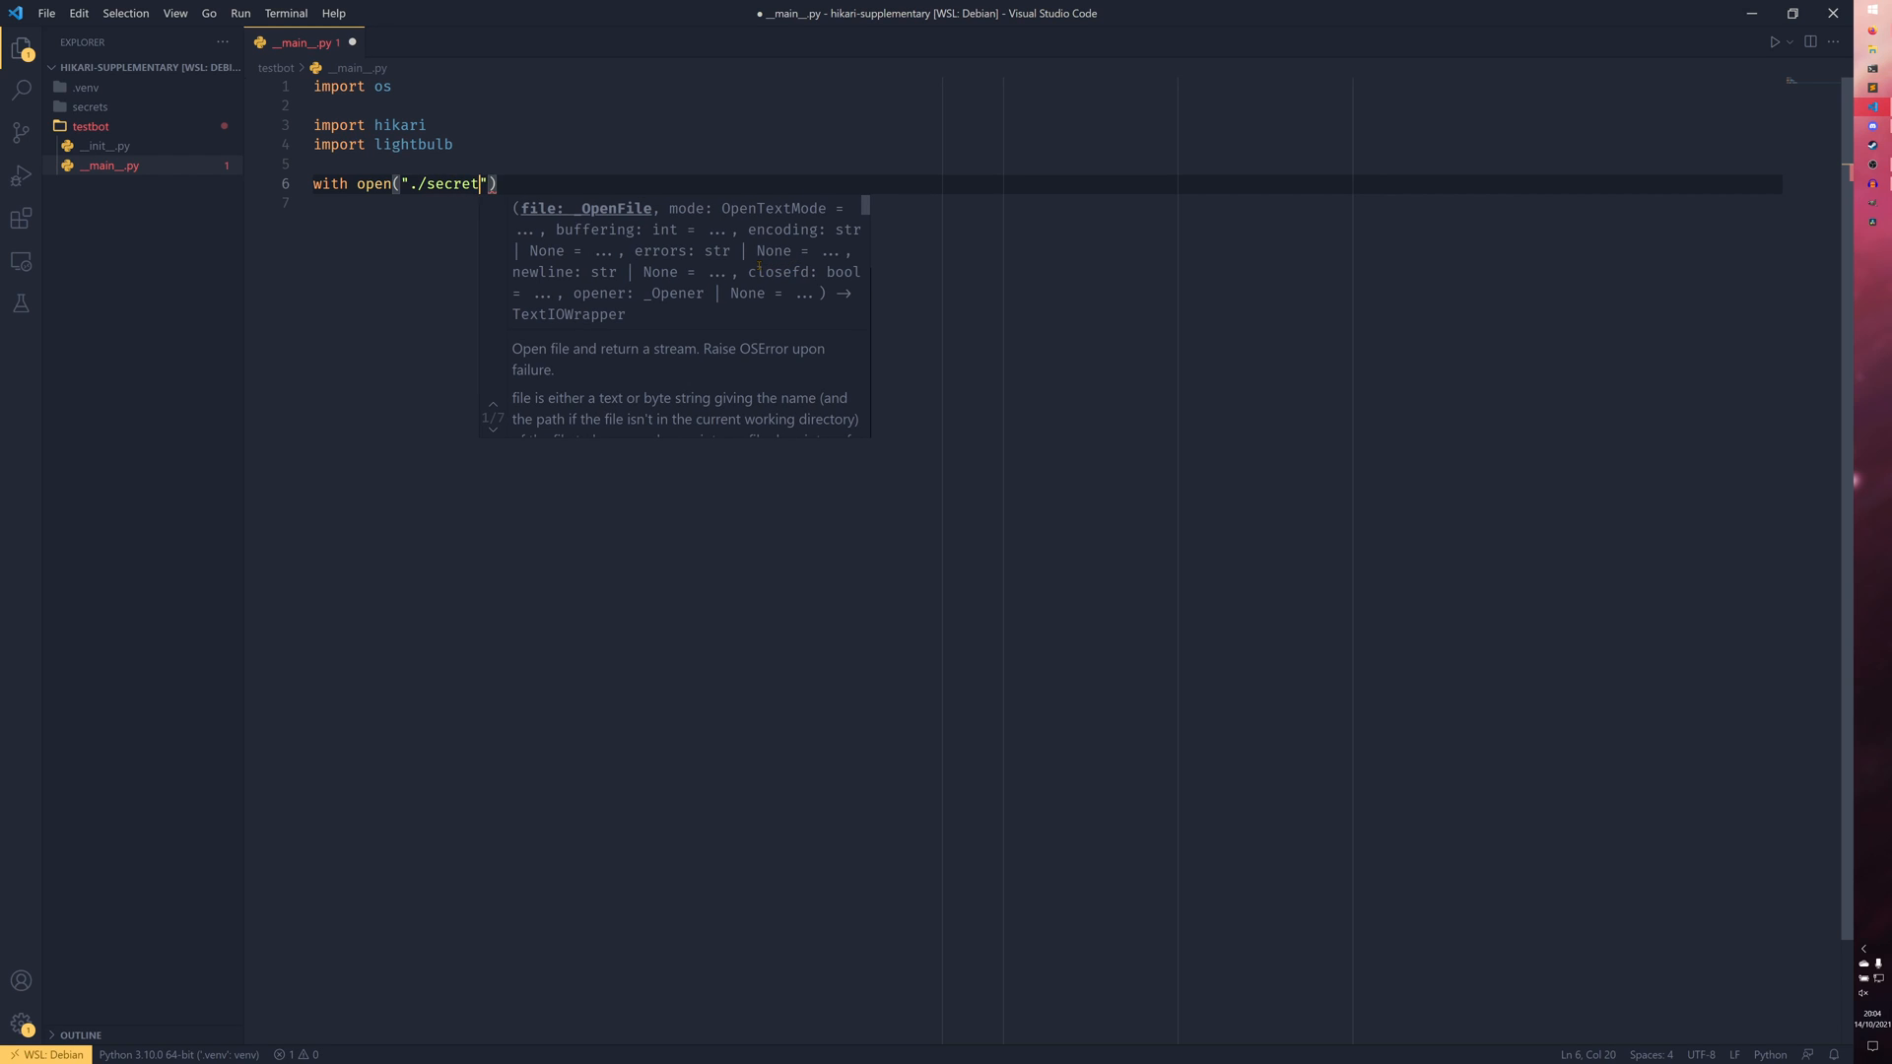
pyautogui.write('s/')
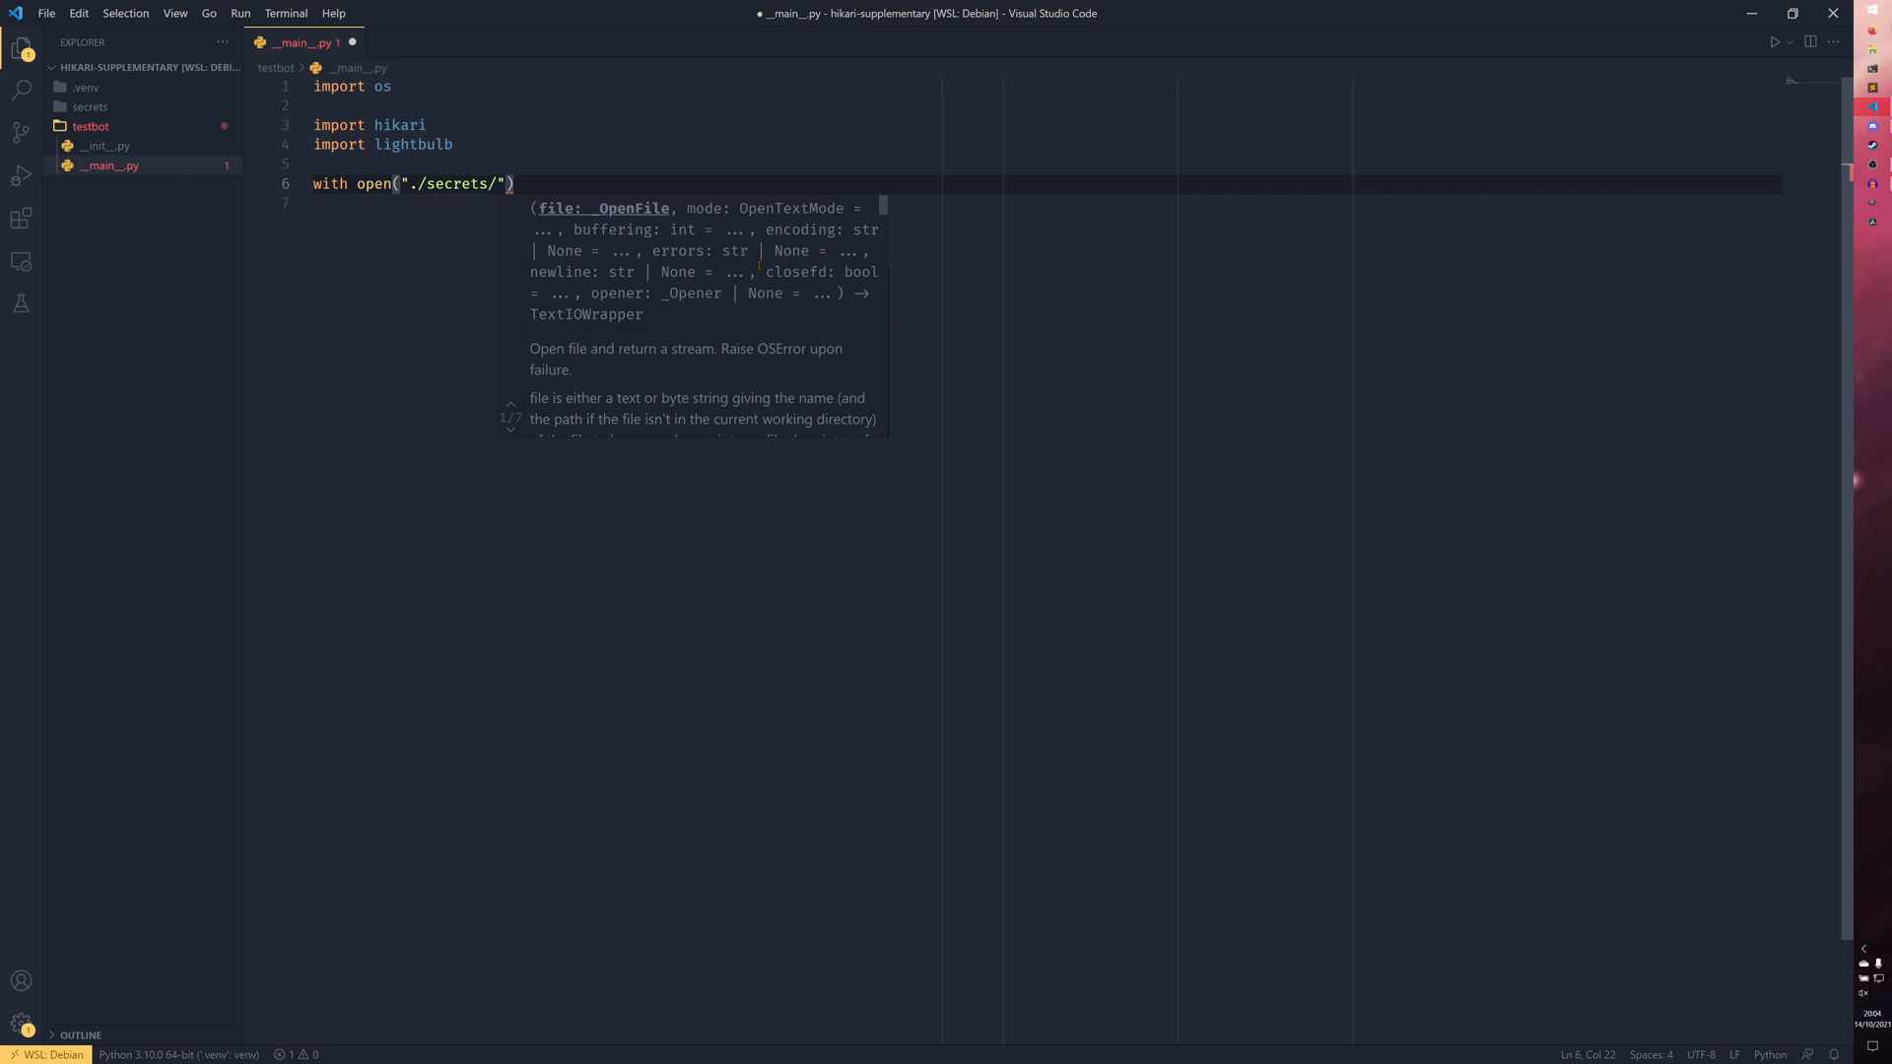
pyautogui.write('toke')
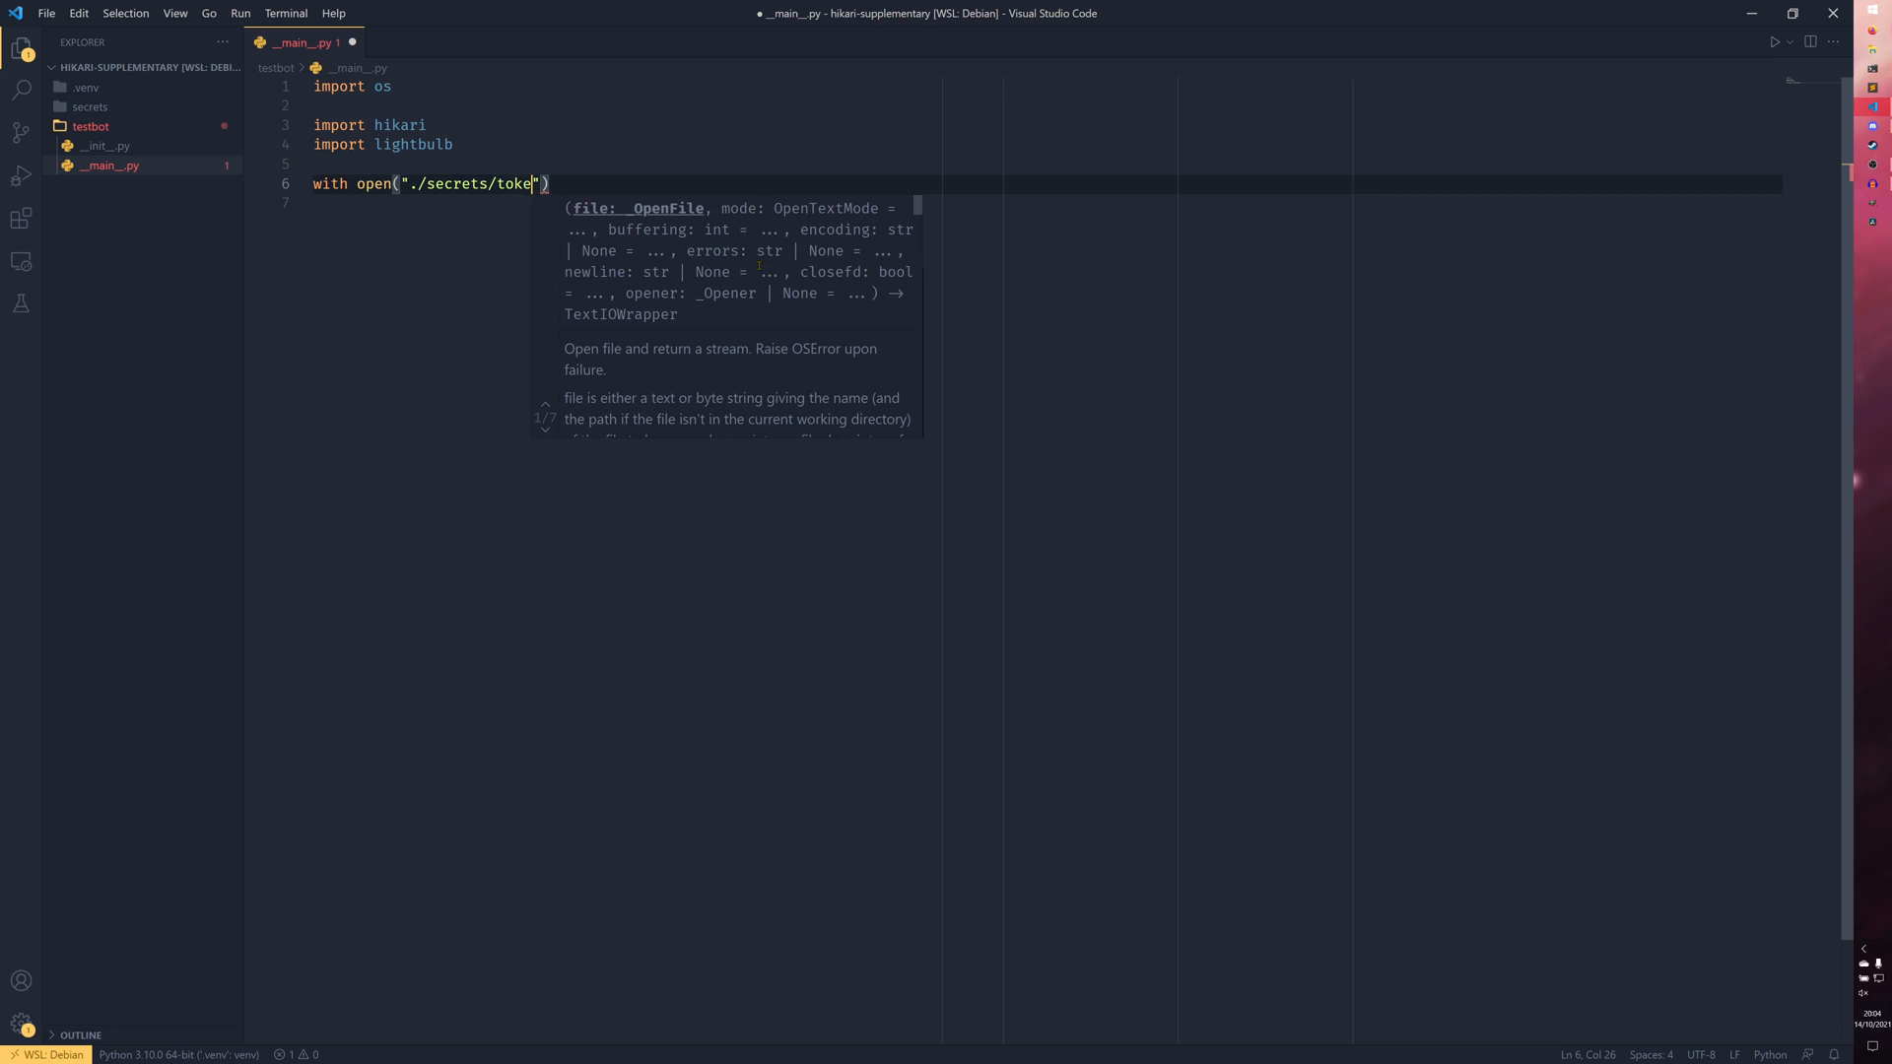
pyautogui.write('n") as')
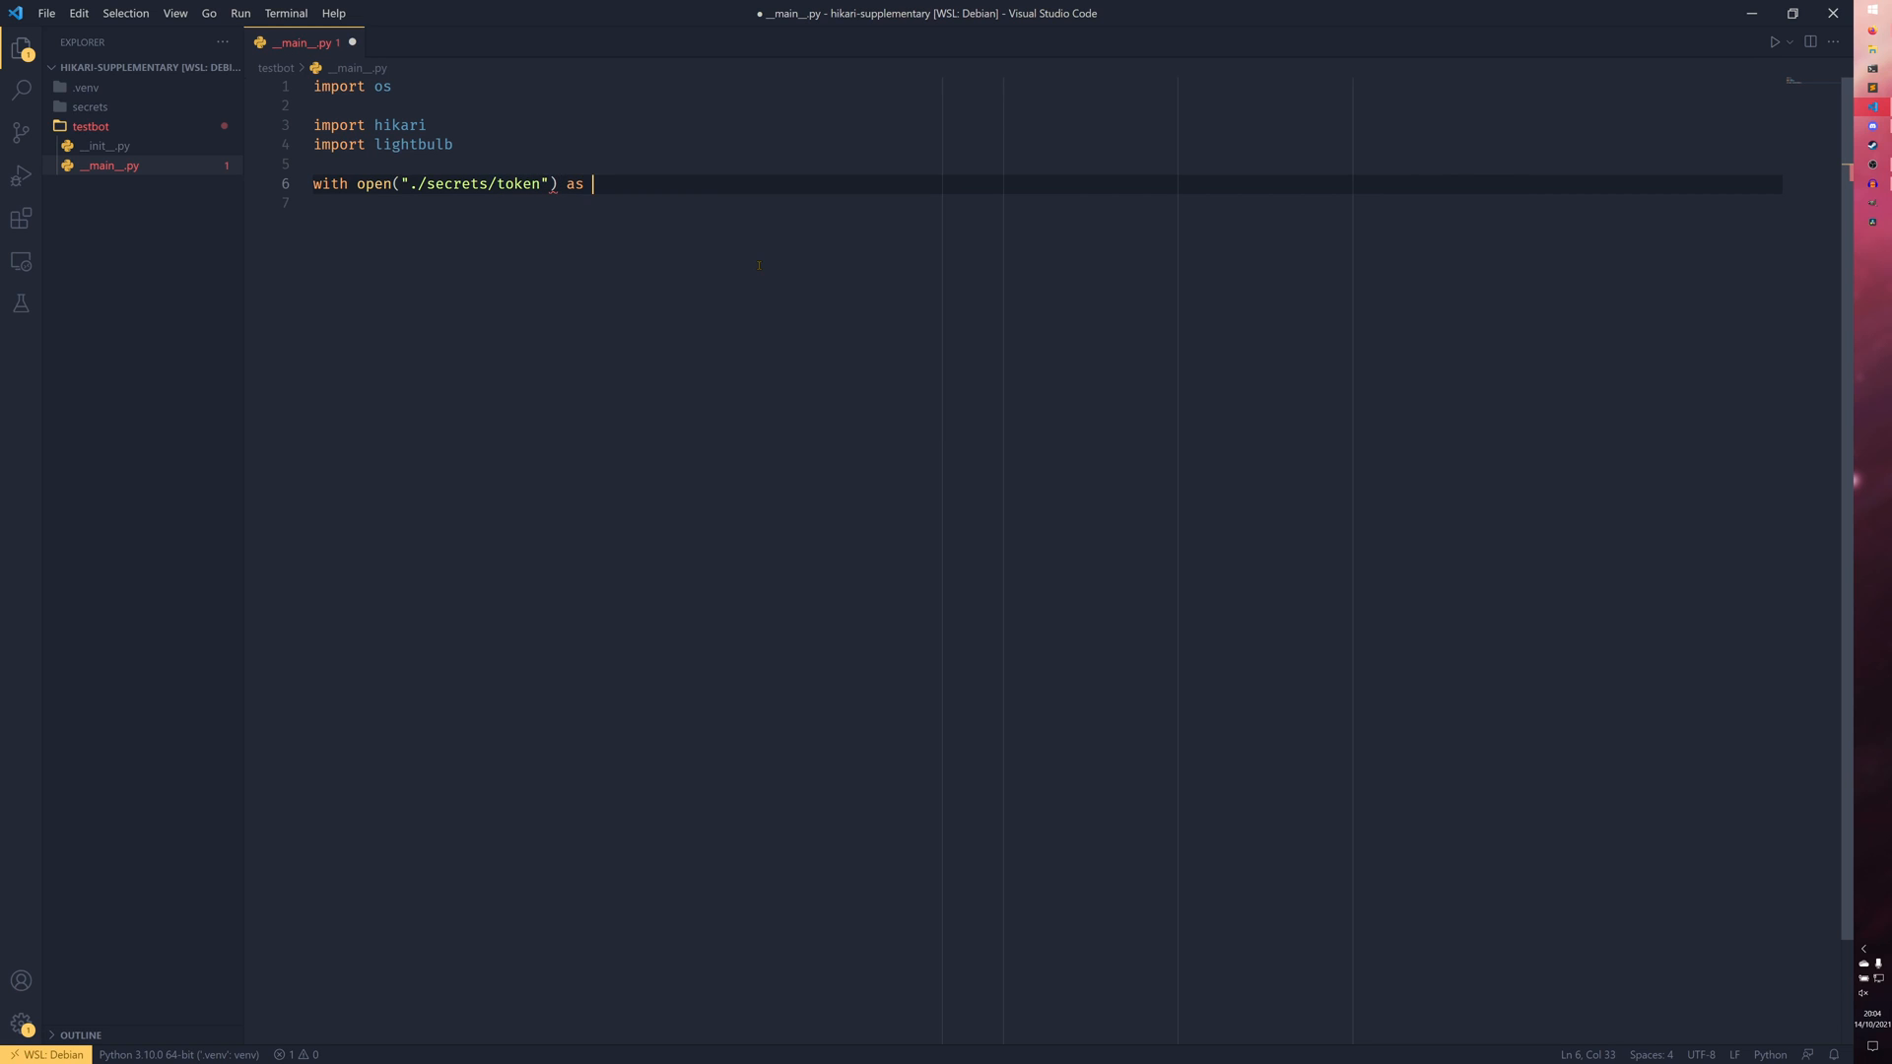
pyautogui.write('f:')
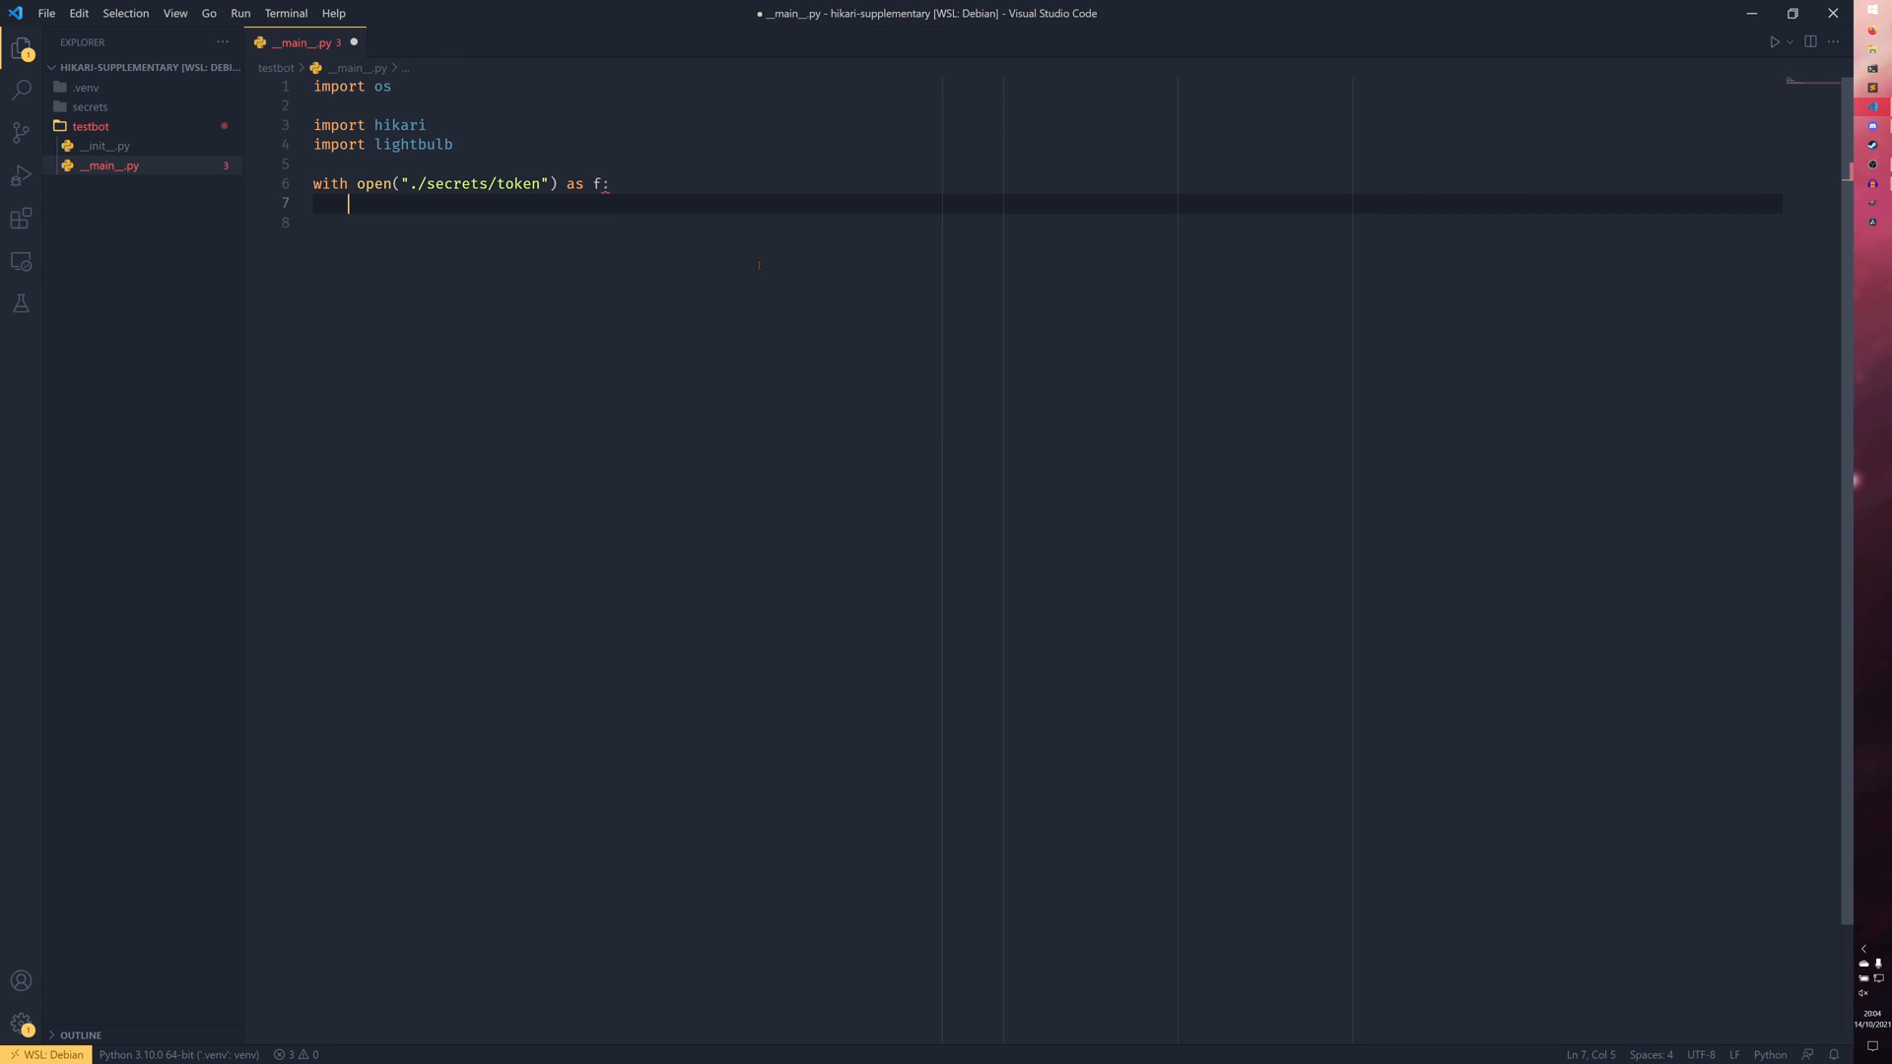
pyautogui.write('_token =')
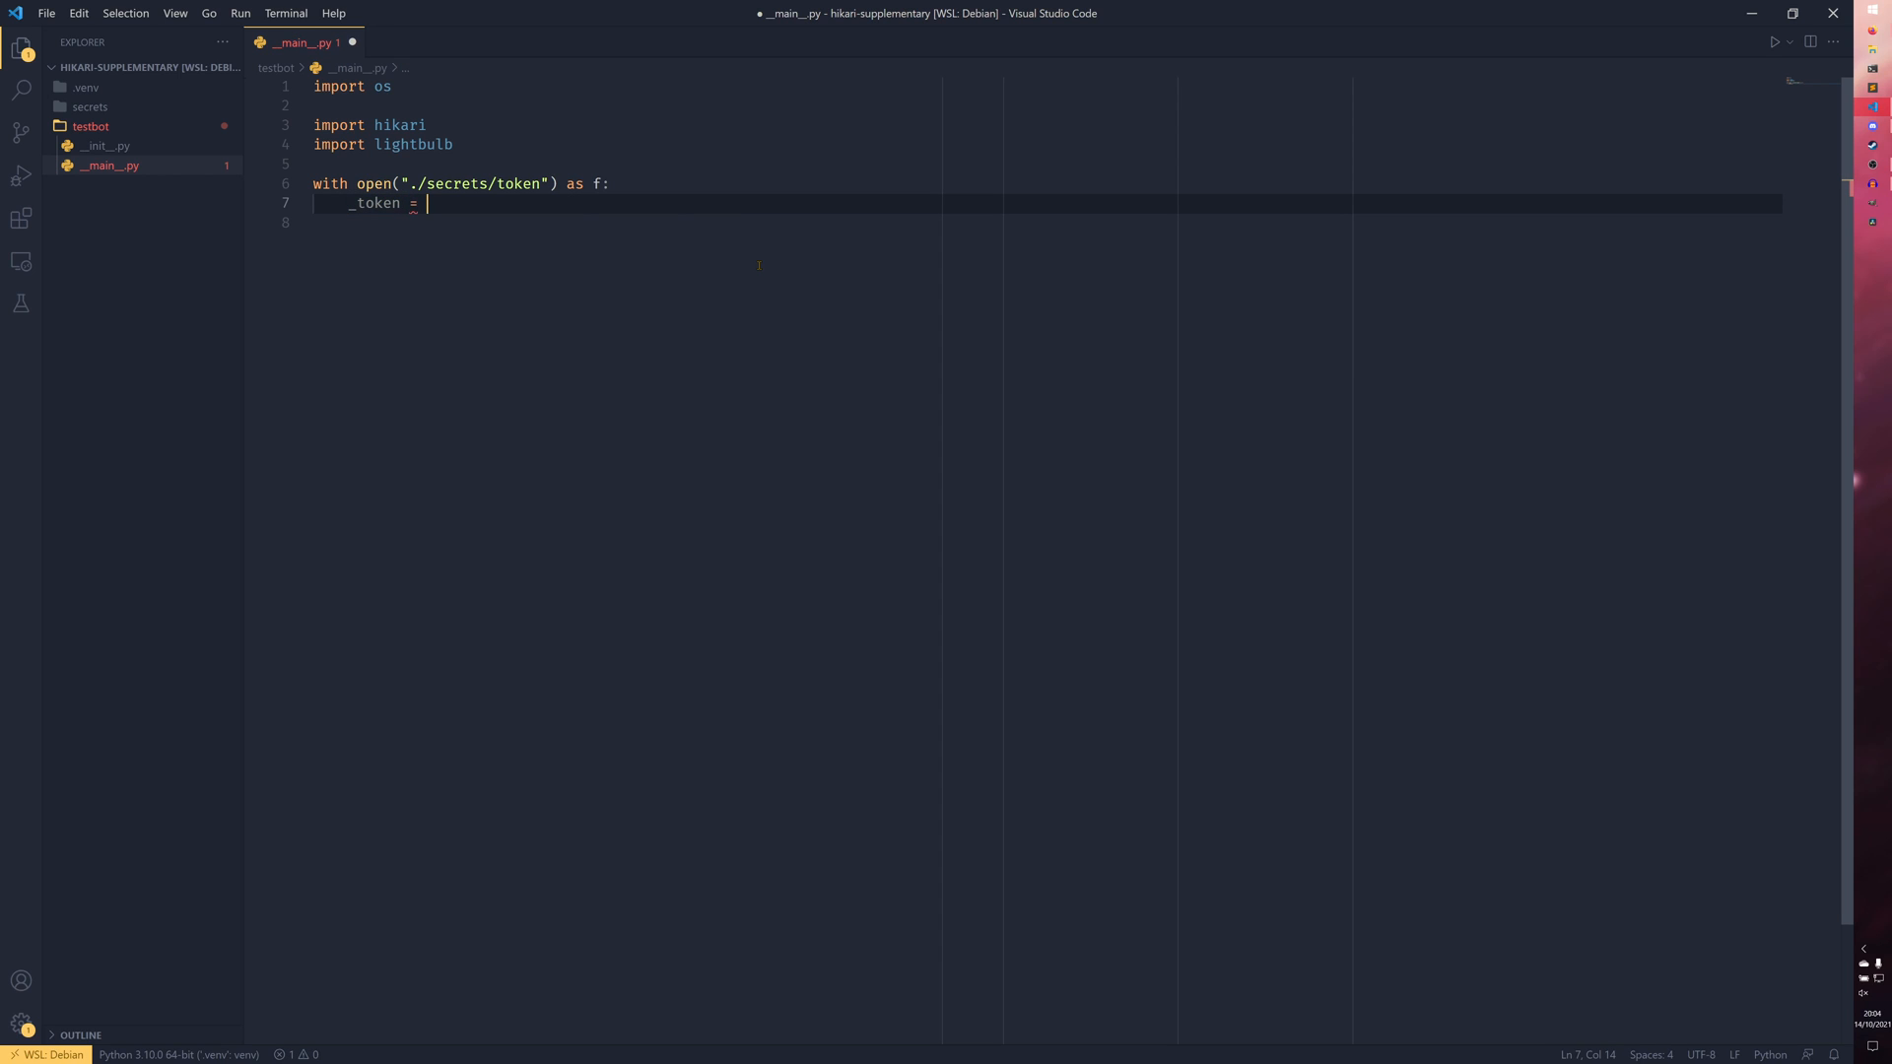
pyautogui.write('f')
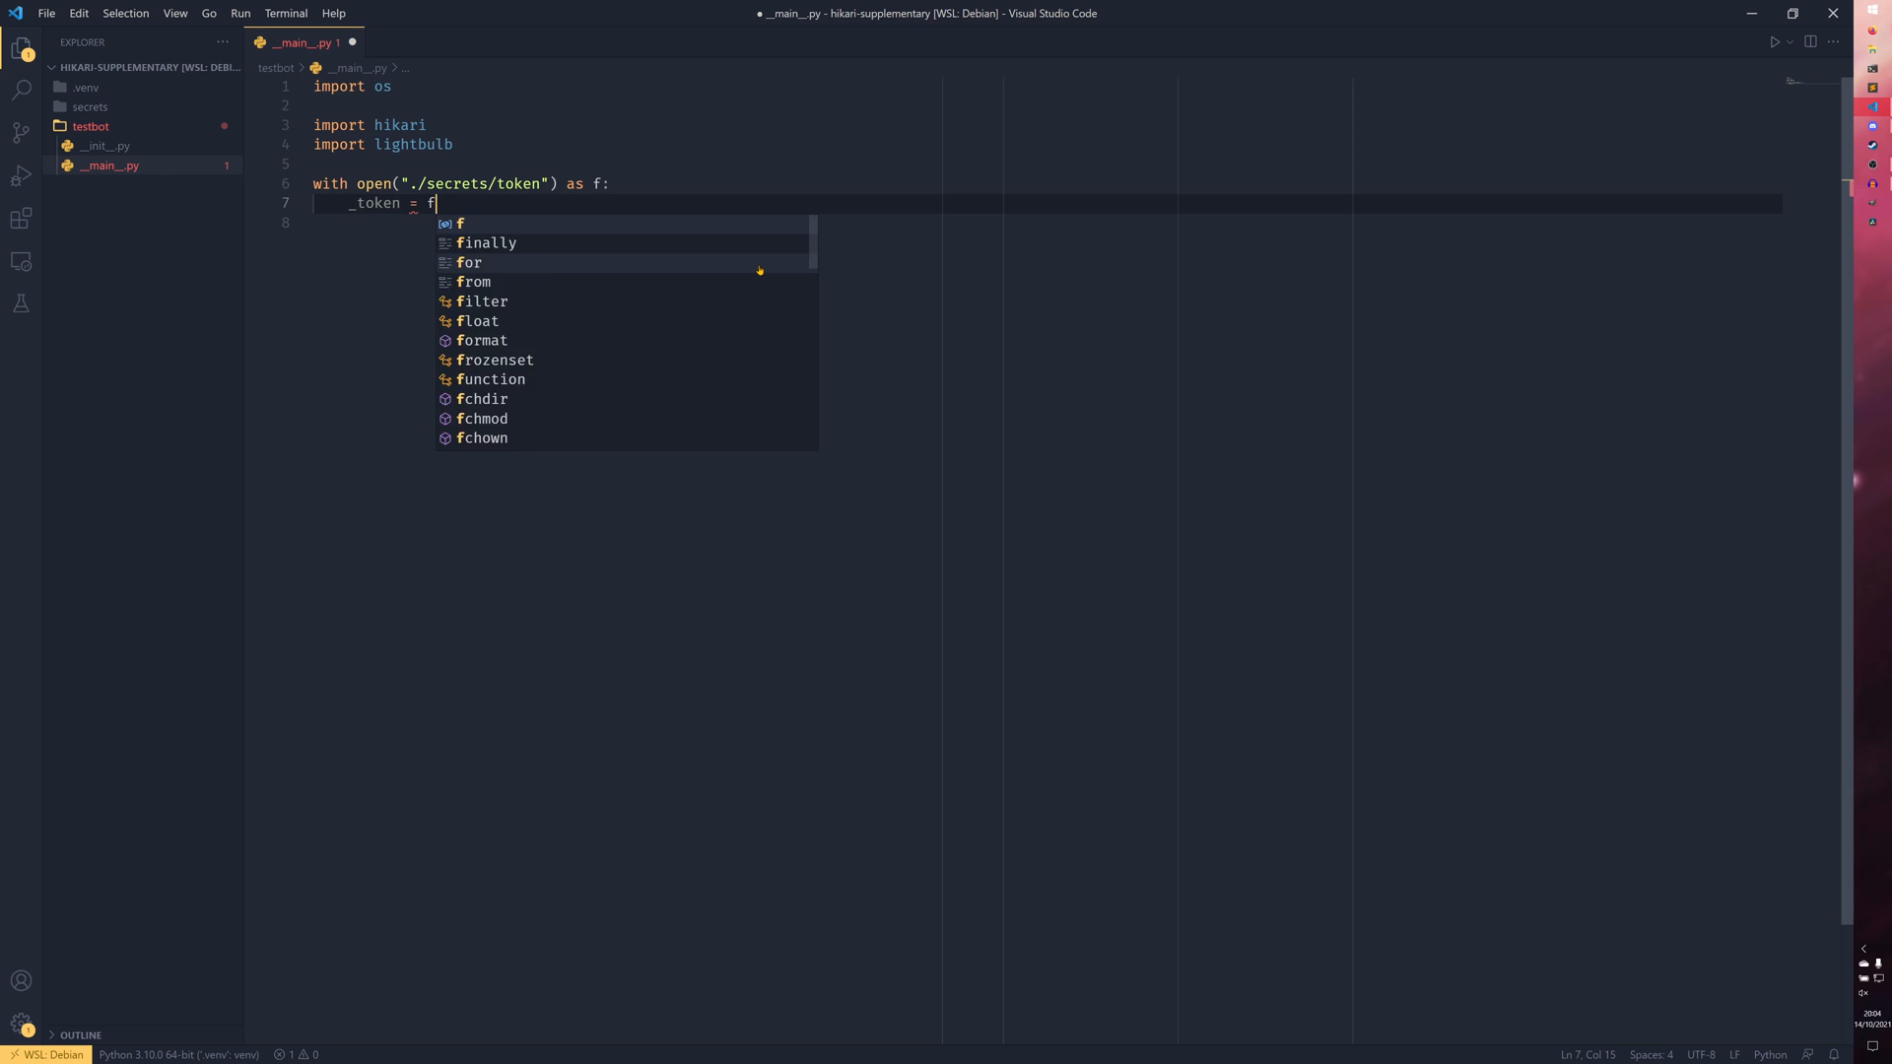
pyautogui.write('.read().split()')
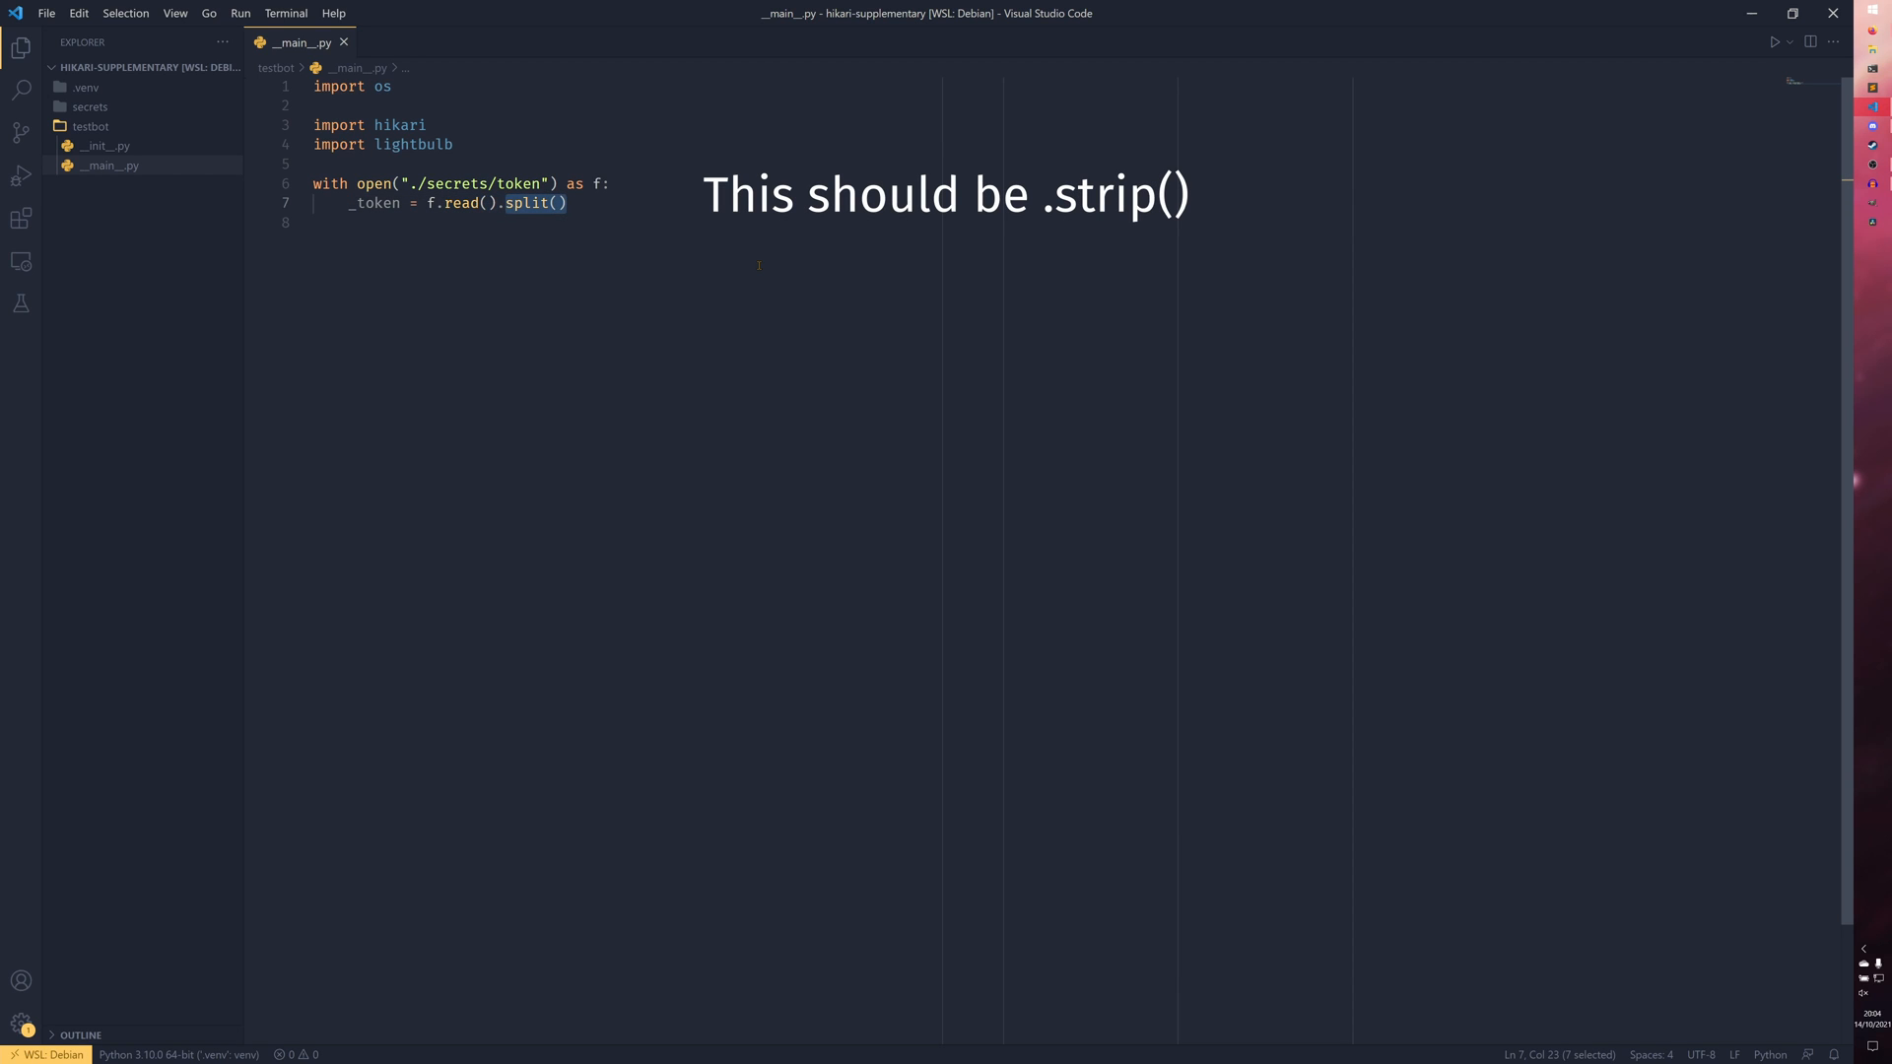
pyautogui.click(568, 203)
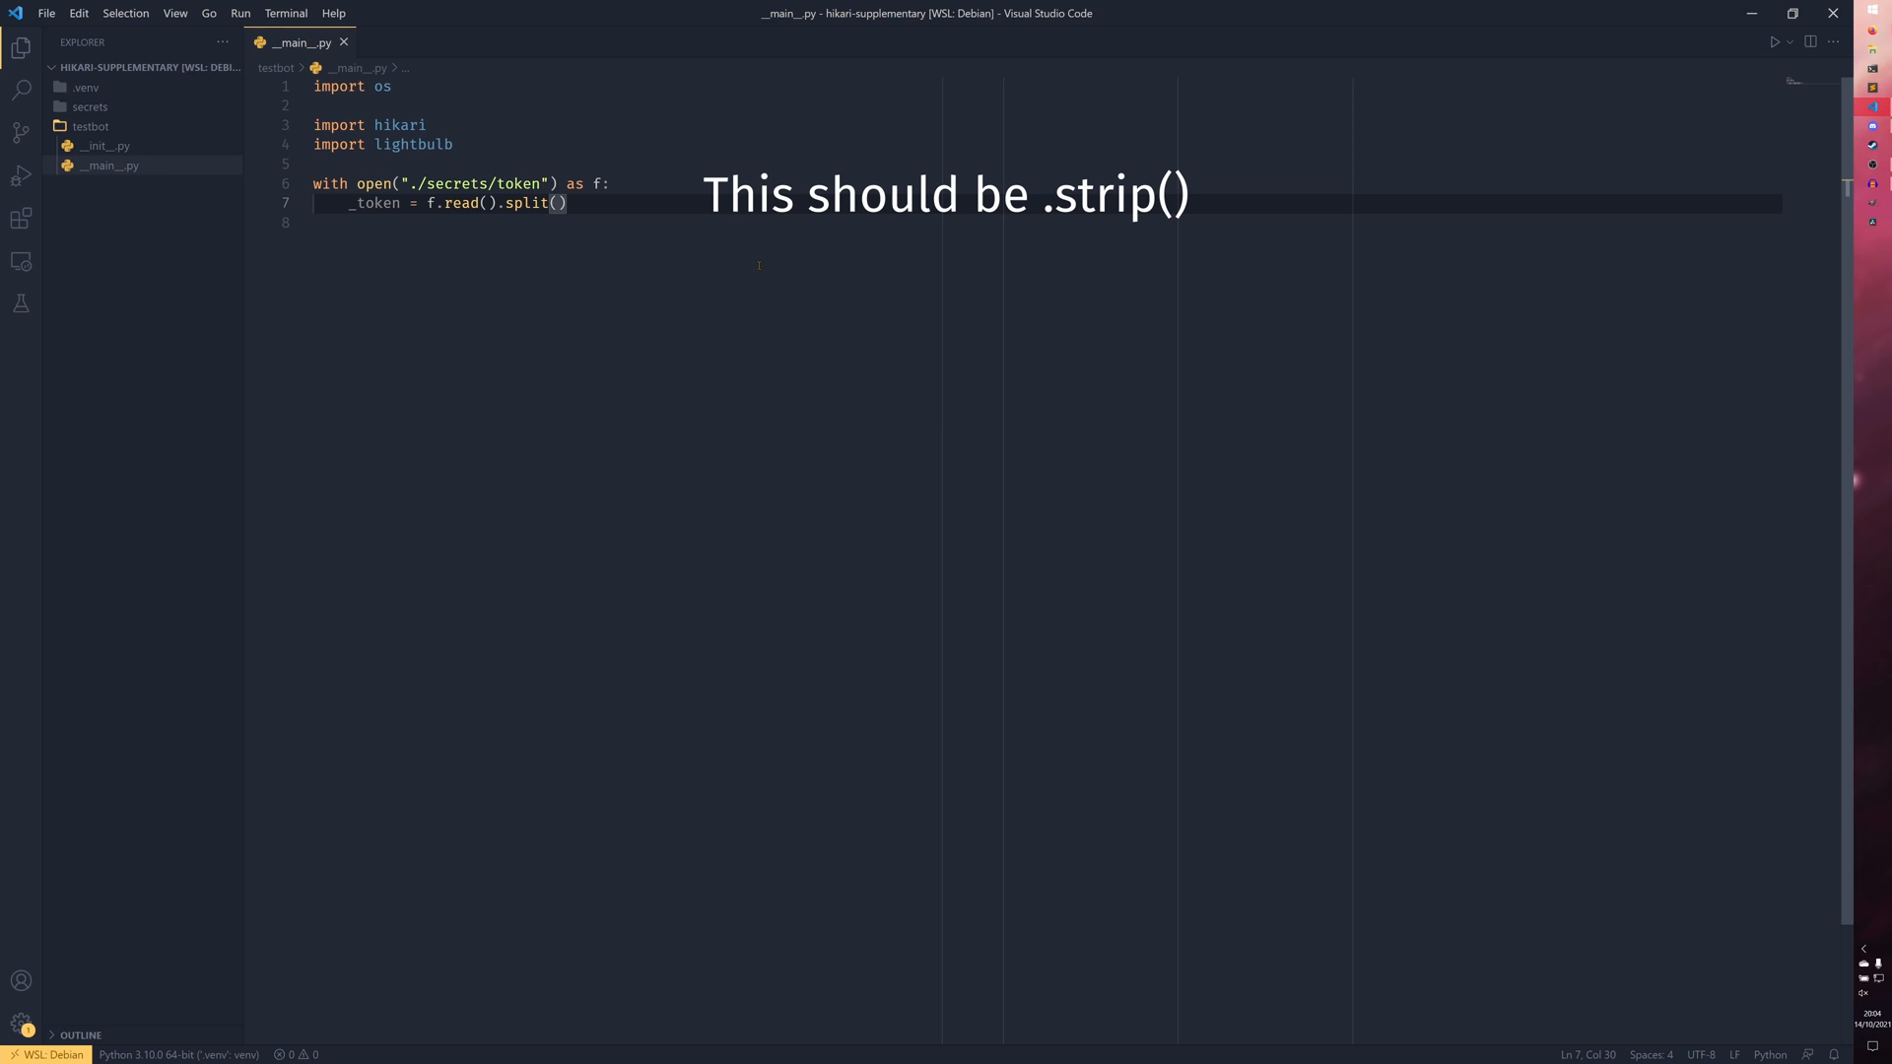
pyautogui.press('enter')
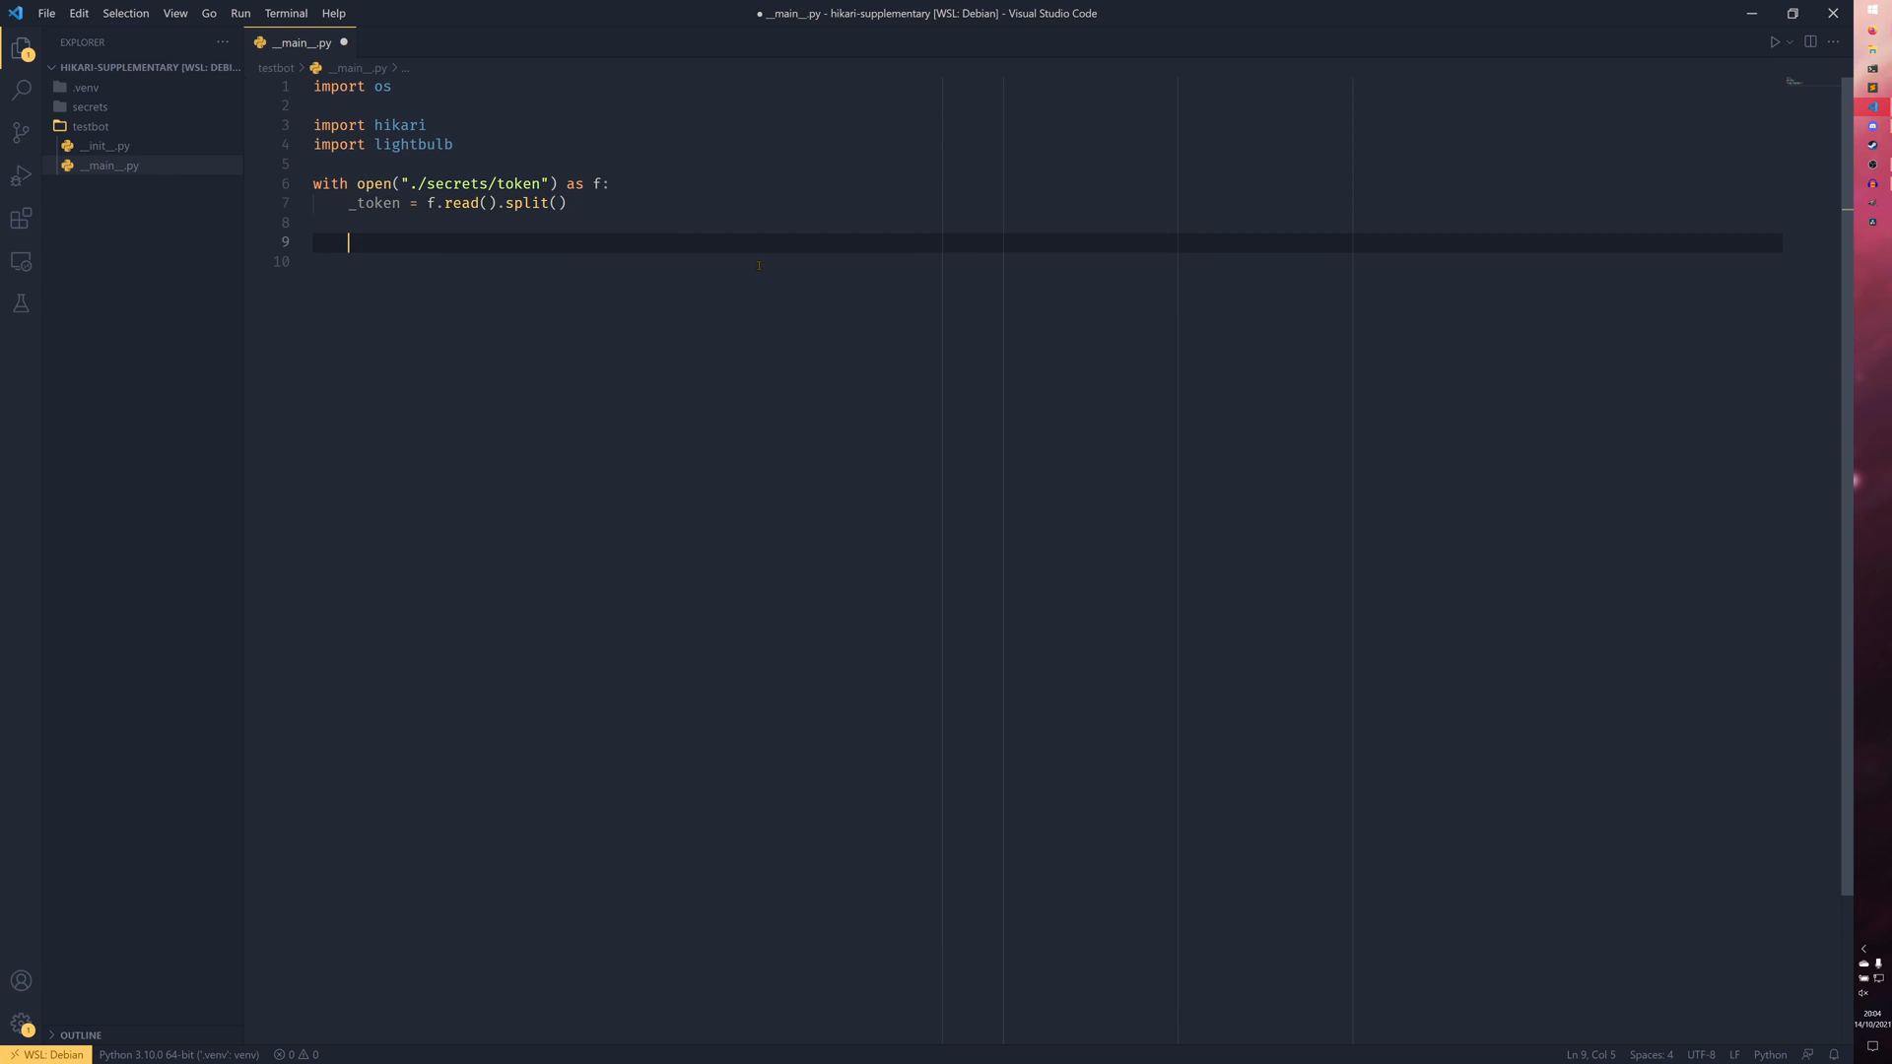
# Create bot = lightbulb.Bot(token=_token) and import GUILD_ID from testbot.
pyautogui.write('bot =')
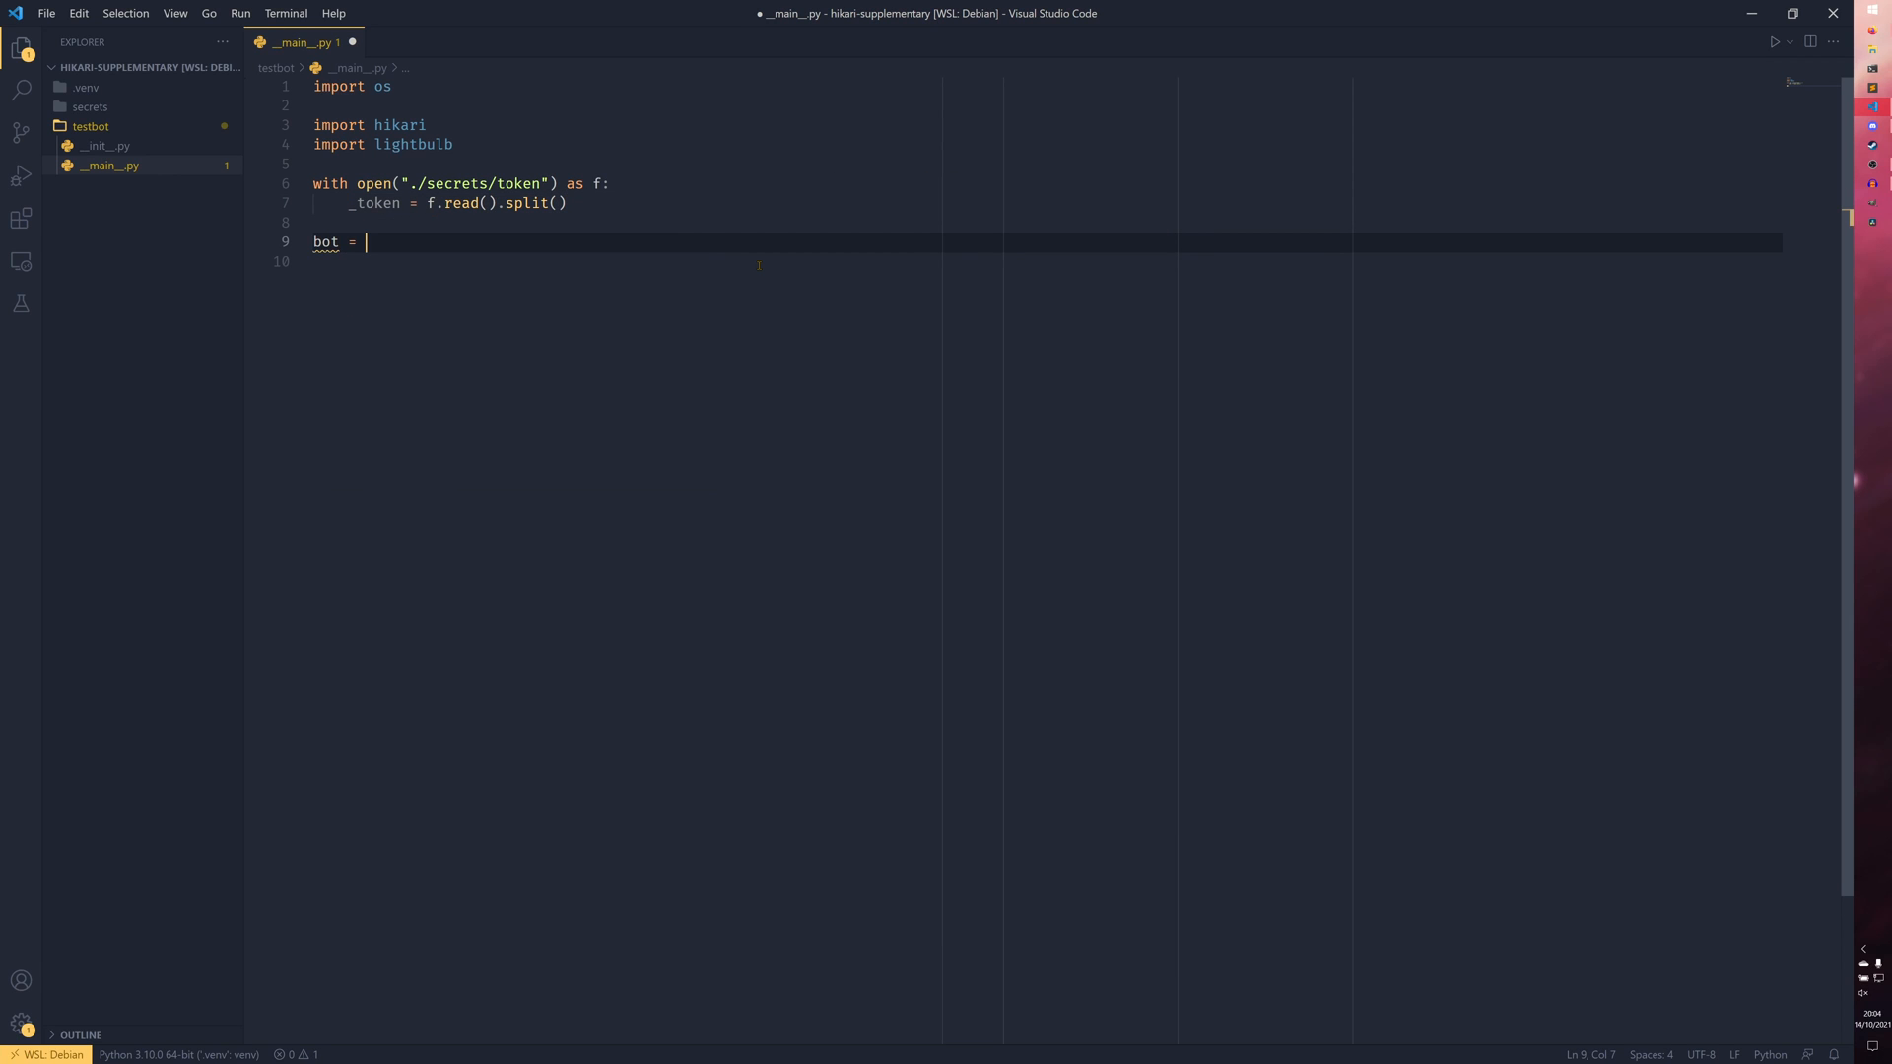
pyautogui.write('lightbulb')
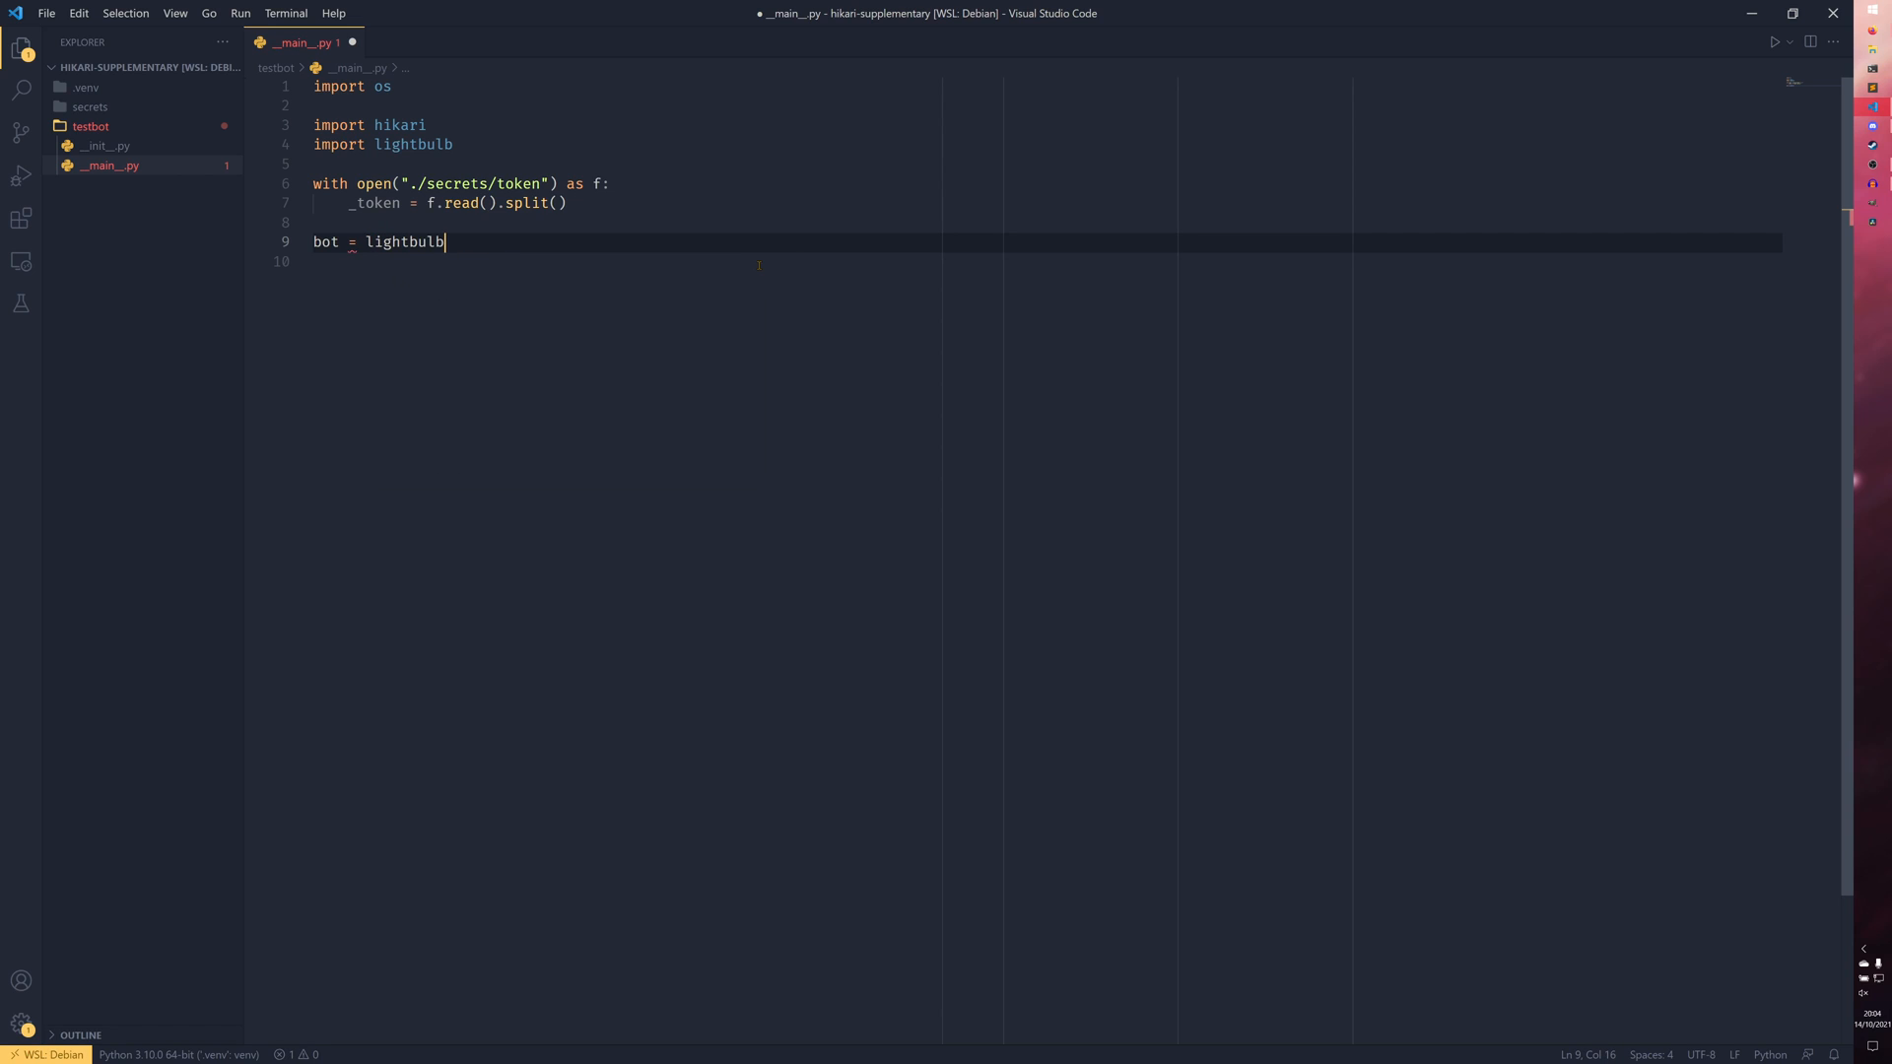
pyautogui.write('.bot')
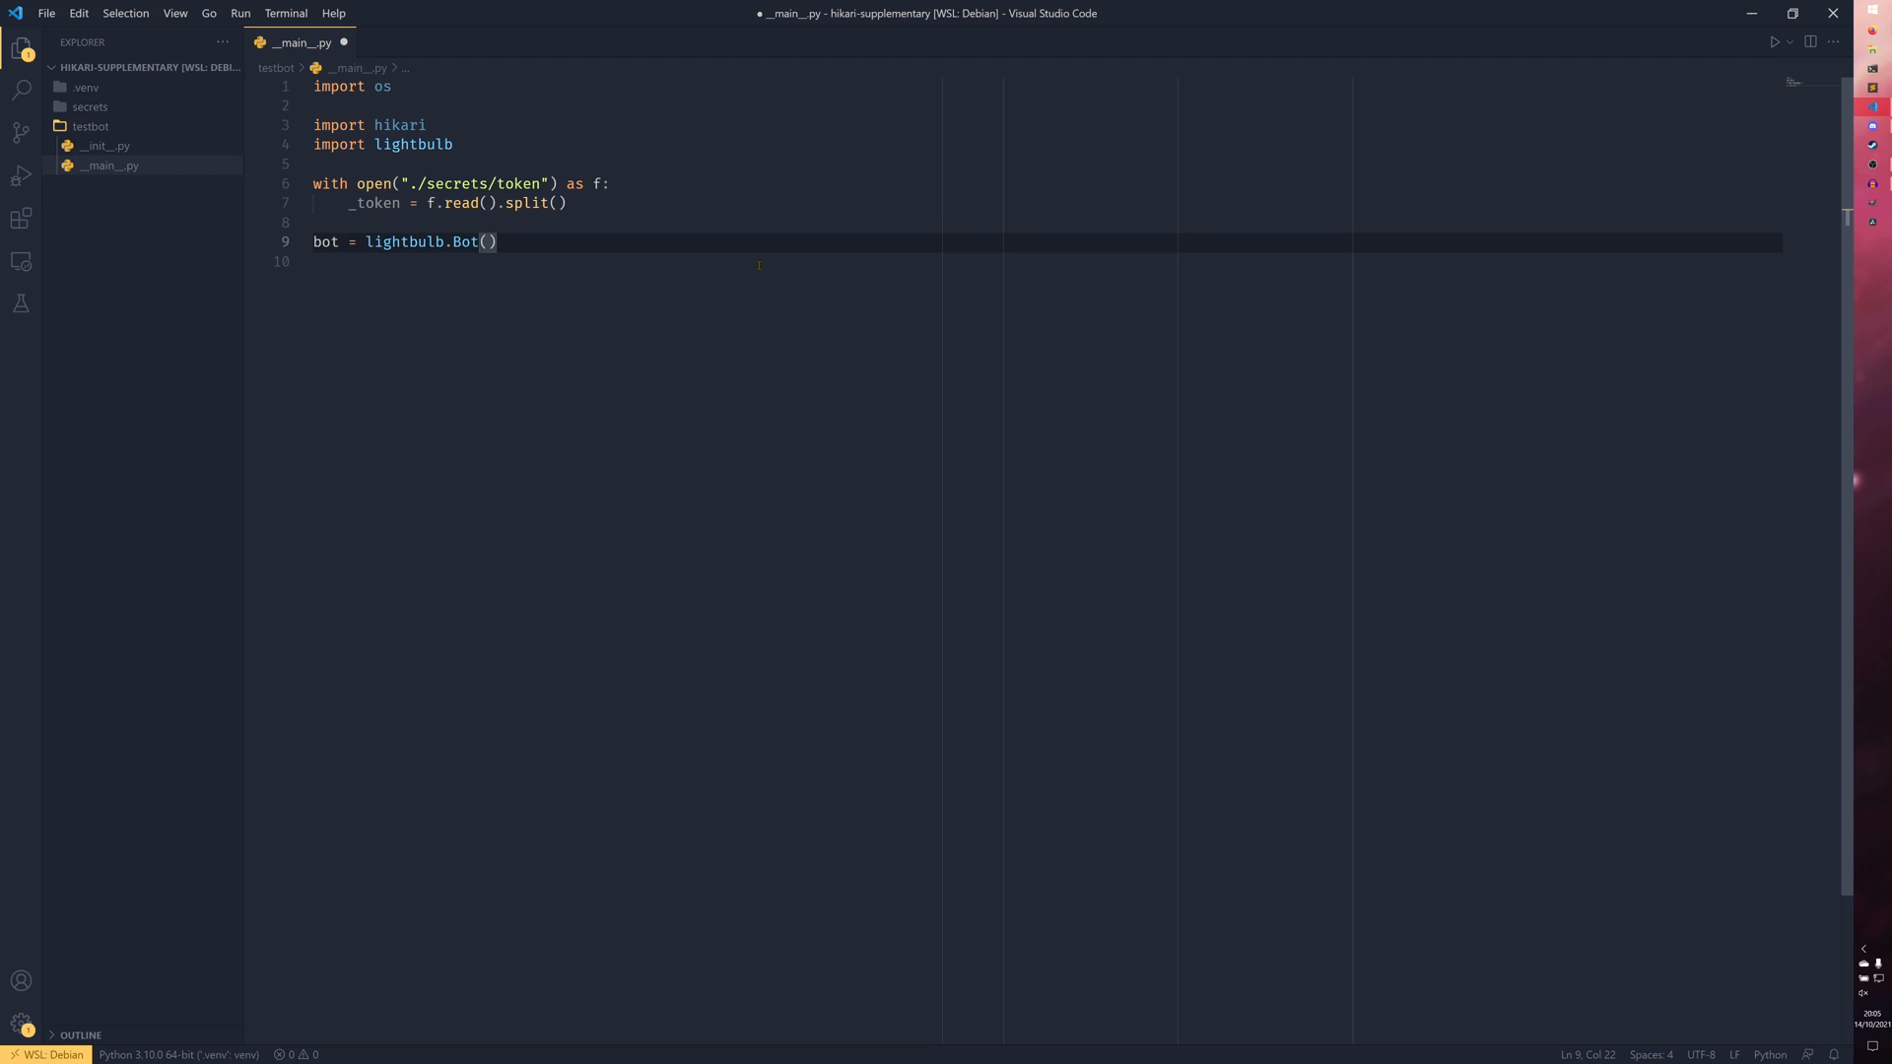
pyautogui.write('token=_token')
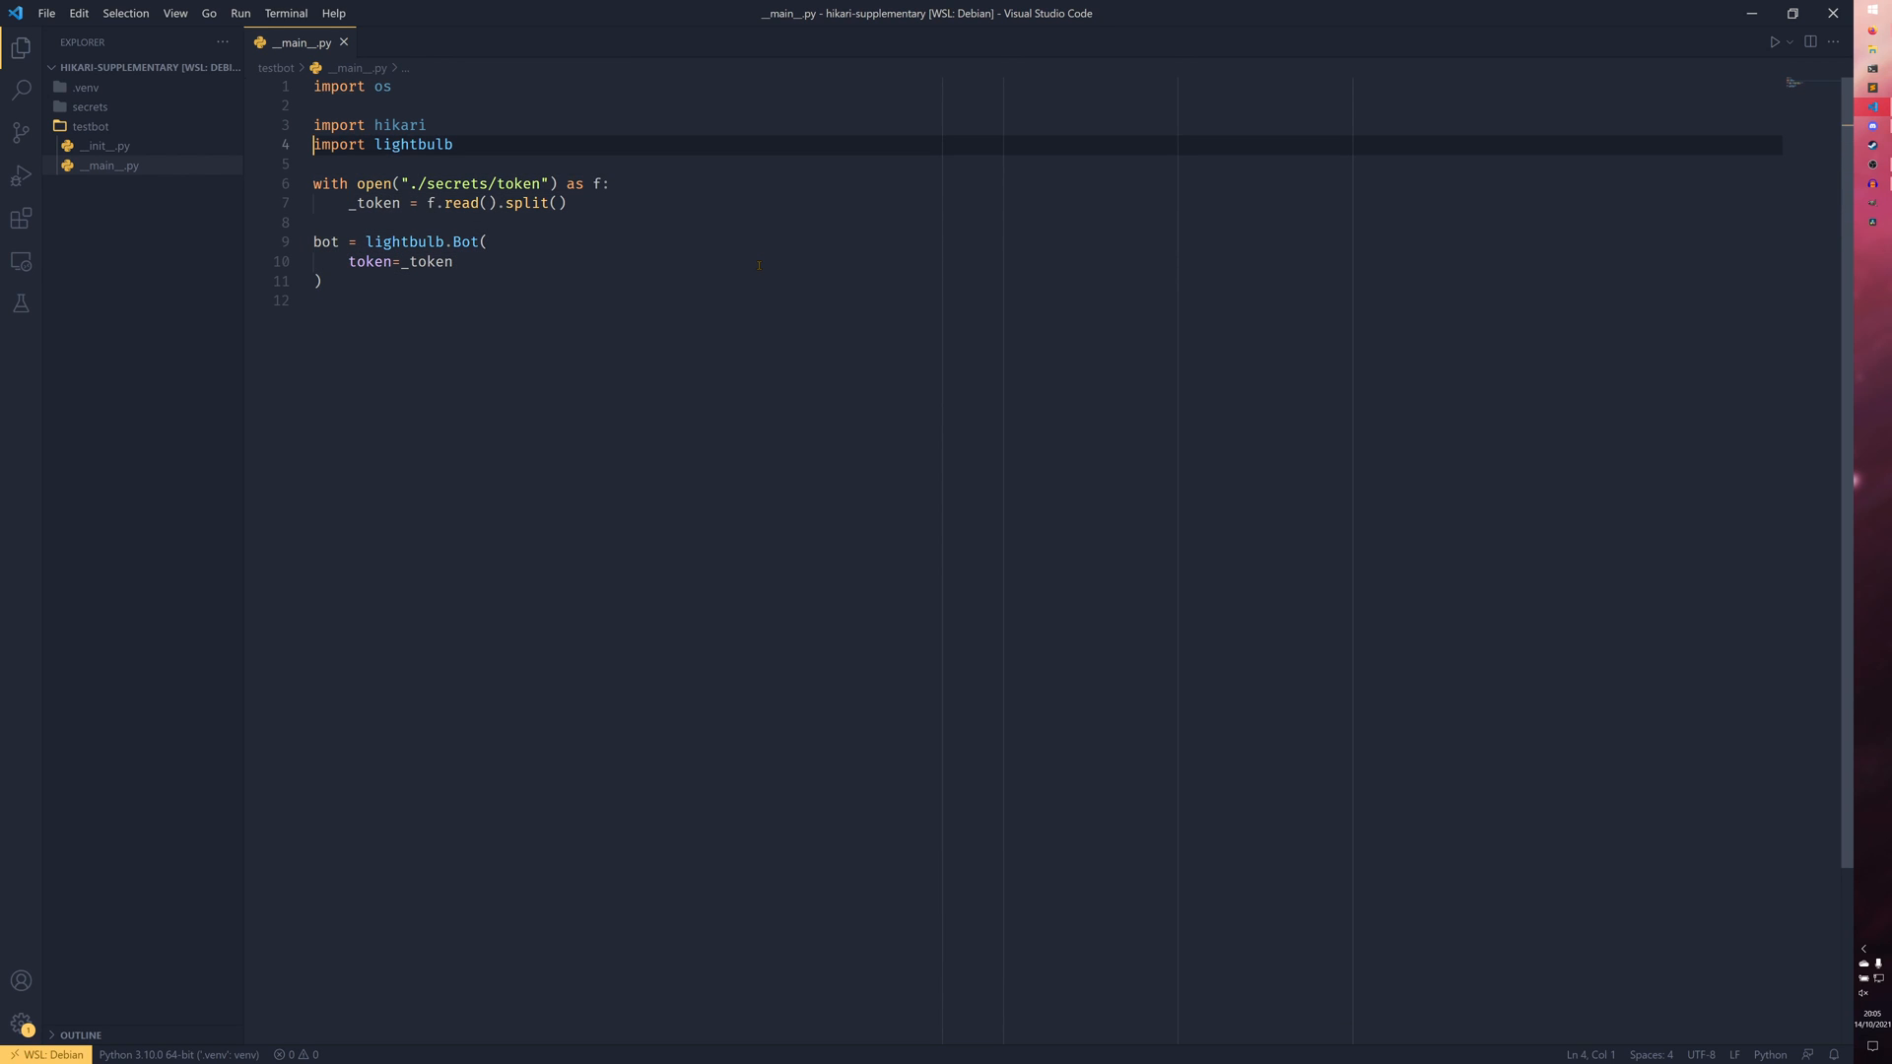
pyautogui.write('from . import GUILD_ID')
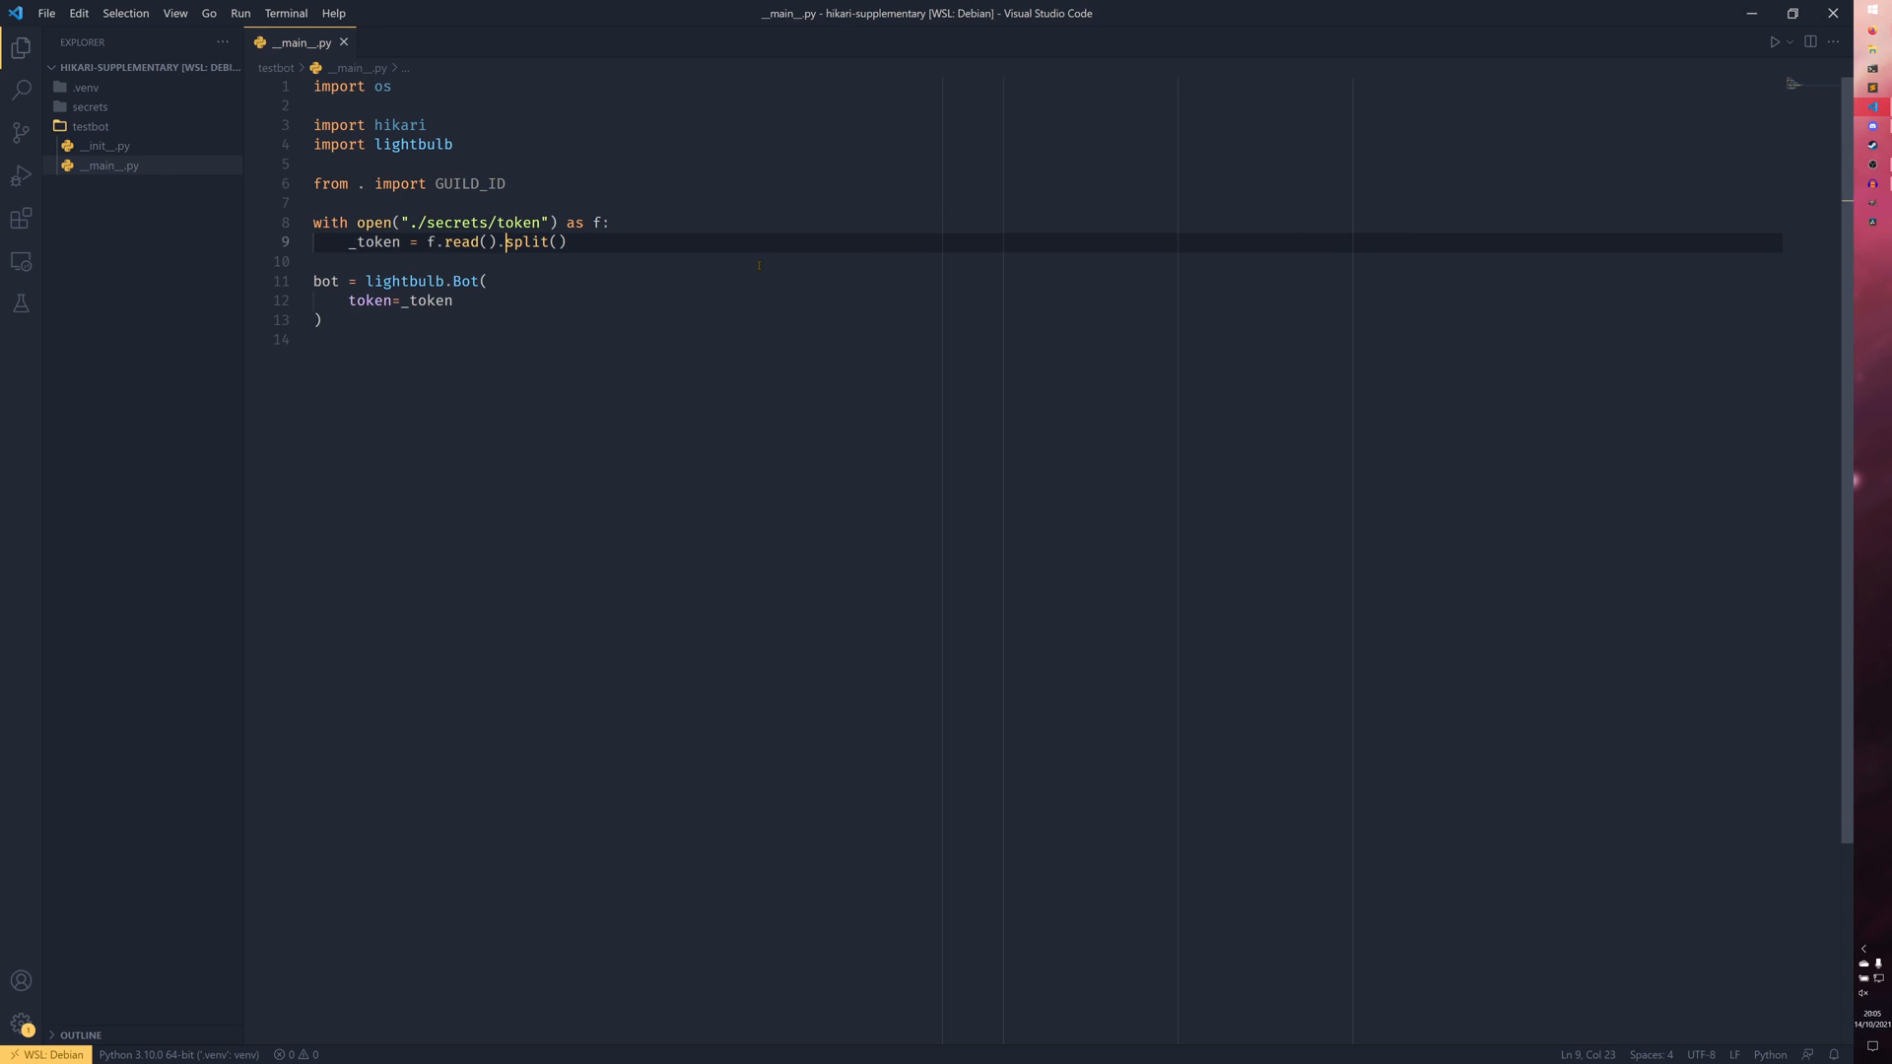
pyautogui.click(432, 183)
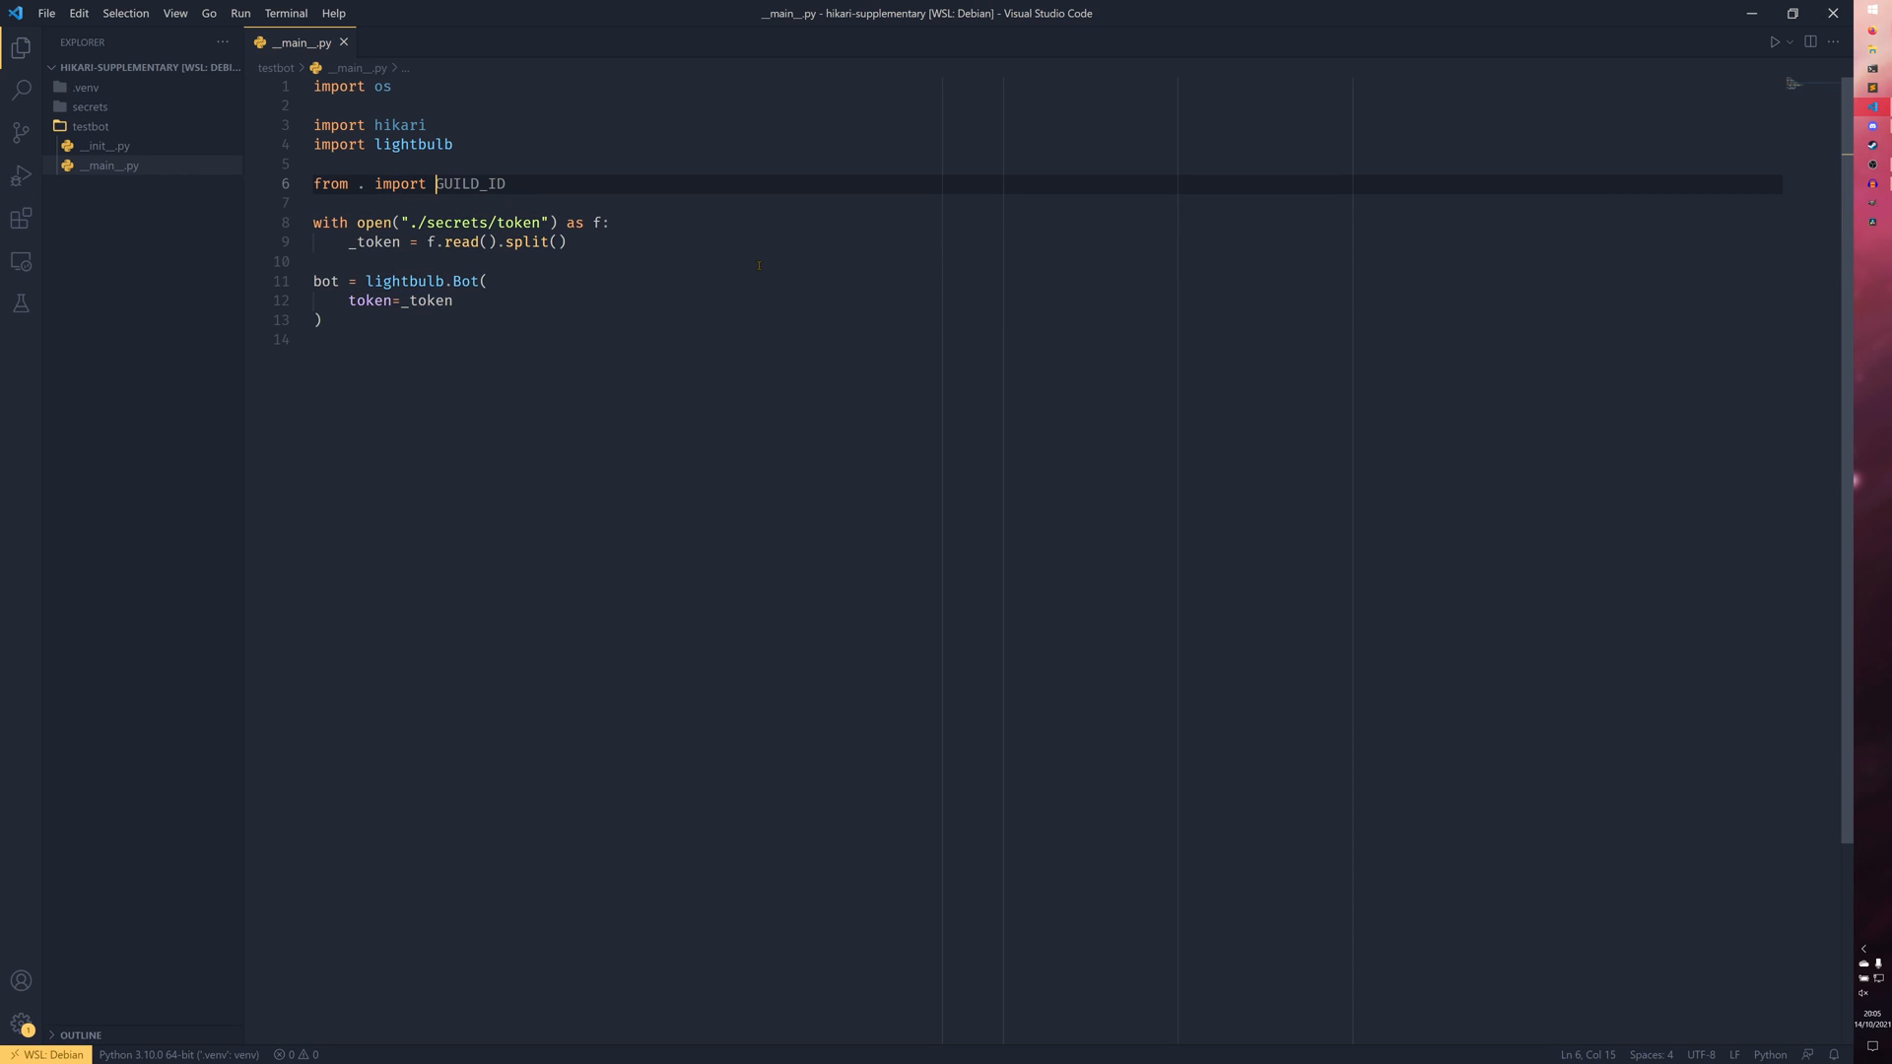
pyautogui.write('testbot')
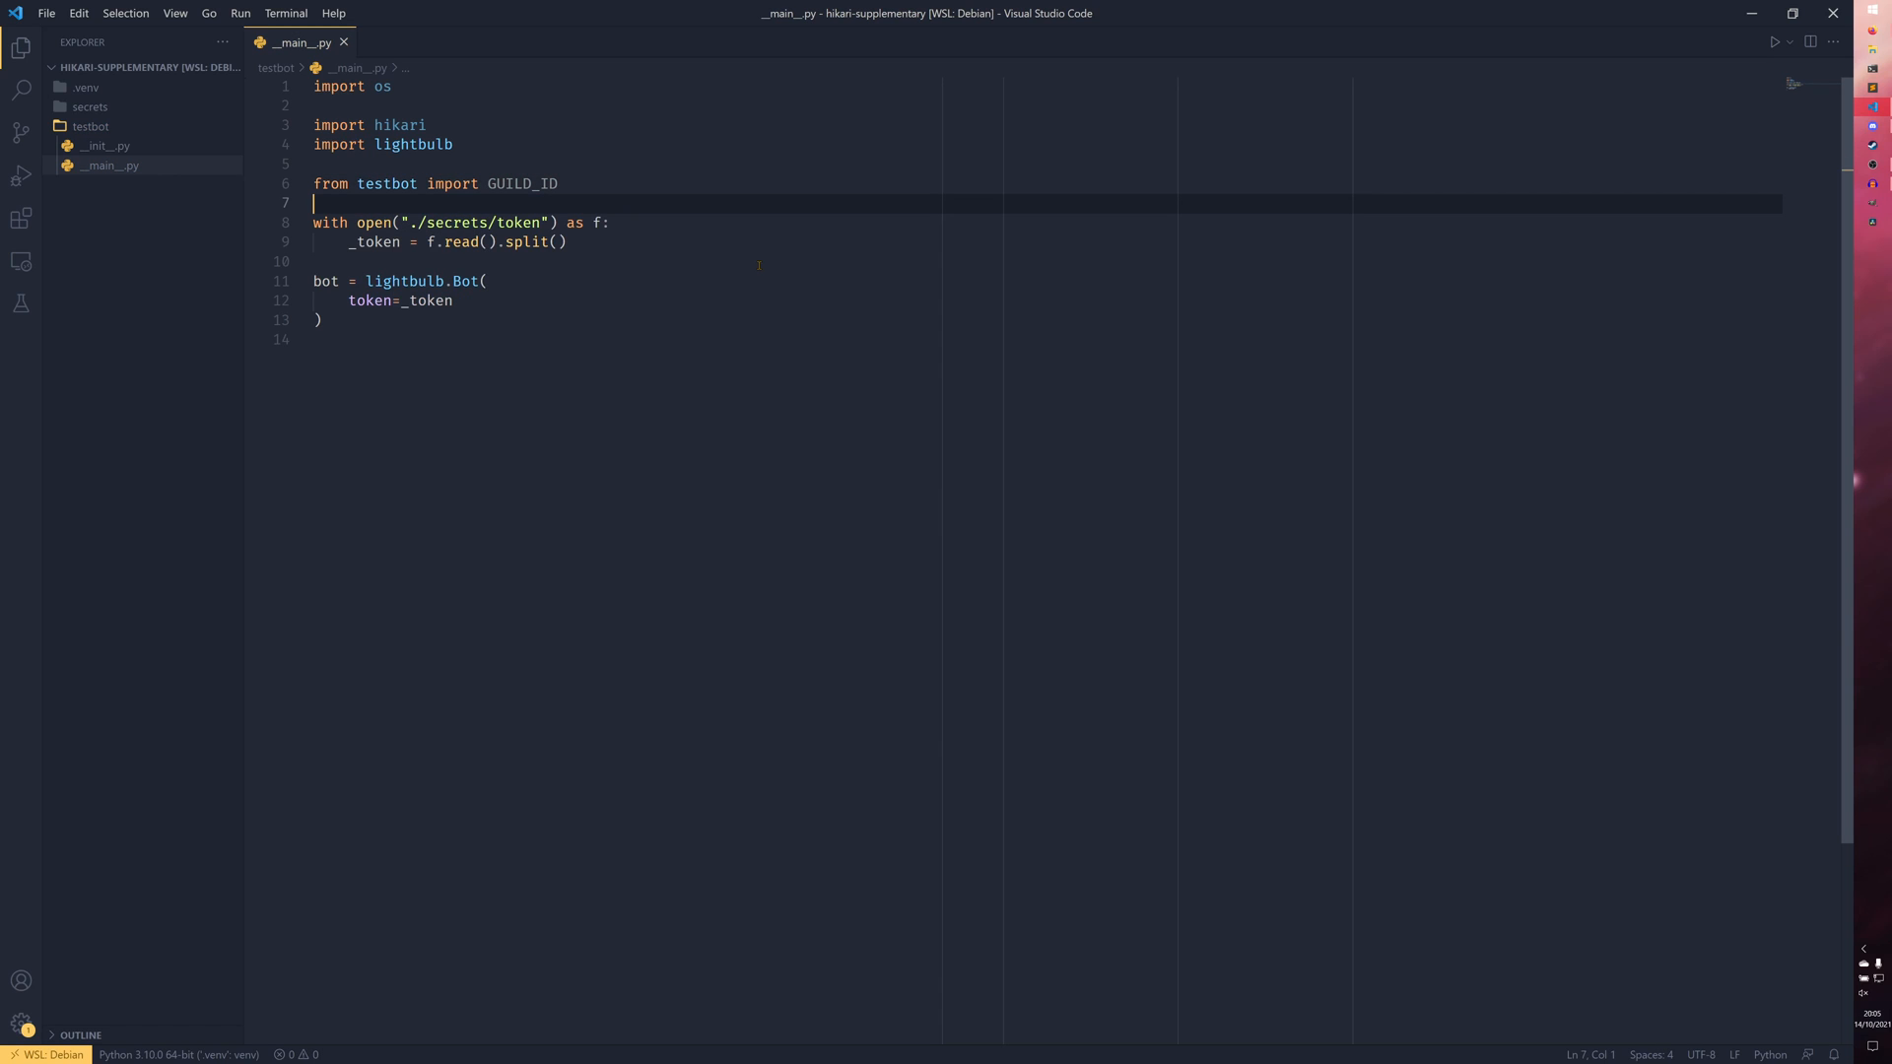
pyautogui.write(',')
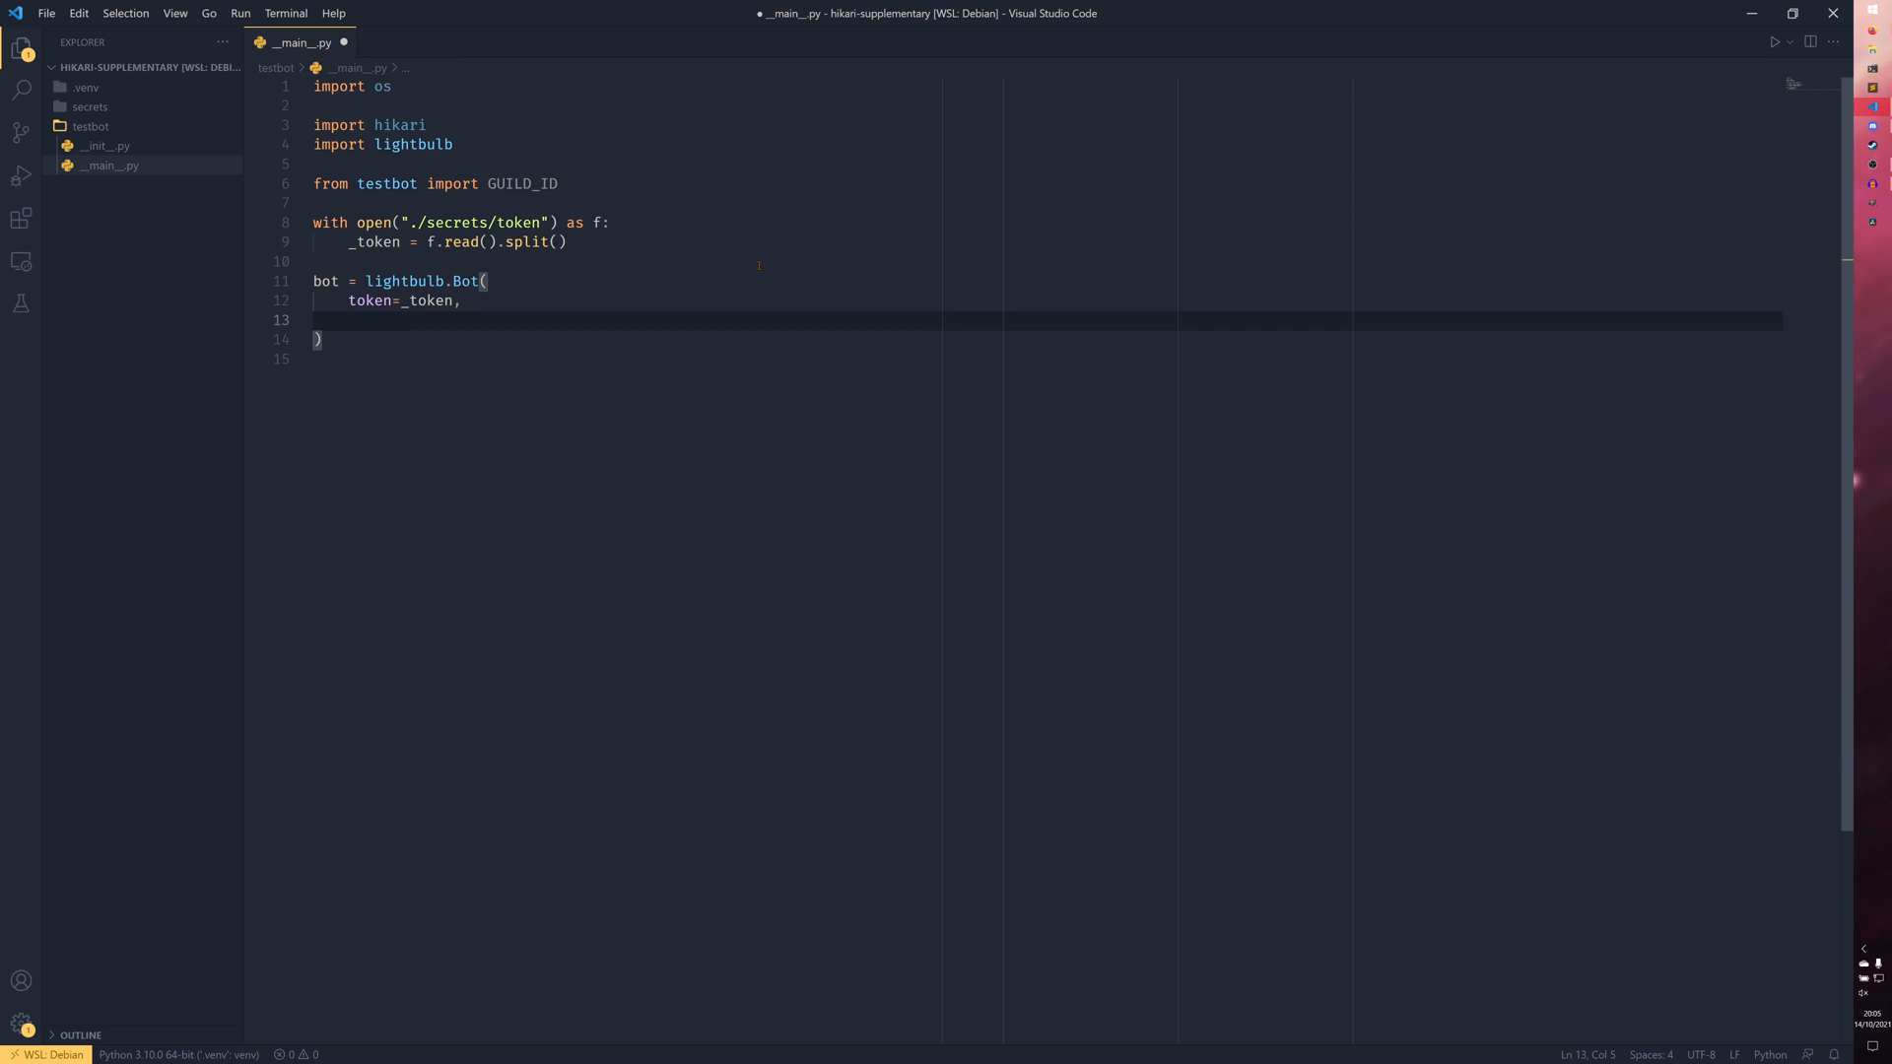
# Give the Bot a "!" prefix and intents=hikari.Intents.ALL.
pyautogui.write('prefix="')
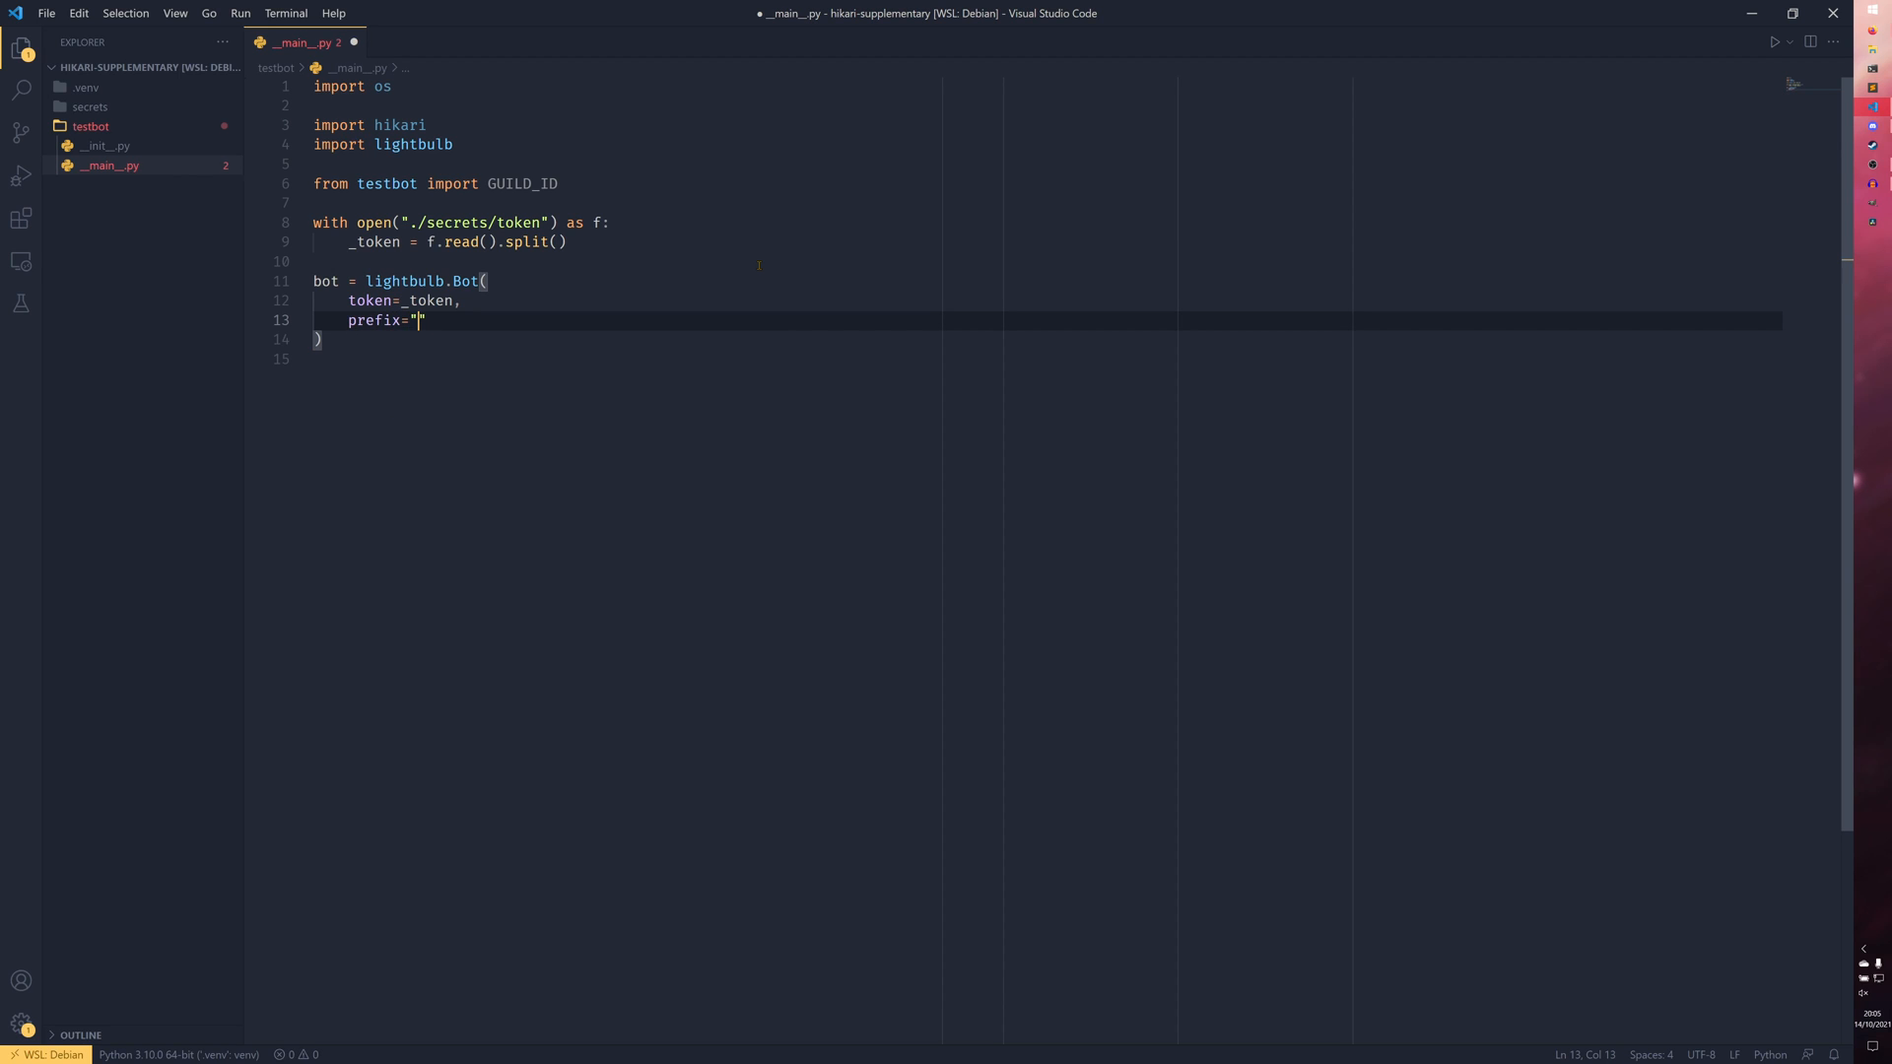
pyautogui.write('!')
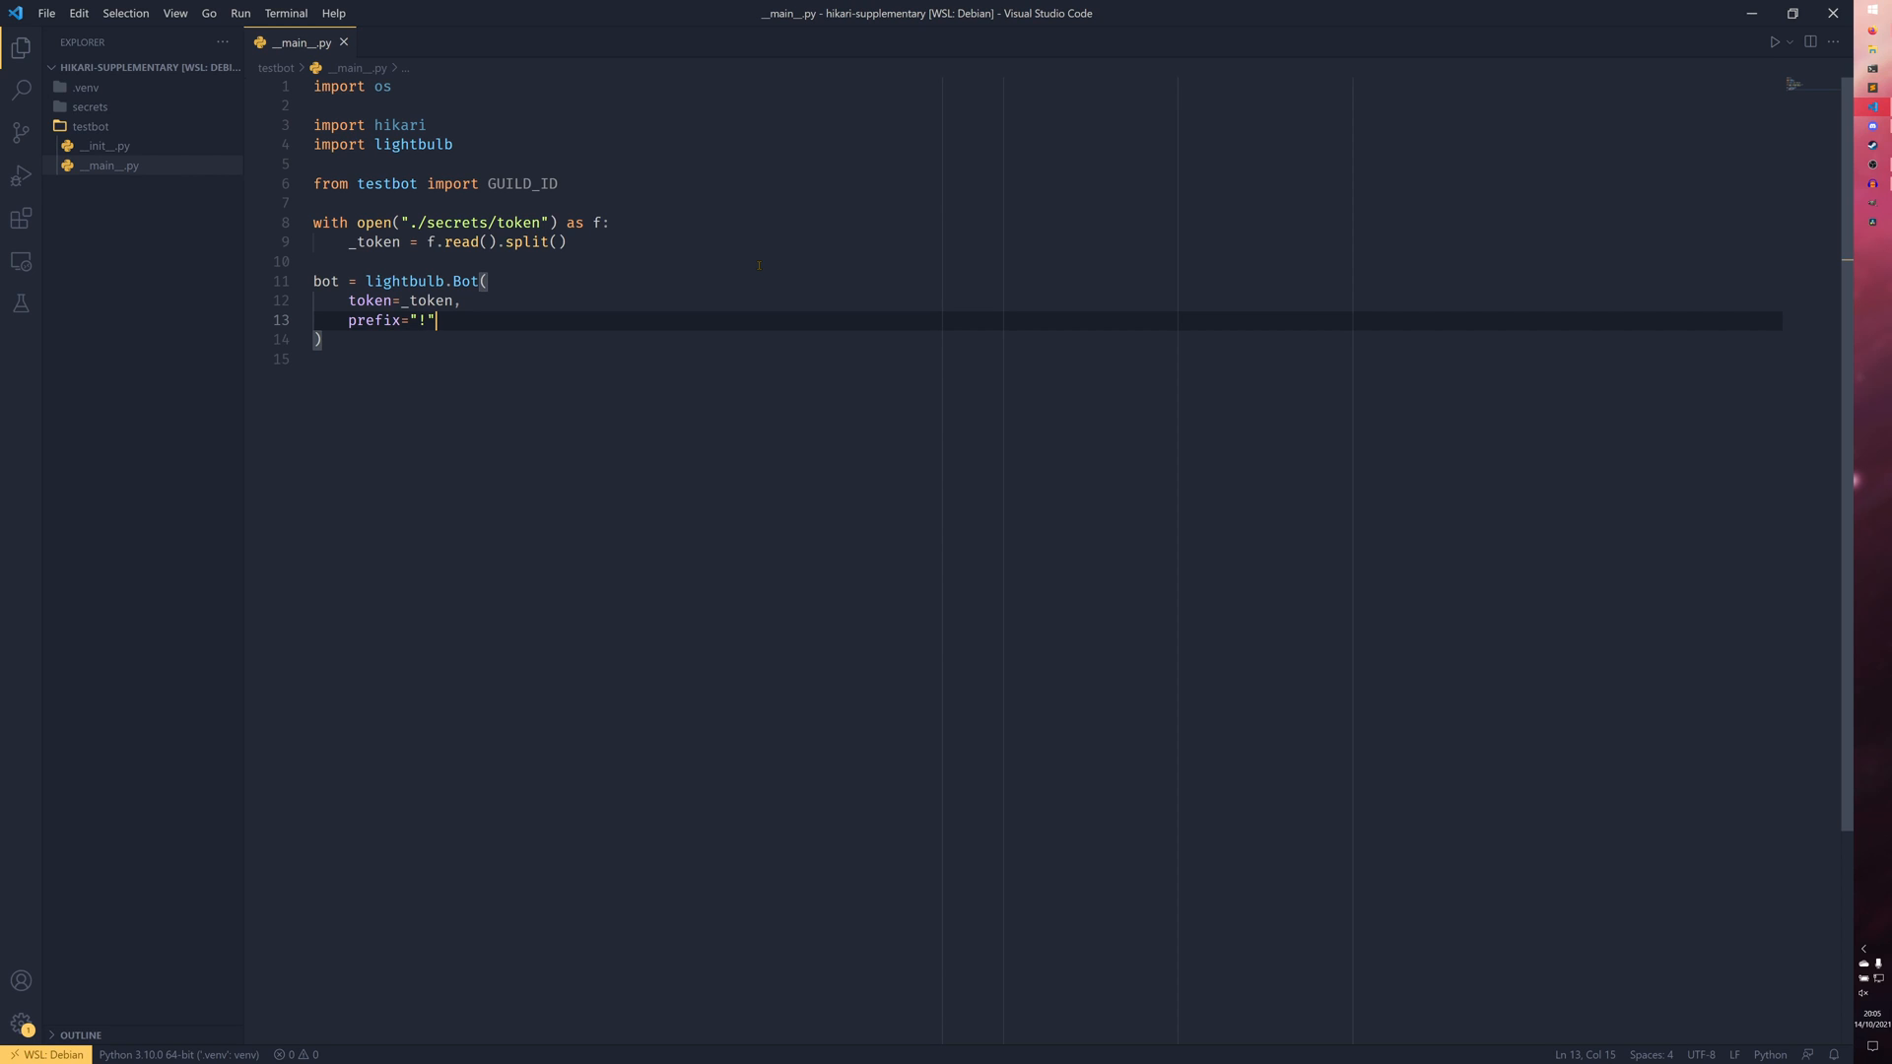
pyautogui.write(',')
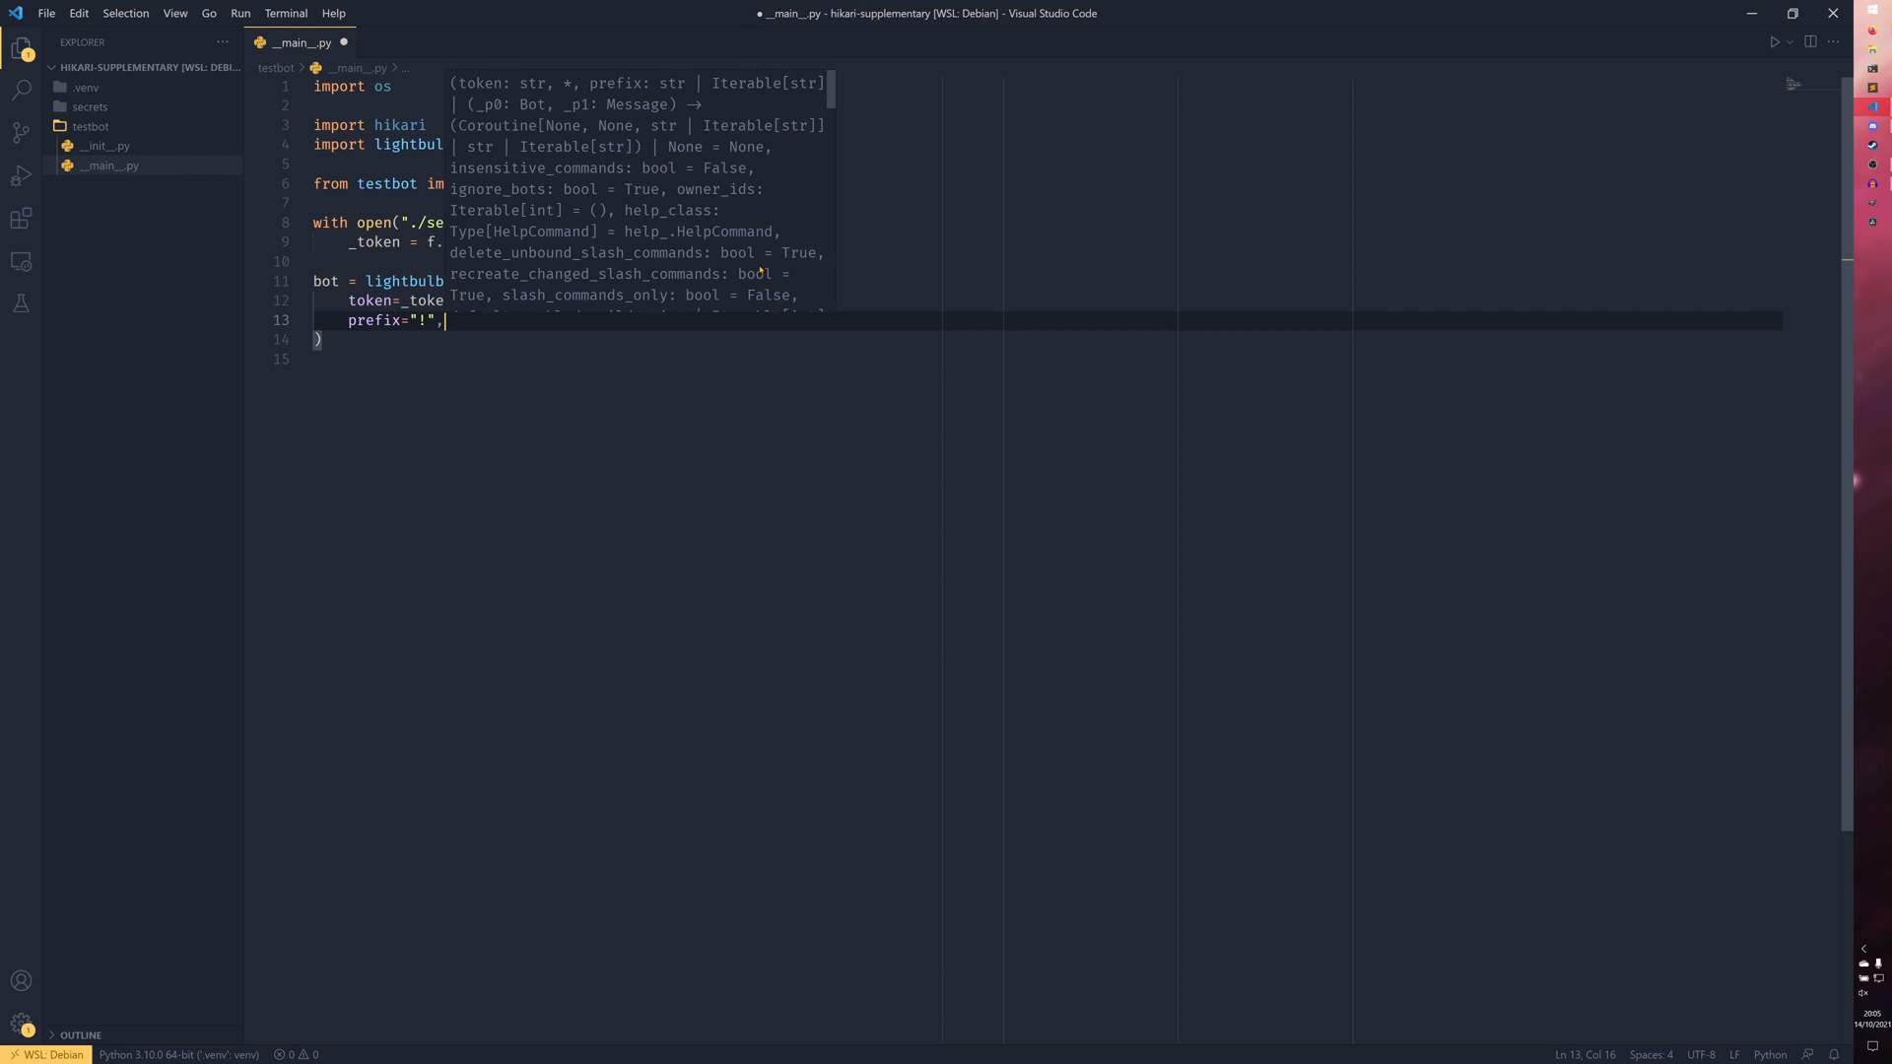
pyautogui.press('Enter')
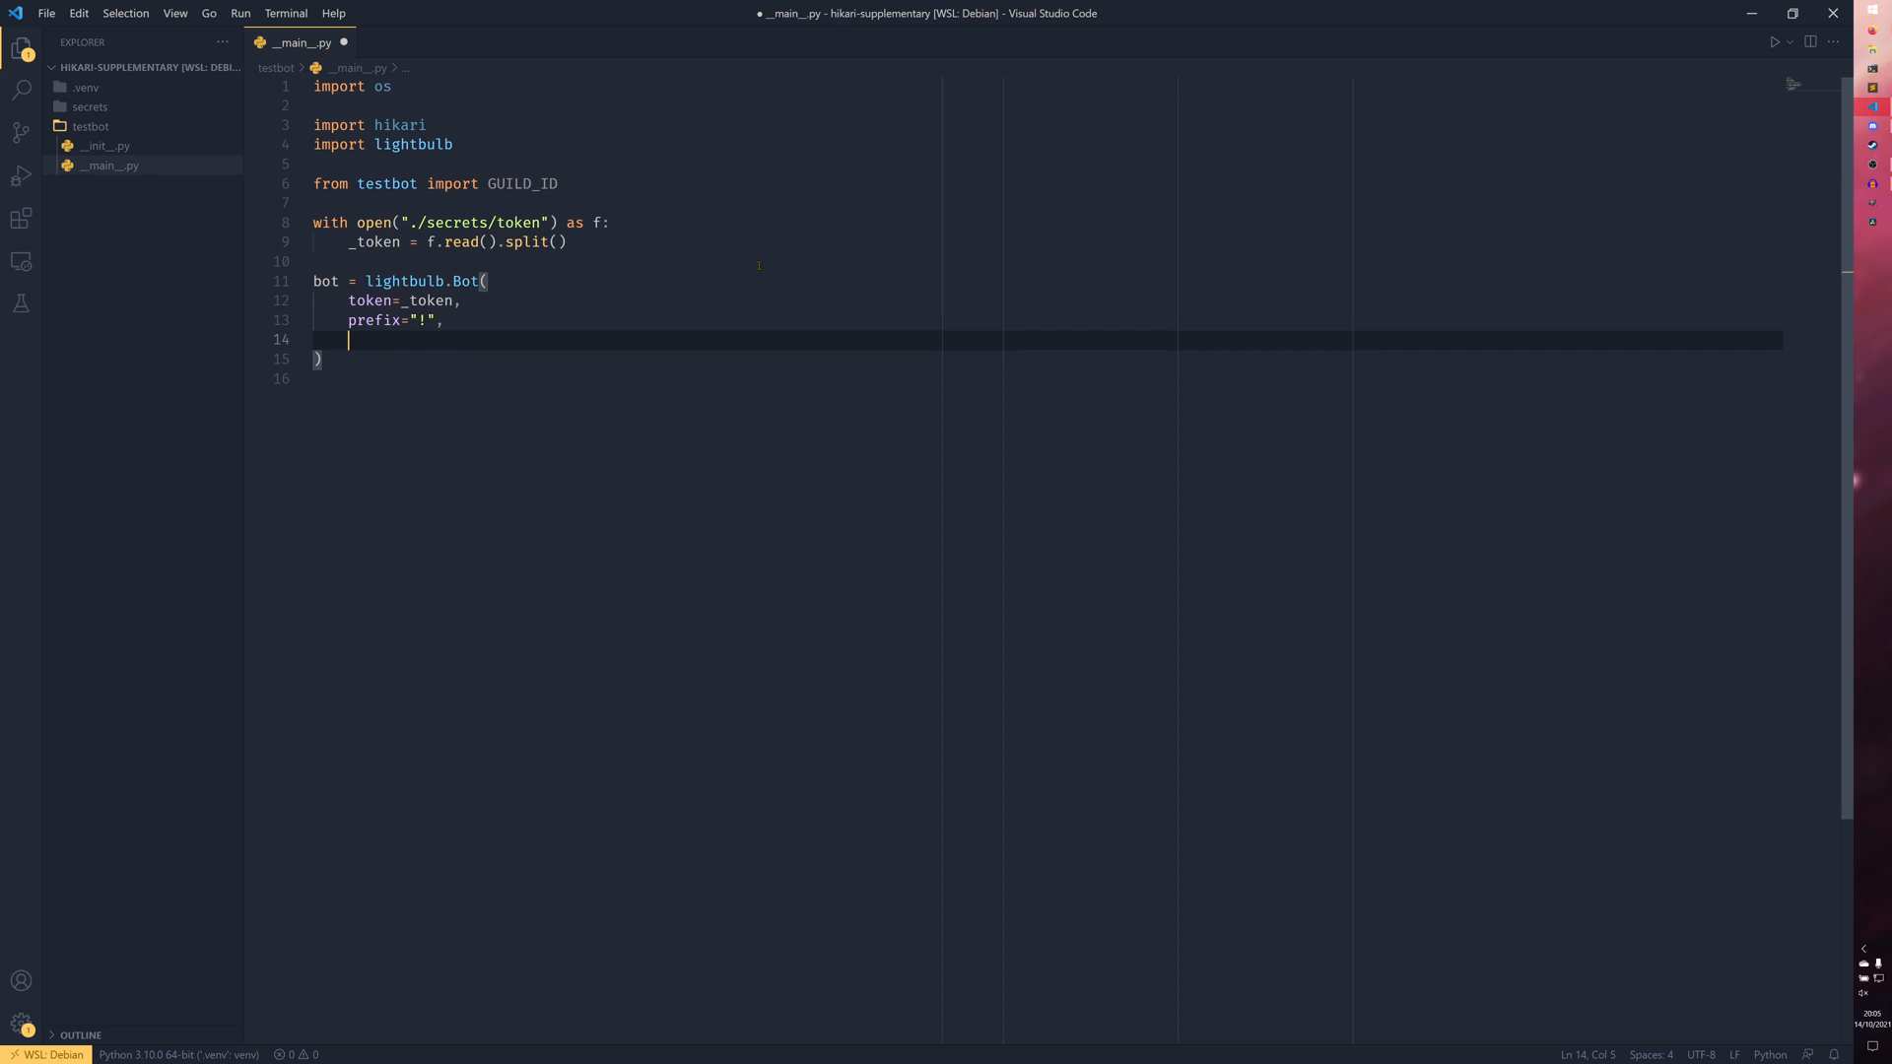
pyautogui.write('intents=')
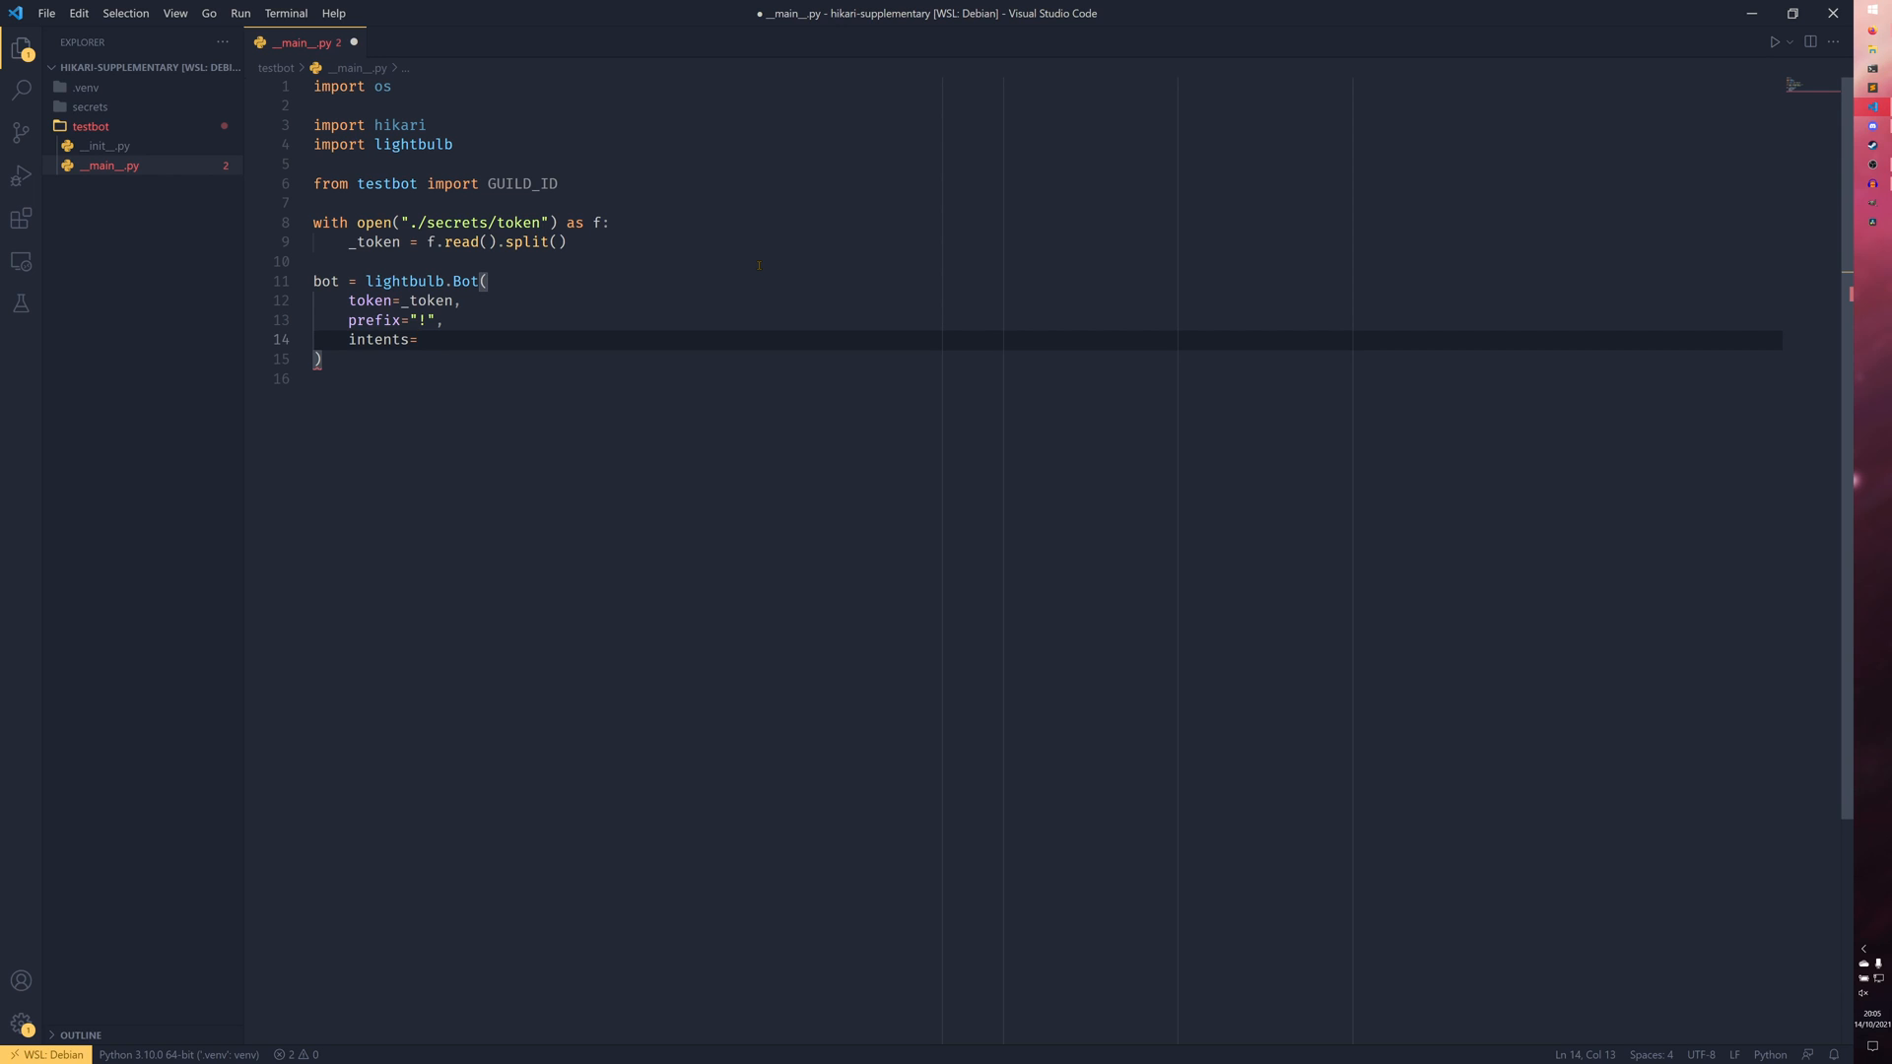
pyautogui.write('hikari.Intents')
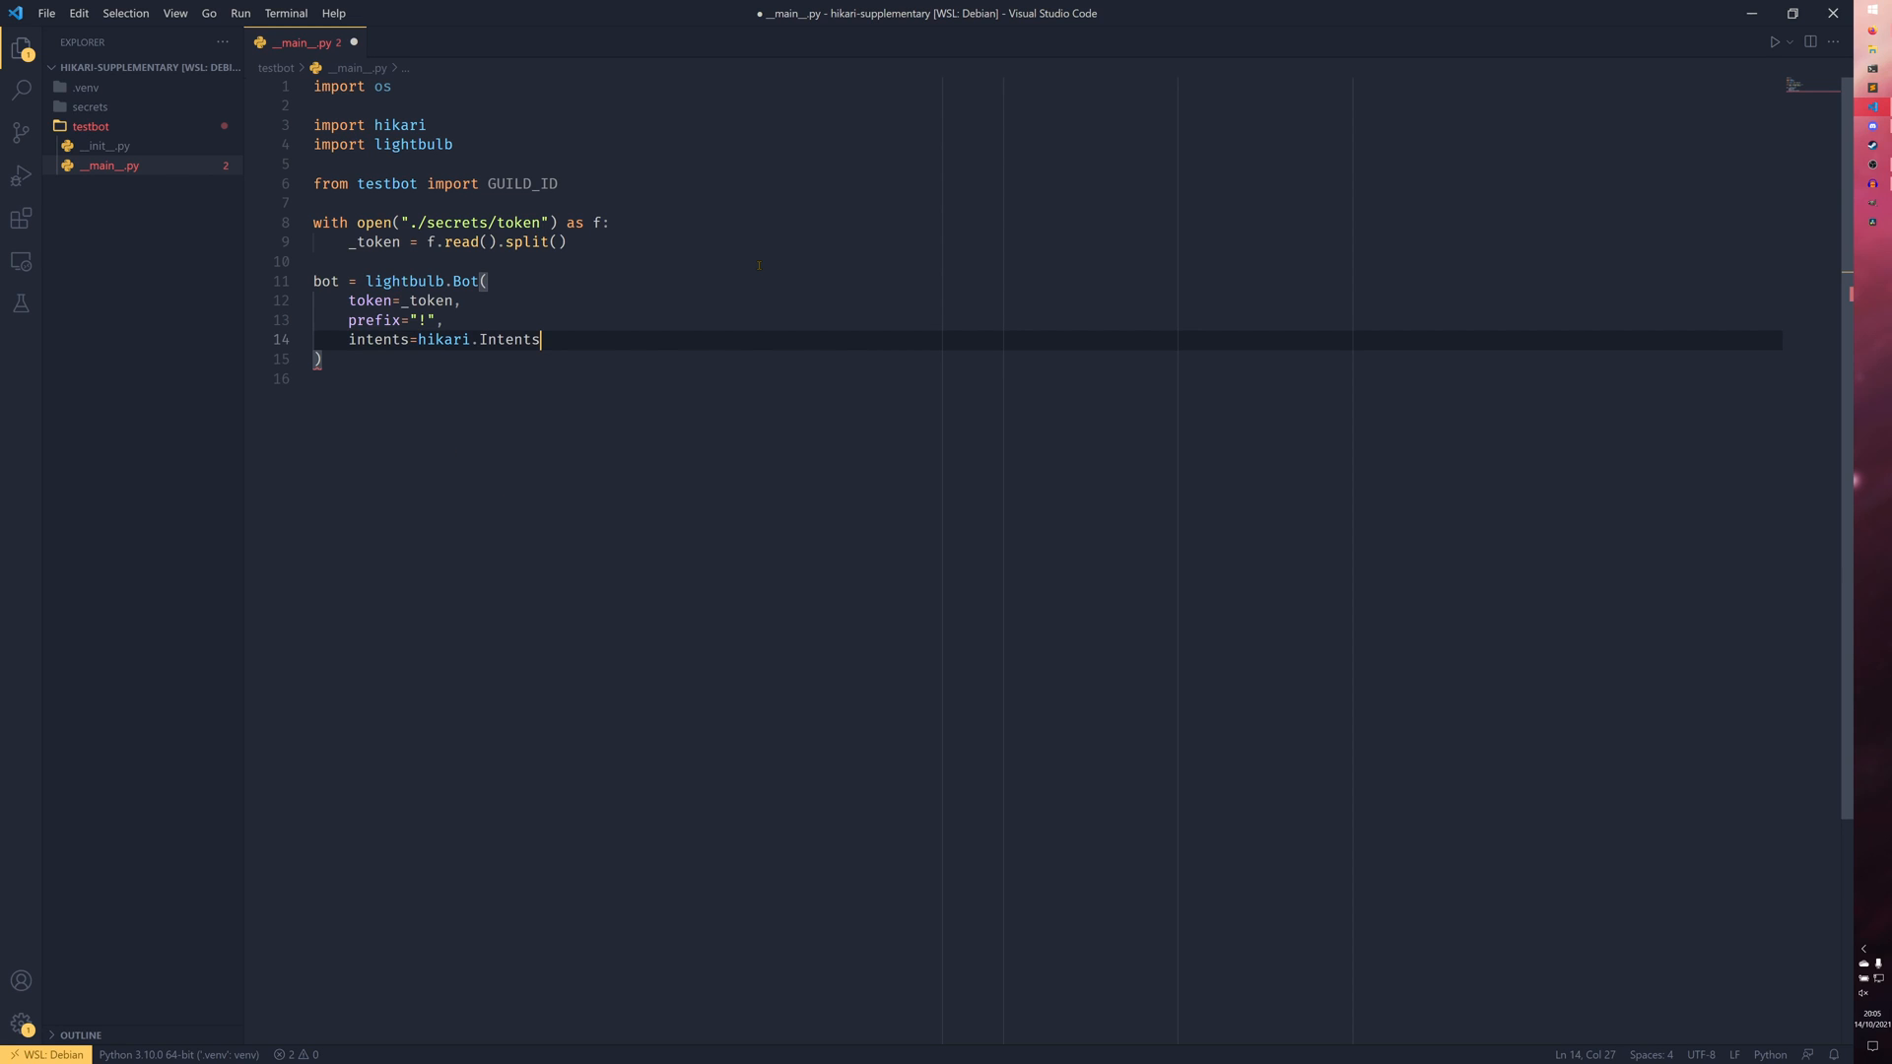
pyautogui.write('.AL:')
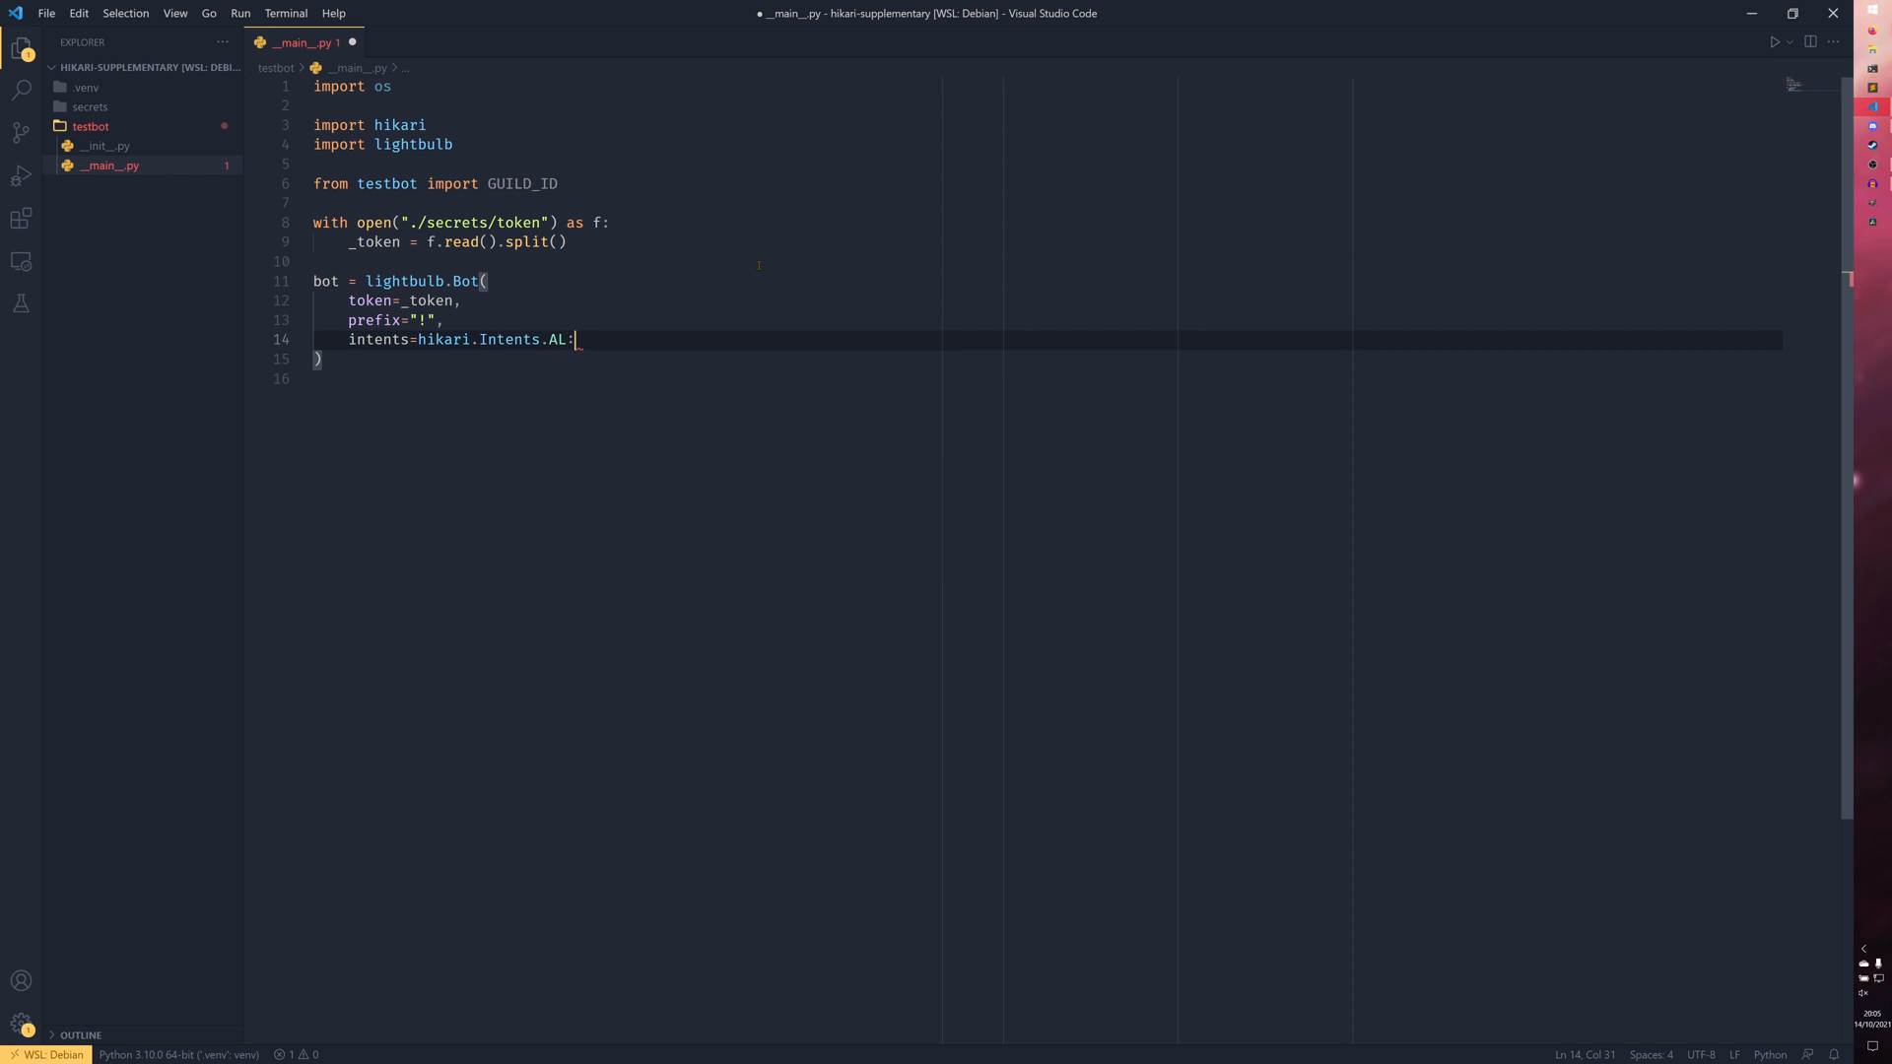
pyautogui.write('L,')
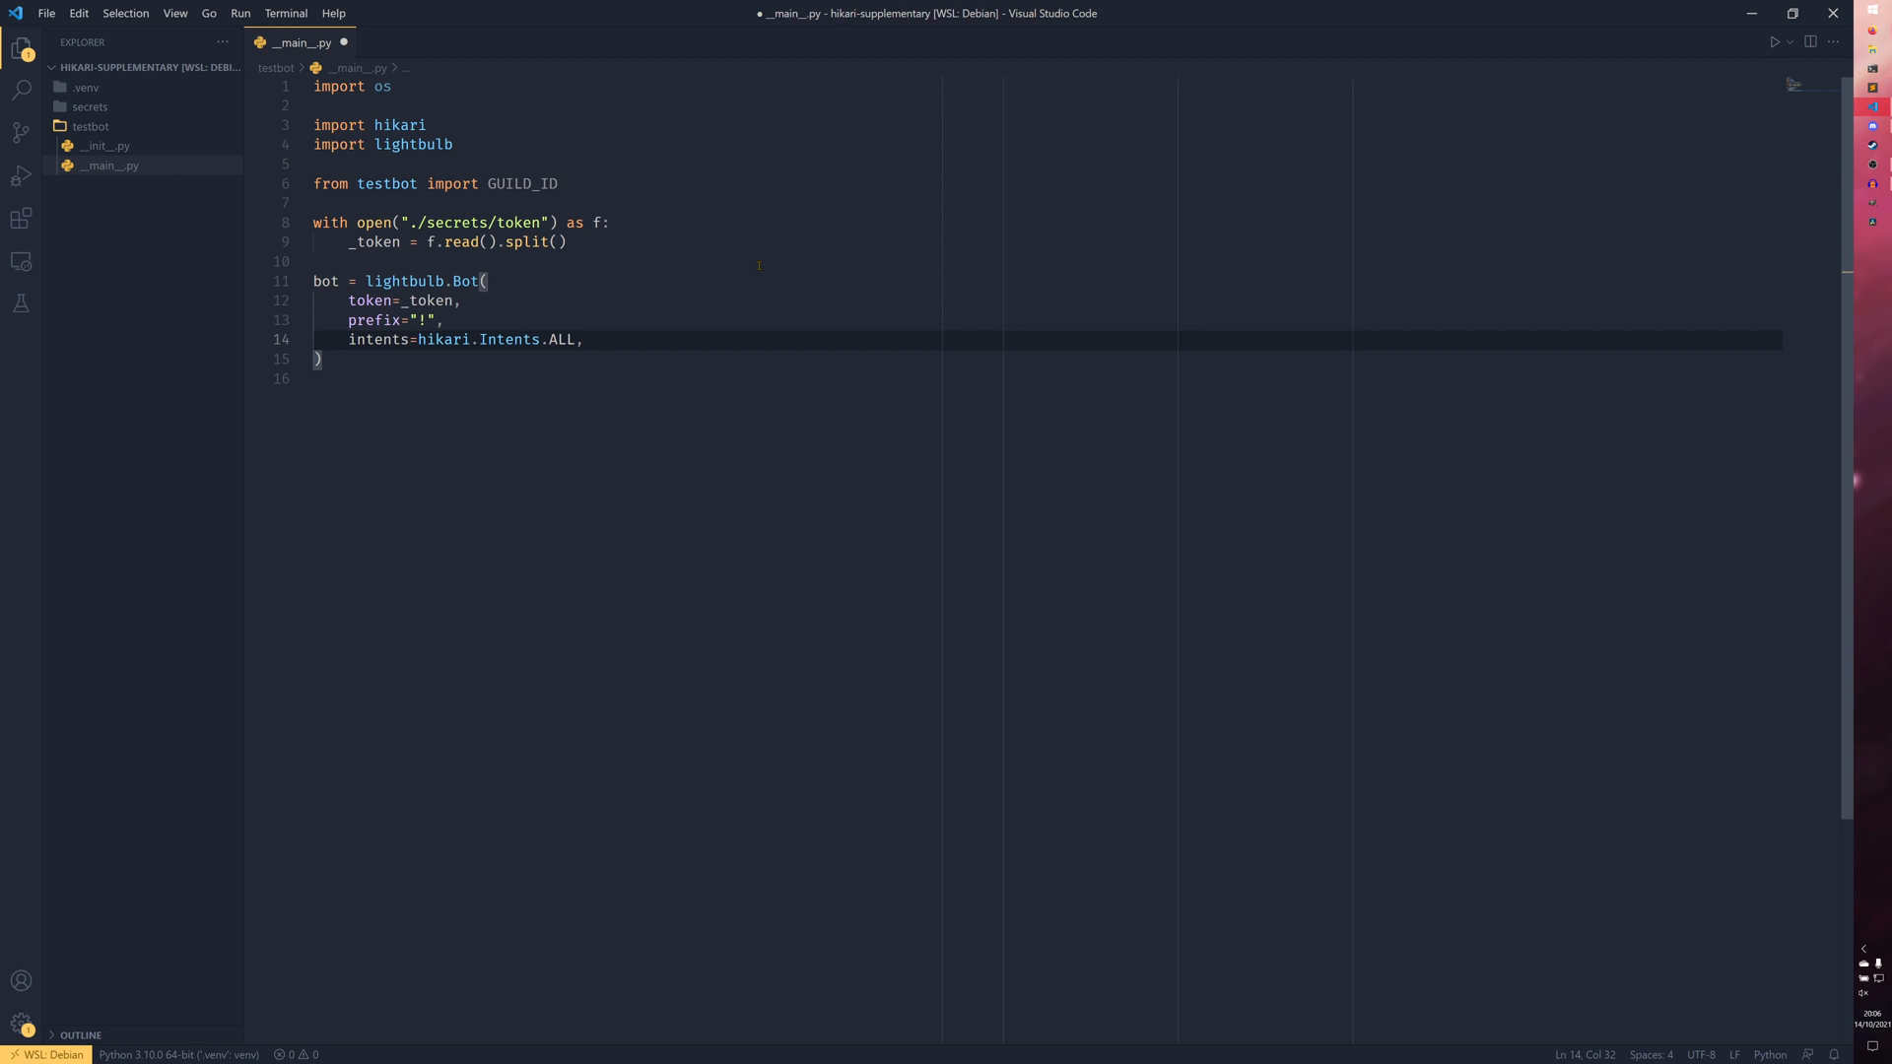
# Add default_enabled_guilds=GUILD_ID to the Bot call and move below it.
pyautogui.write('default_enabled_guilds=G')
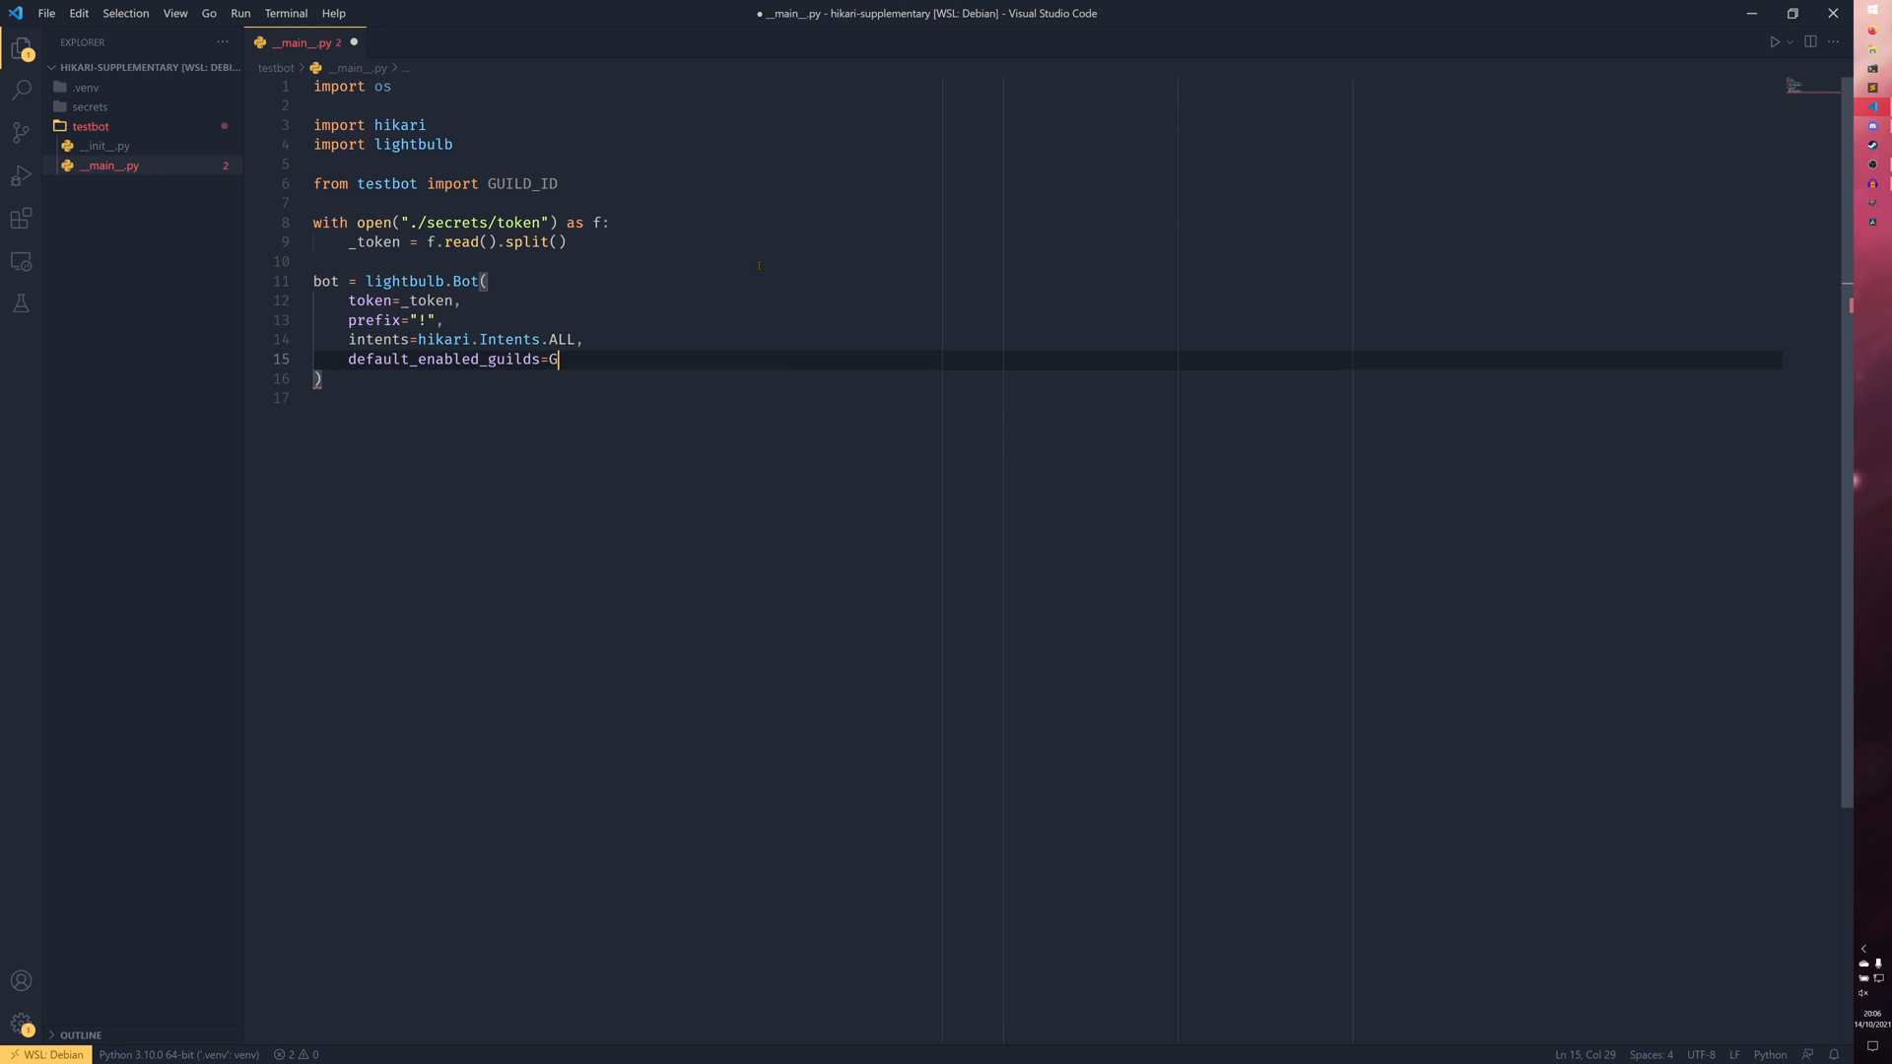
pyautogui.write('UILD_ID,')
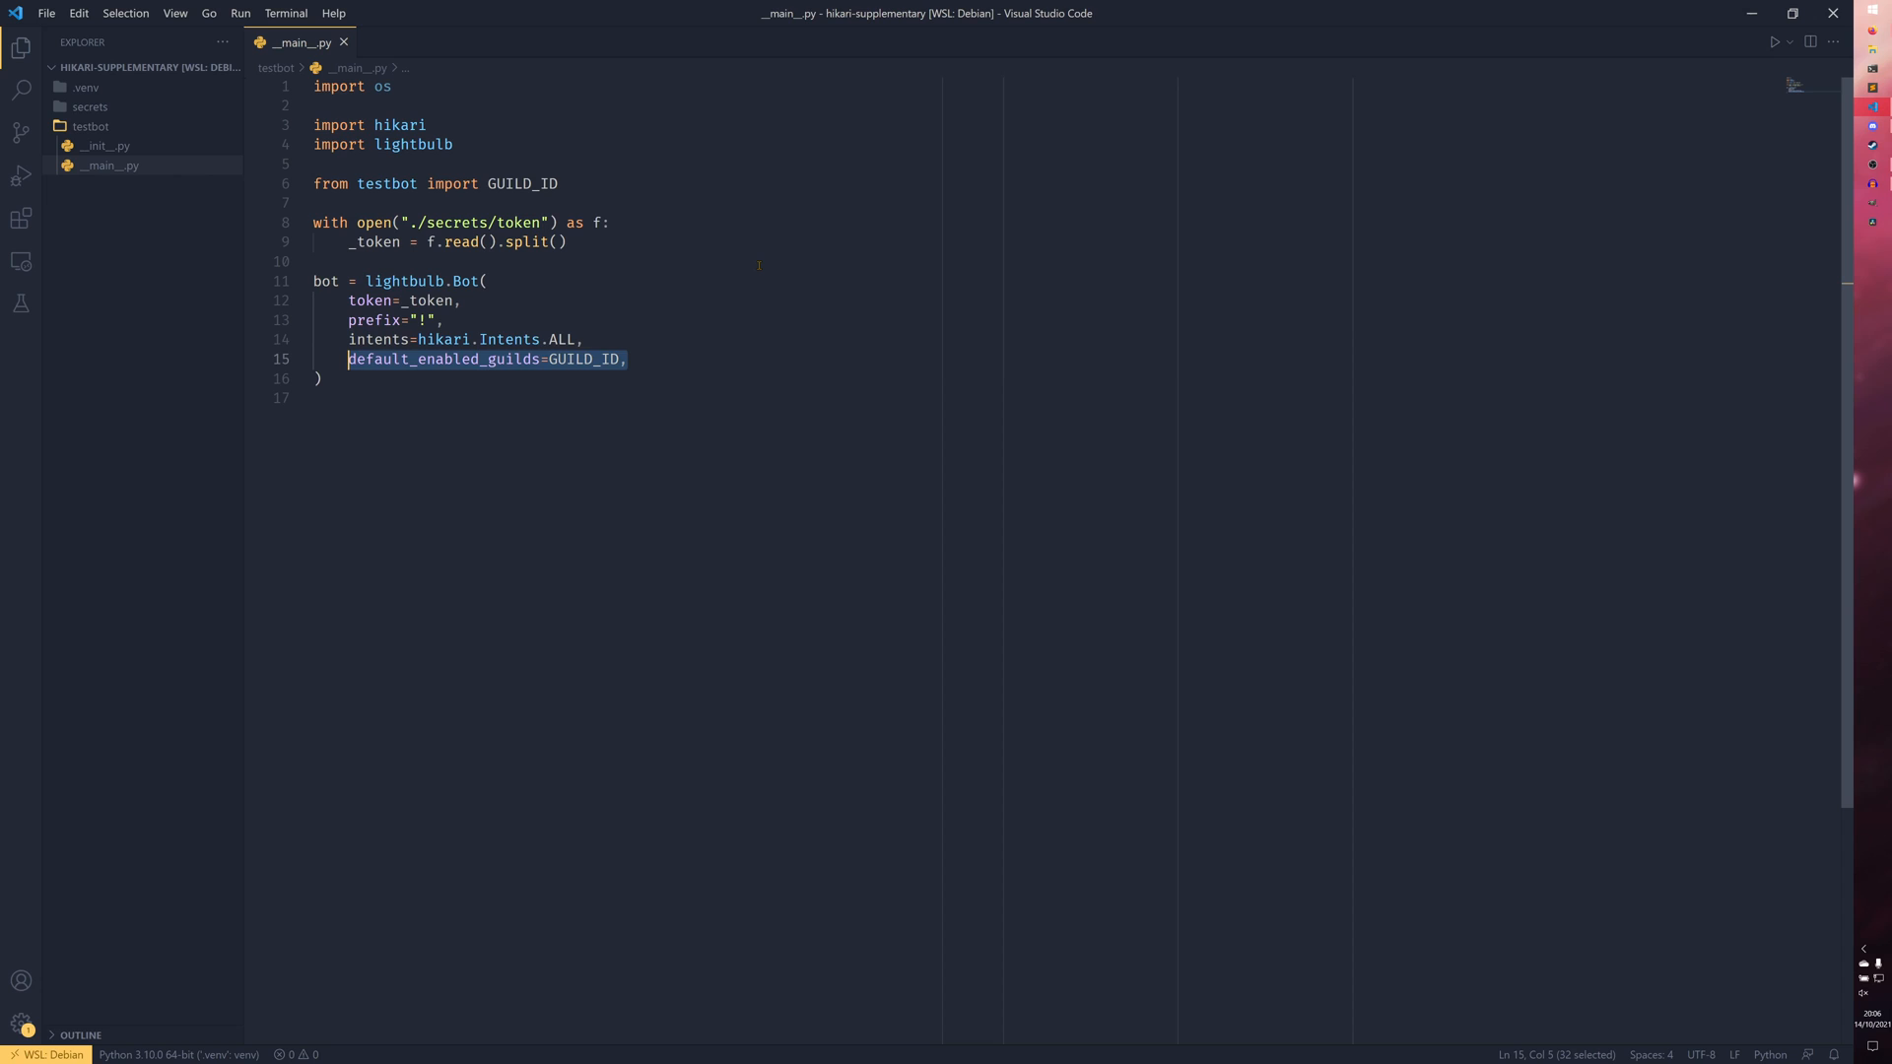
pyautogui.click(627, 359)
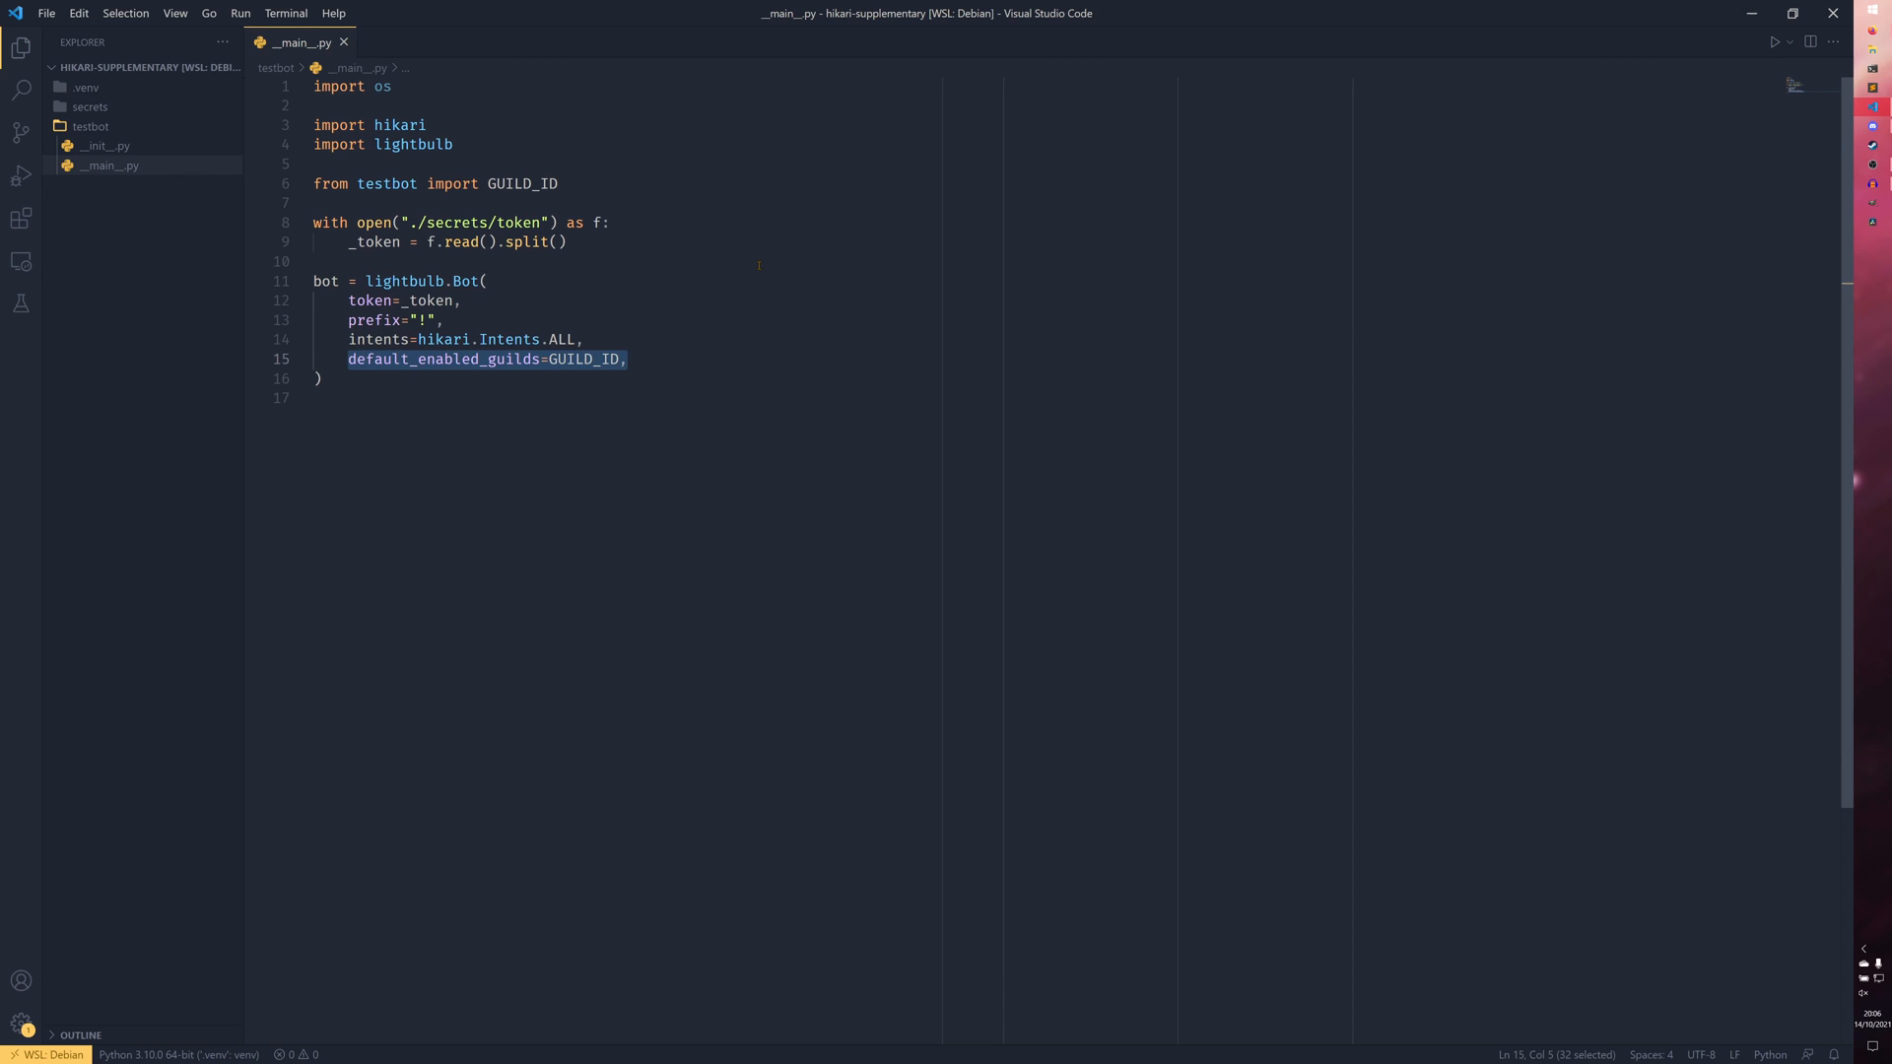
pyautogui.click(626, 359)
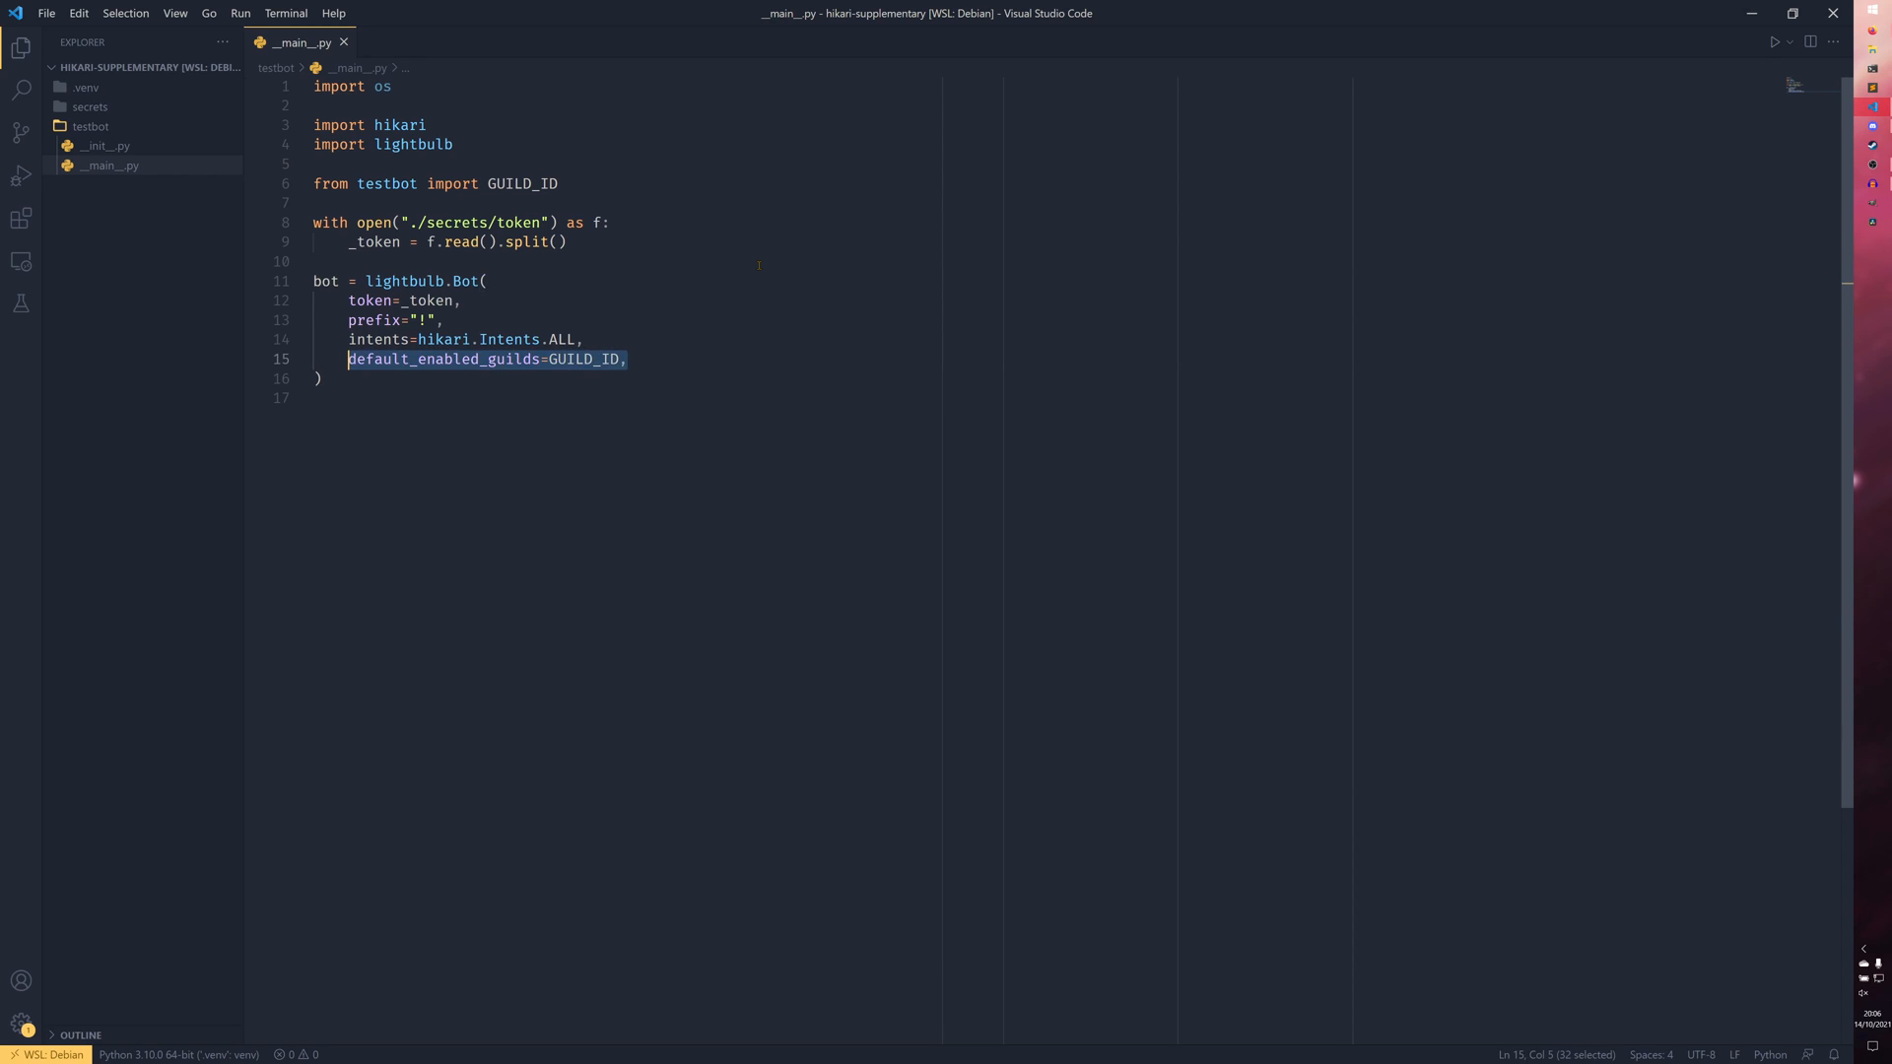
pyautogui.click(627, 359)
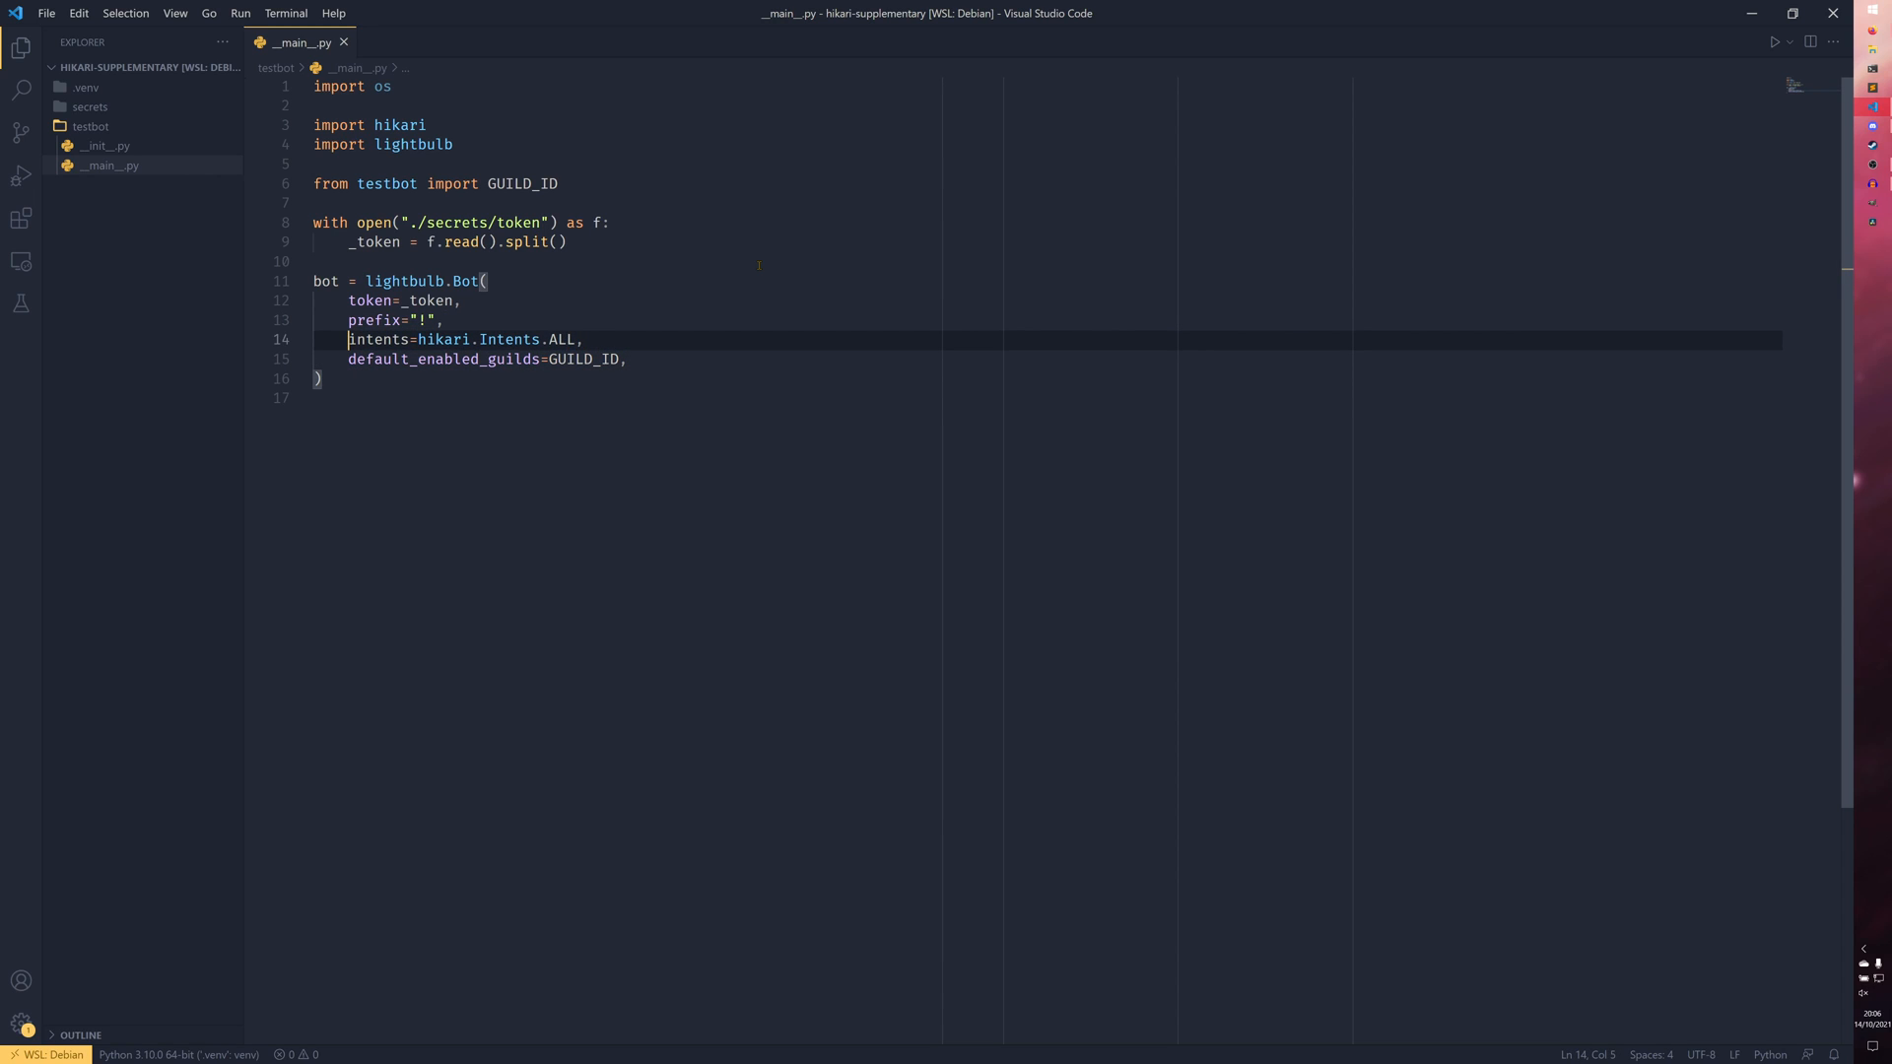
pyautogui.doubleClick(378, 339)
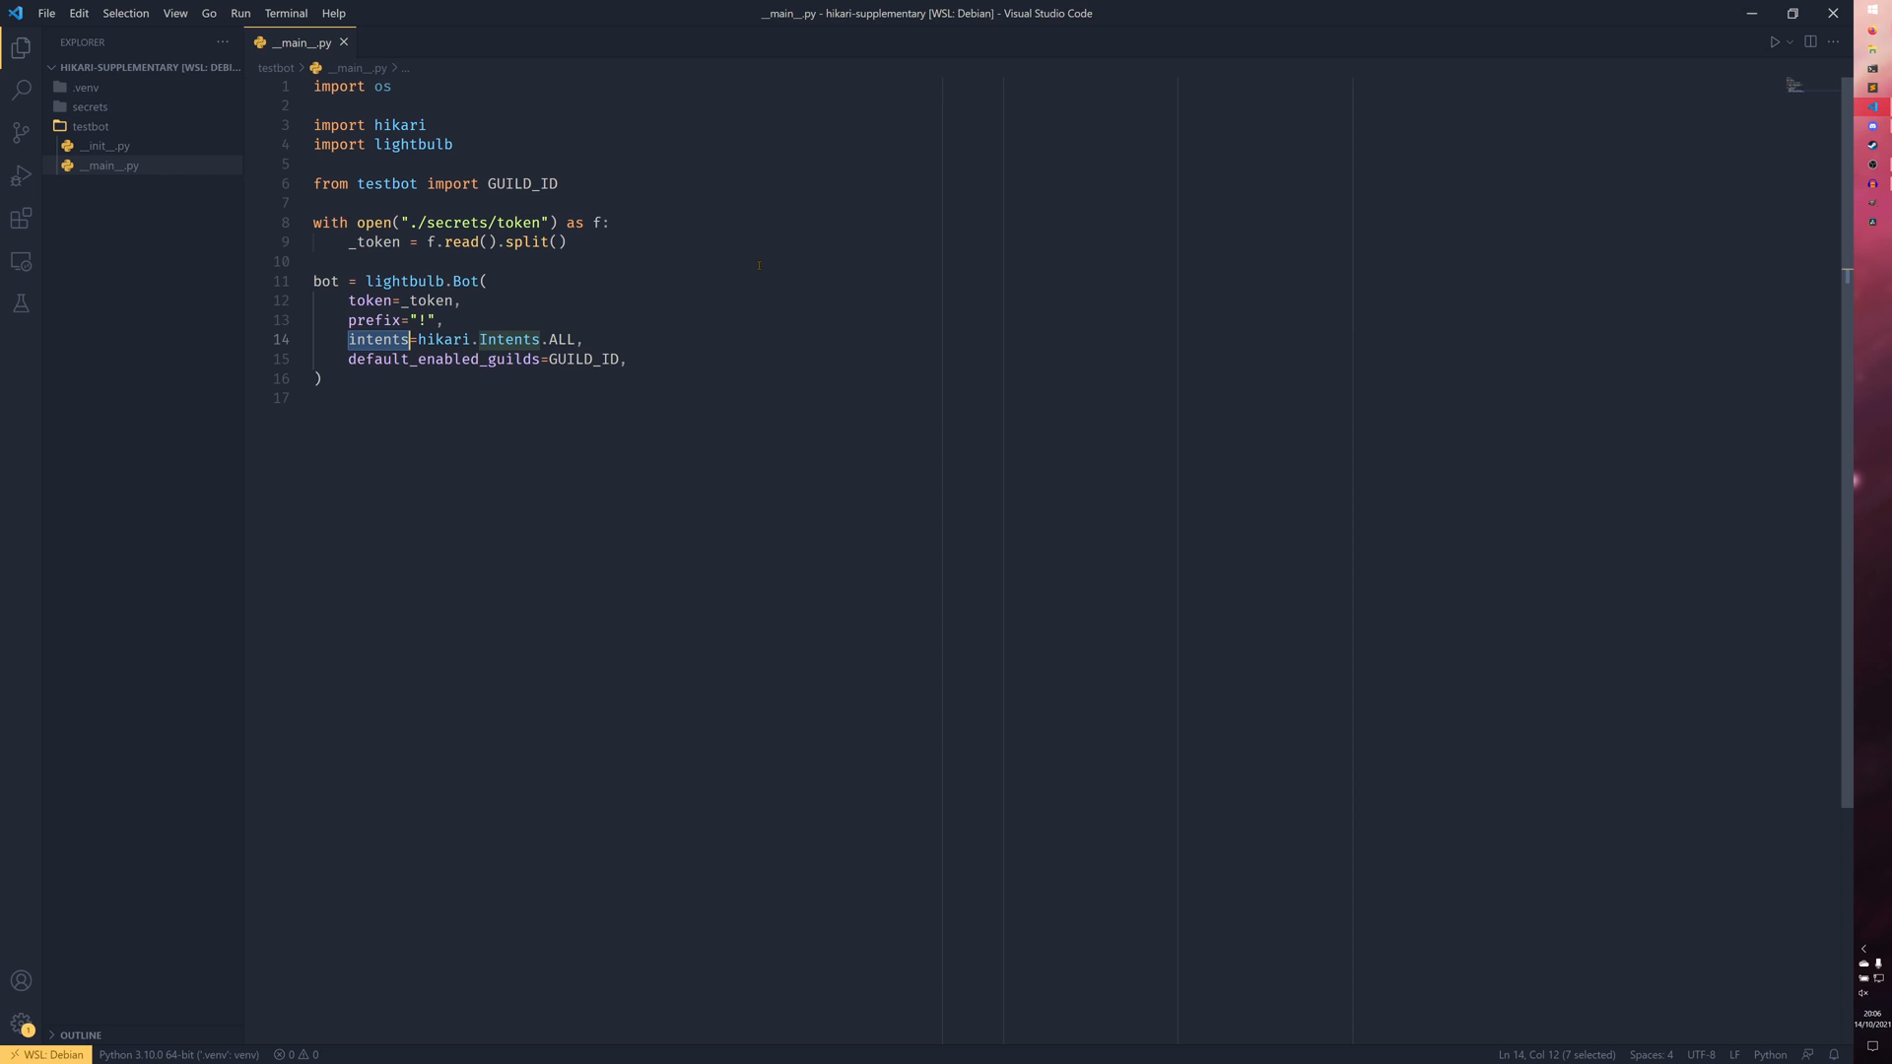
pyautogui.click(315, 398)
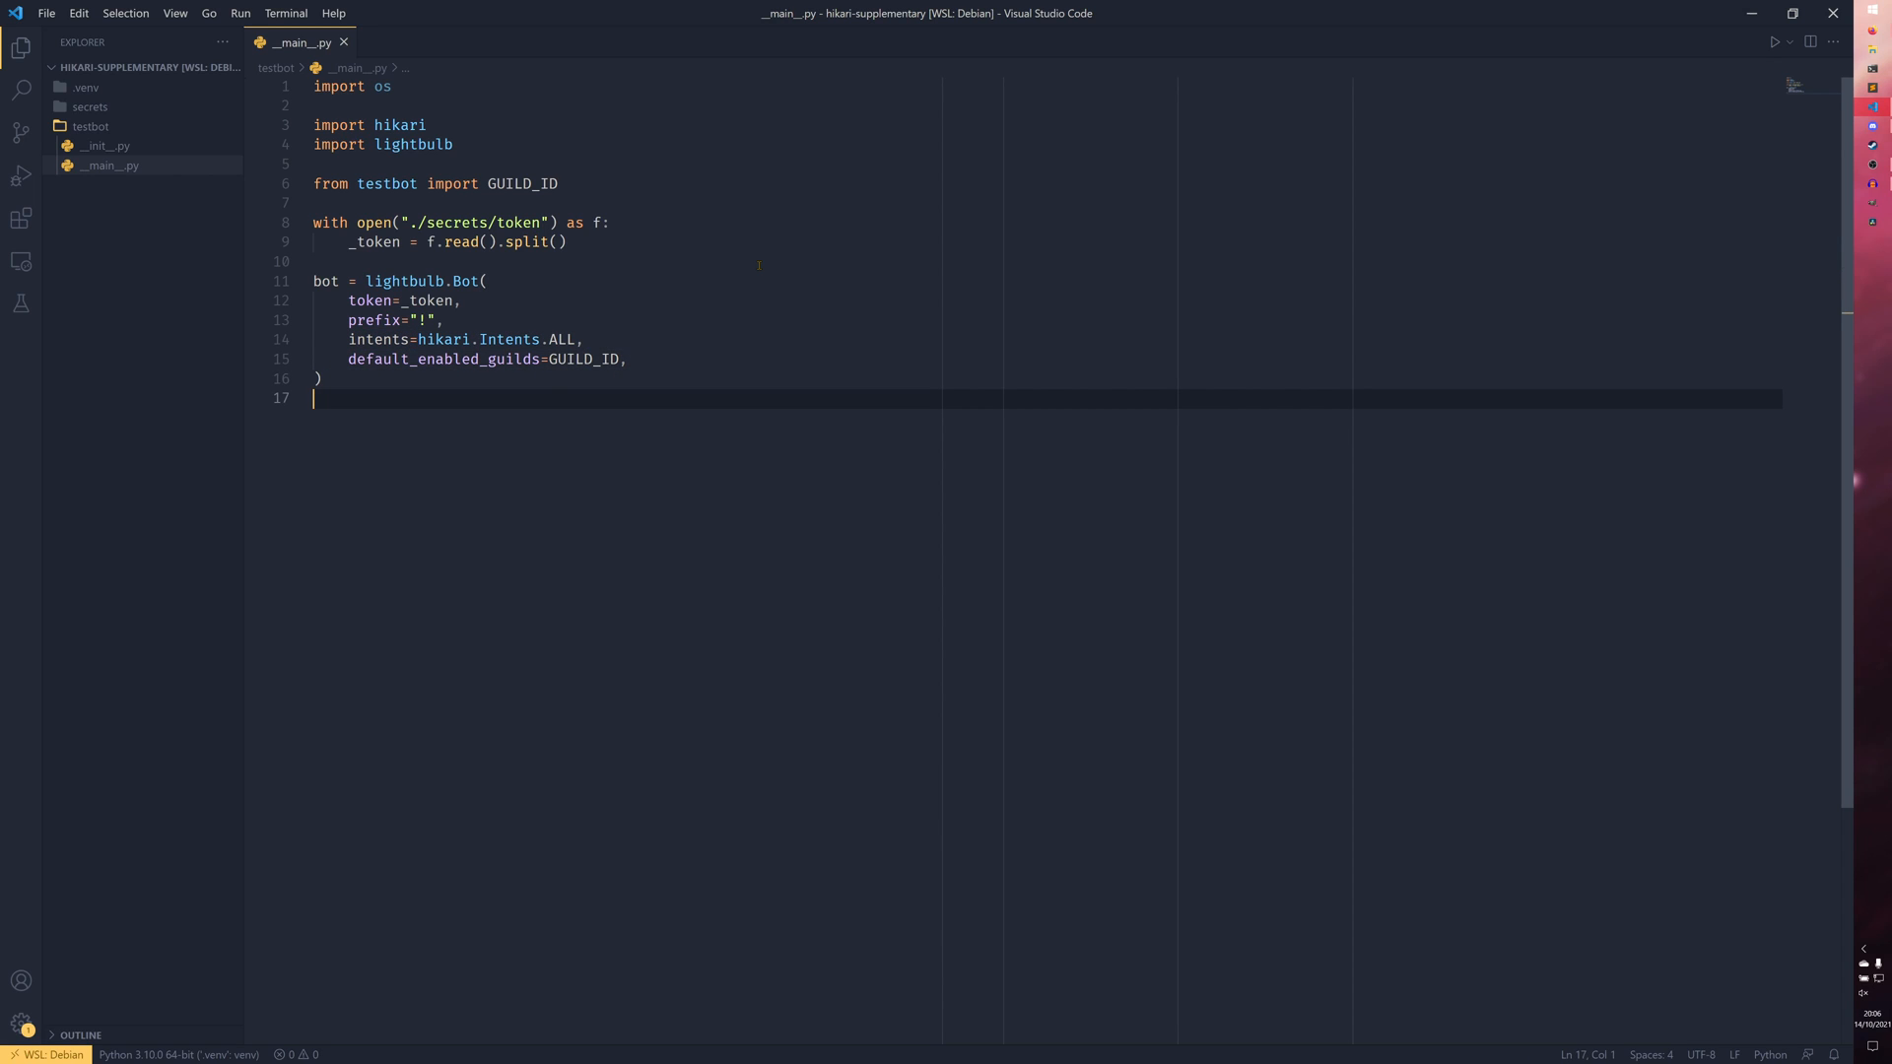
pyautogui.press('enter')
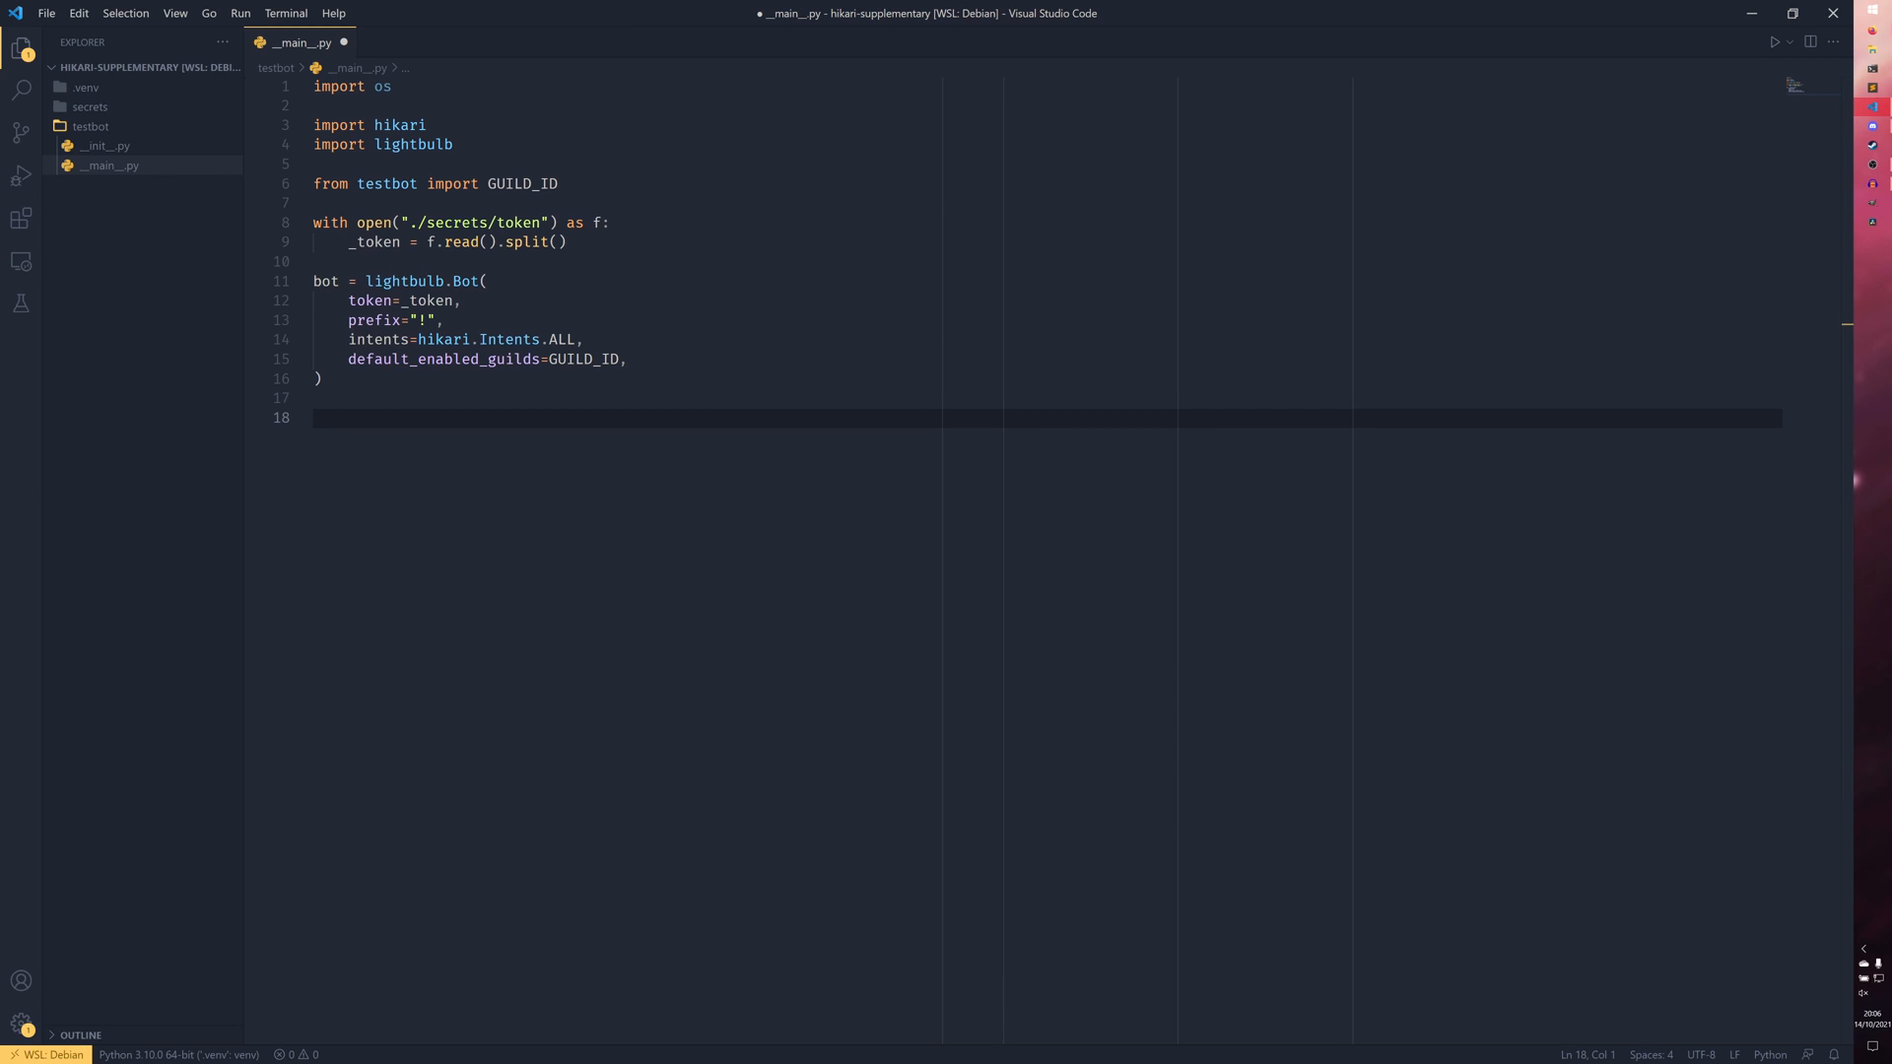
# Call bot.load_extensions_from("./testbot/extensions", must_exist=True, recursive) after the Bot setup.
pyautogui.write('bot.l')
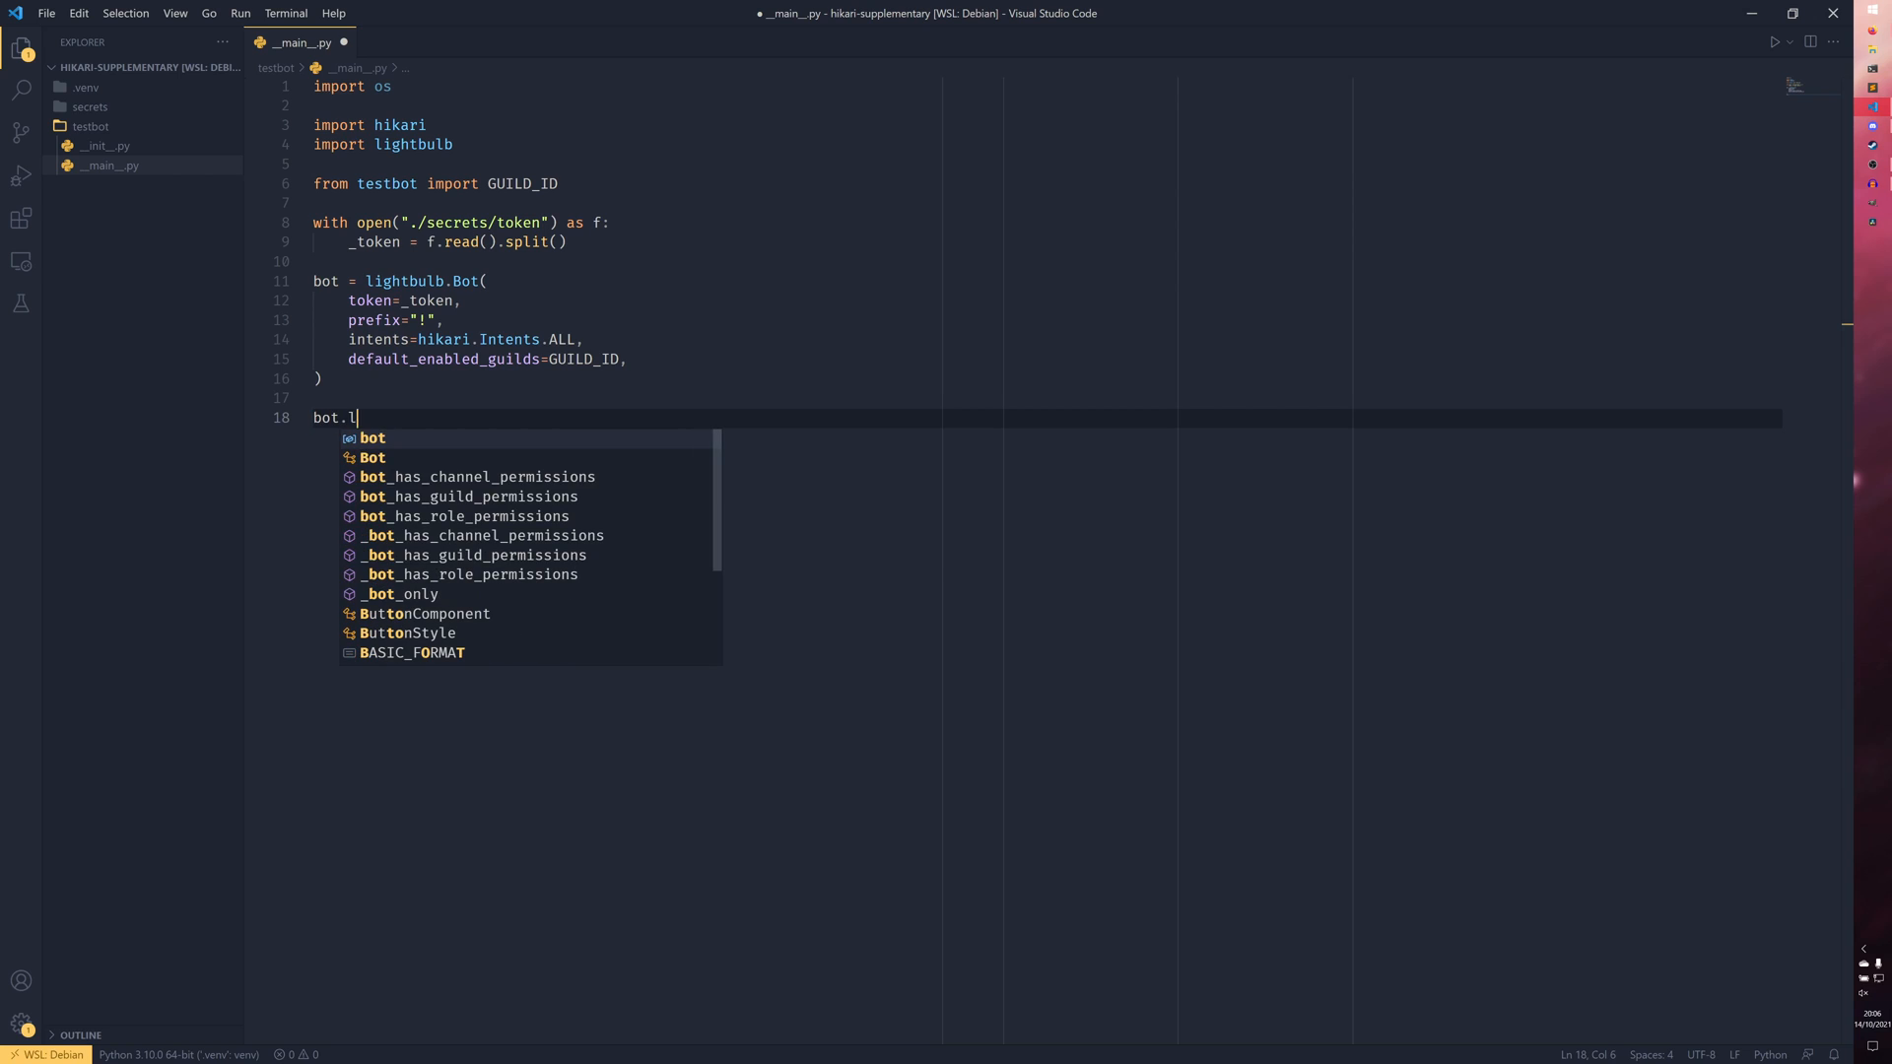
pyautogui.write('oad_extension')
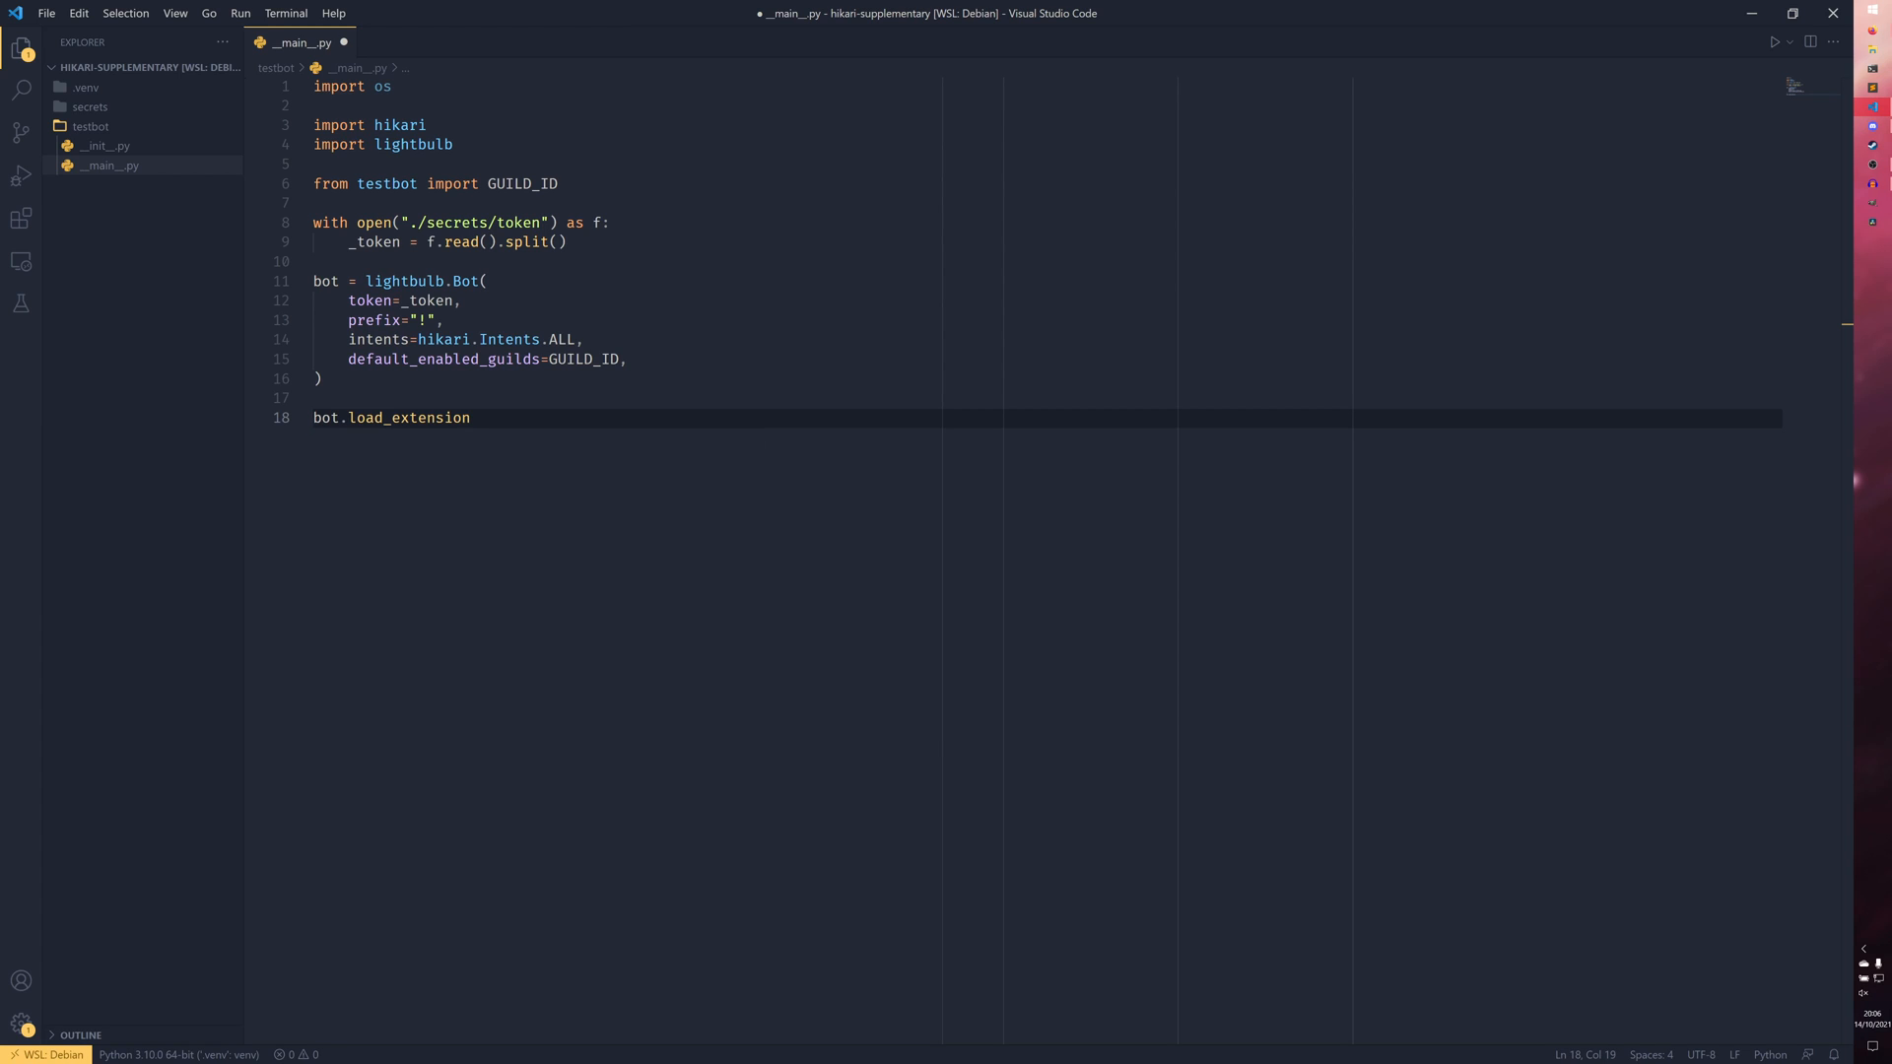
pyautogui.write('s_from("')
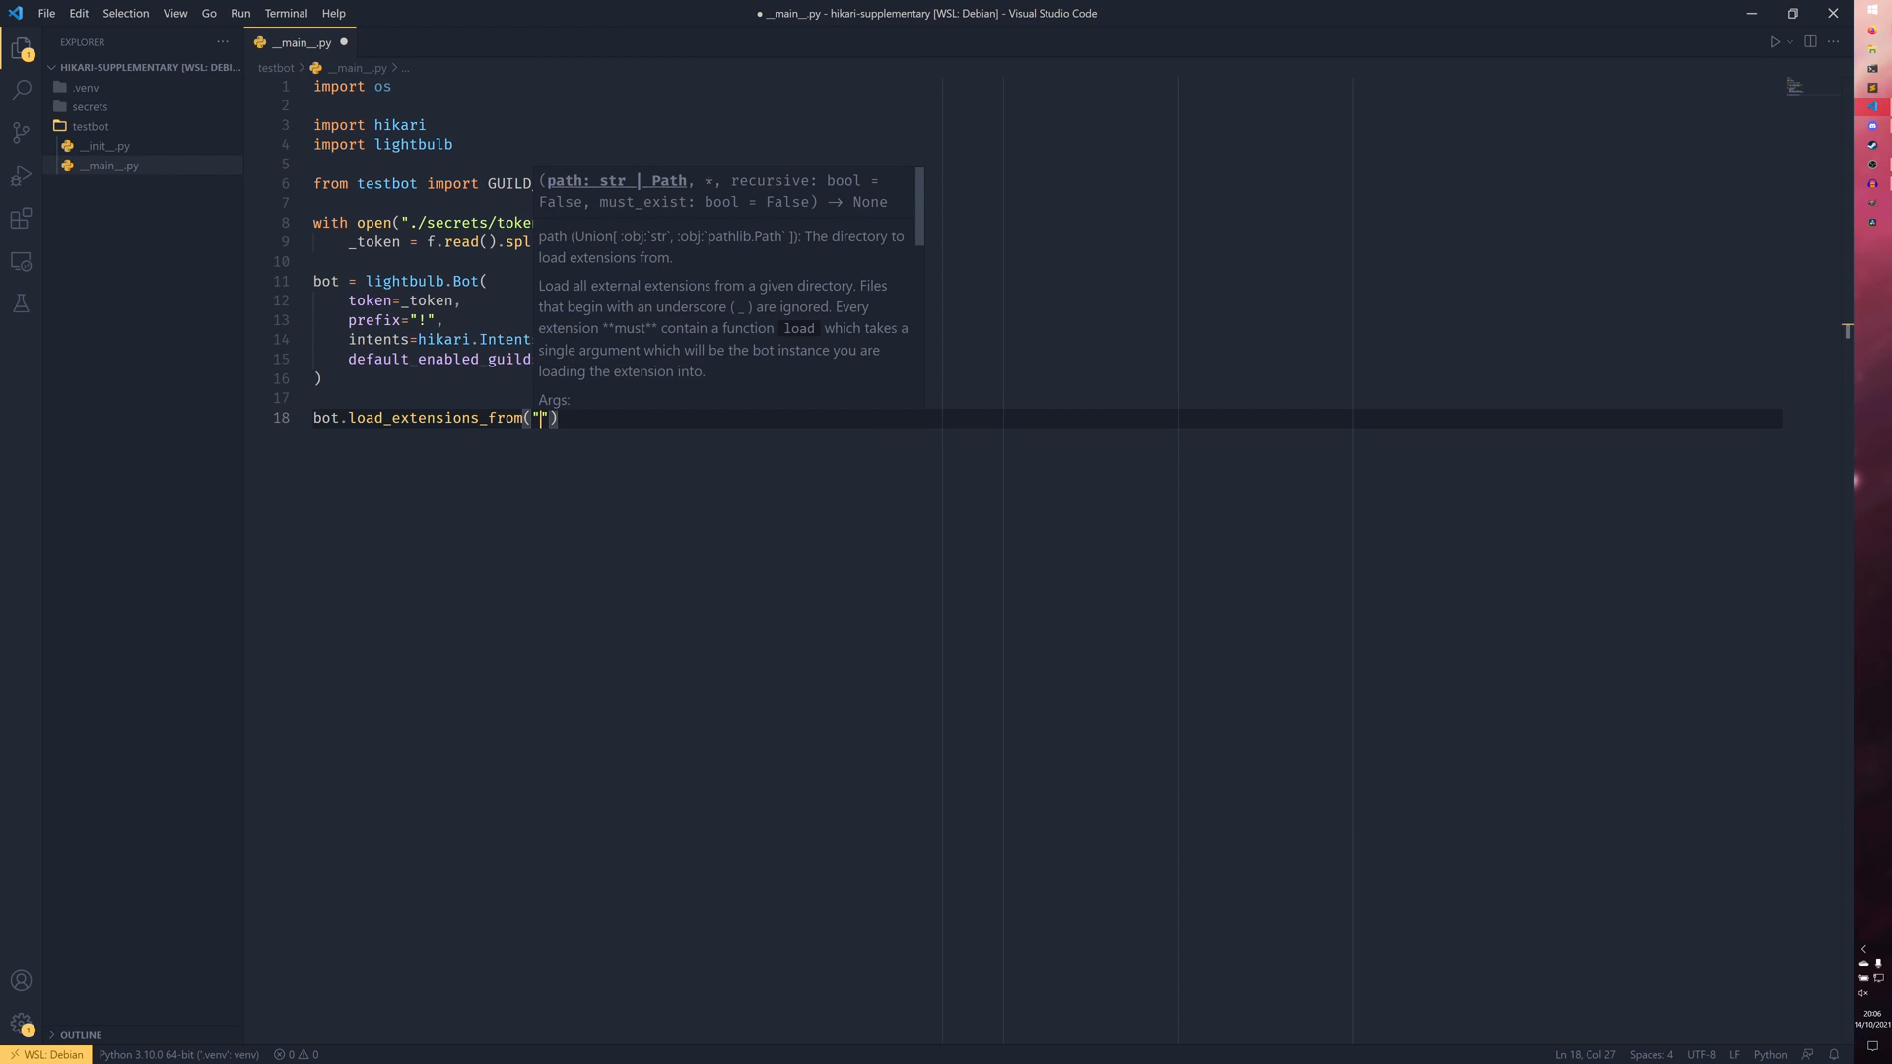
pyautogui.write('./test')
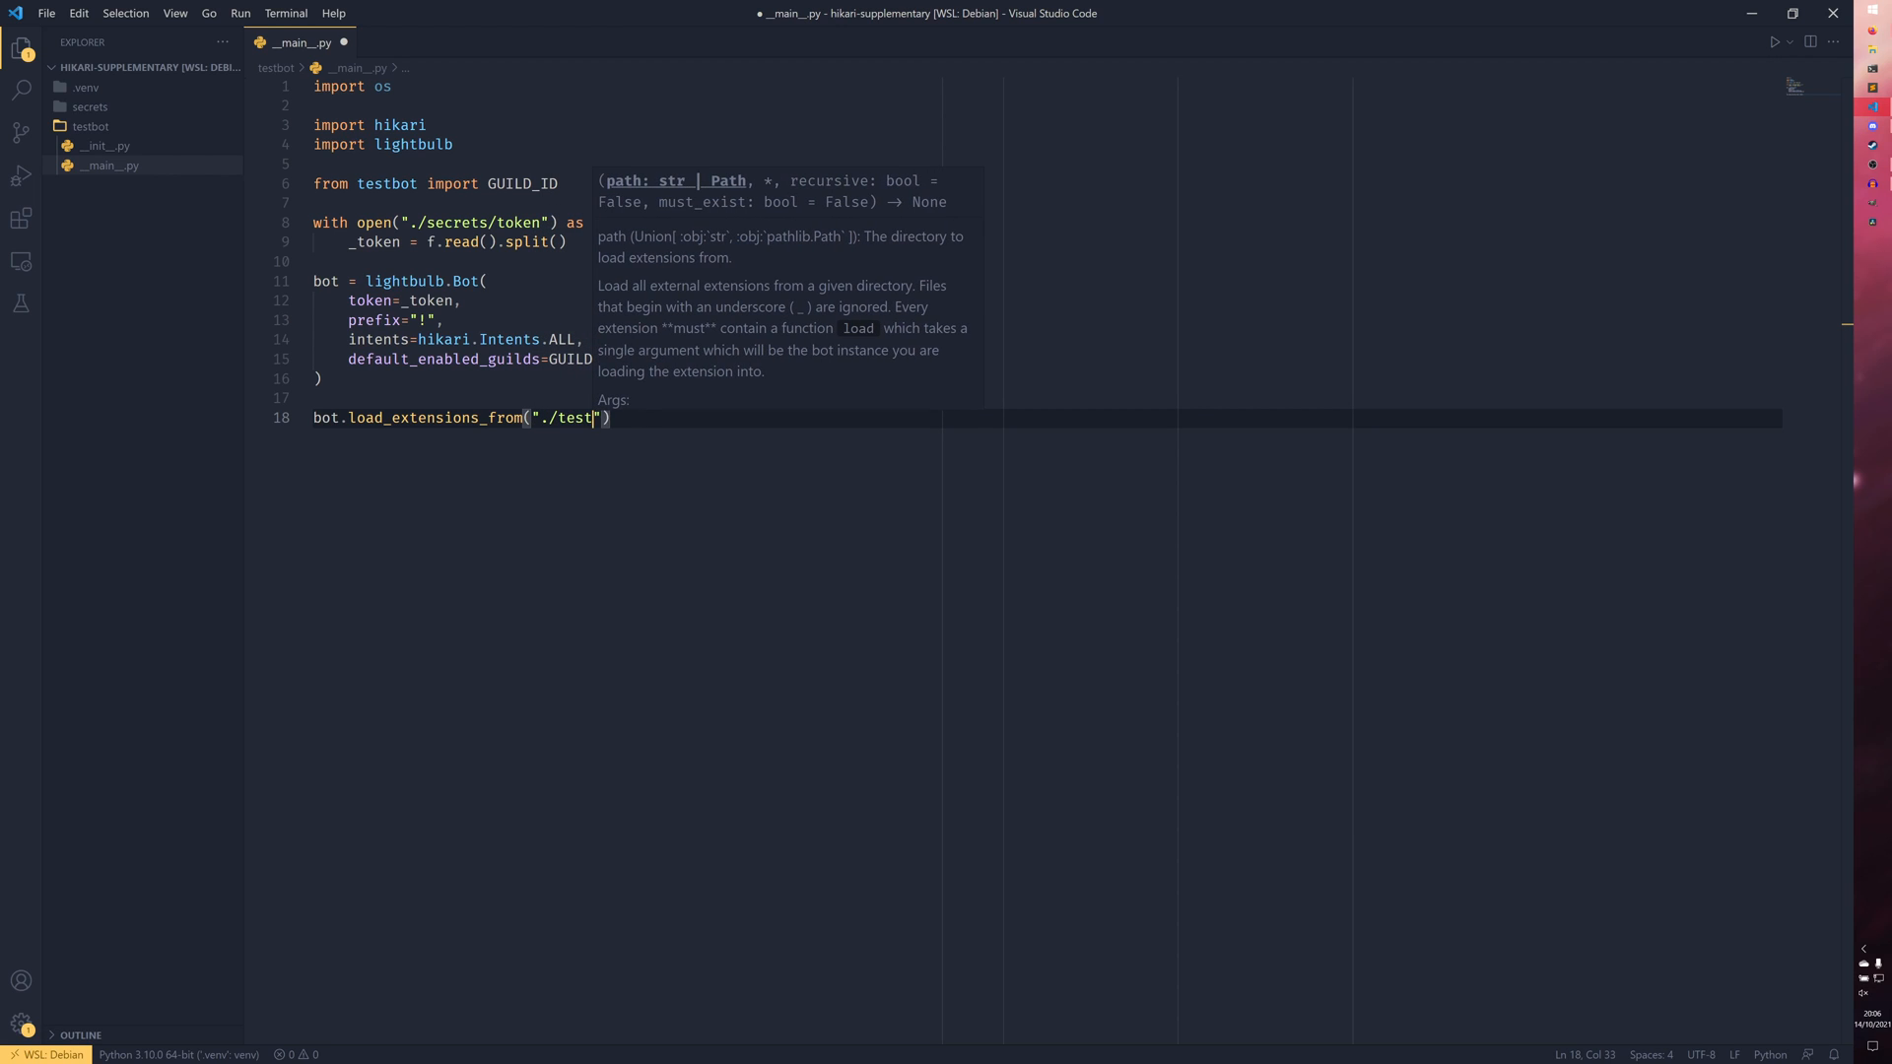
pyautogui.write('bot/extens')
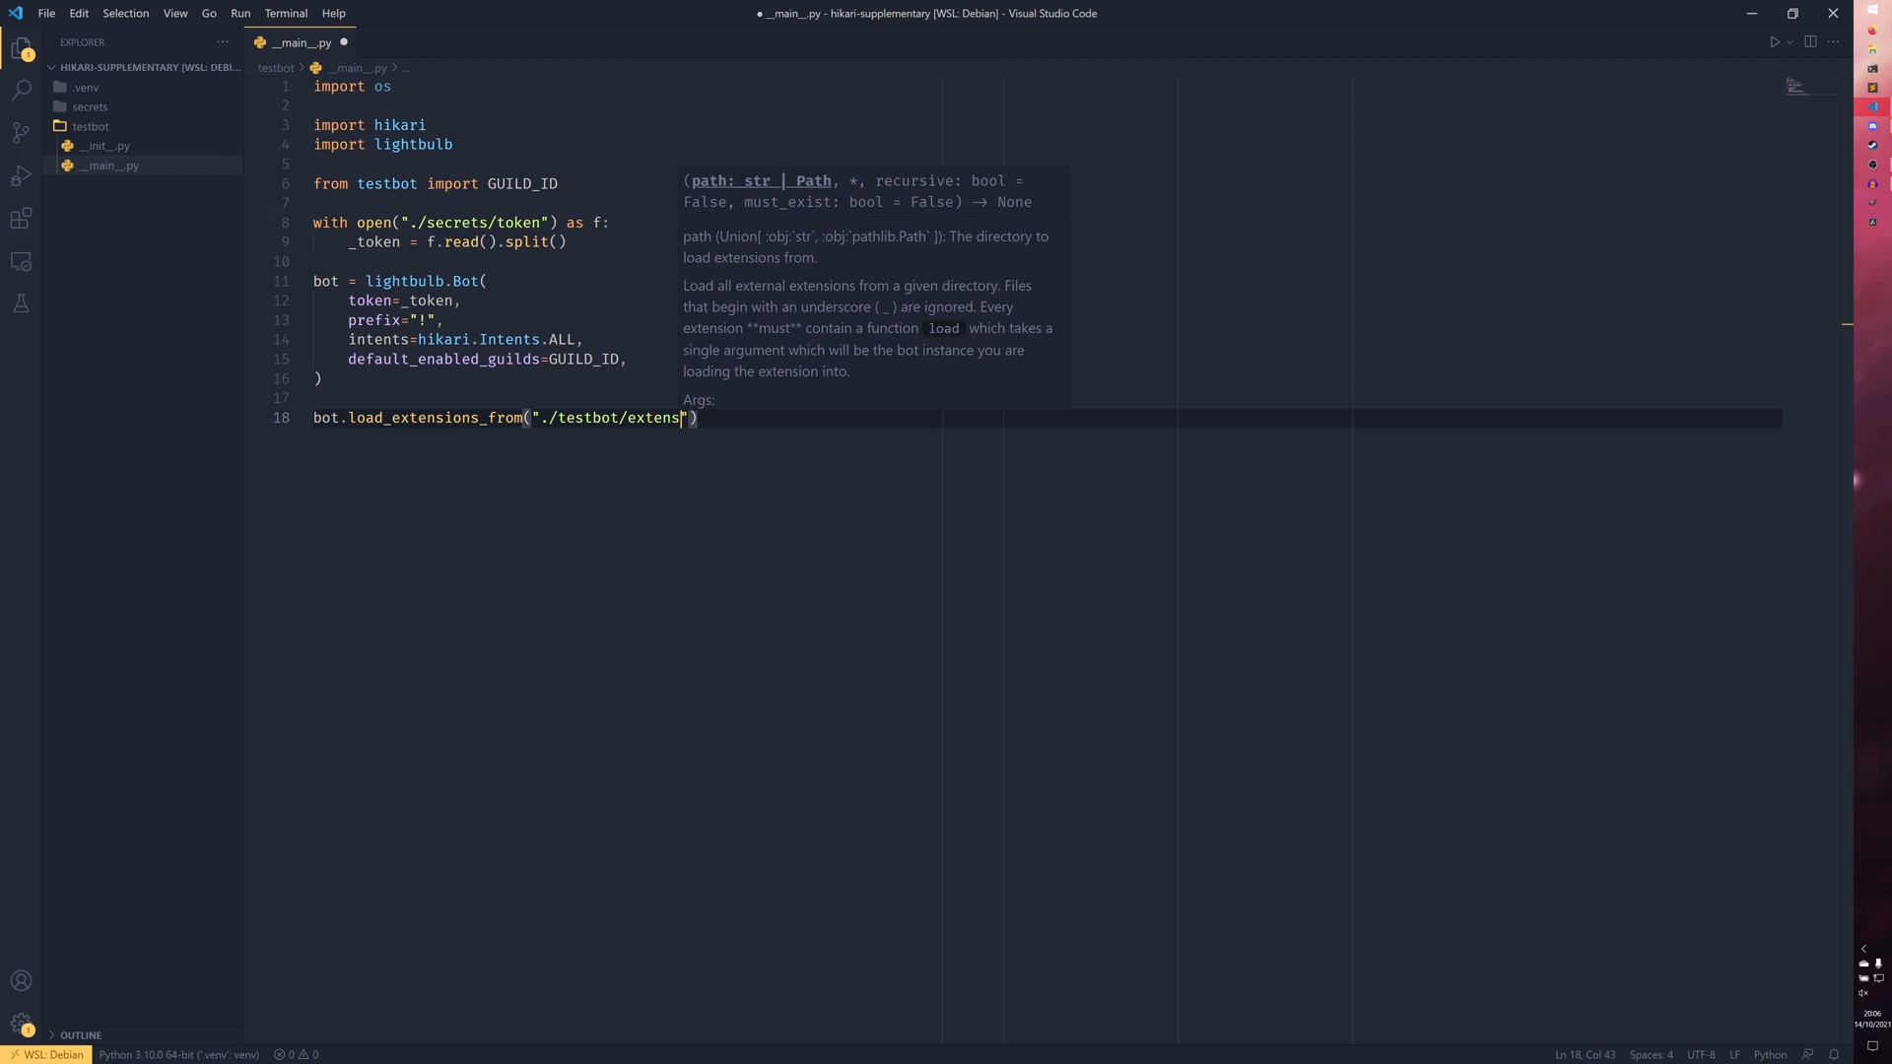
pyautogui.write('ions')
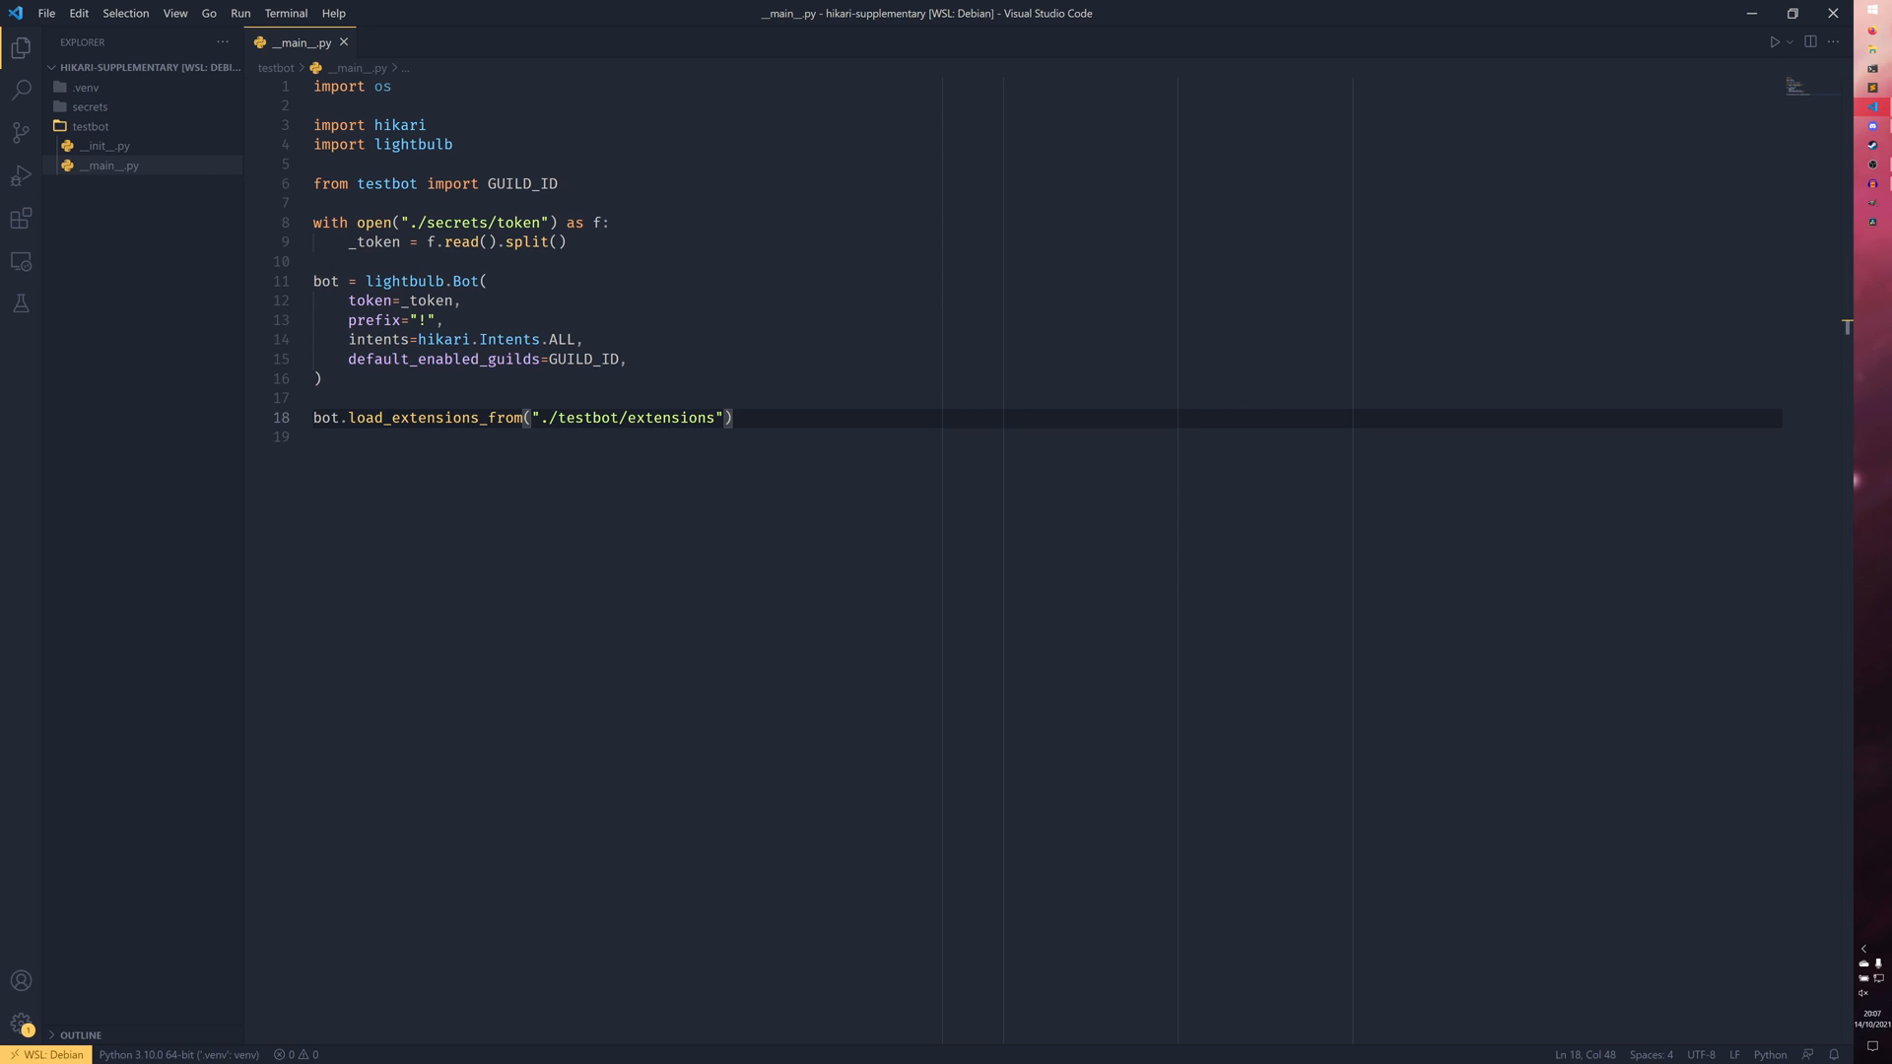
pyautogui.write(', m')
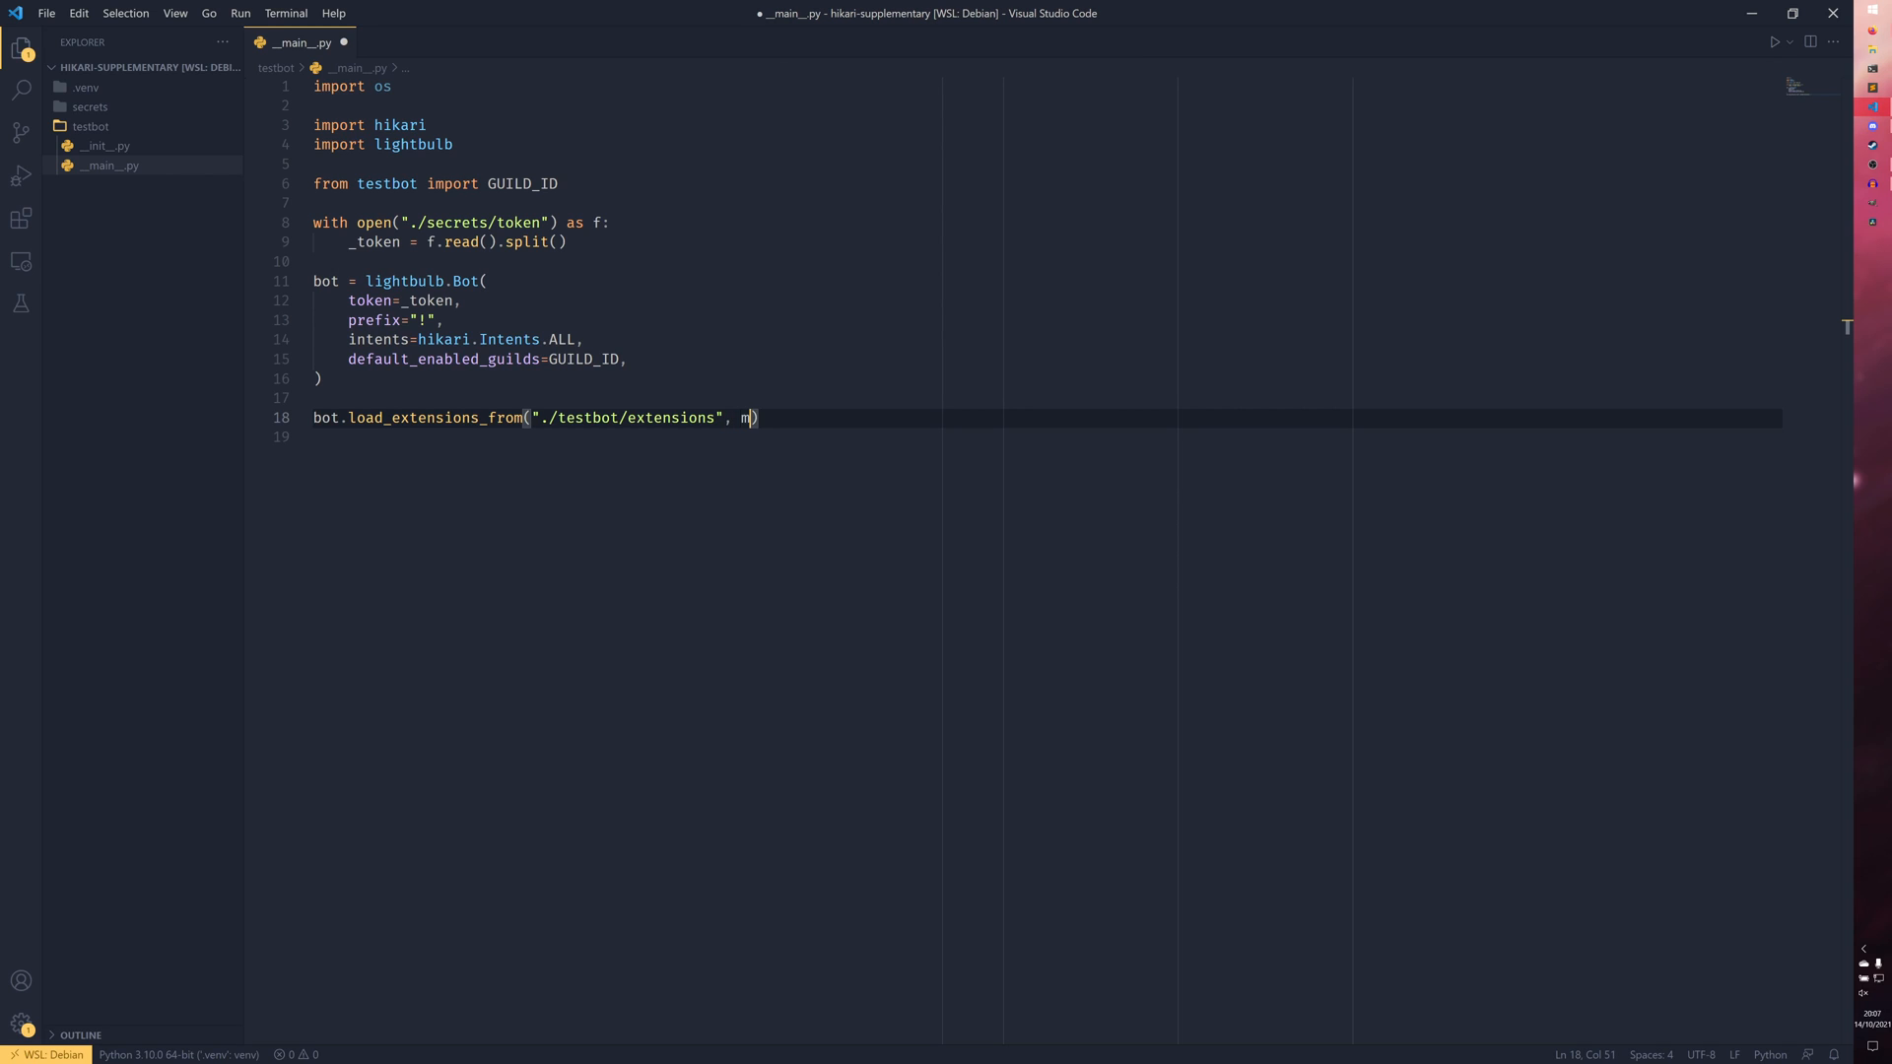
pyautogui.write('ust_exist=Tru')
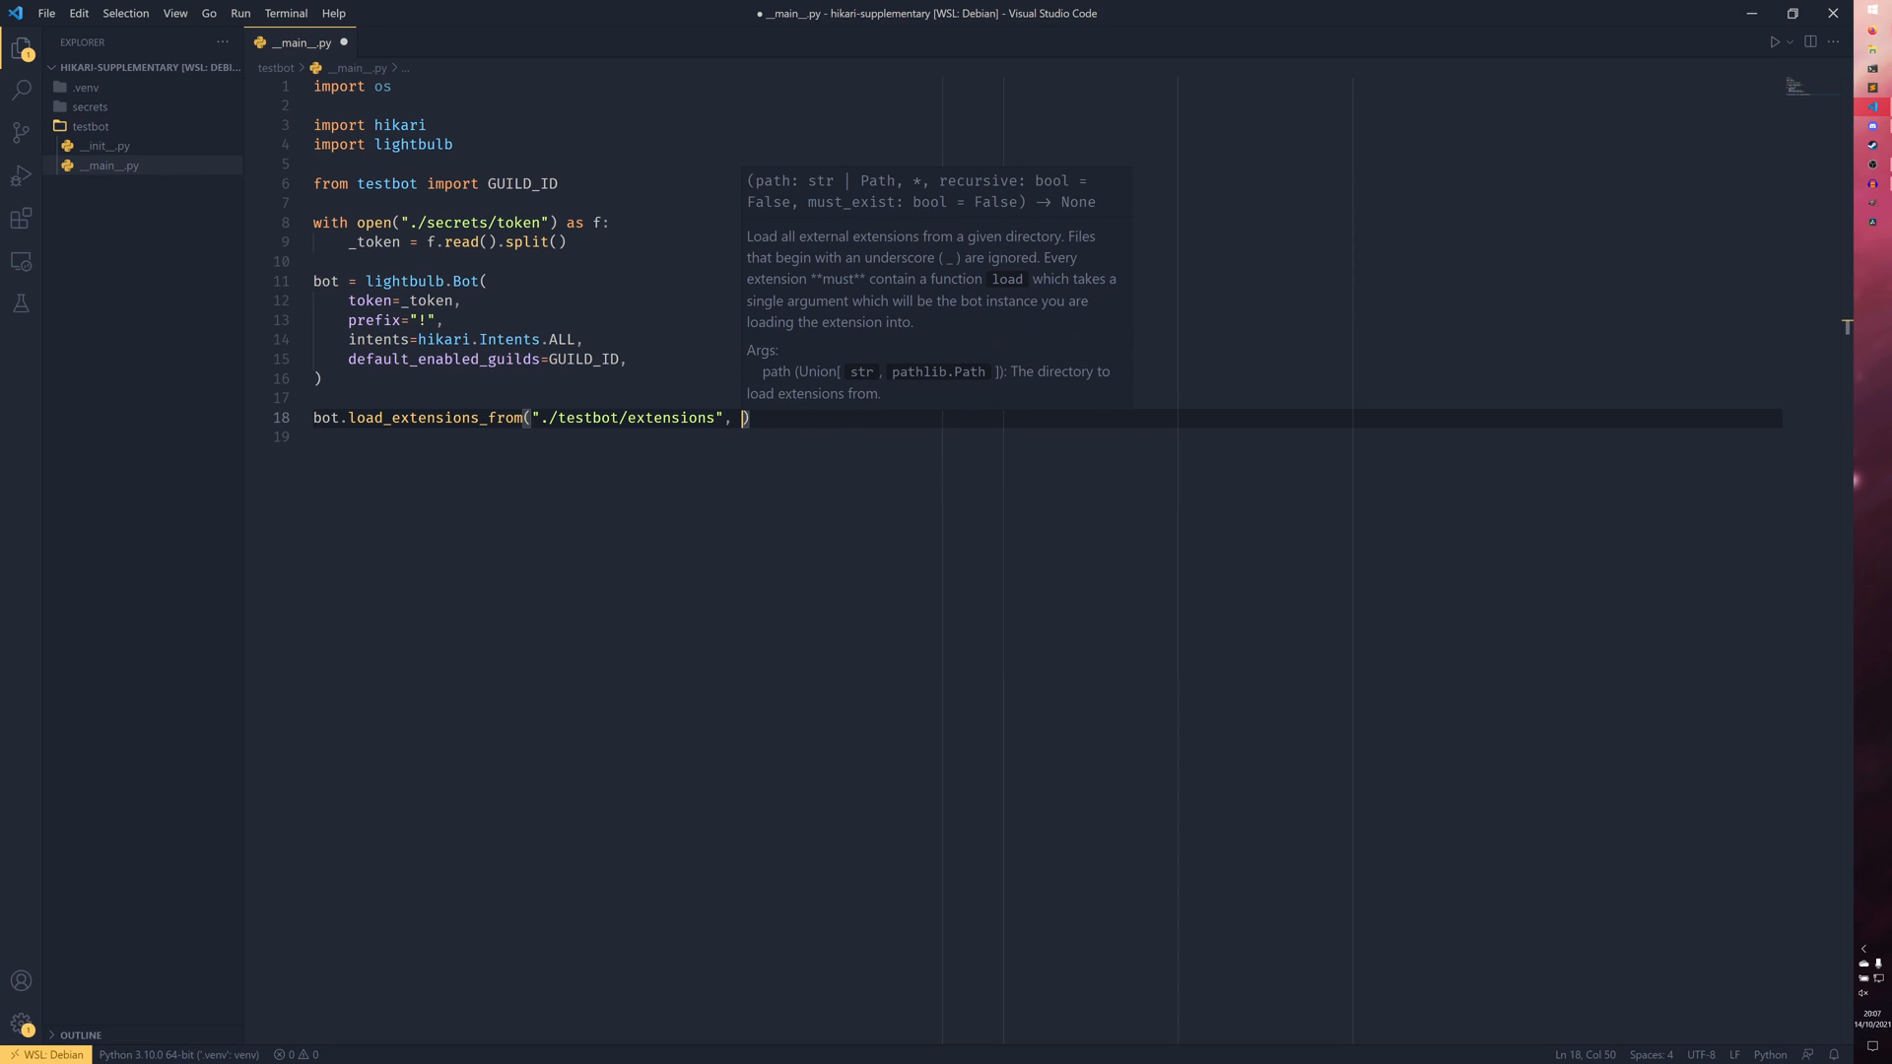
pyautogui.write('res')
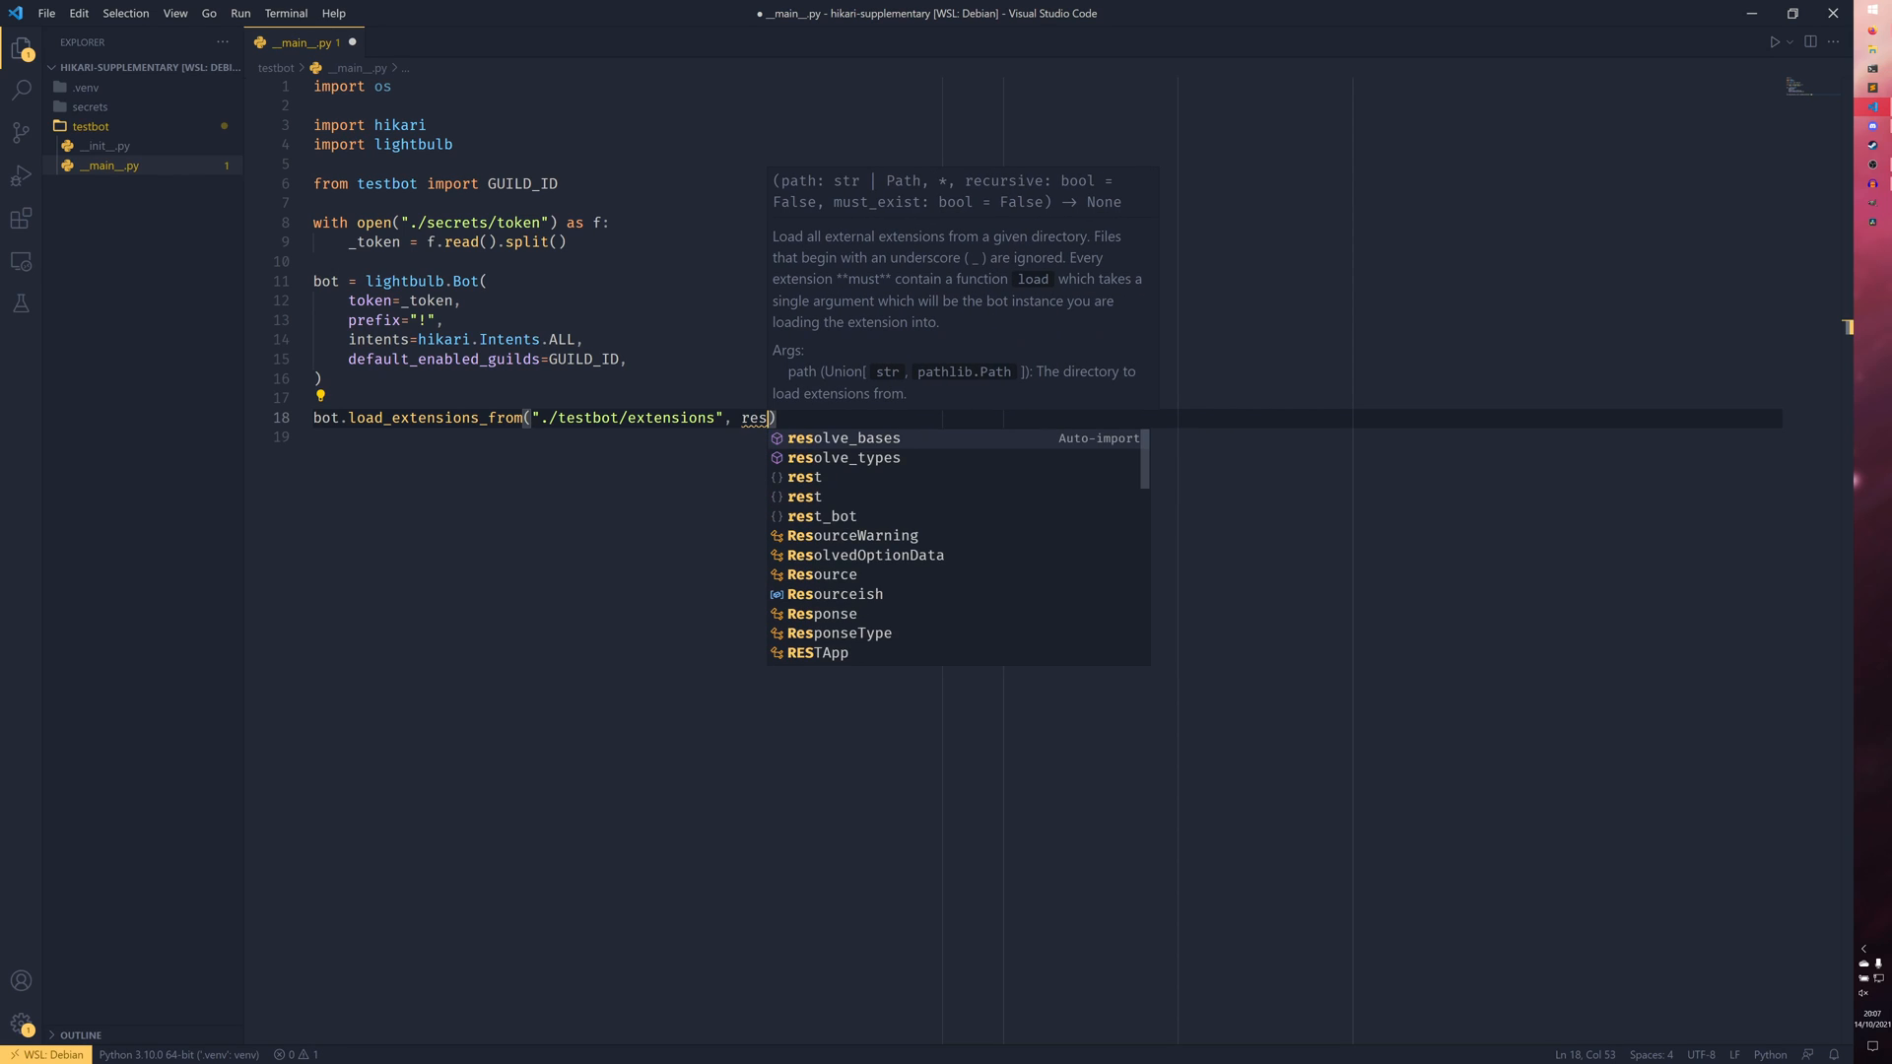
pyautogui.write('recursive')
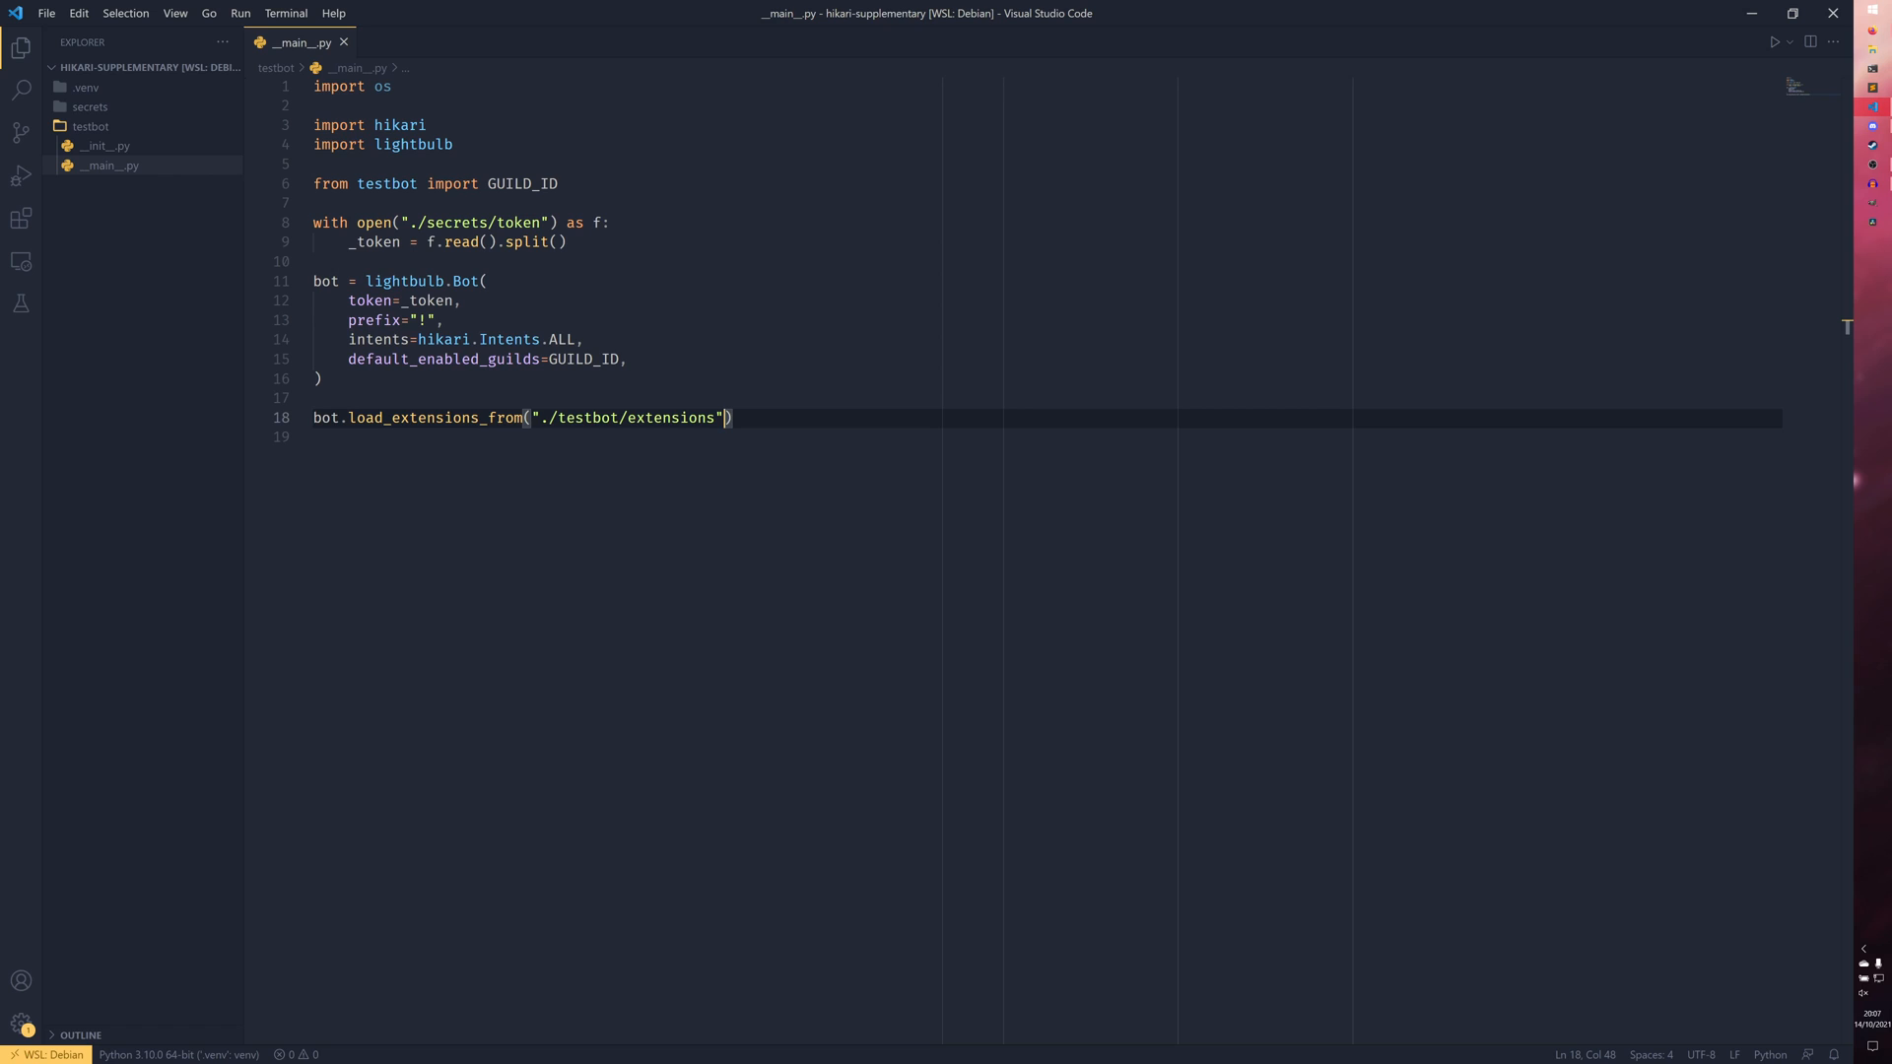
pyautogui.rightClick(103, 154)
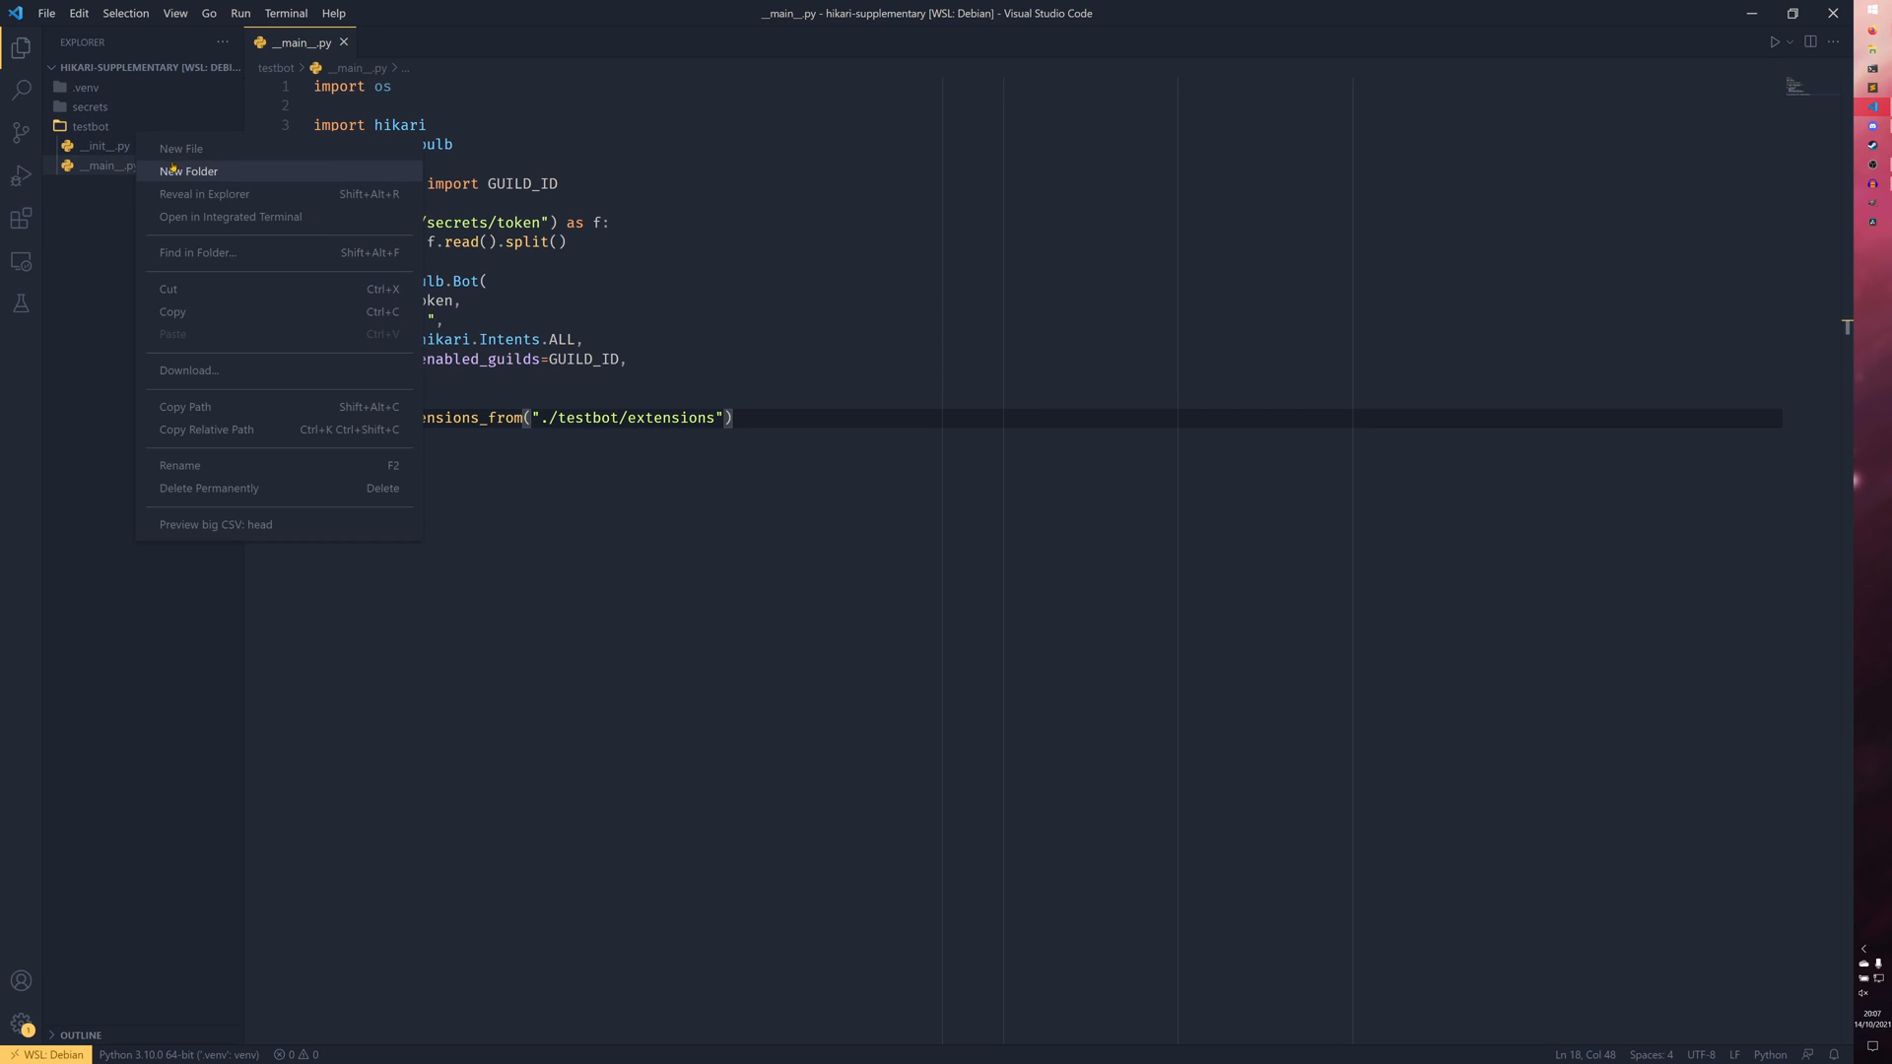
# Create an extensions folder inside testbot and return to the end of __main__.py.
pyautogui.click(189, 169)
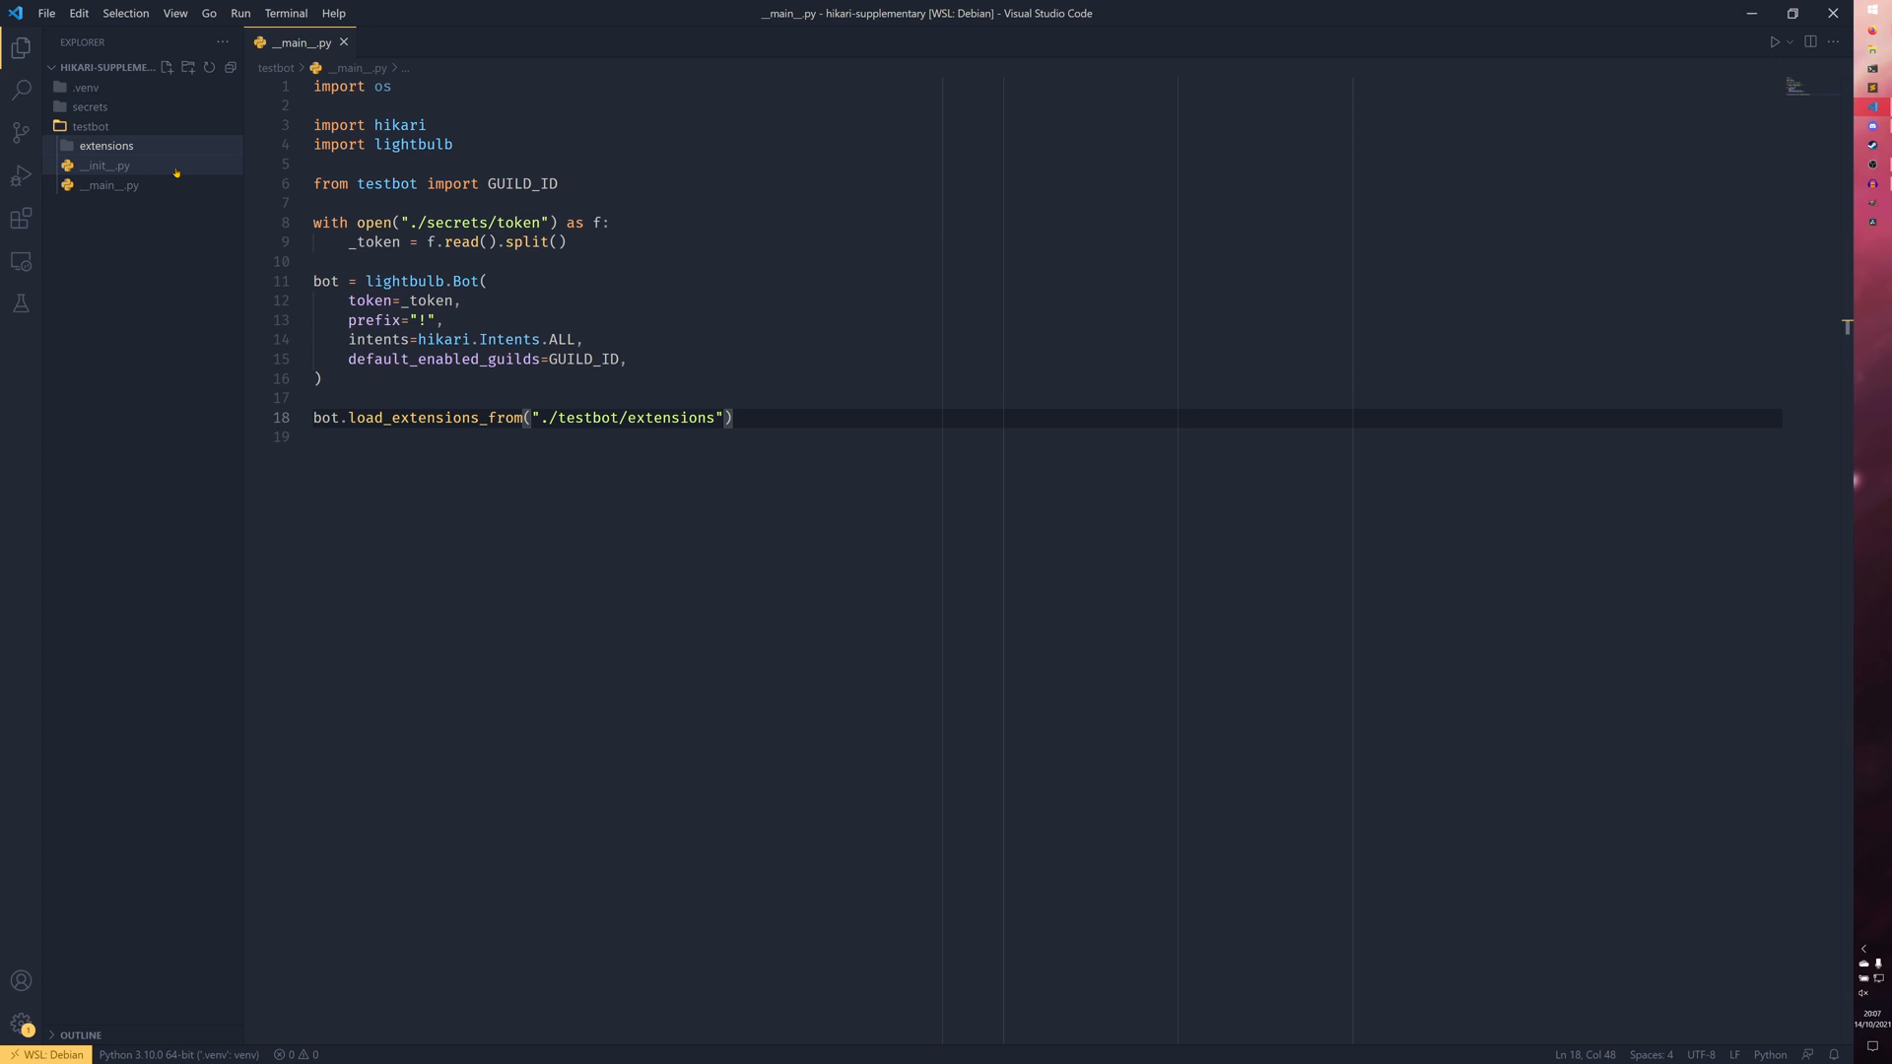
pyautogui.moveTo(106, 144)
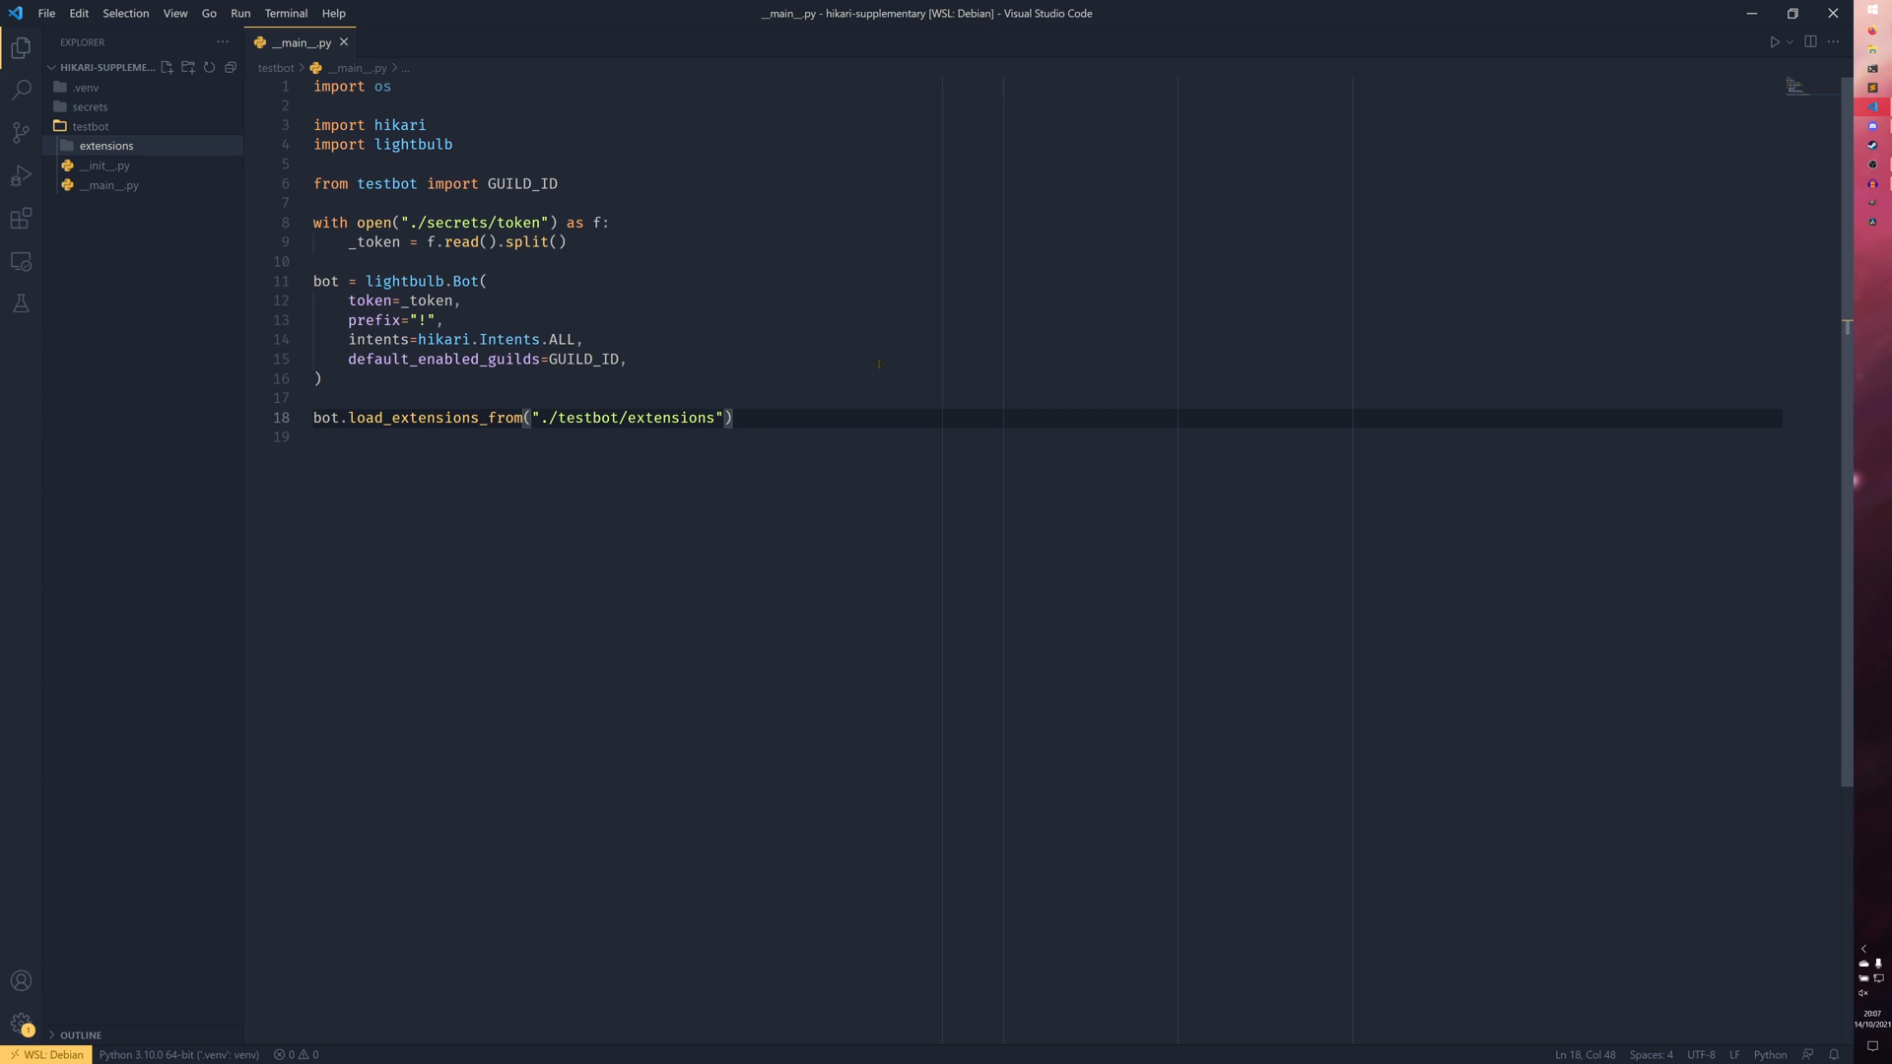
pyautogui.moveTo(854, 398)
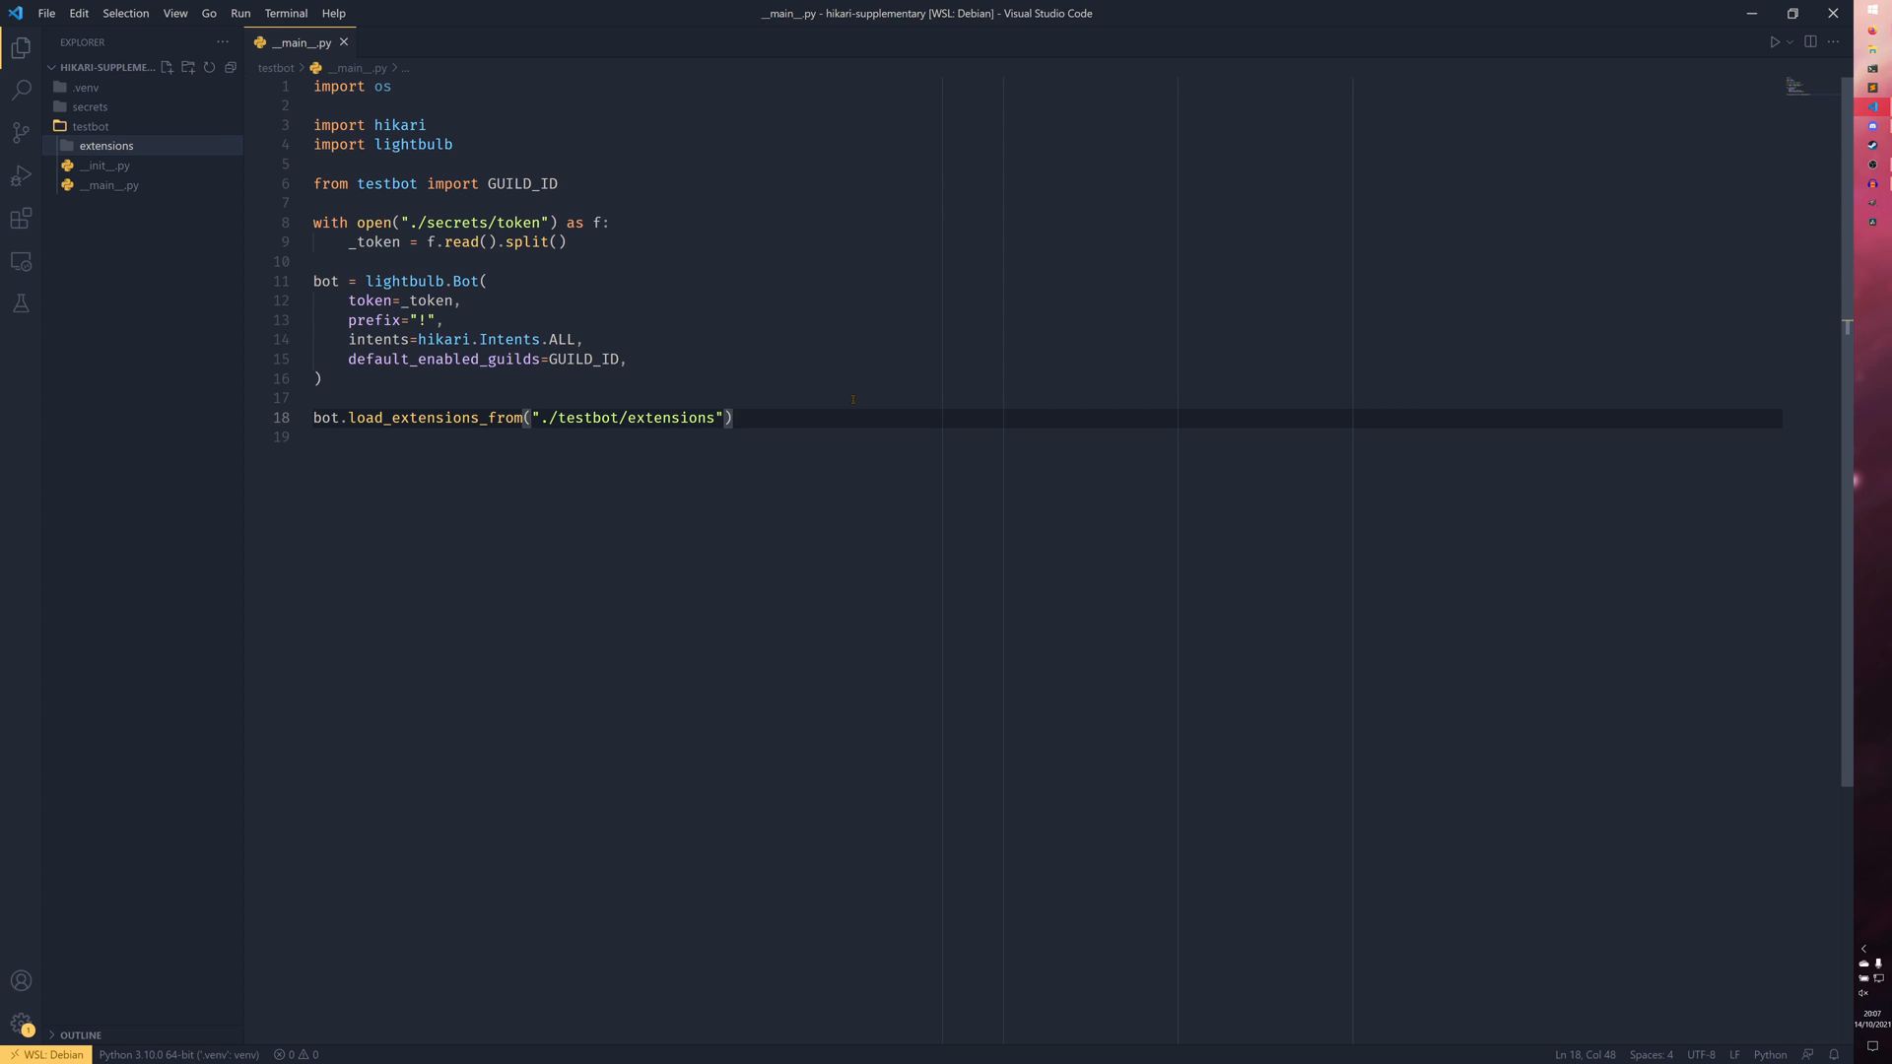
pyautogui.click(733, 418)
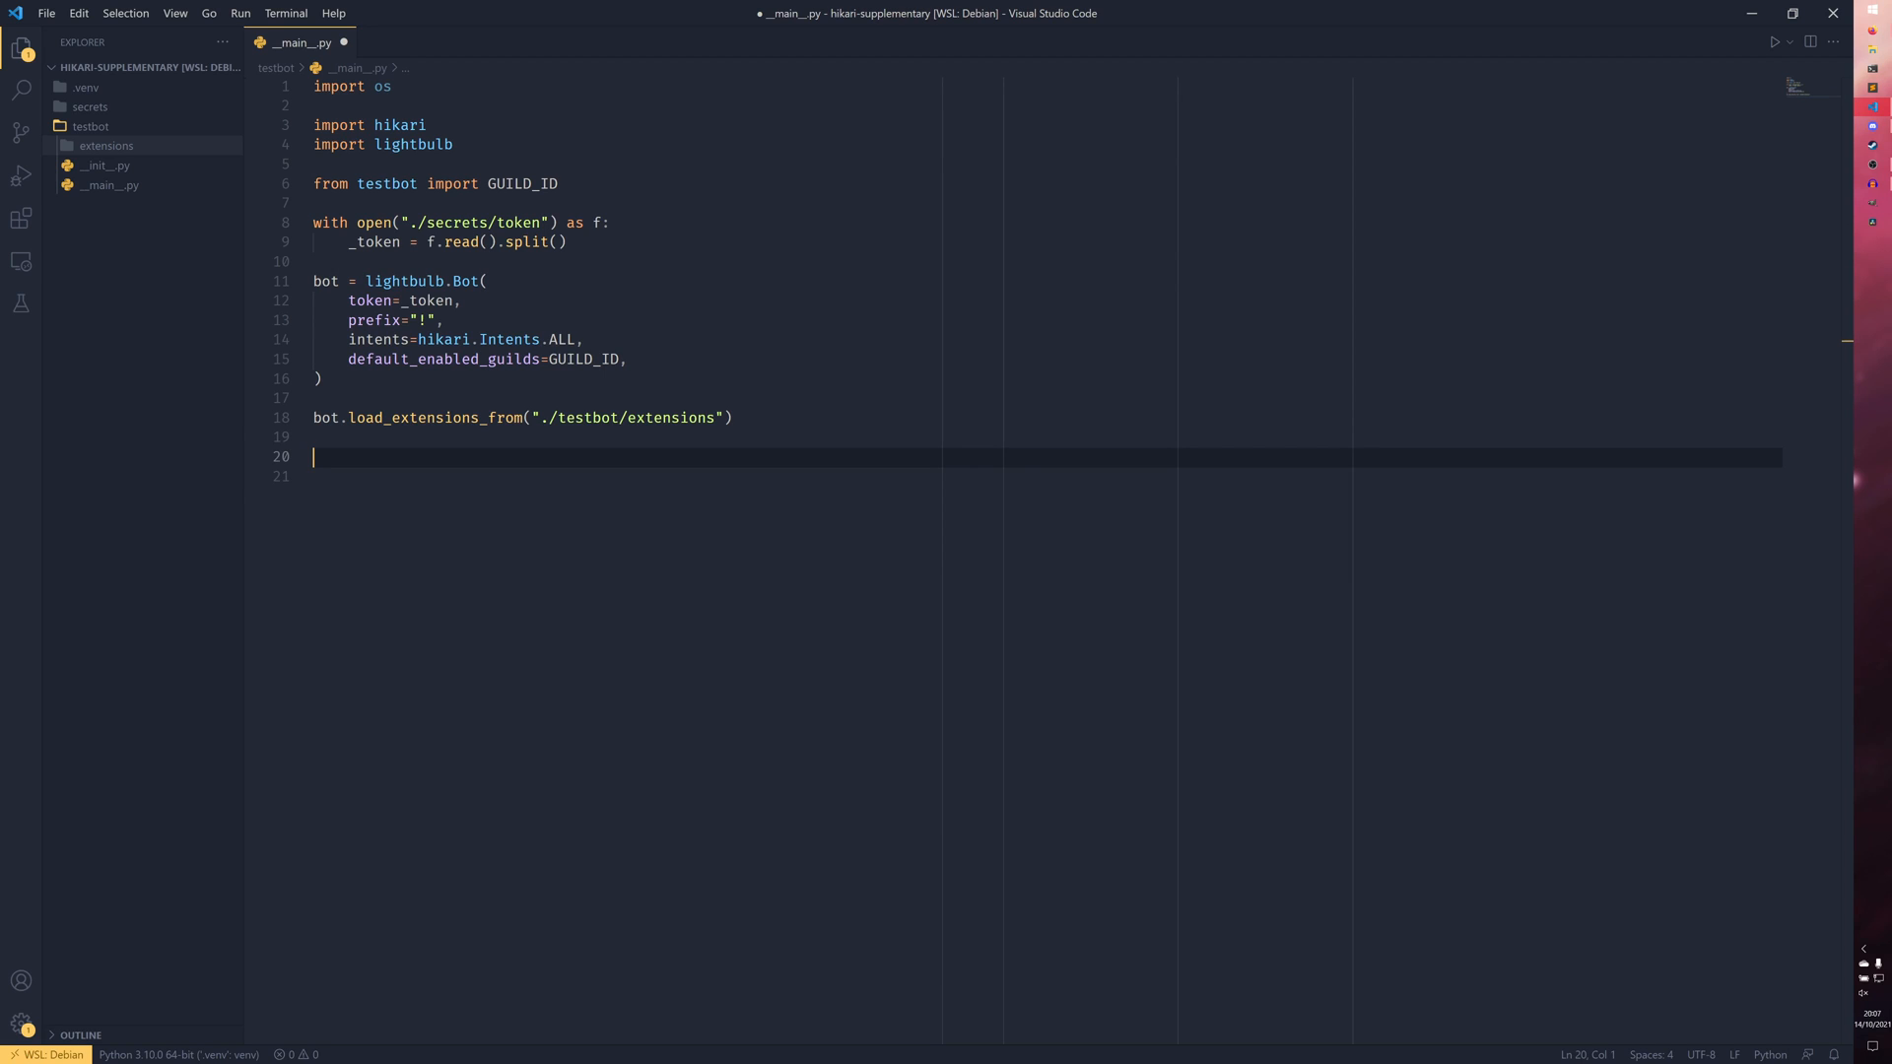
# Add an if __name__ == "__main__" guard with an os.name != "nt" check inside.
pyautogui.write('if __name__ == "')
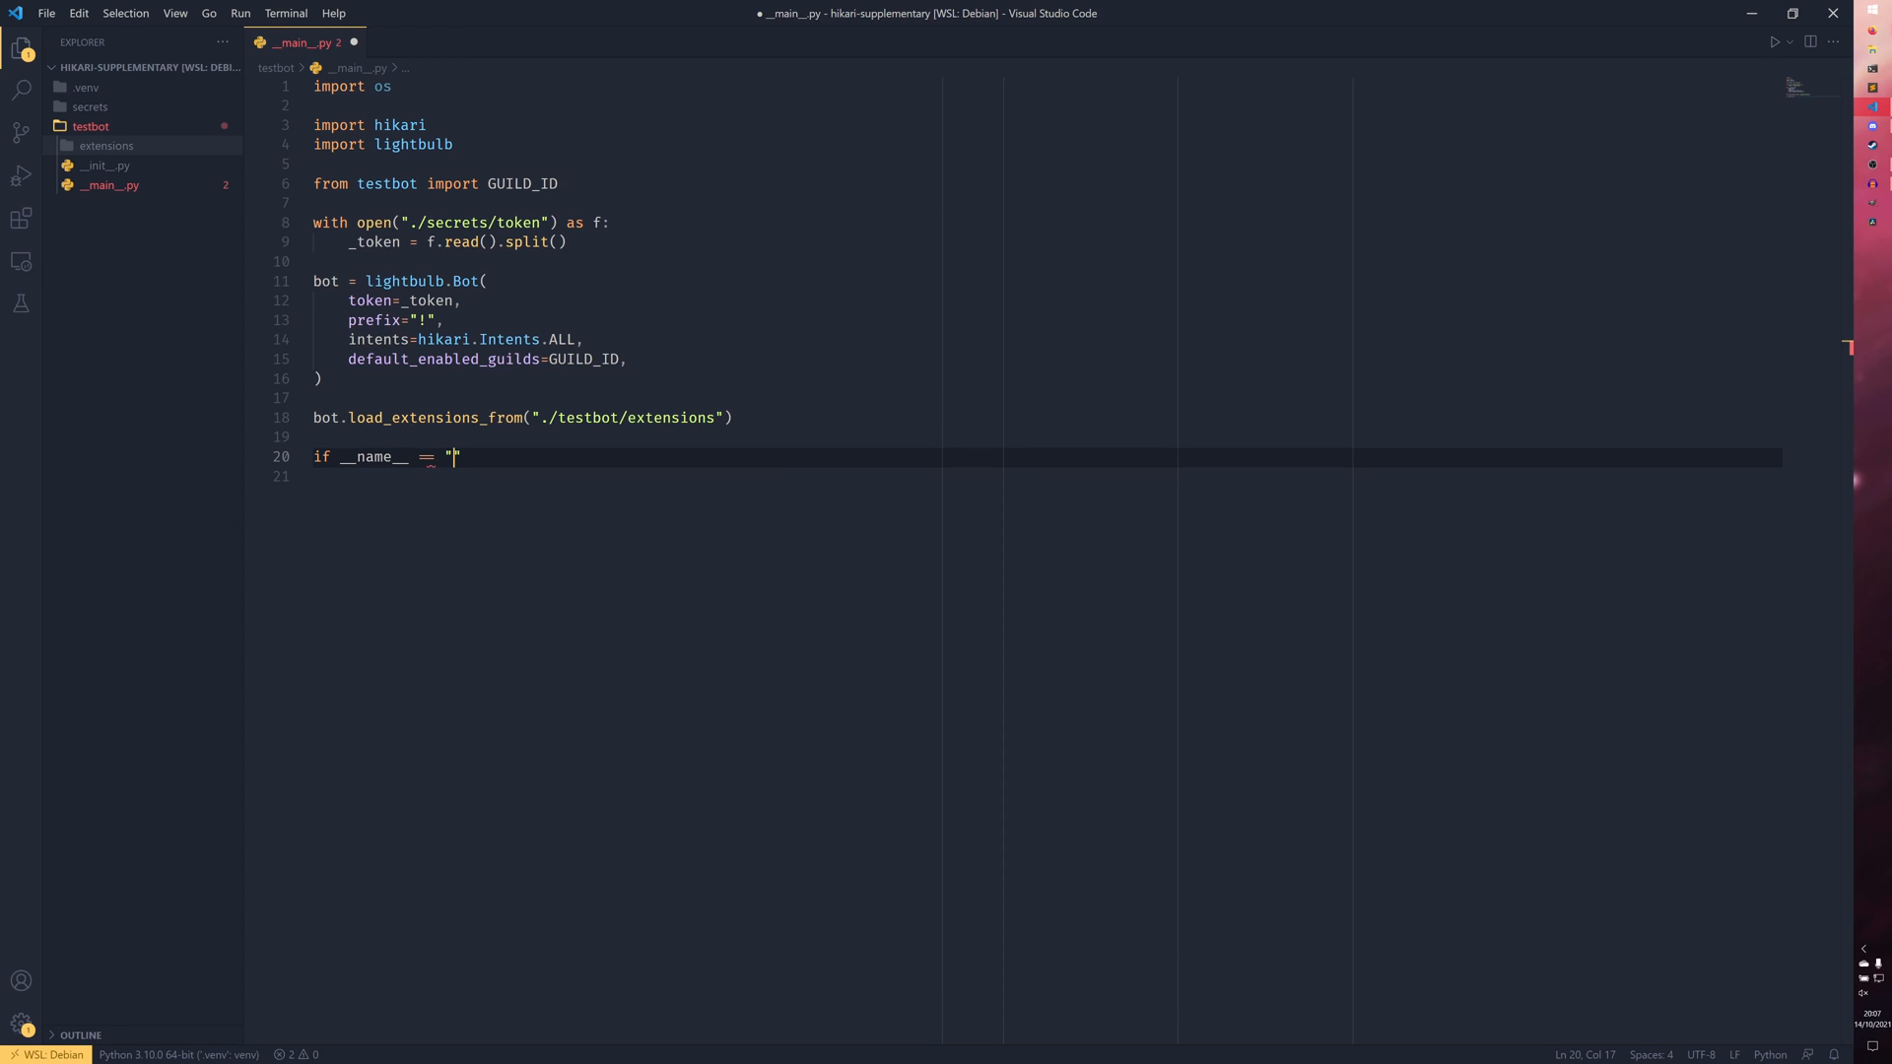
pyautogui.write('__main__":')
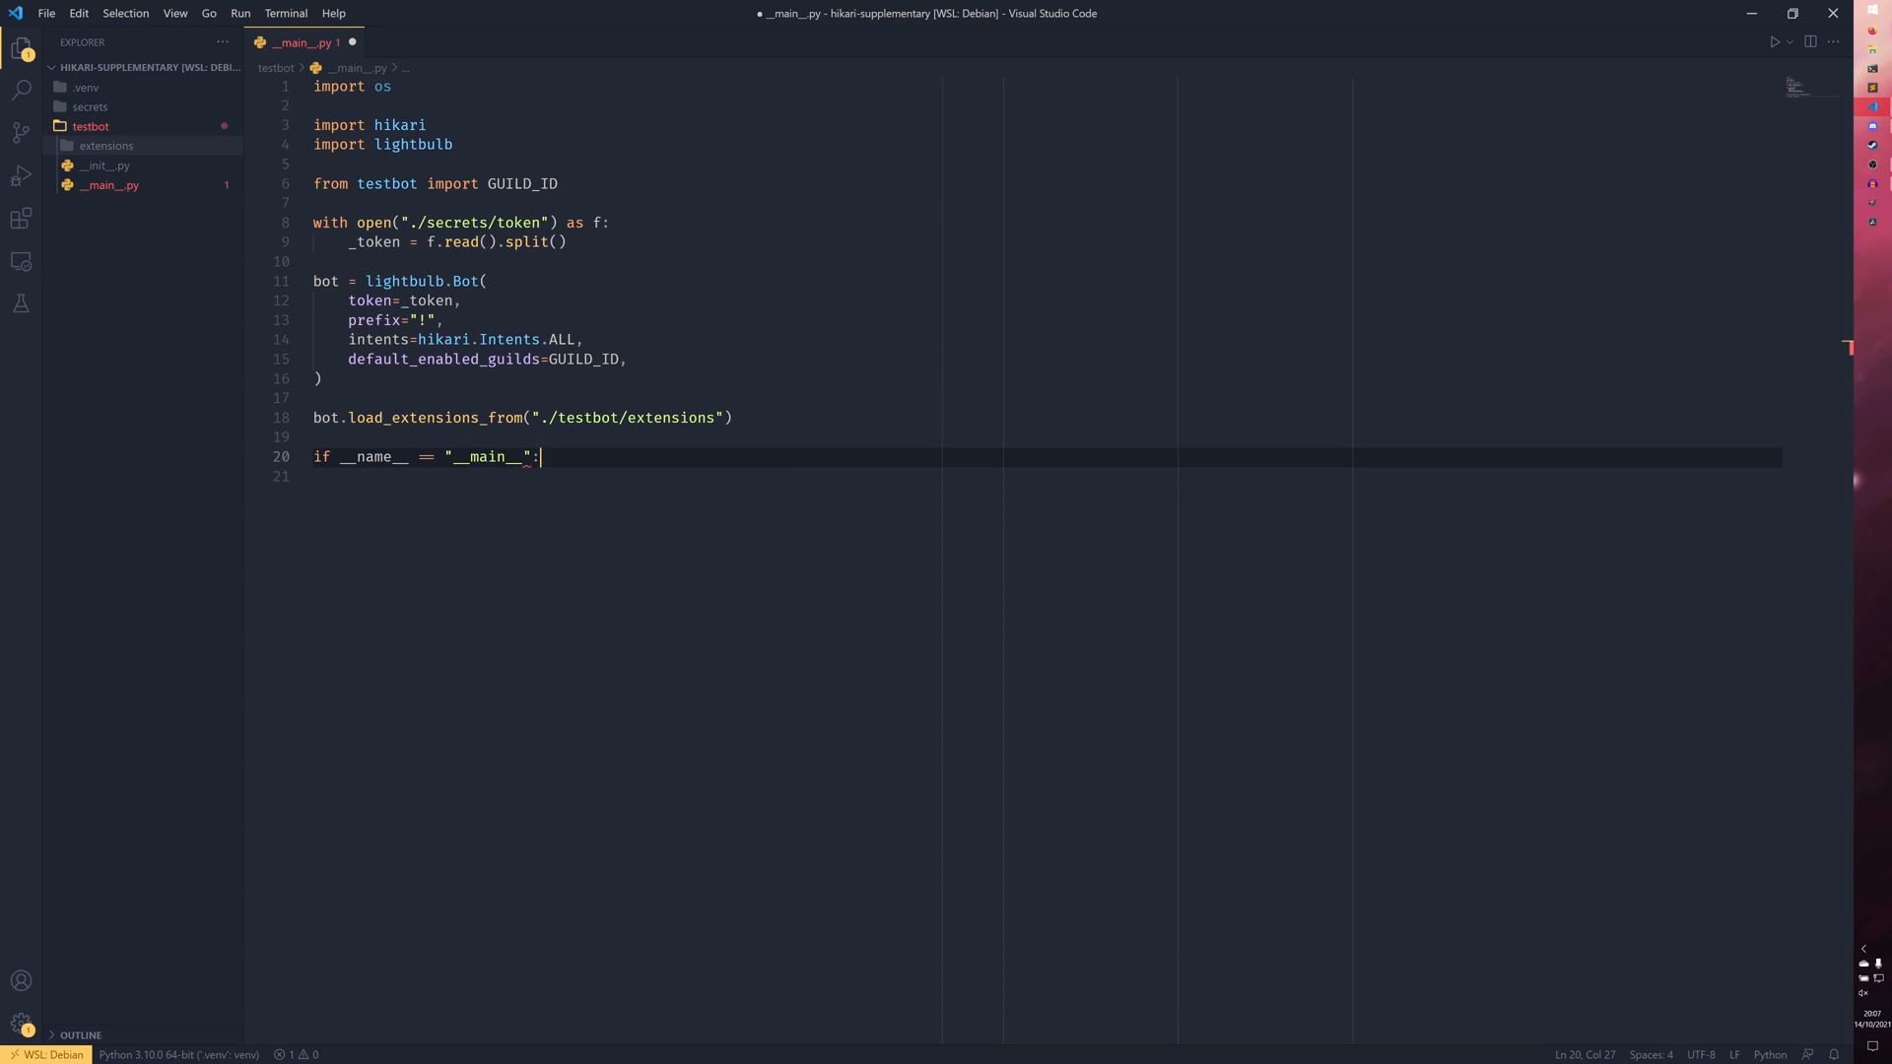
pyautogui.press('Enter')
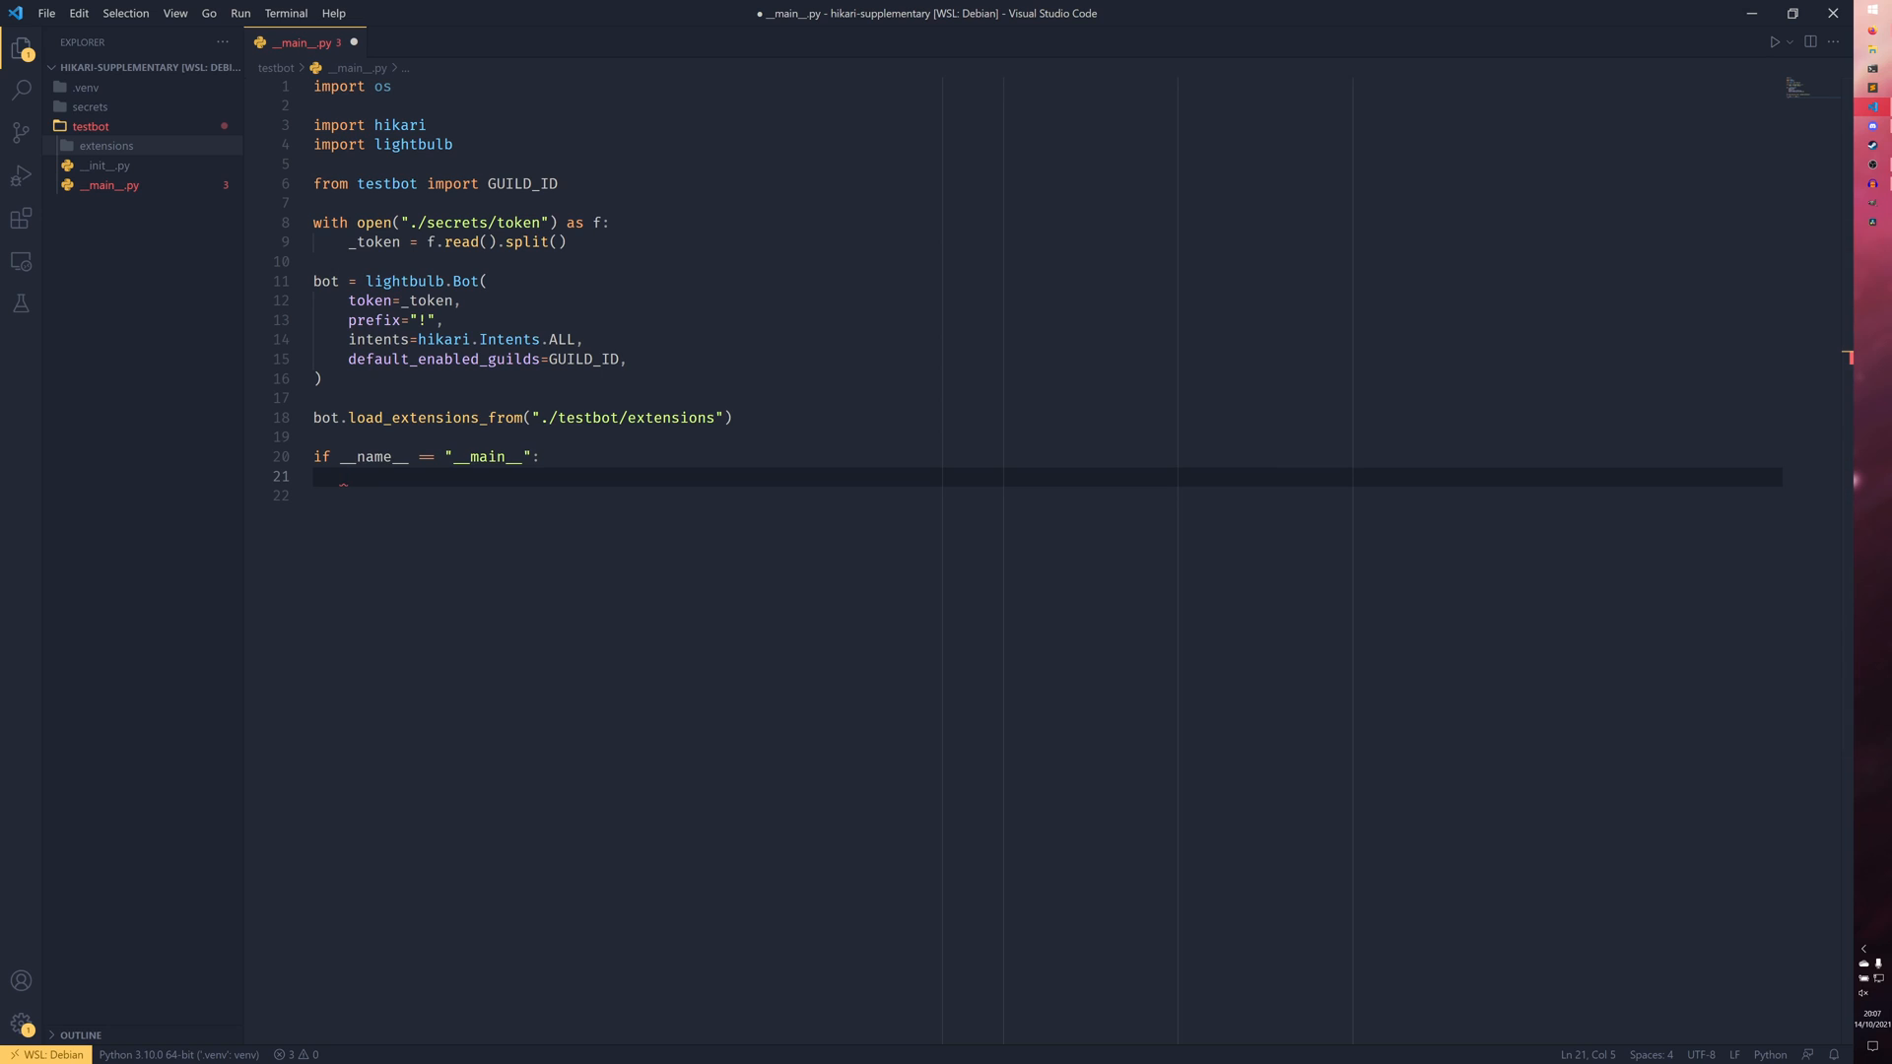
pyautogui.write('if')
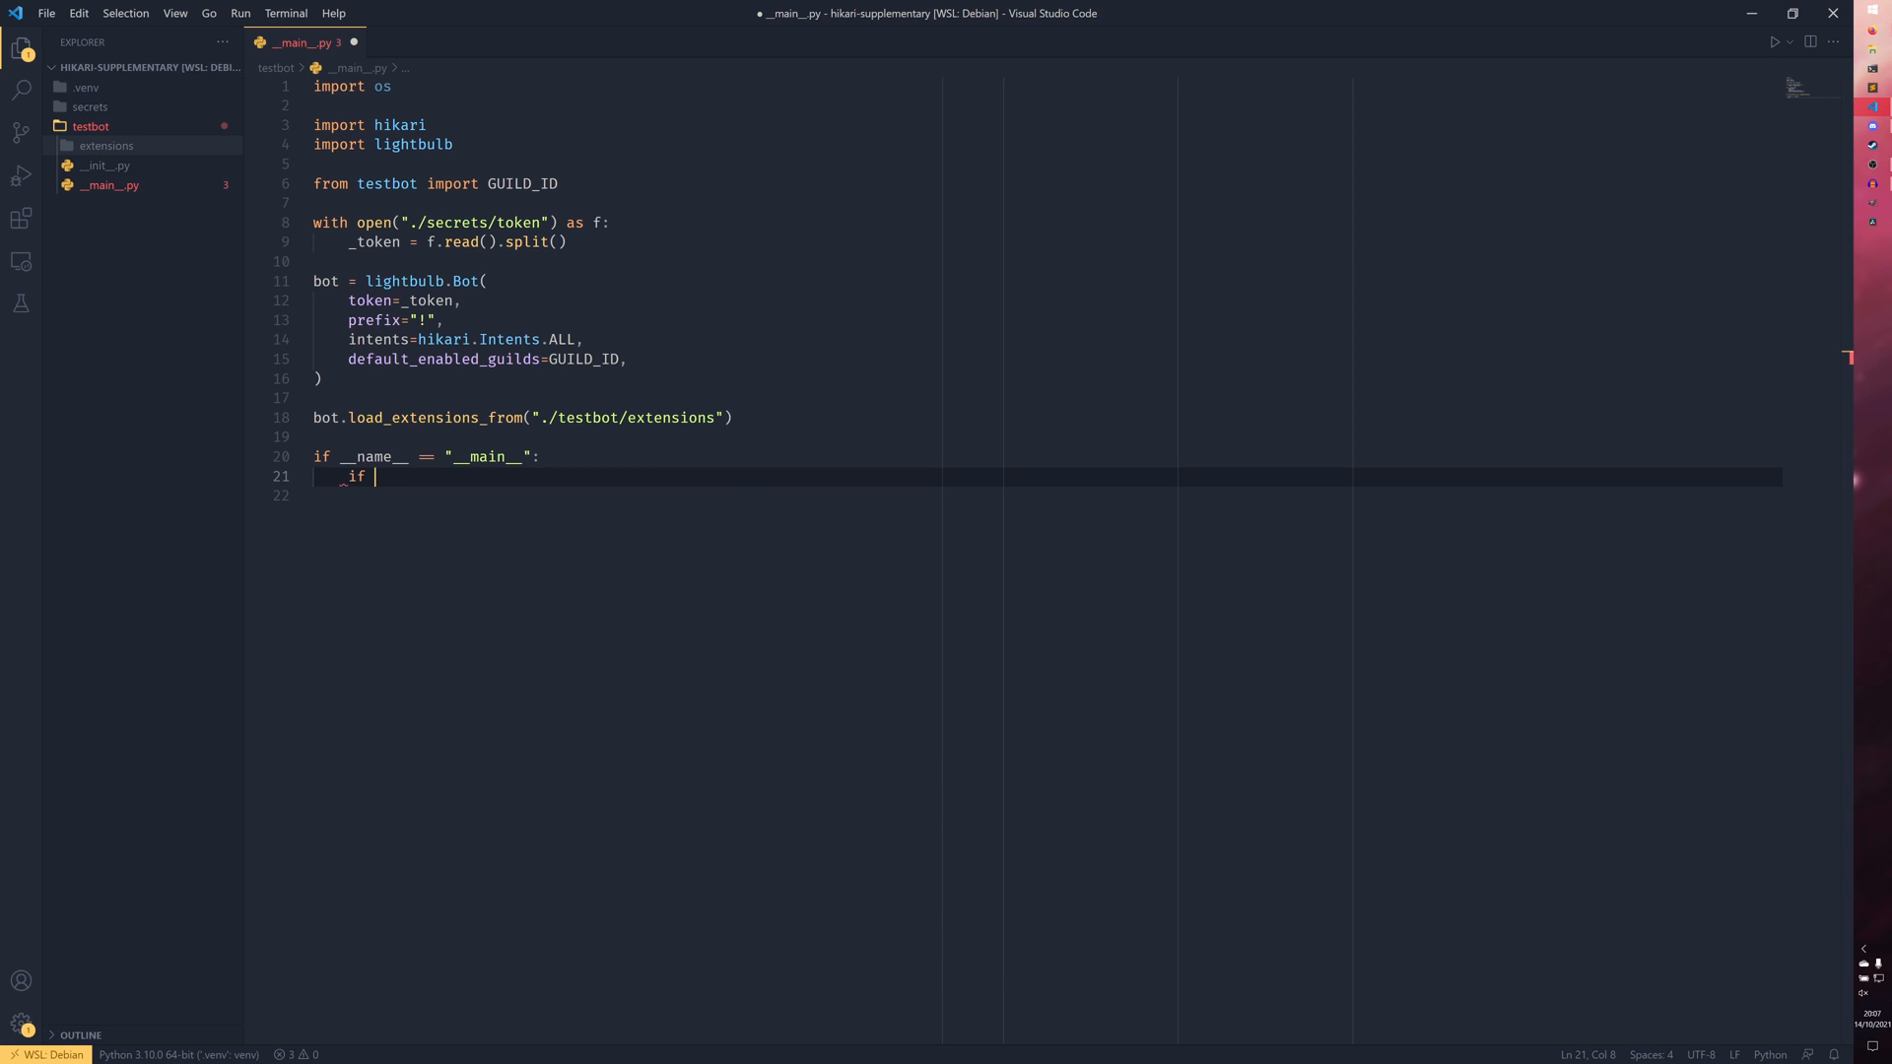
pyautogui.write('os.name != "n')
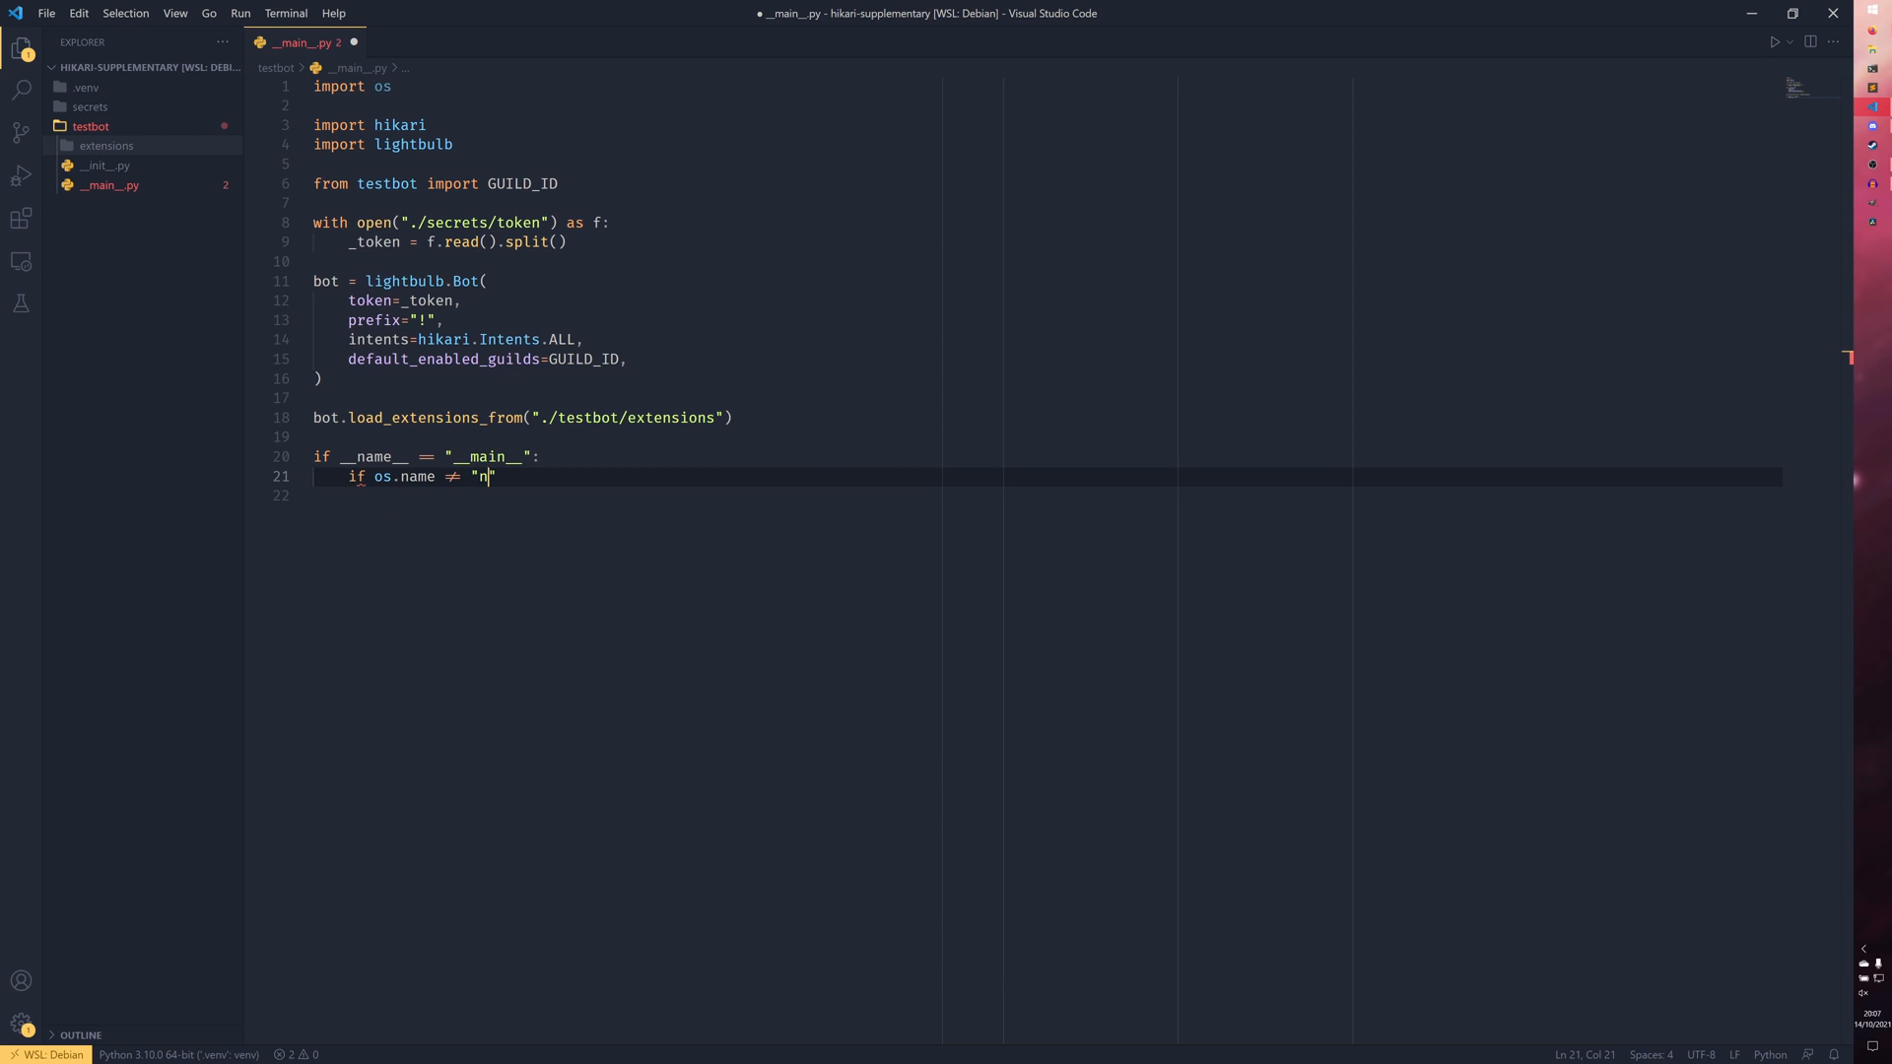
pyautogui.write('t":')
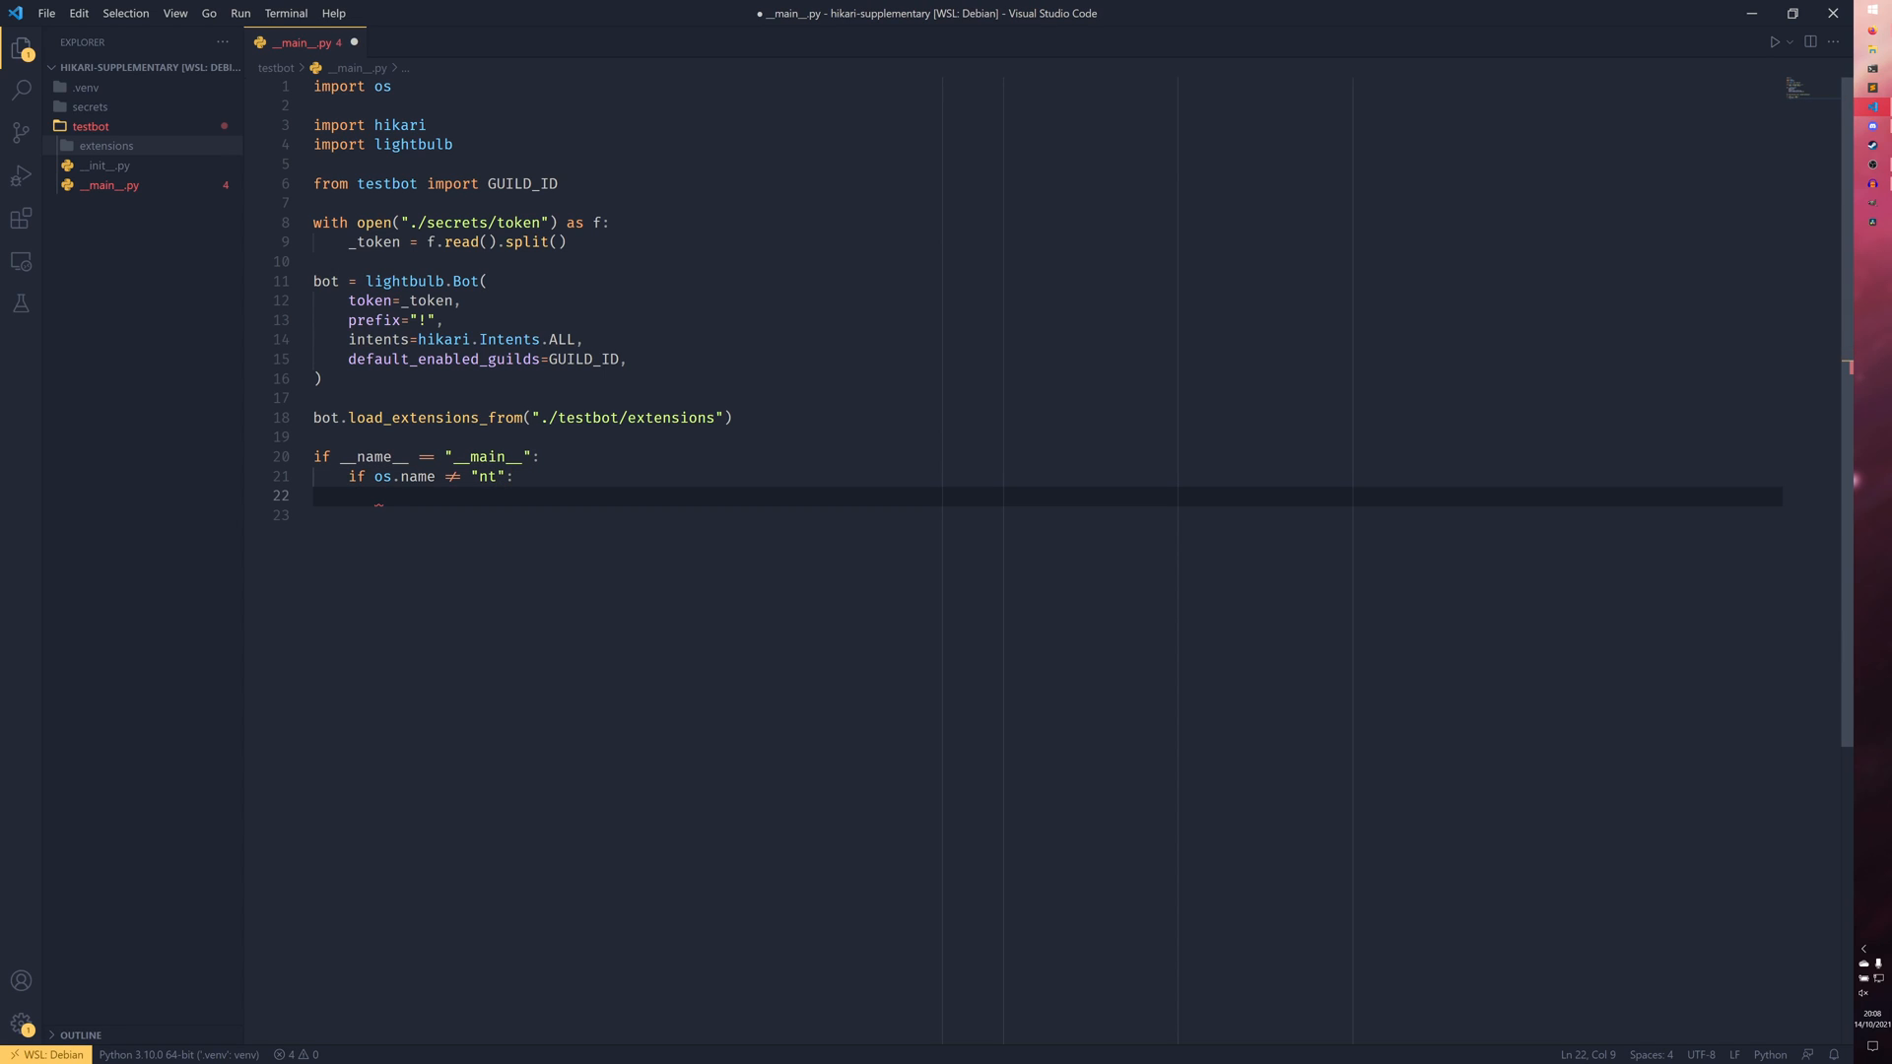
# Import uvloop and call uvloop.install() under the non-Windows check.
pyautogui.write('improt')
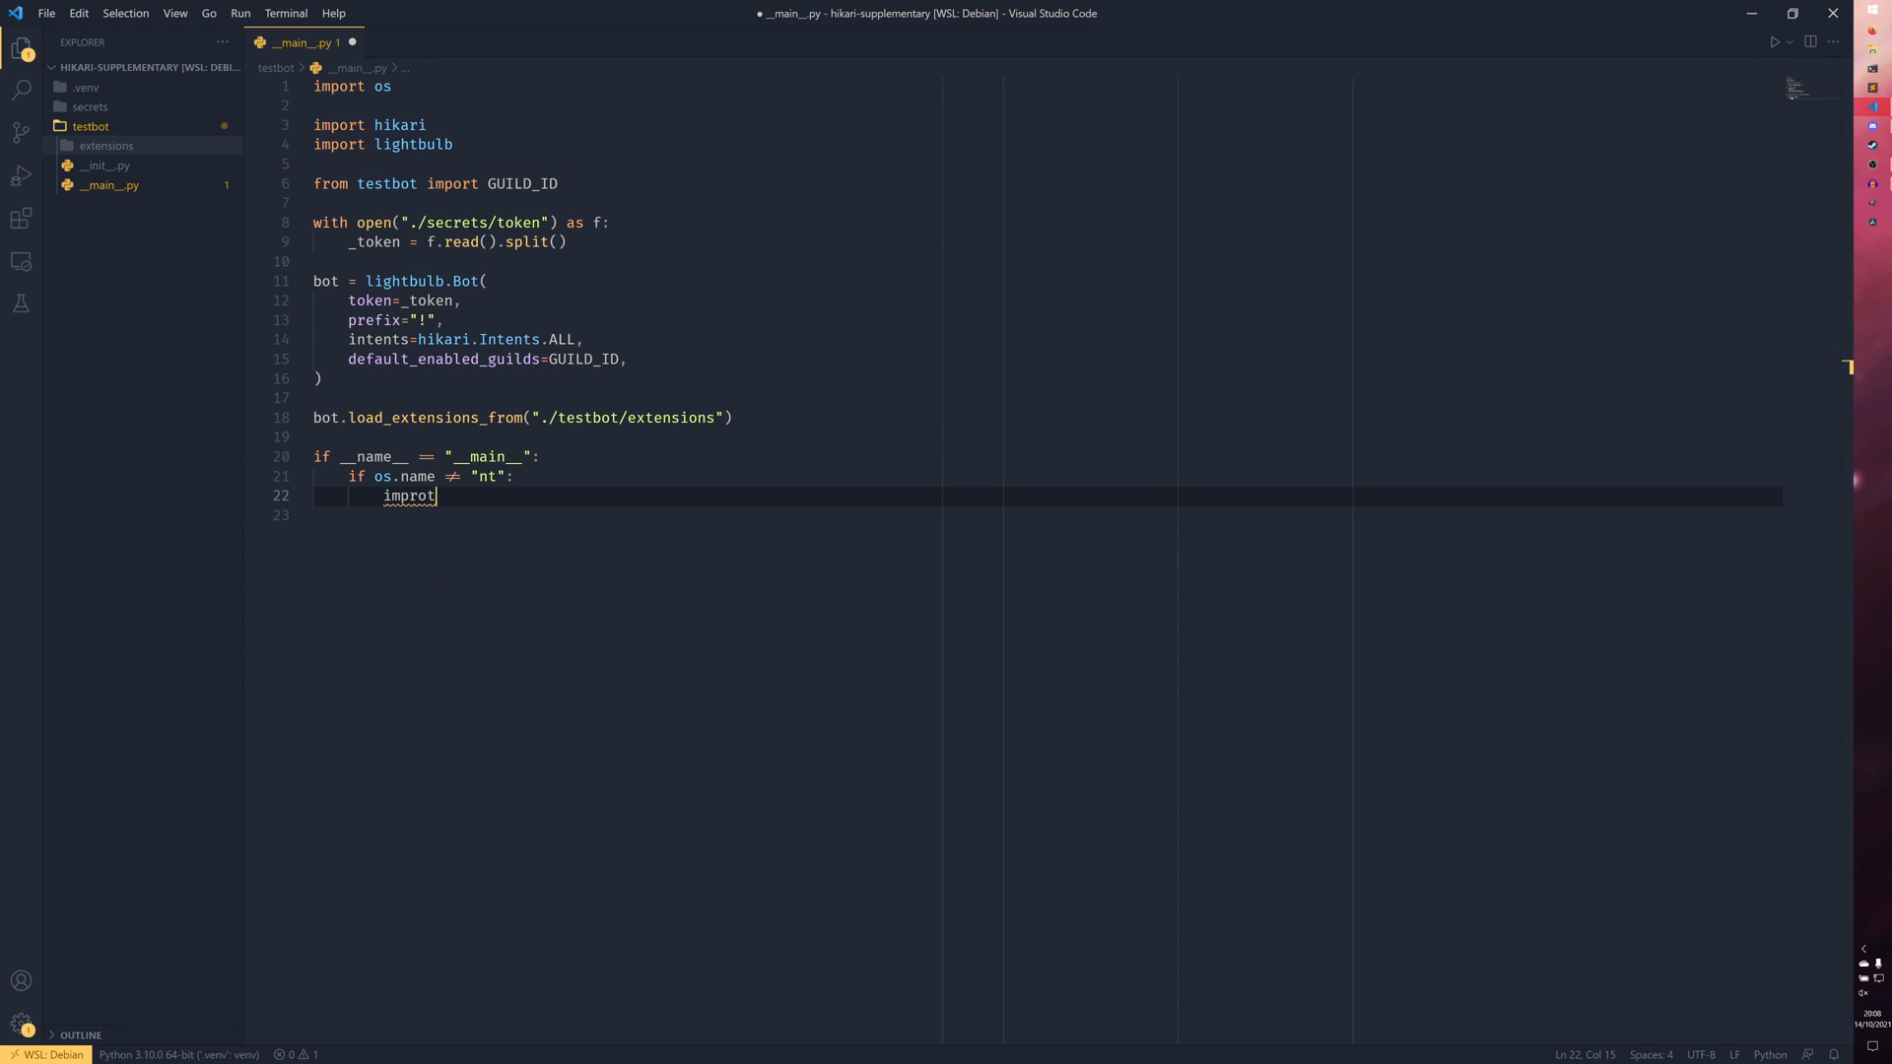
pyautogui.write('uvloop')
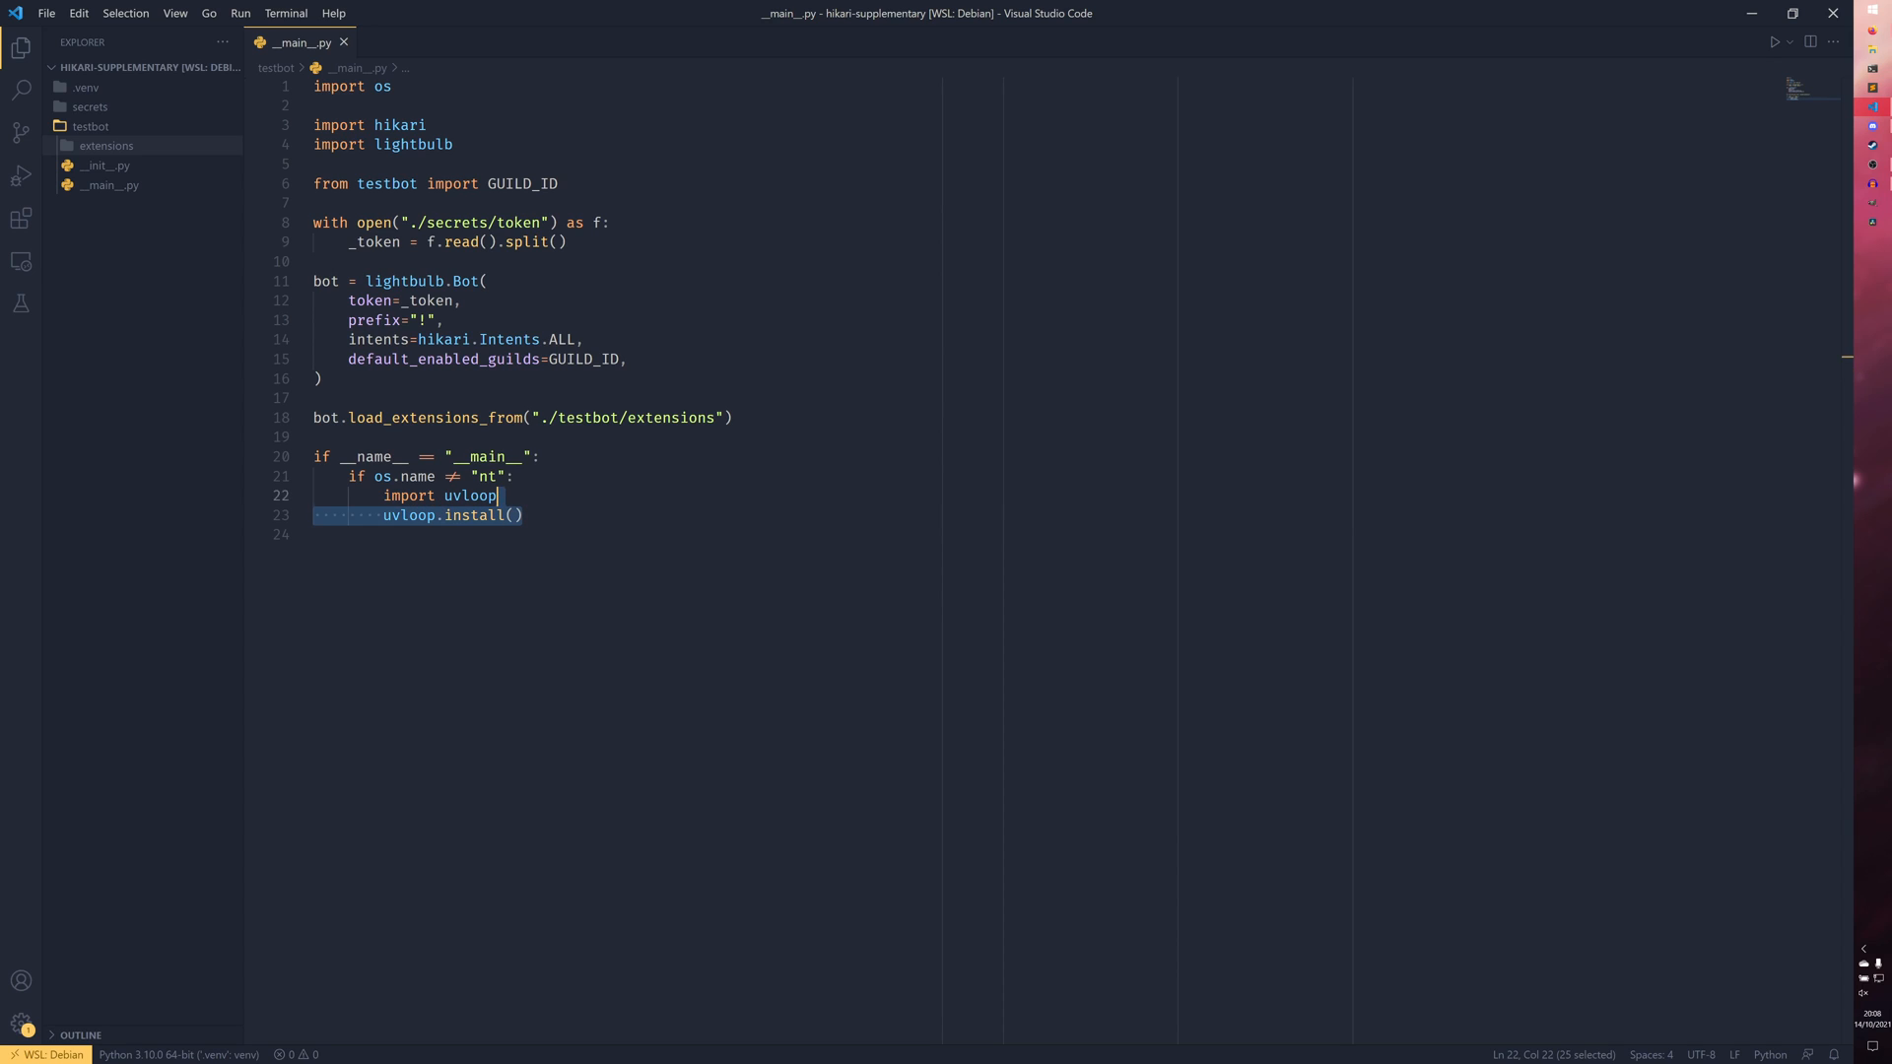
pyautogui.click(495, 497)
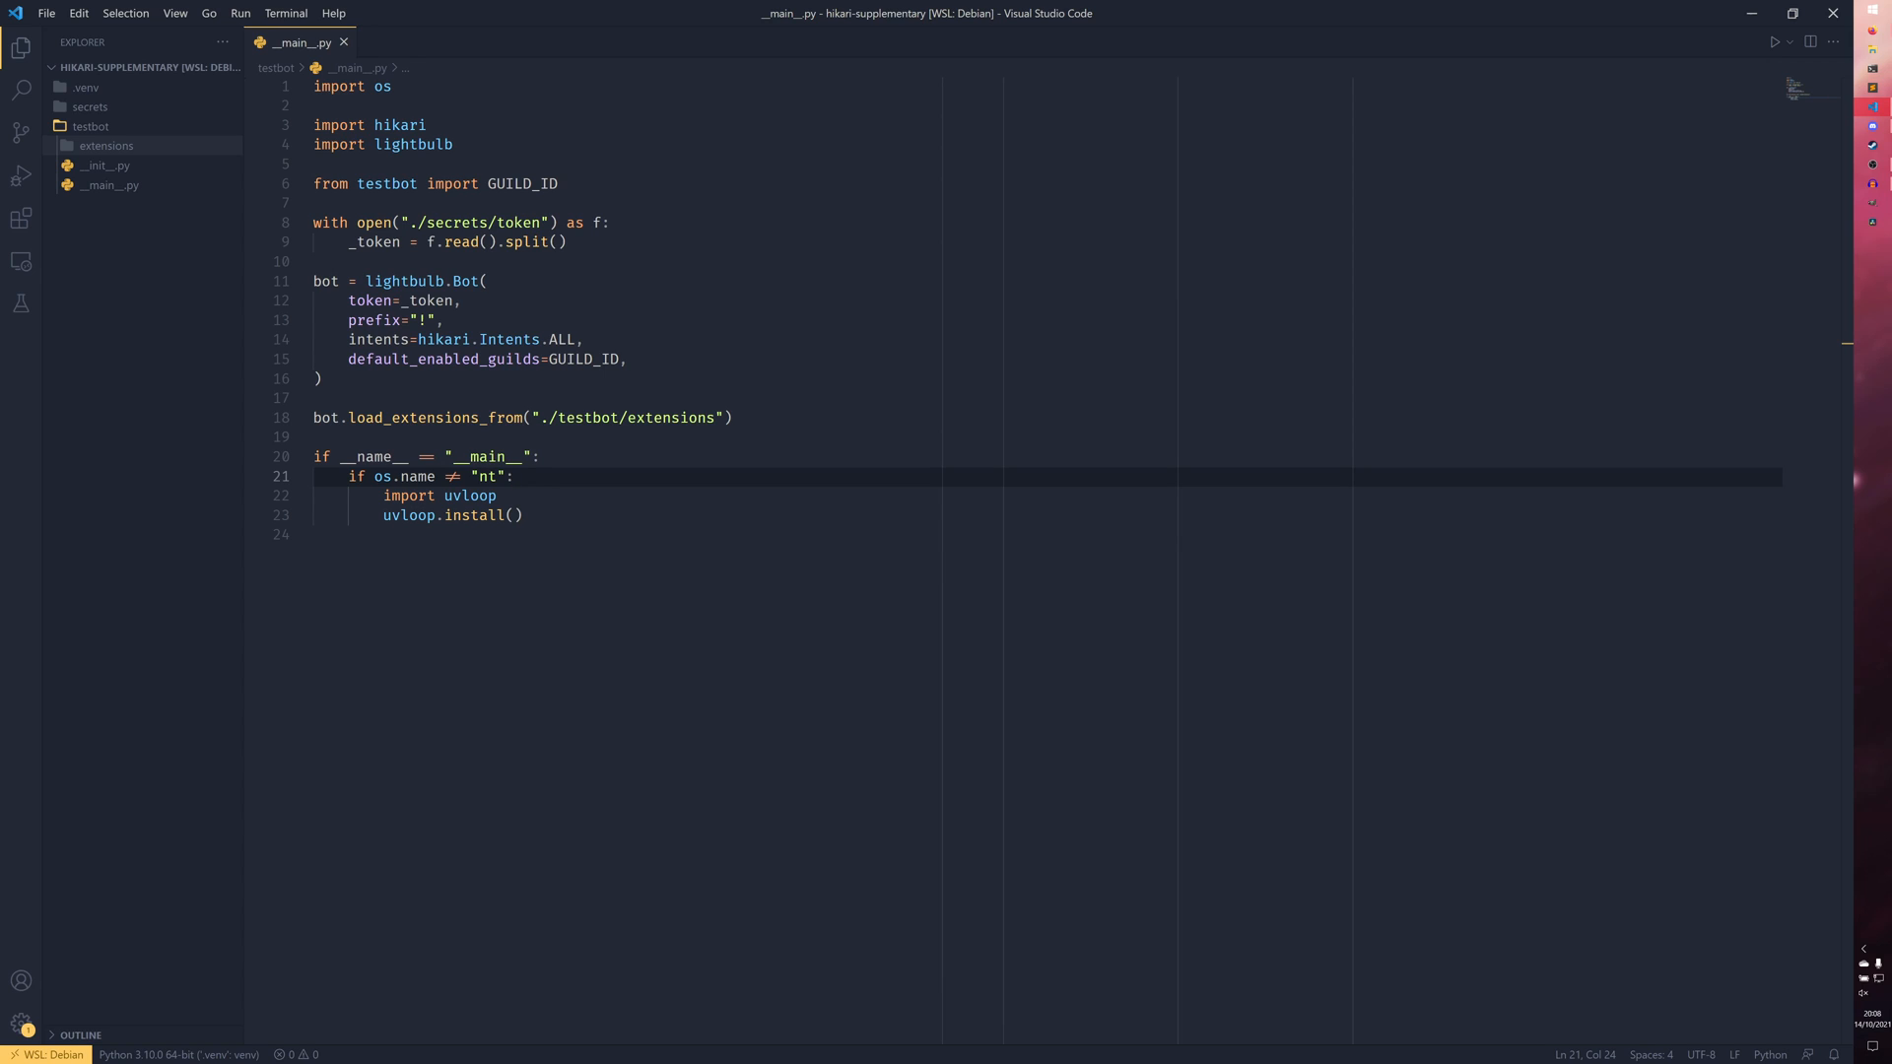
pyautogui.click(525, 515)
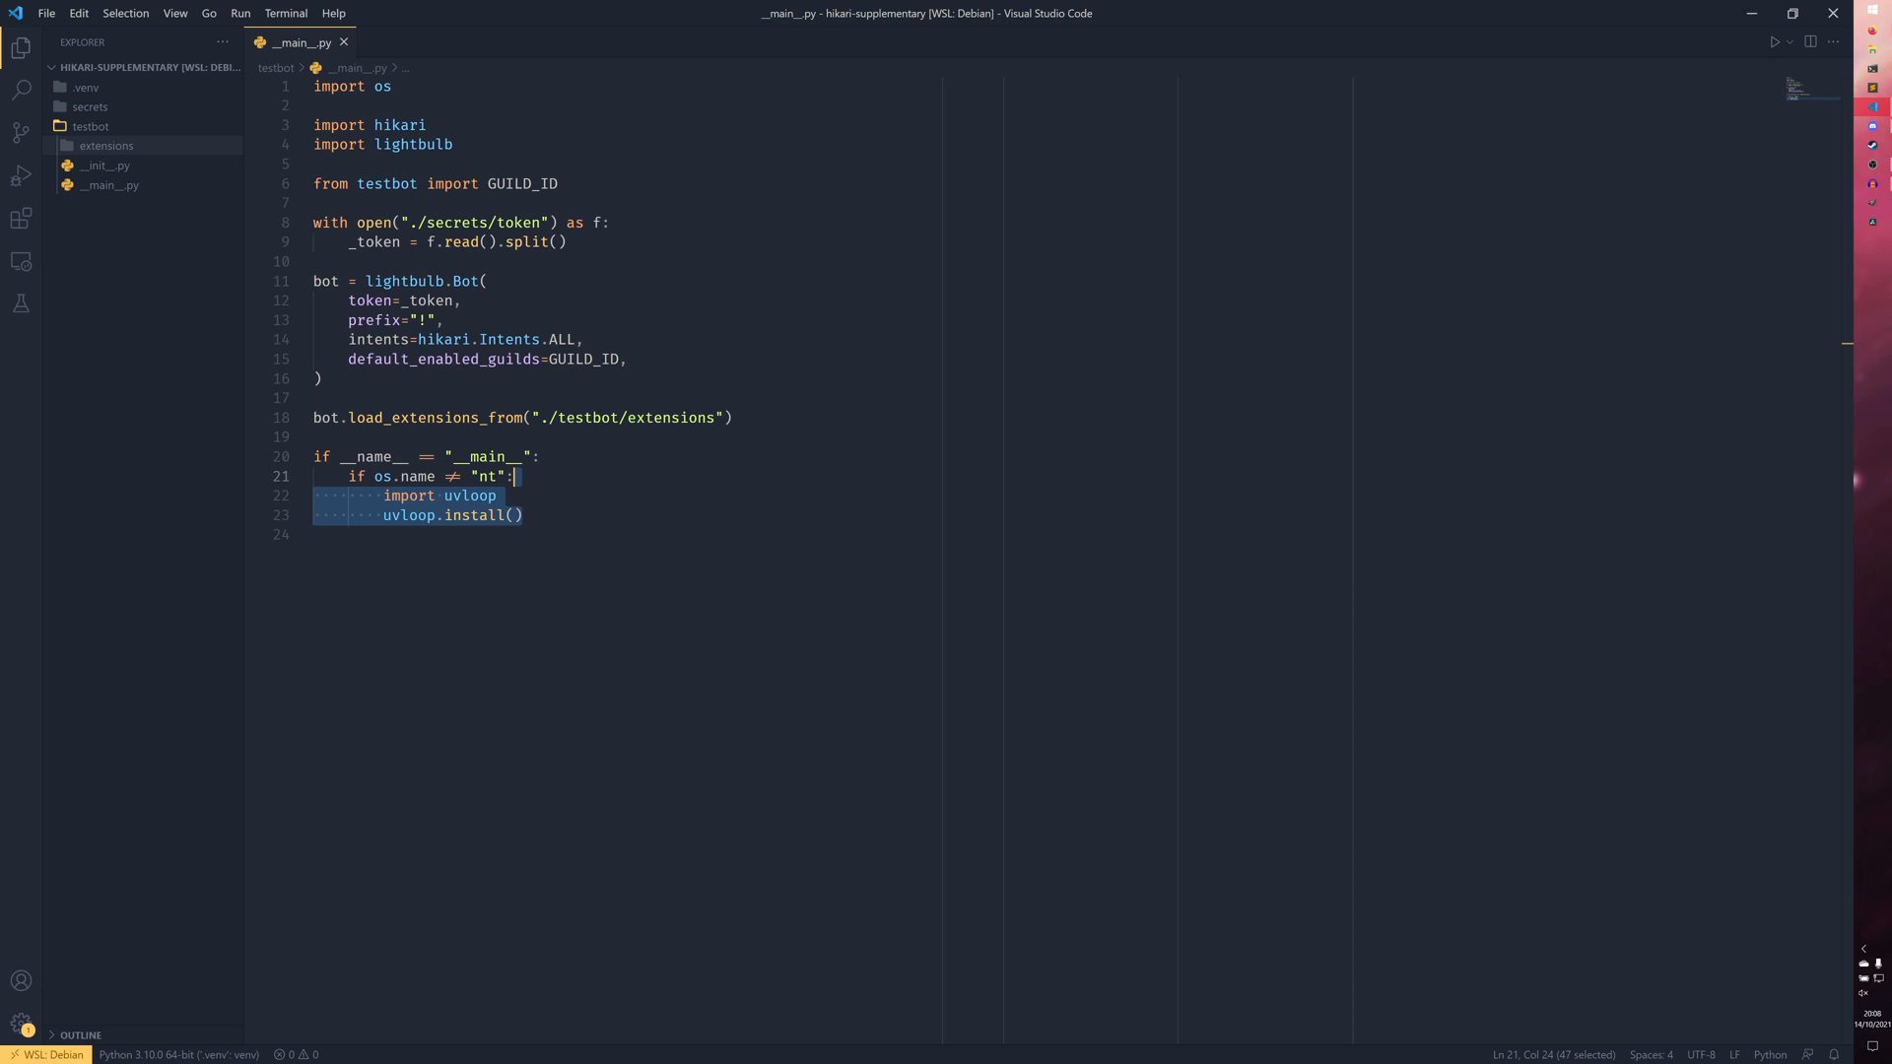
pyautogui.click(511, 514)
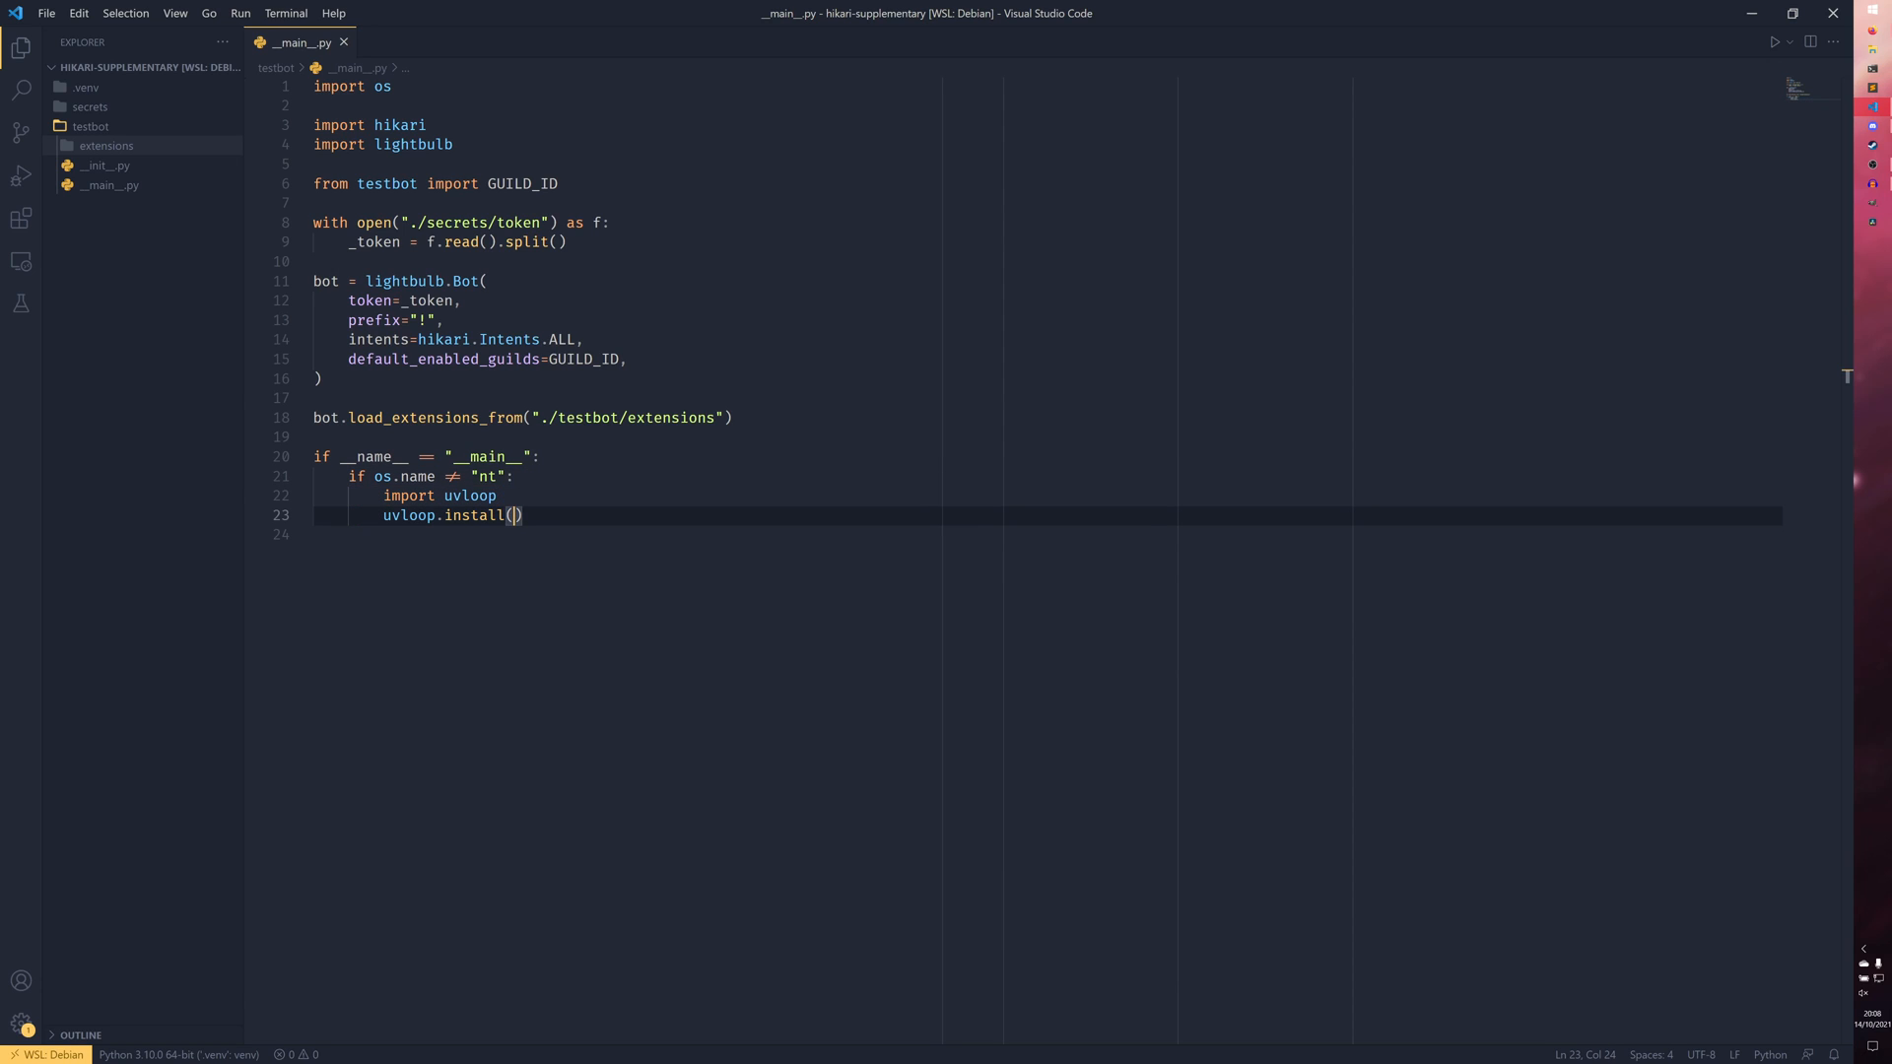
# Add bot.run() under the main guard in __main__.py.
pyautogui.press('Enter')
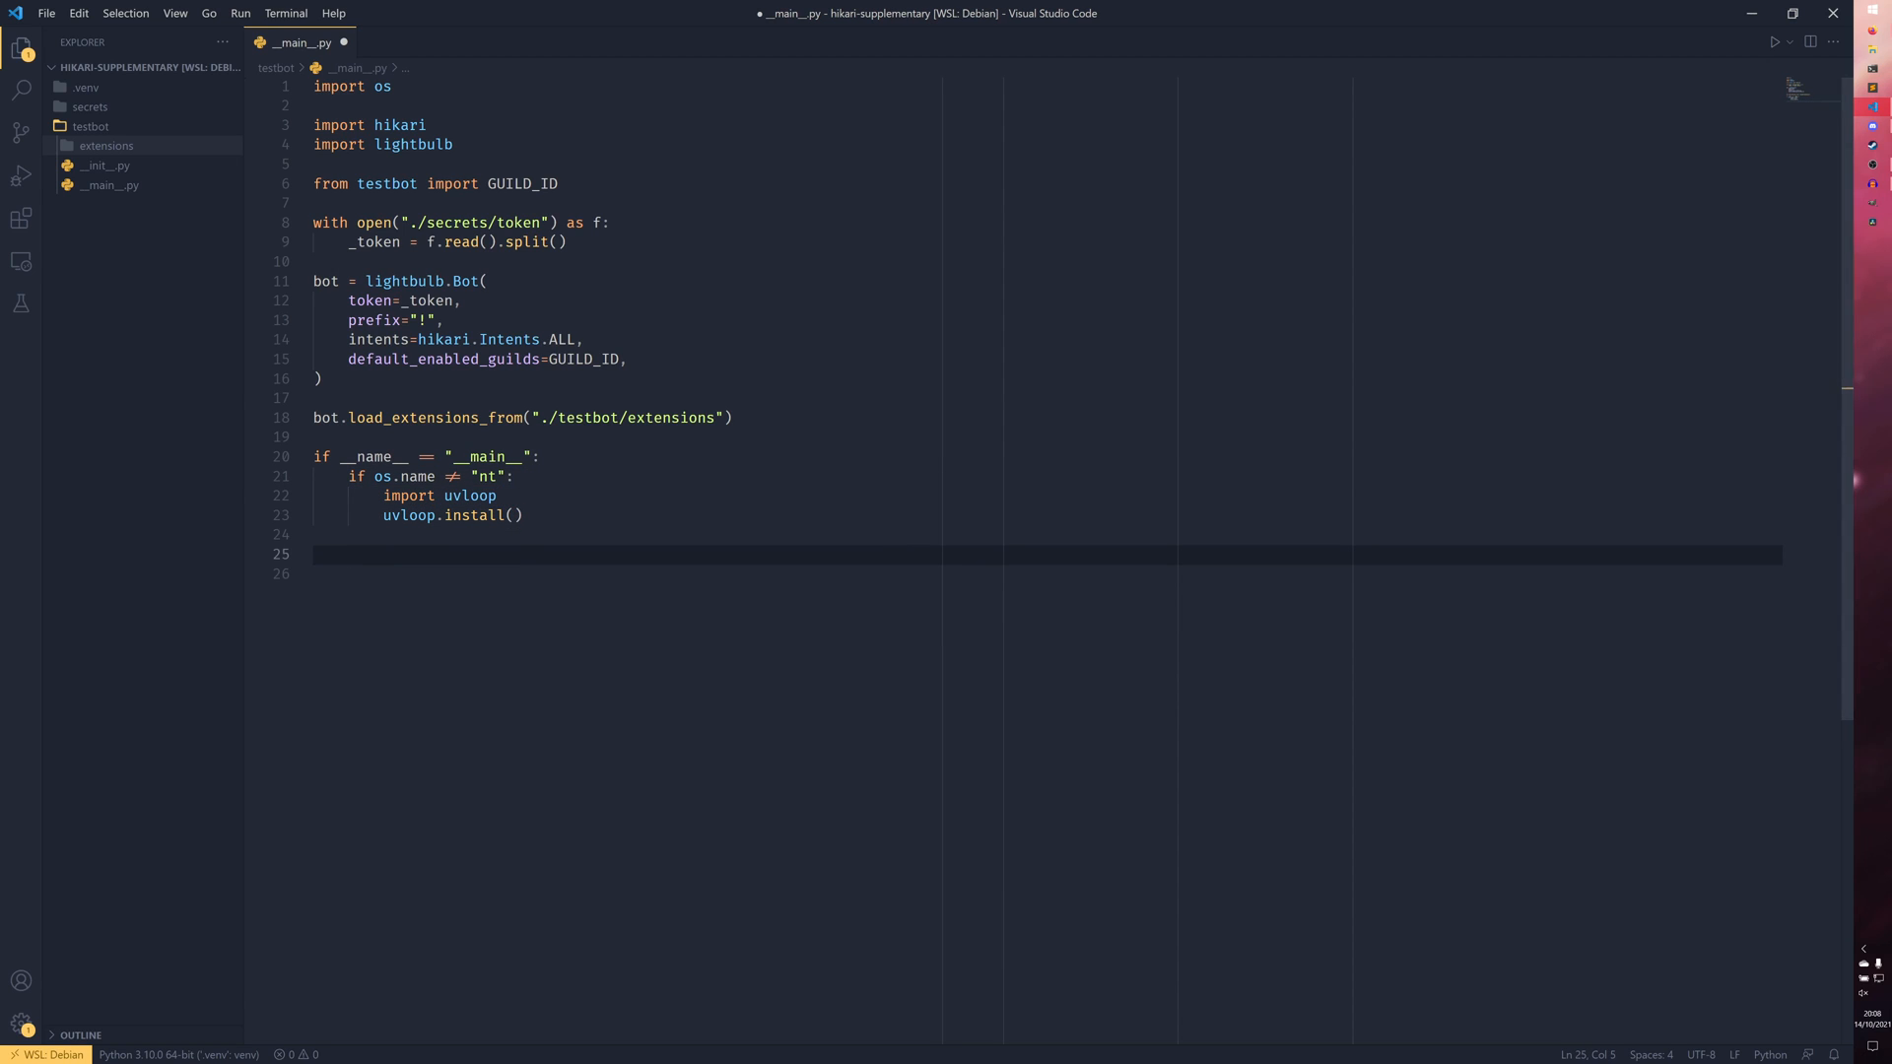
pyautogui.write('bot.')
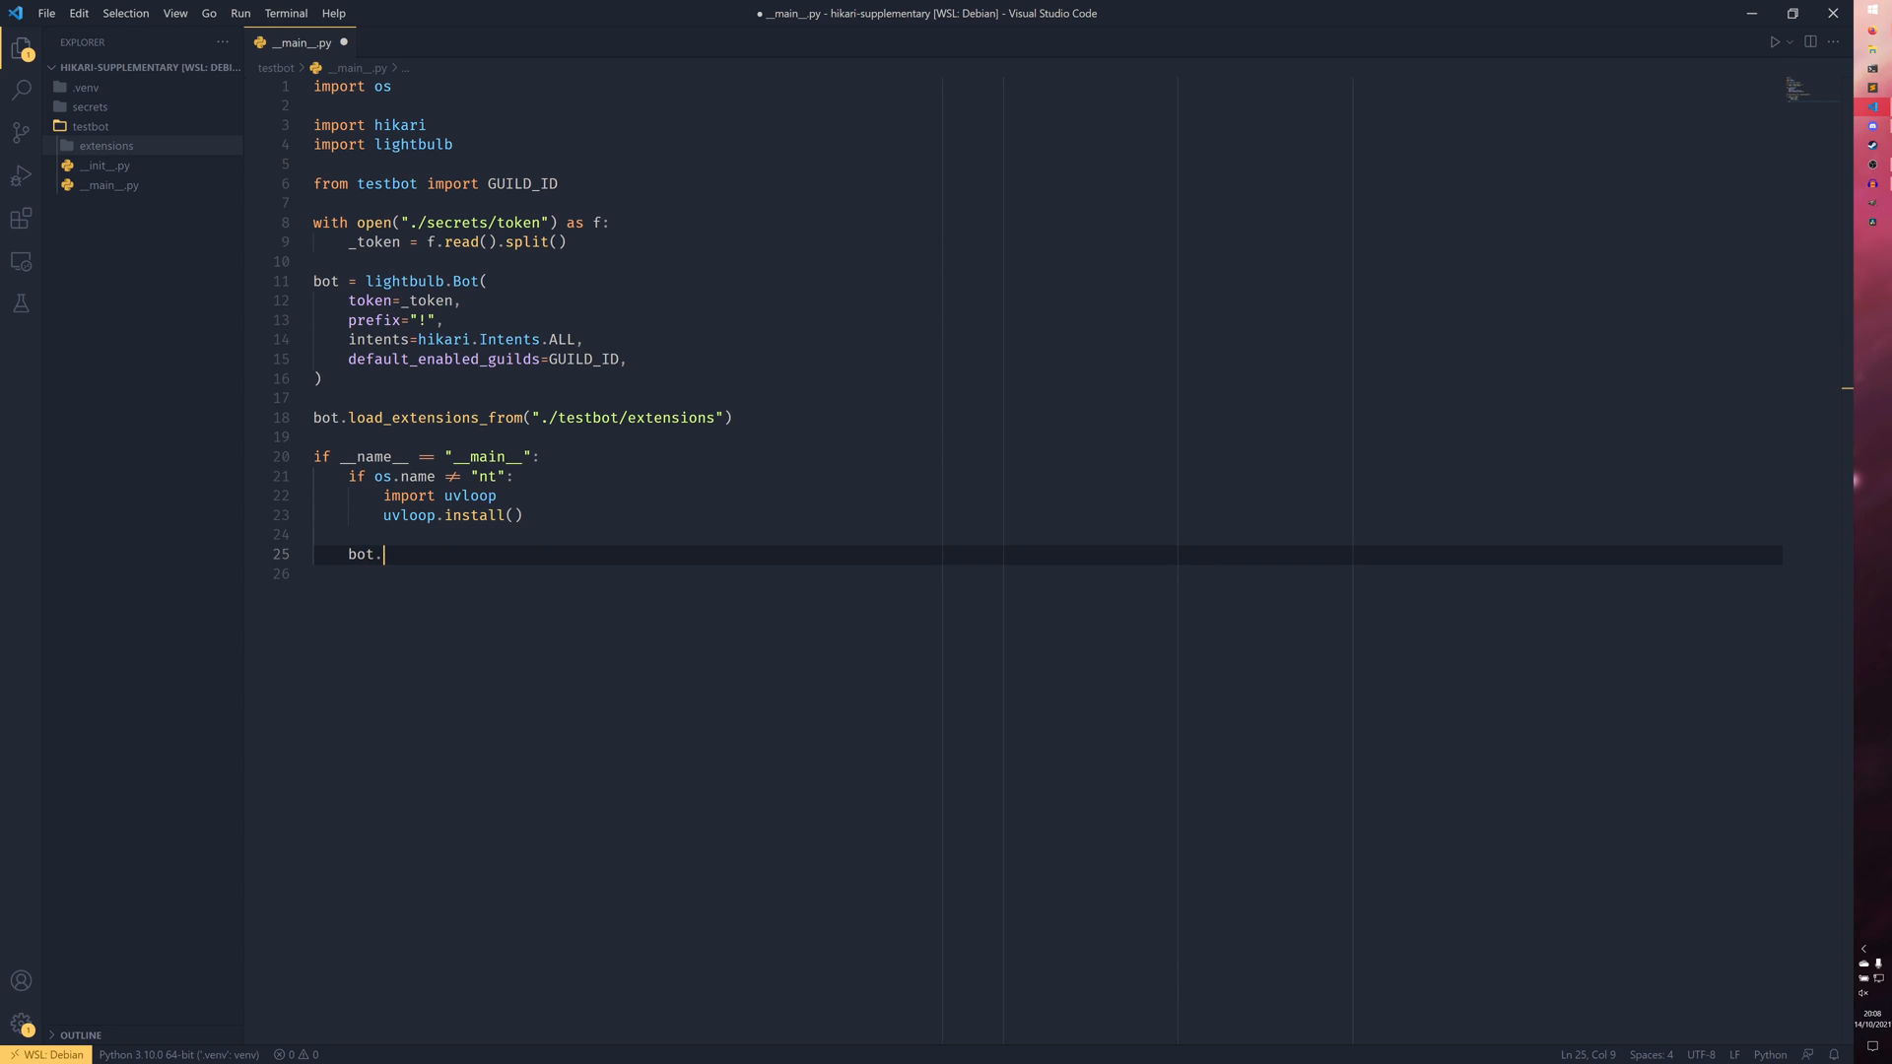
pyautogui.write('run()')
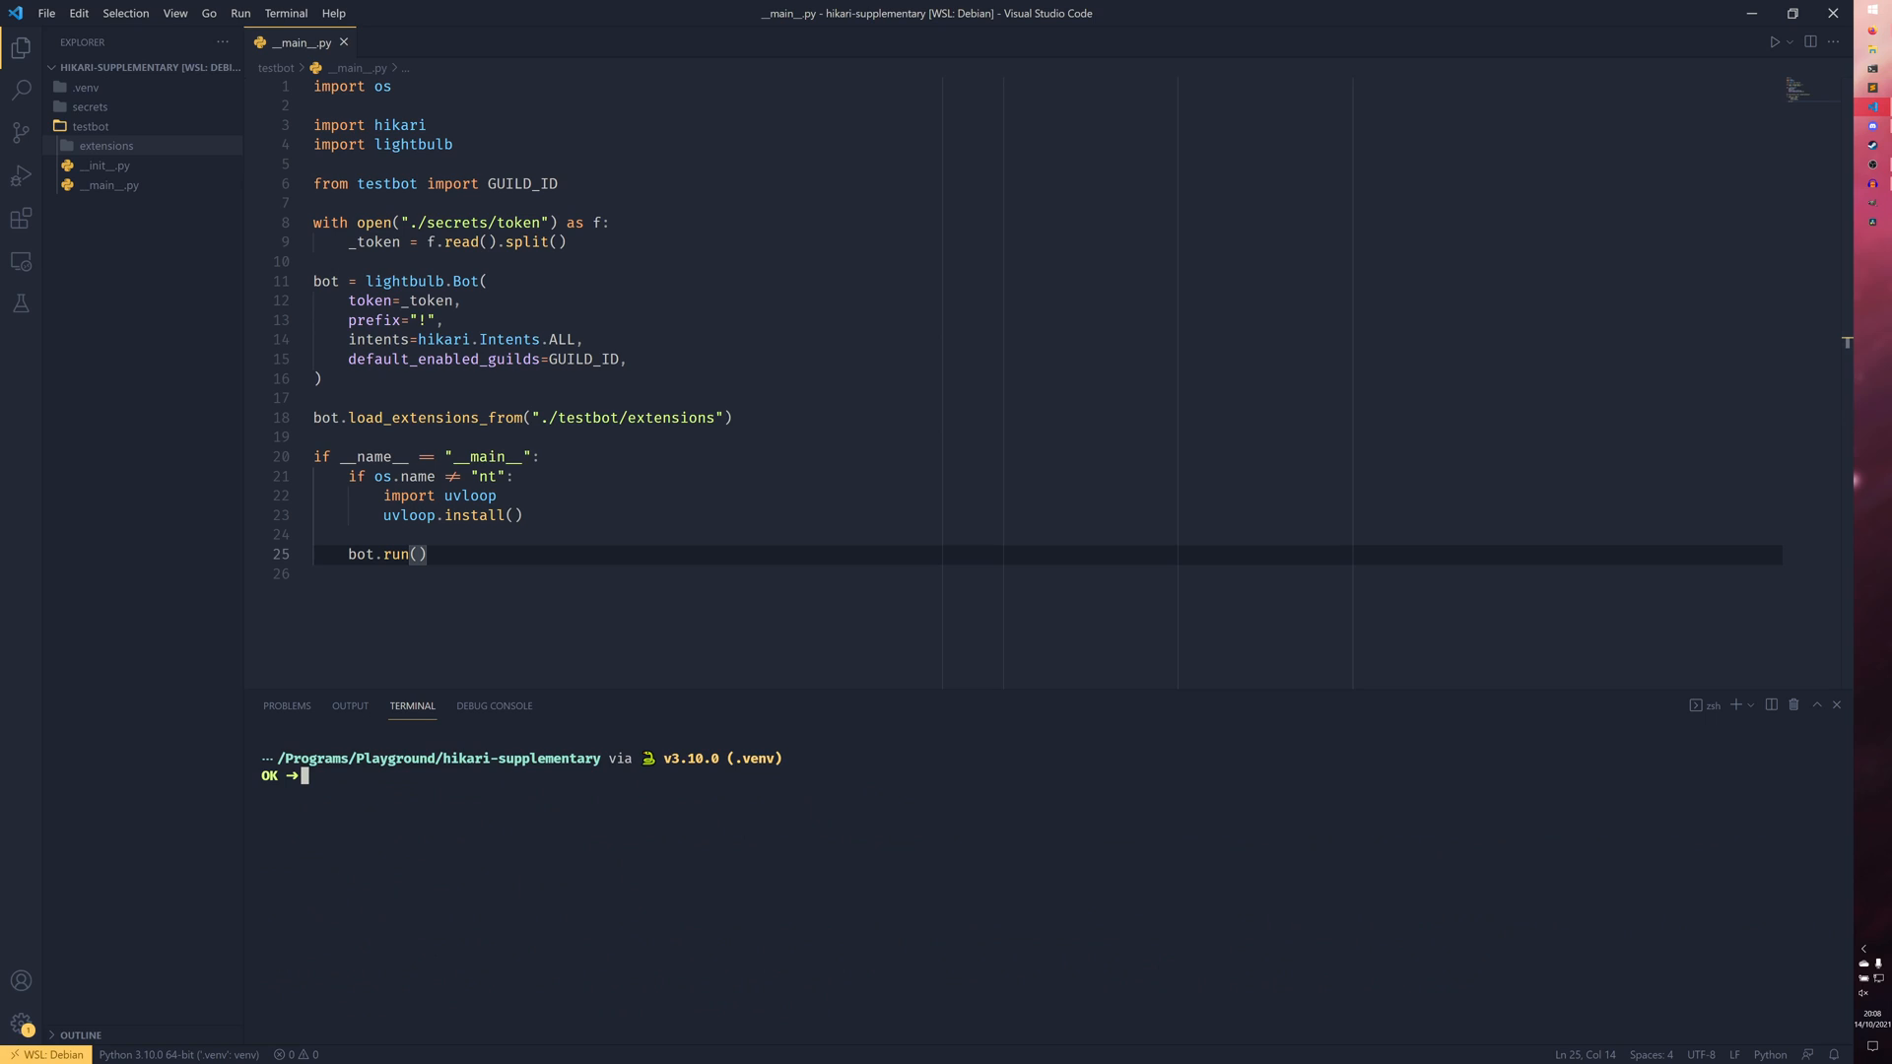
# Run the package as a module with python -m testbot in the terminal.
pyautogui.write('python test')
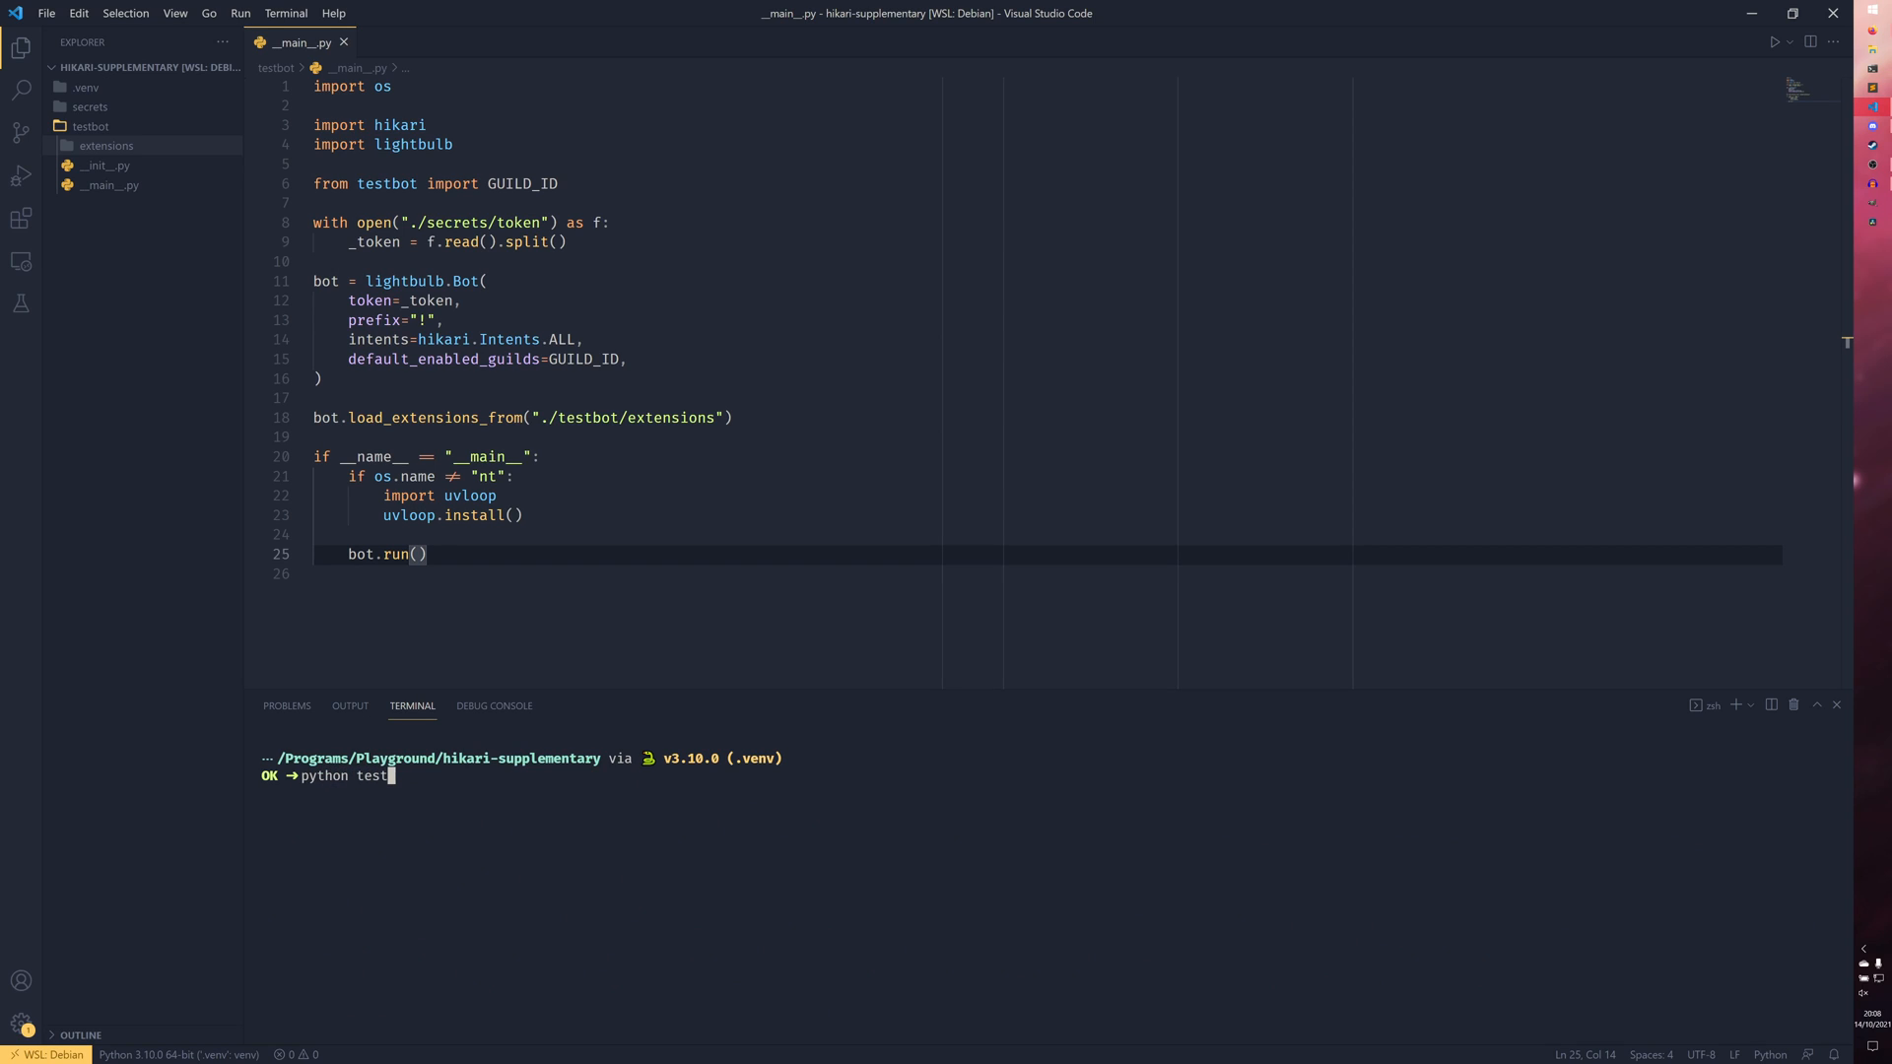
pyautogui.write('bot.py')
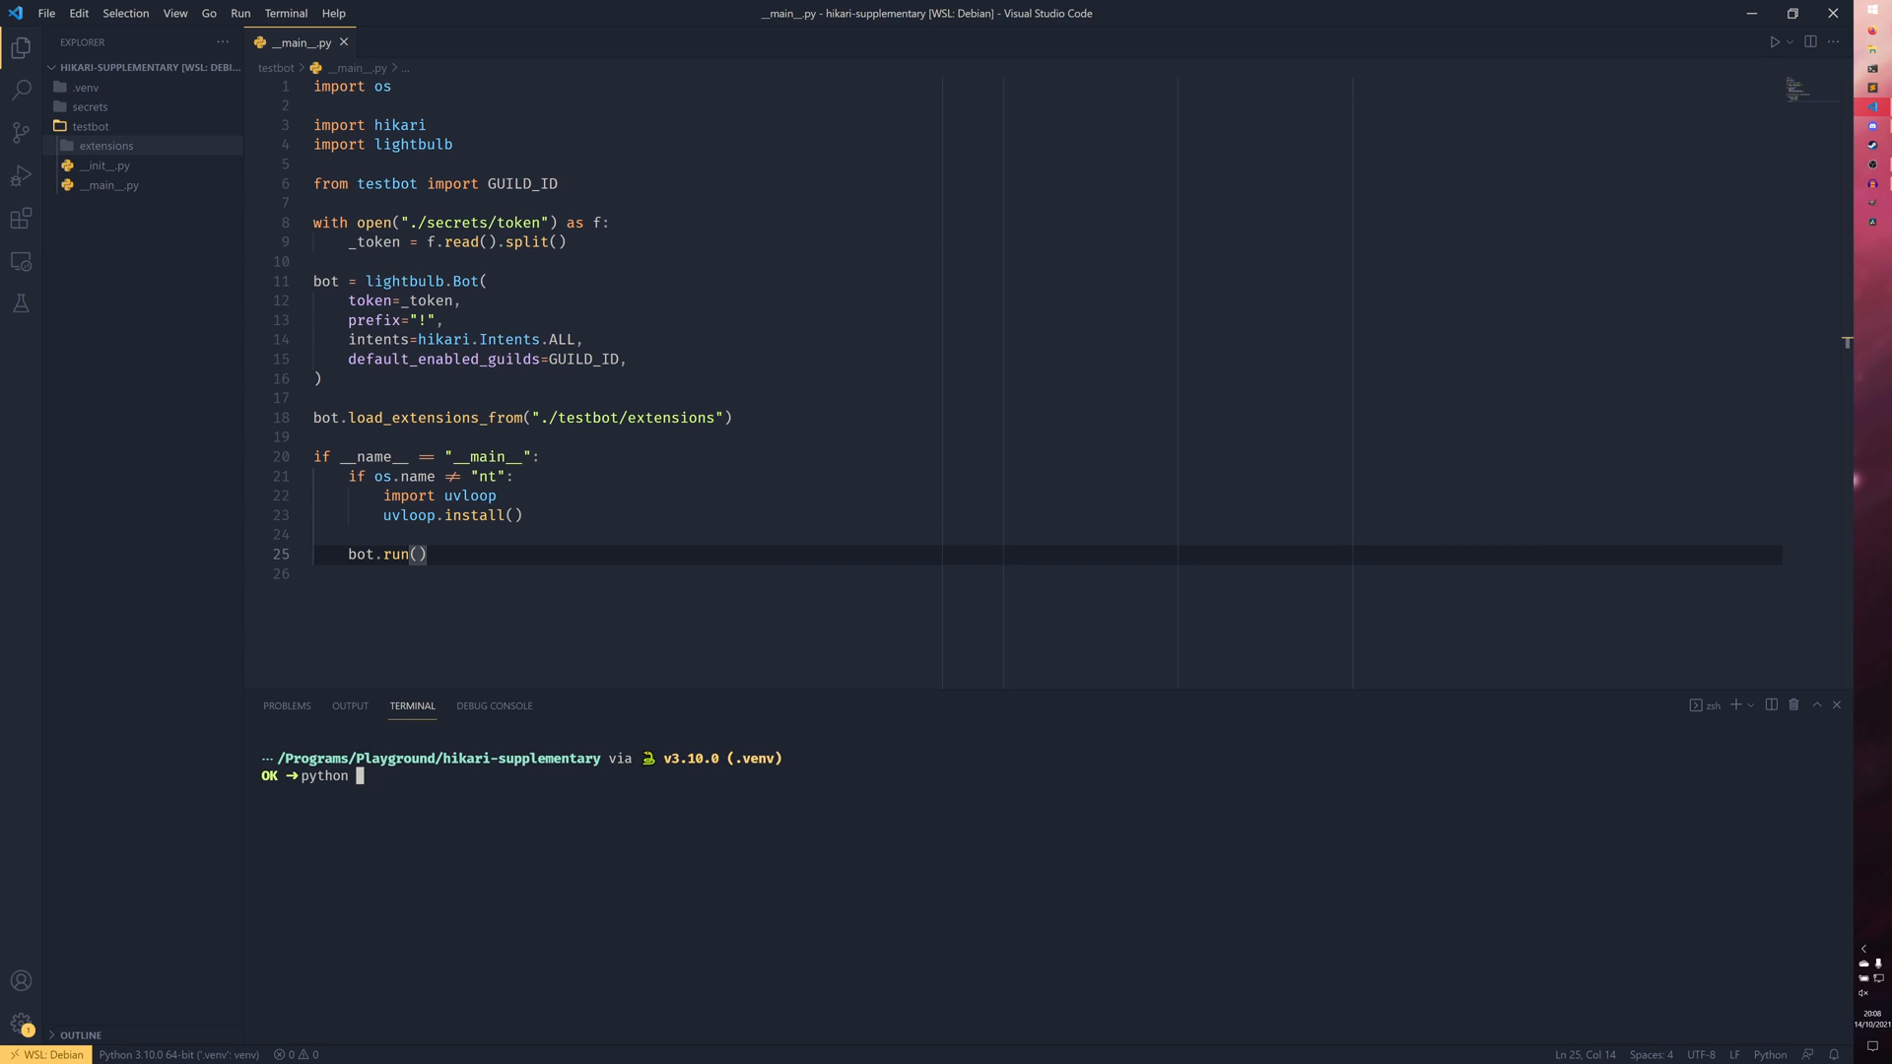
pyautogui.write('-m testbot')
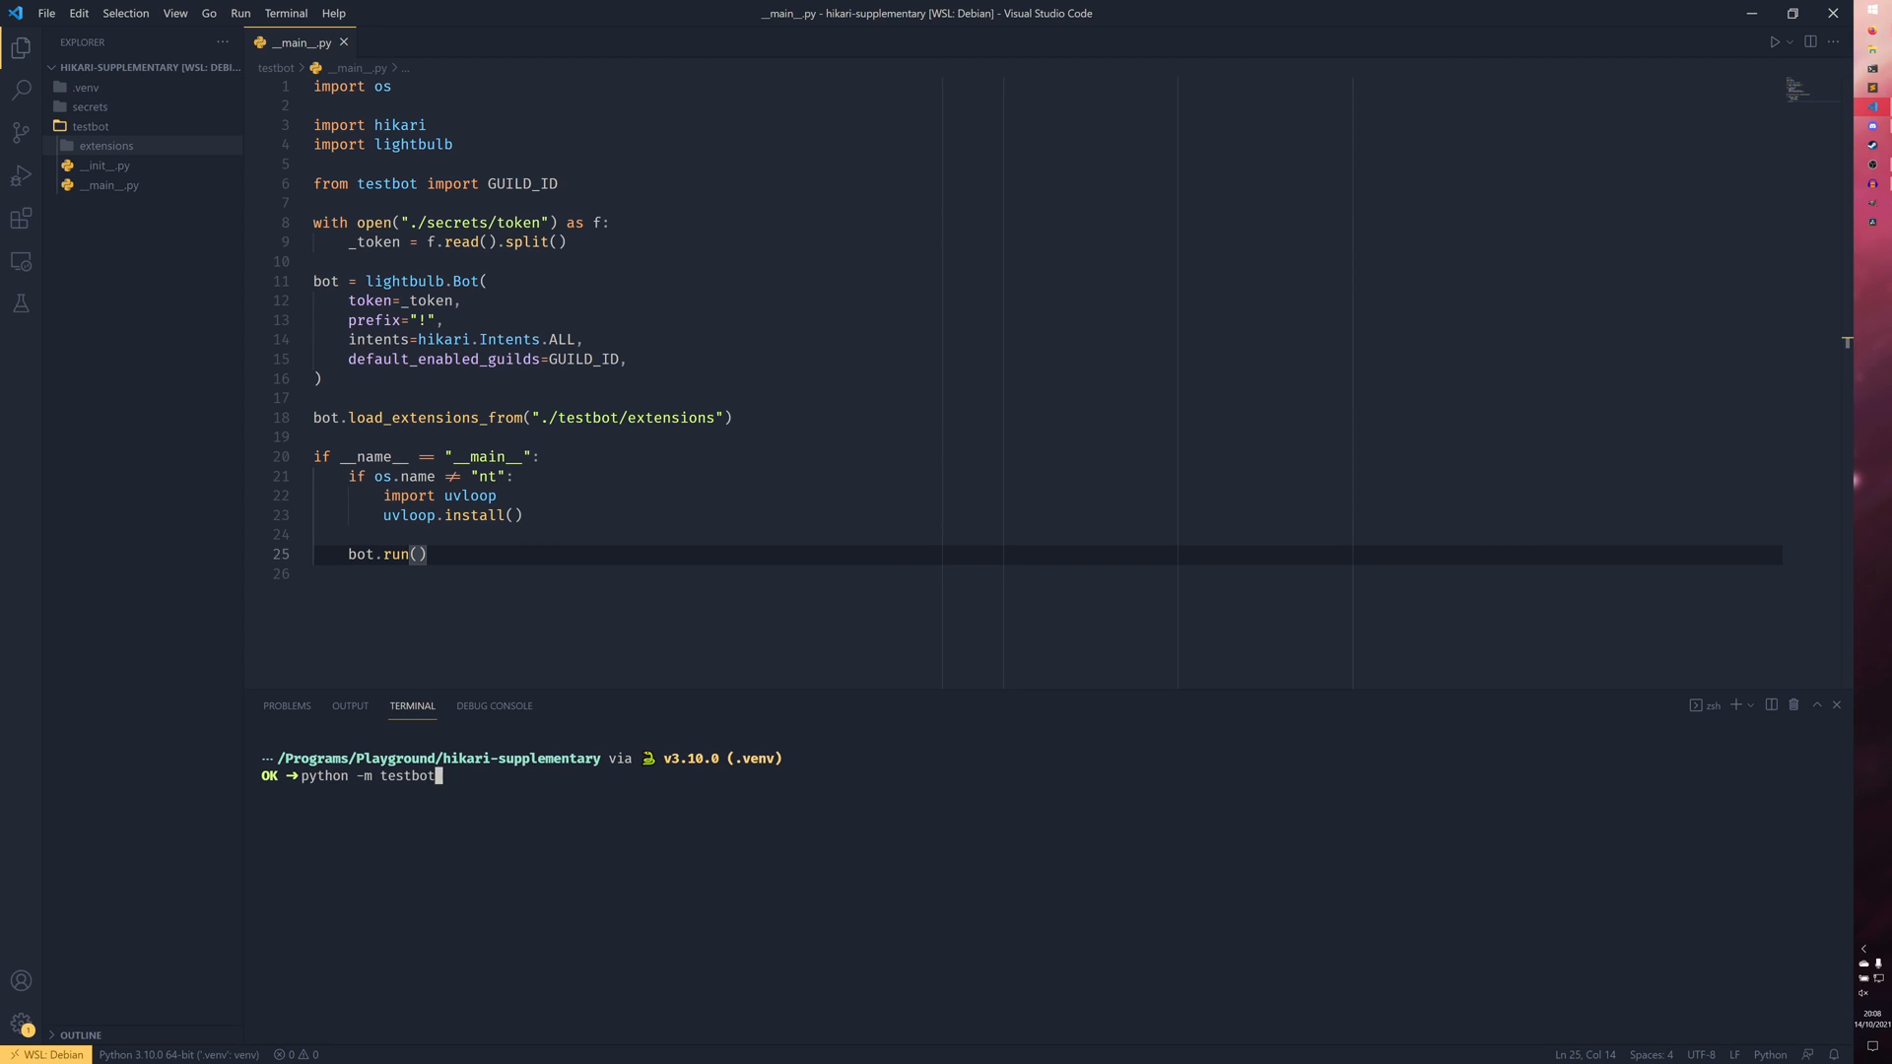
pyautogui.press('Return')
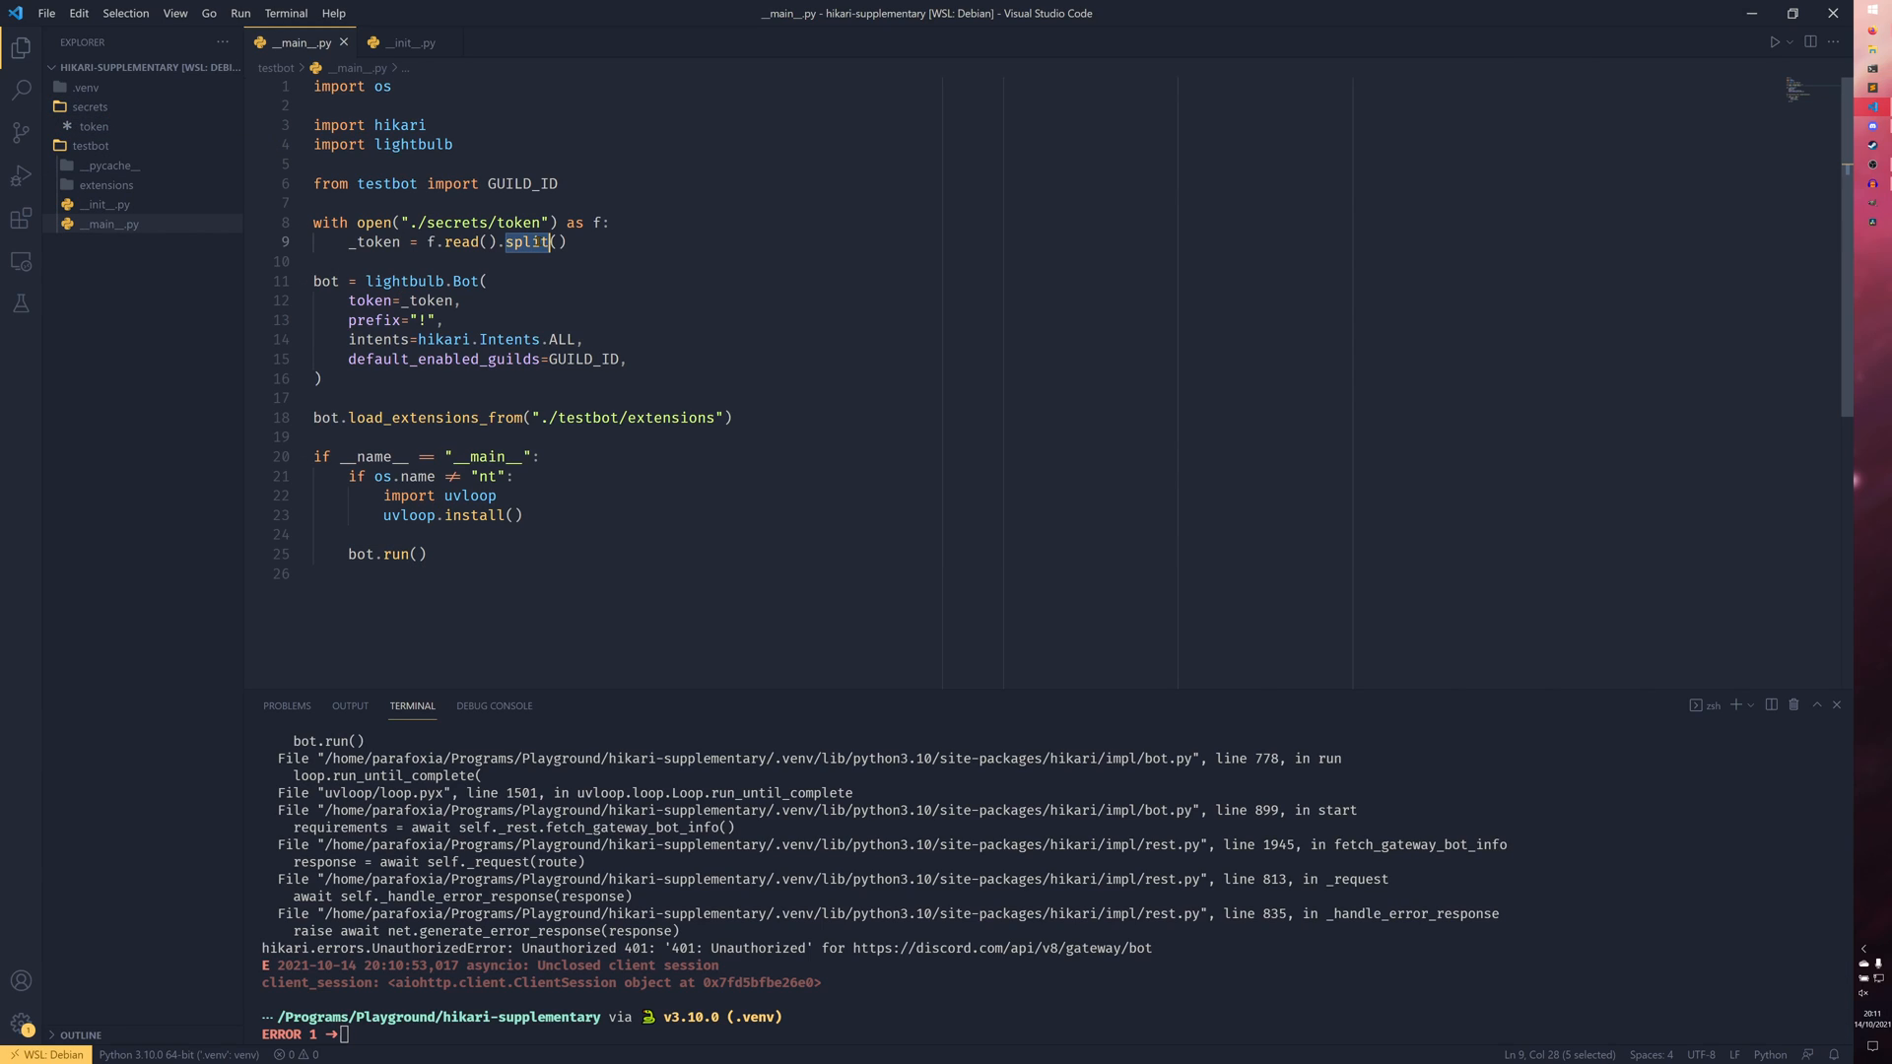
# Read the token with strip() instead of split() on the token line.
pyautogui.click(448, 319)
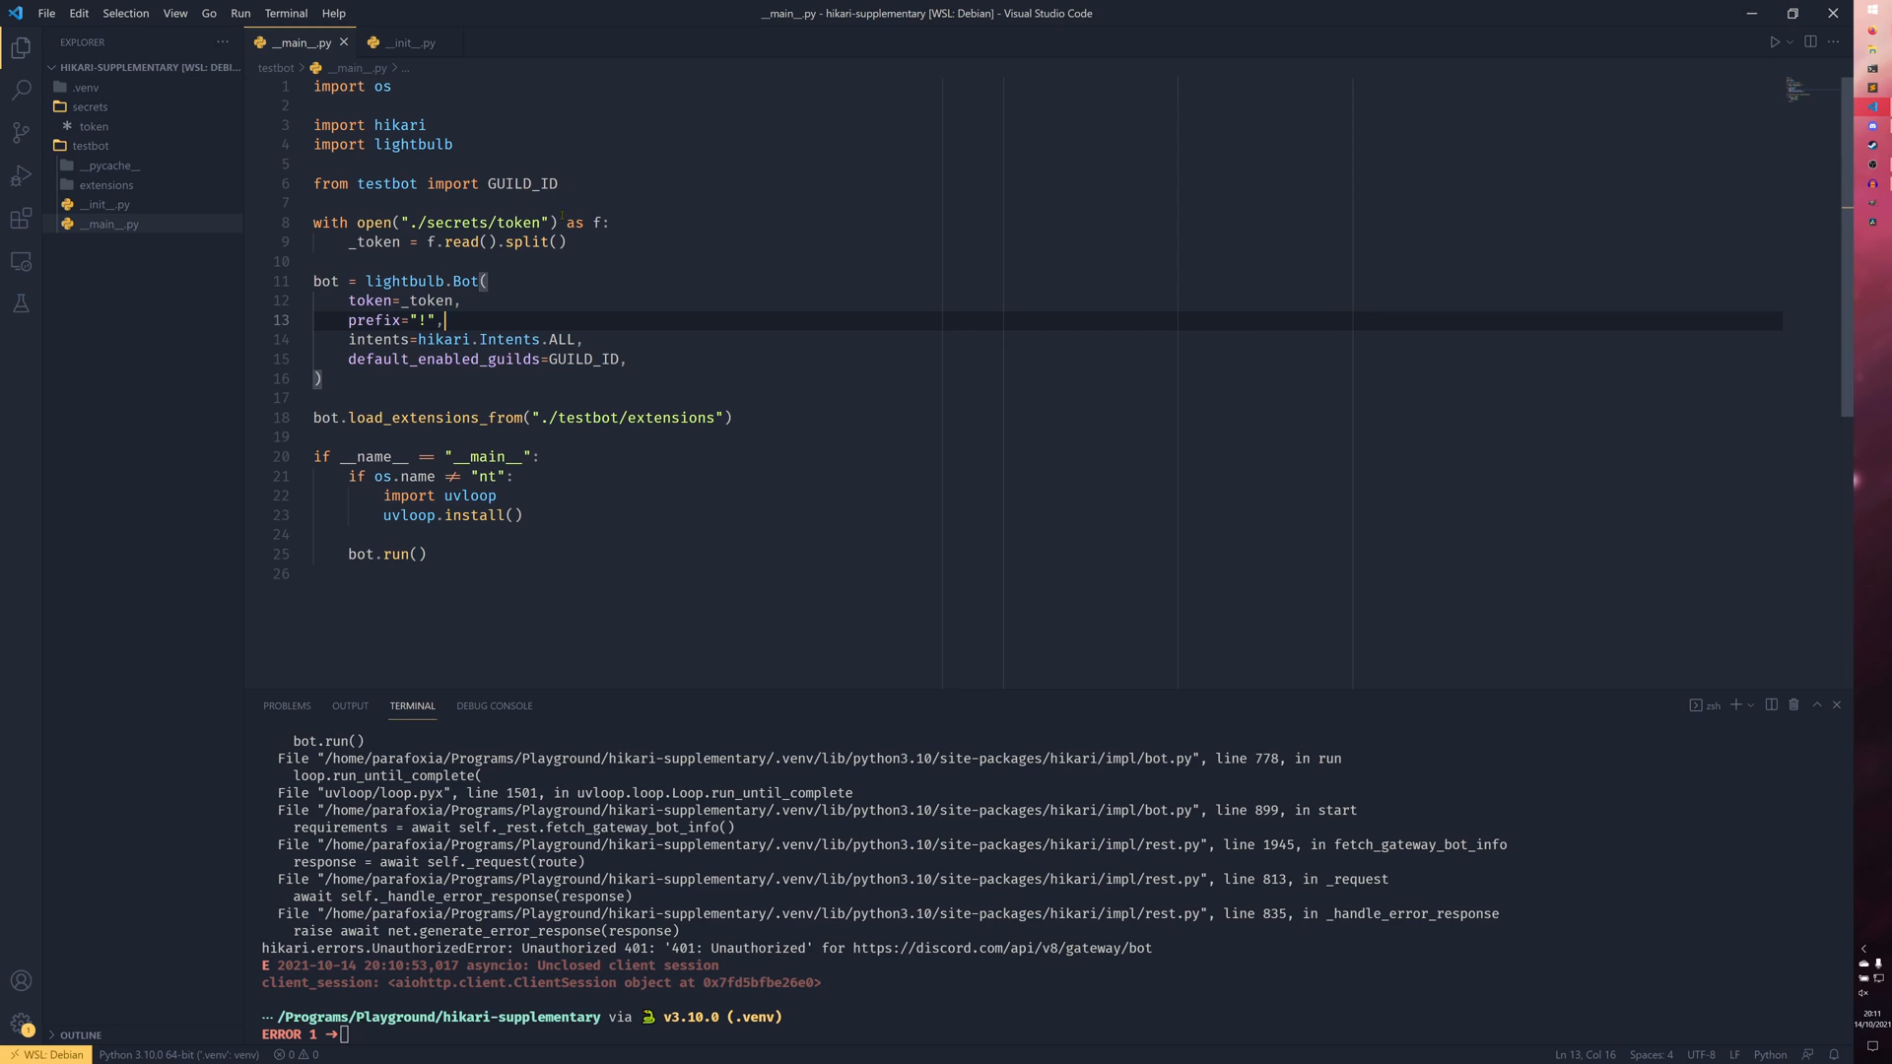
pyautogui.write('strip')
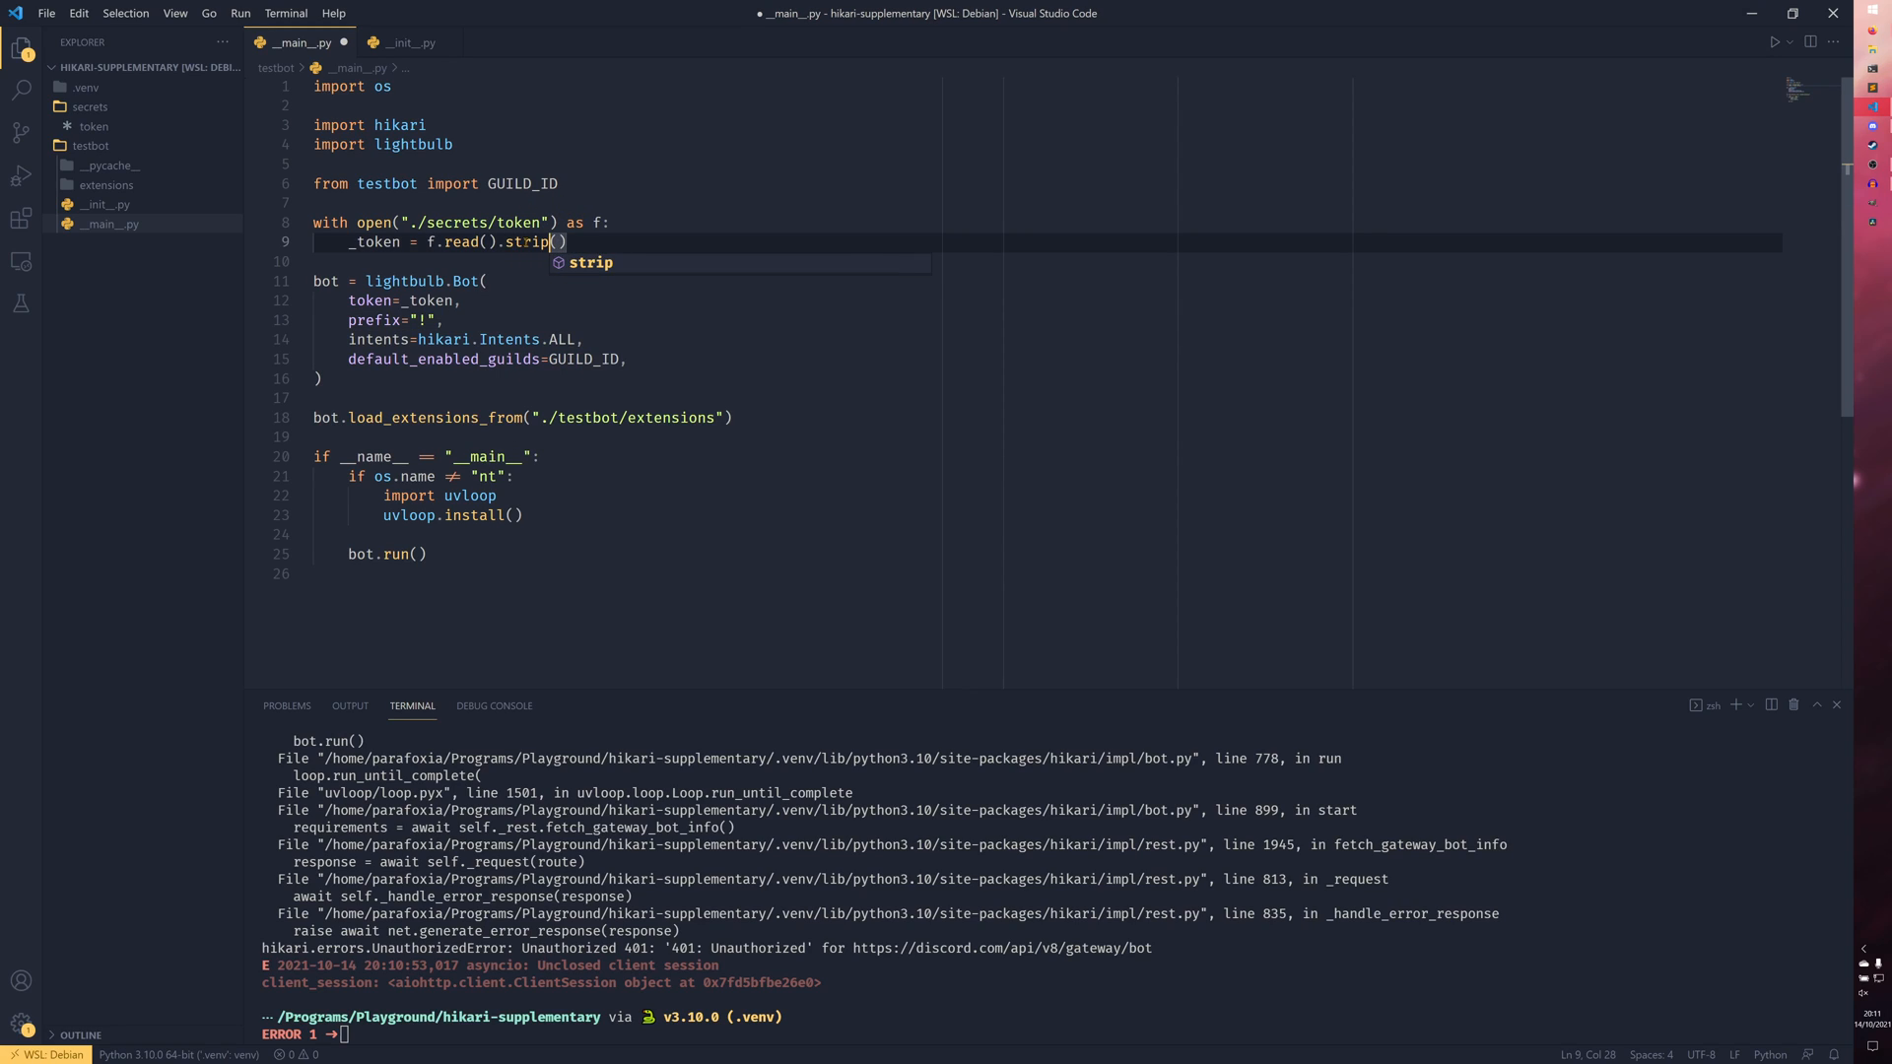
pyautogui.press('Escape')
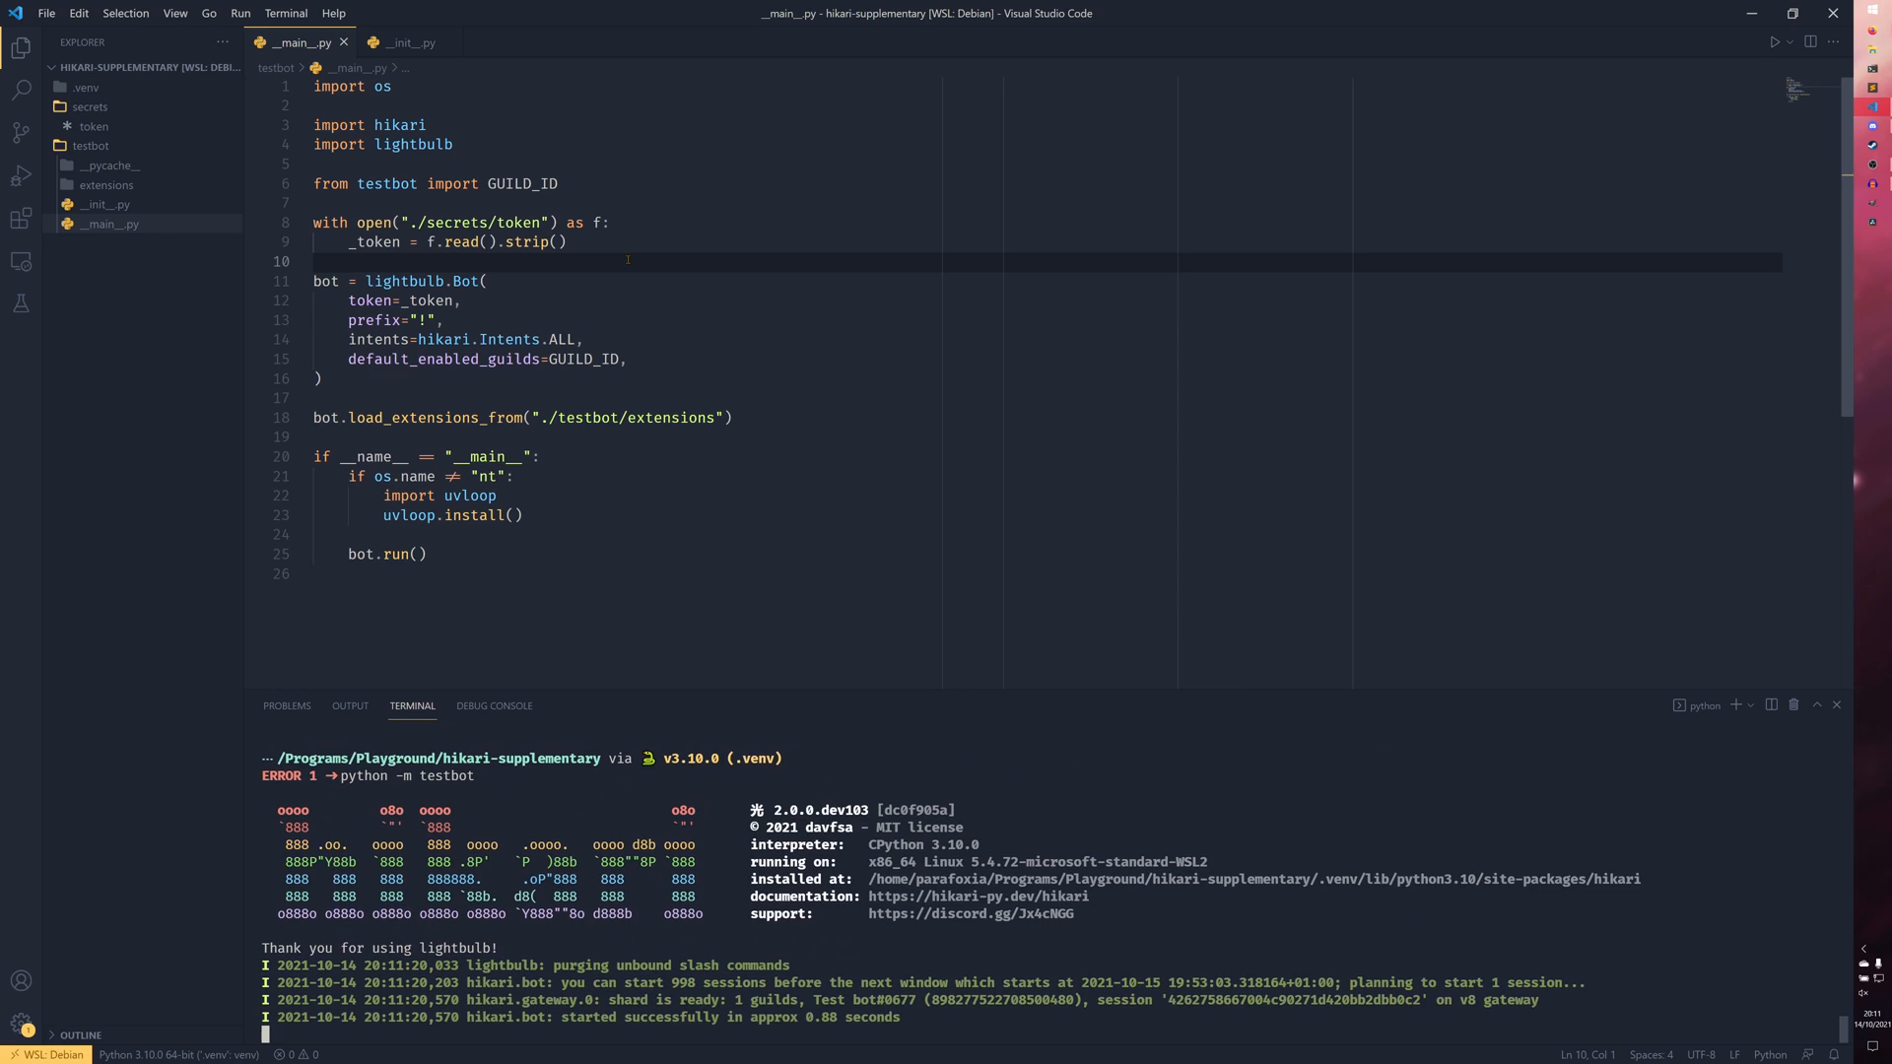
pyautogui.moveTo(20, 260)
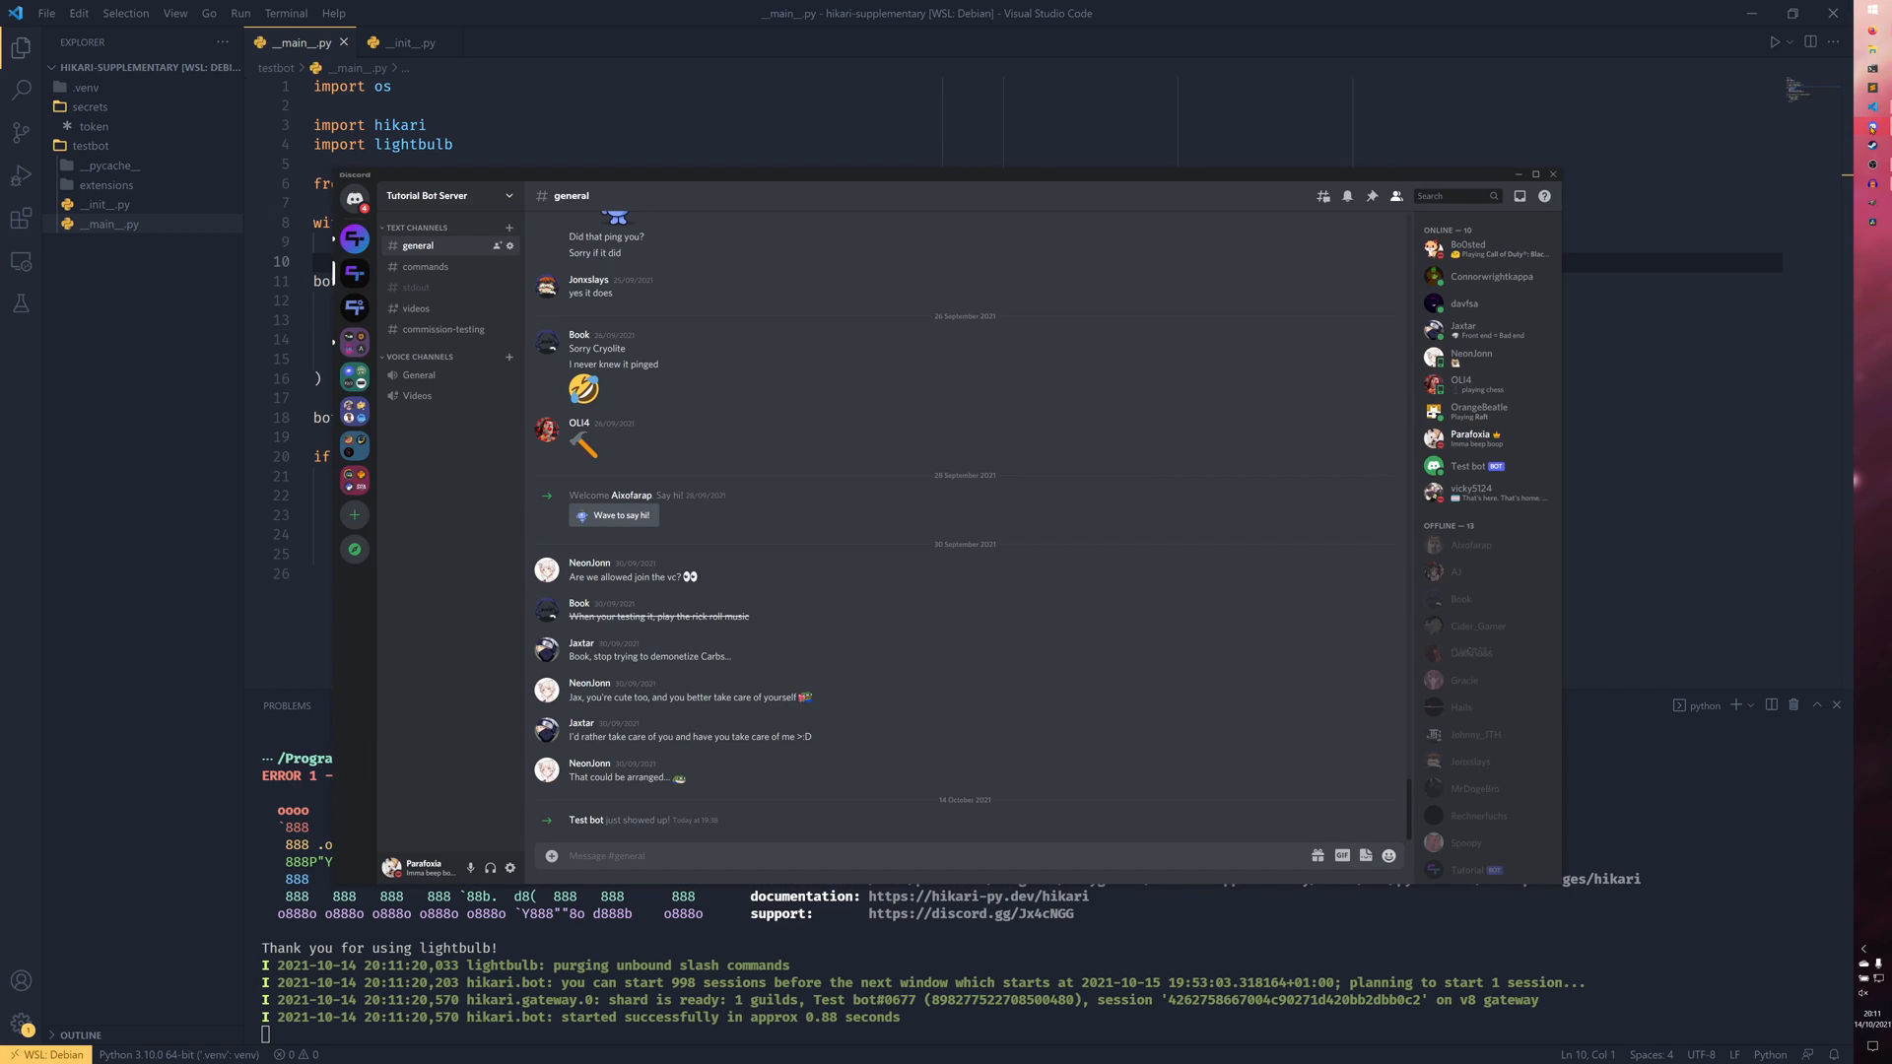
pyautogui.moveTo(1478, 468)
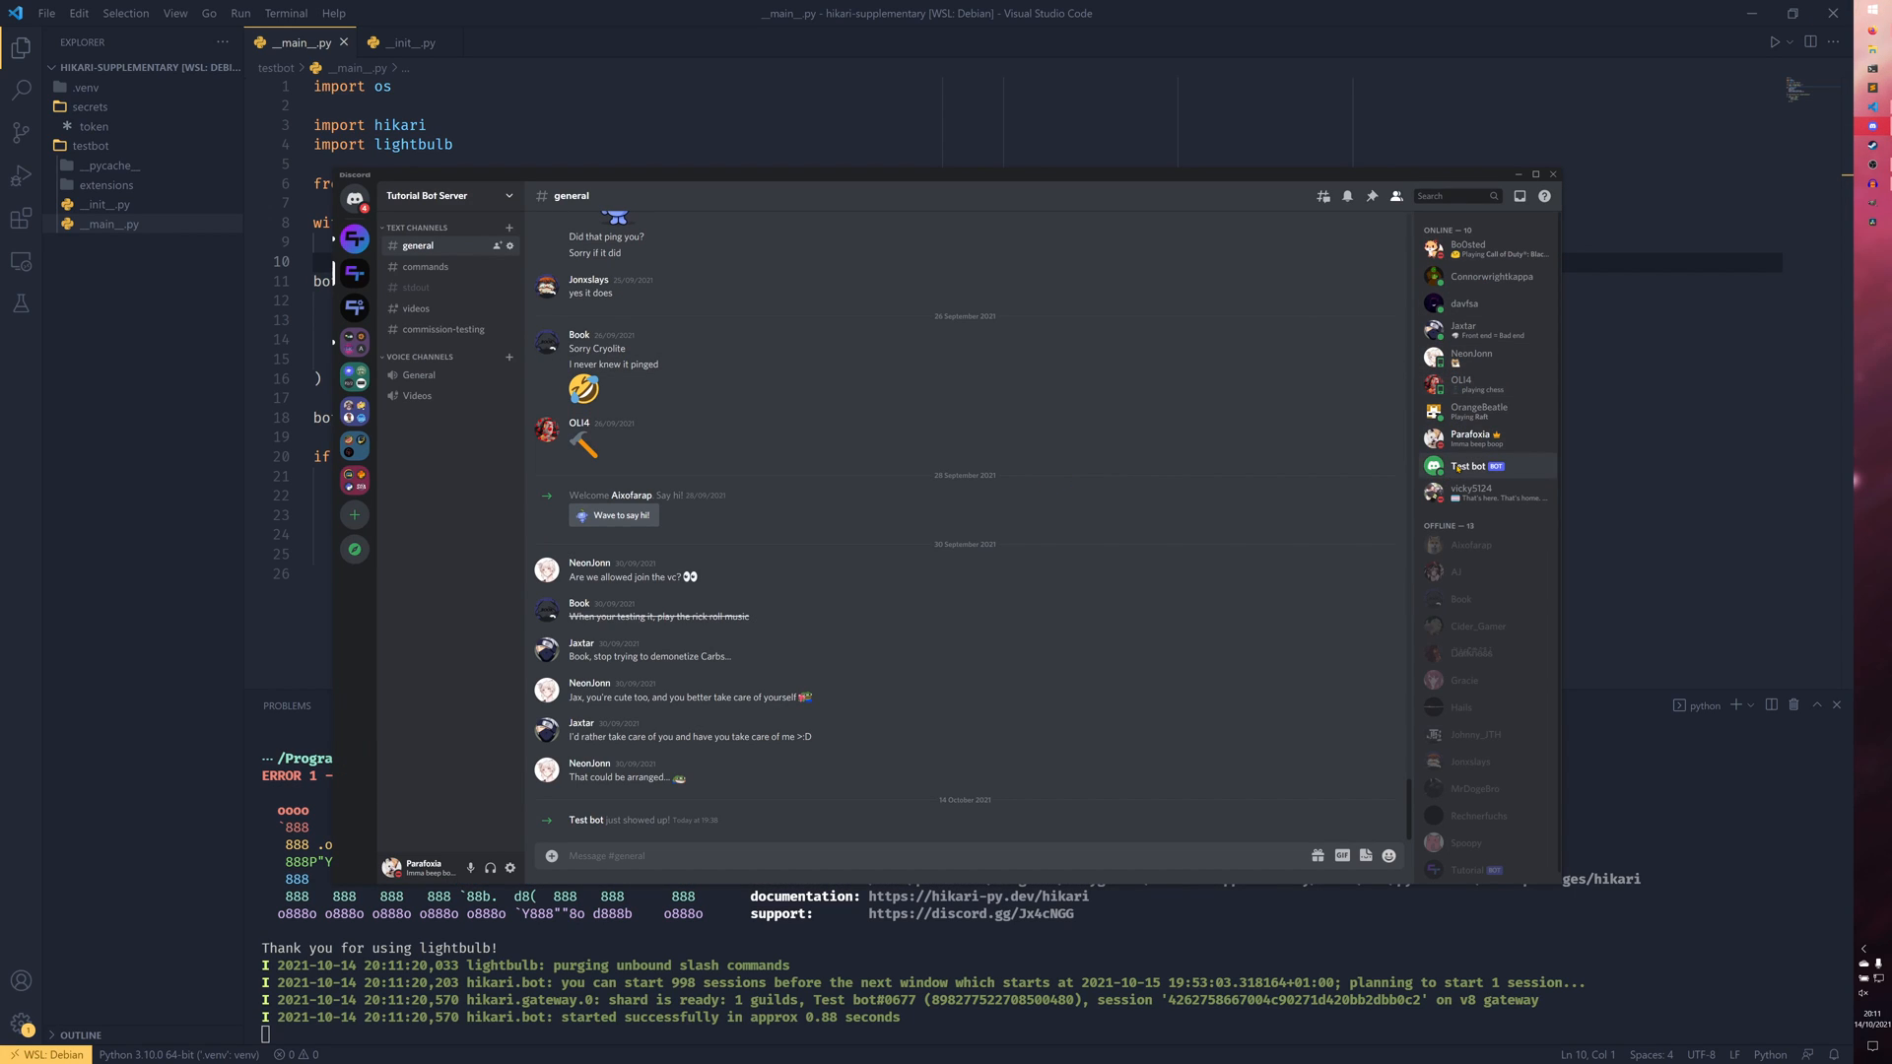
pyautogui.moveTo(1088, 455)
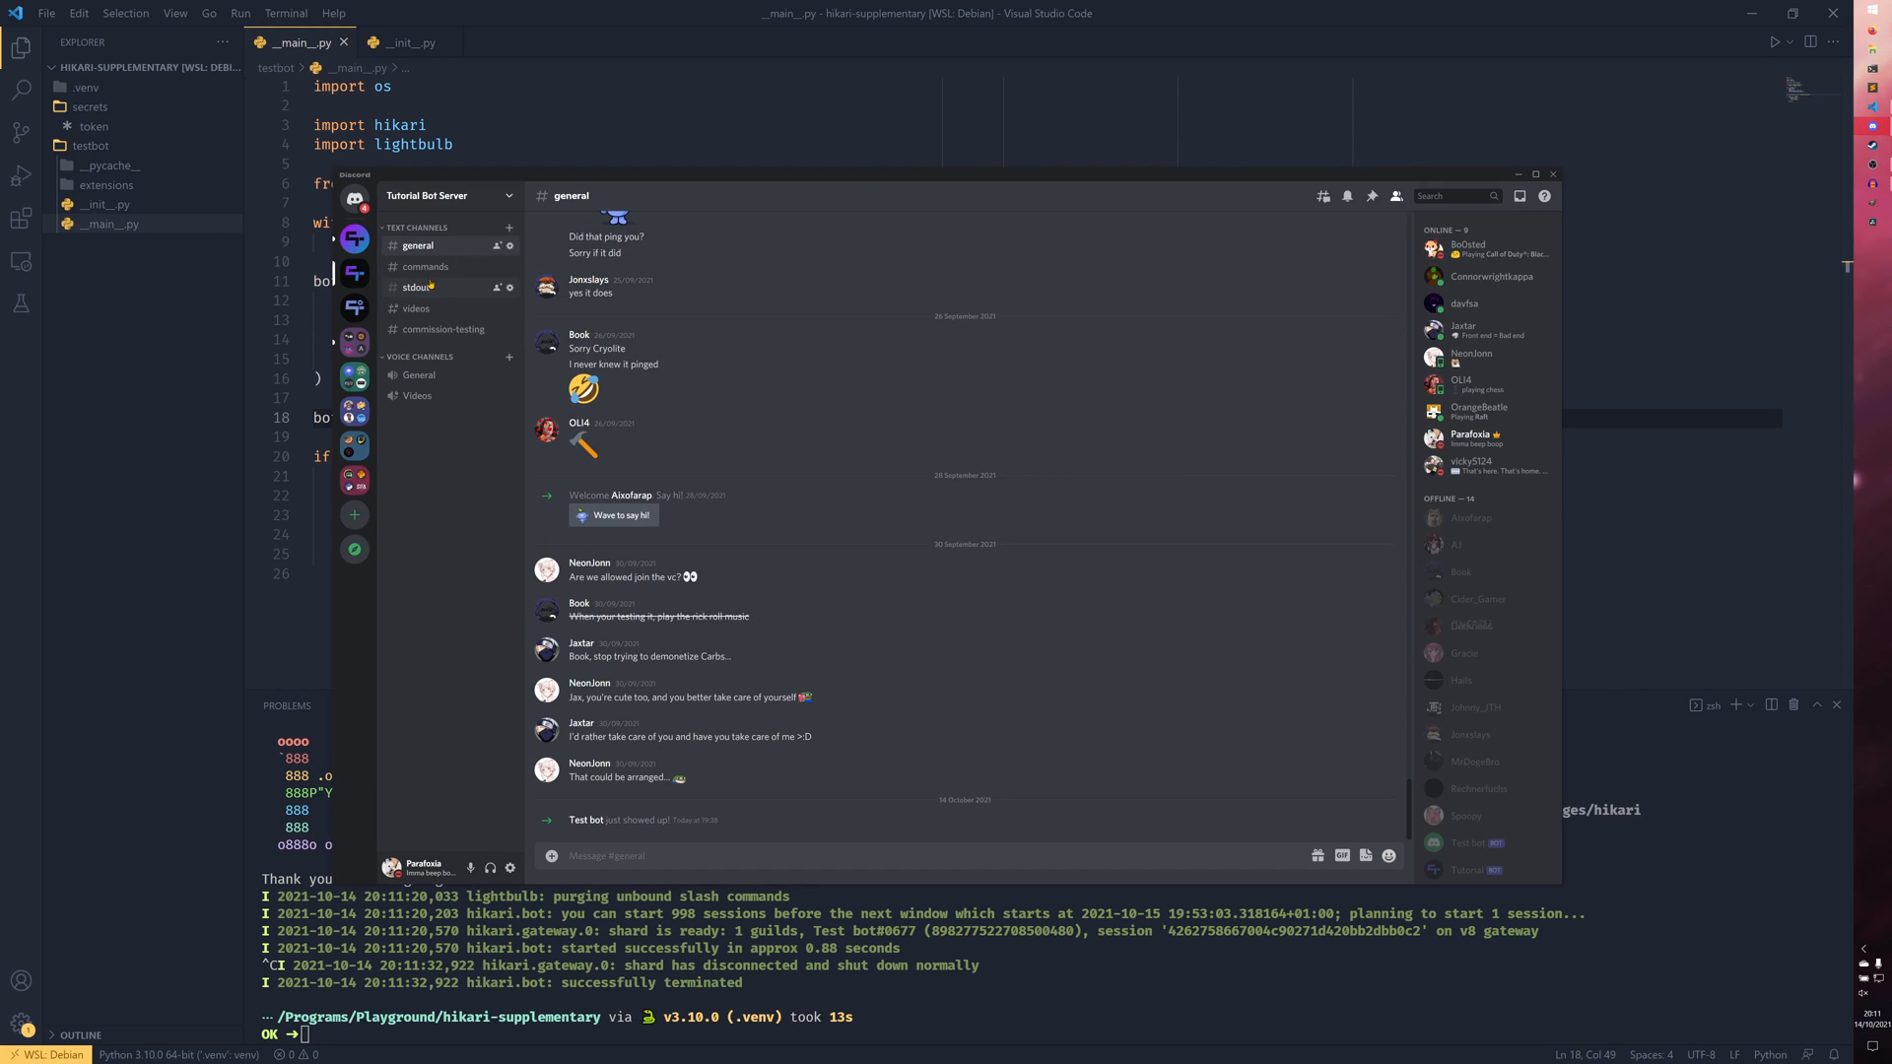
# Bring up the context menu of a text channel to copy its ID.
pyautogui.rightClick(416, 288)
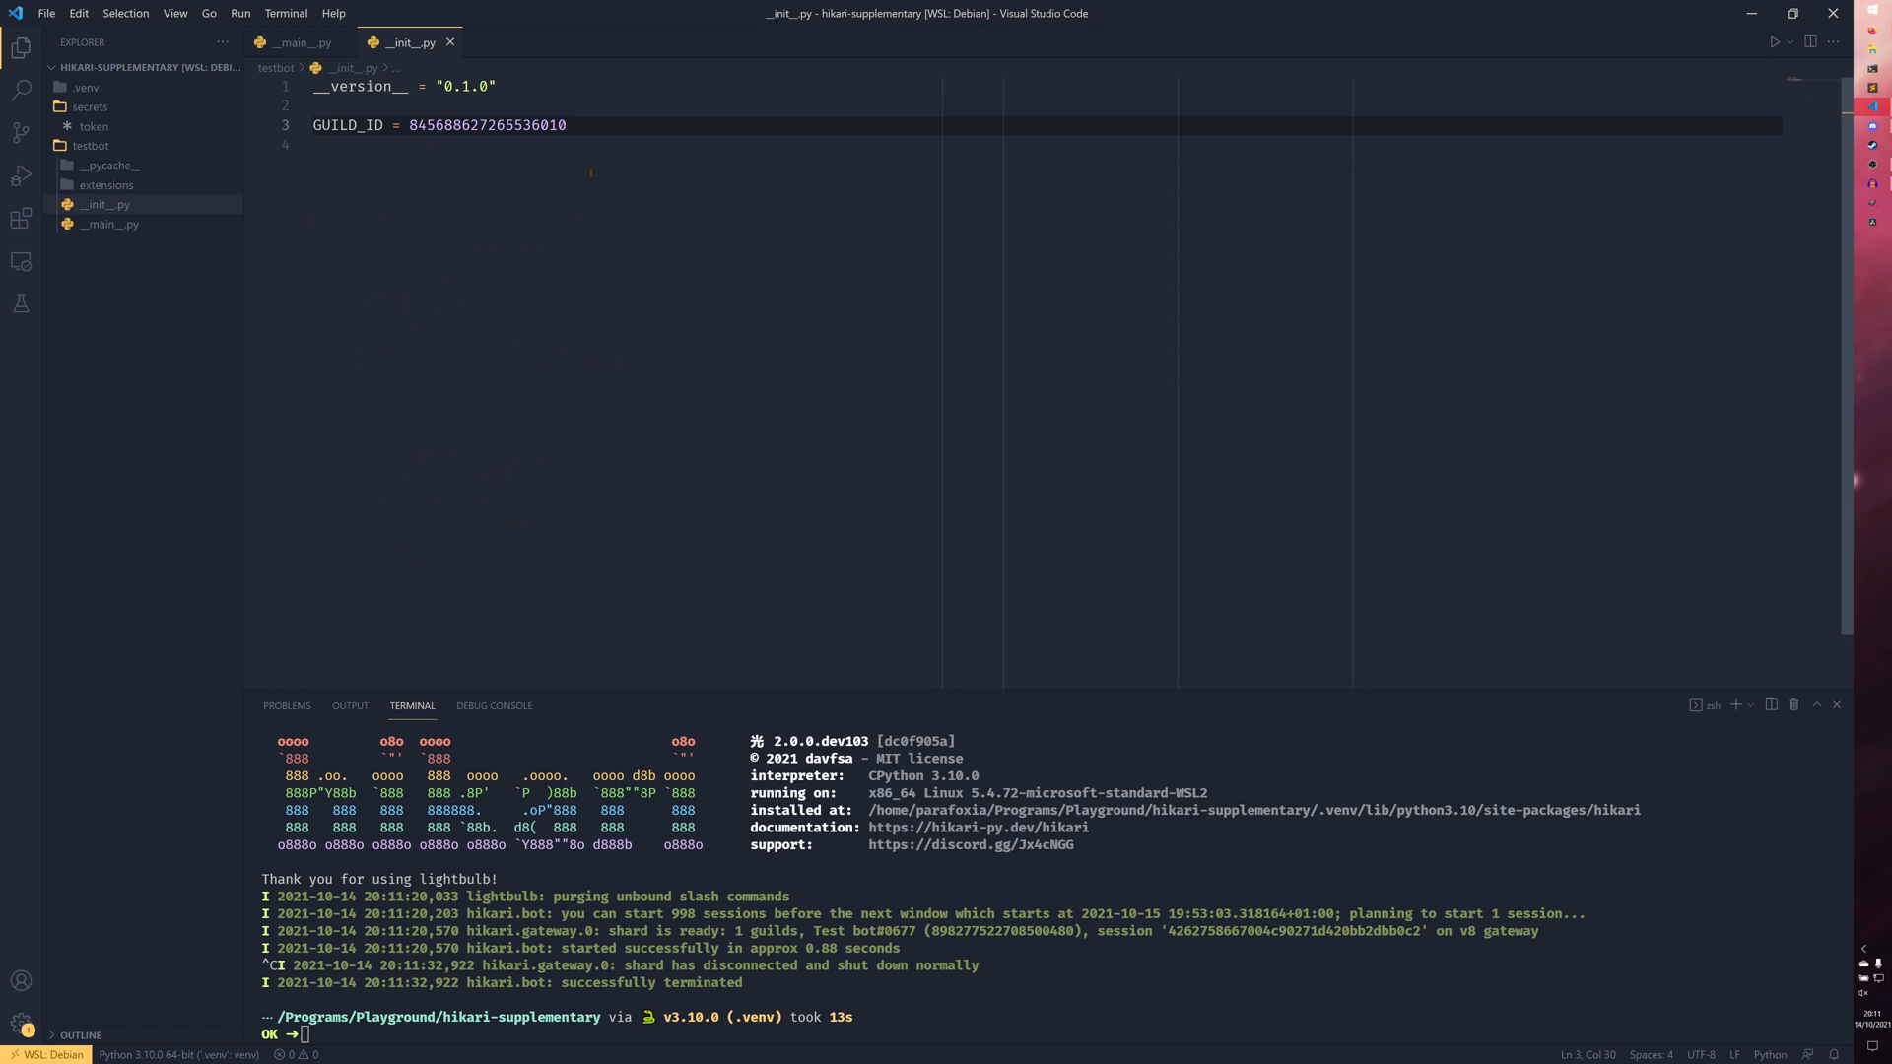
pyautogui.write('STDOUT_CHANNEL')
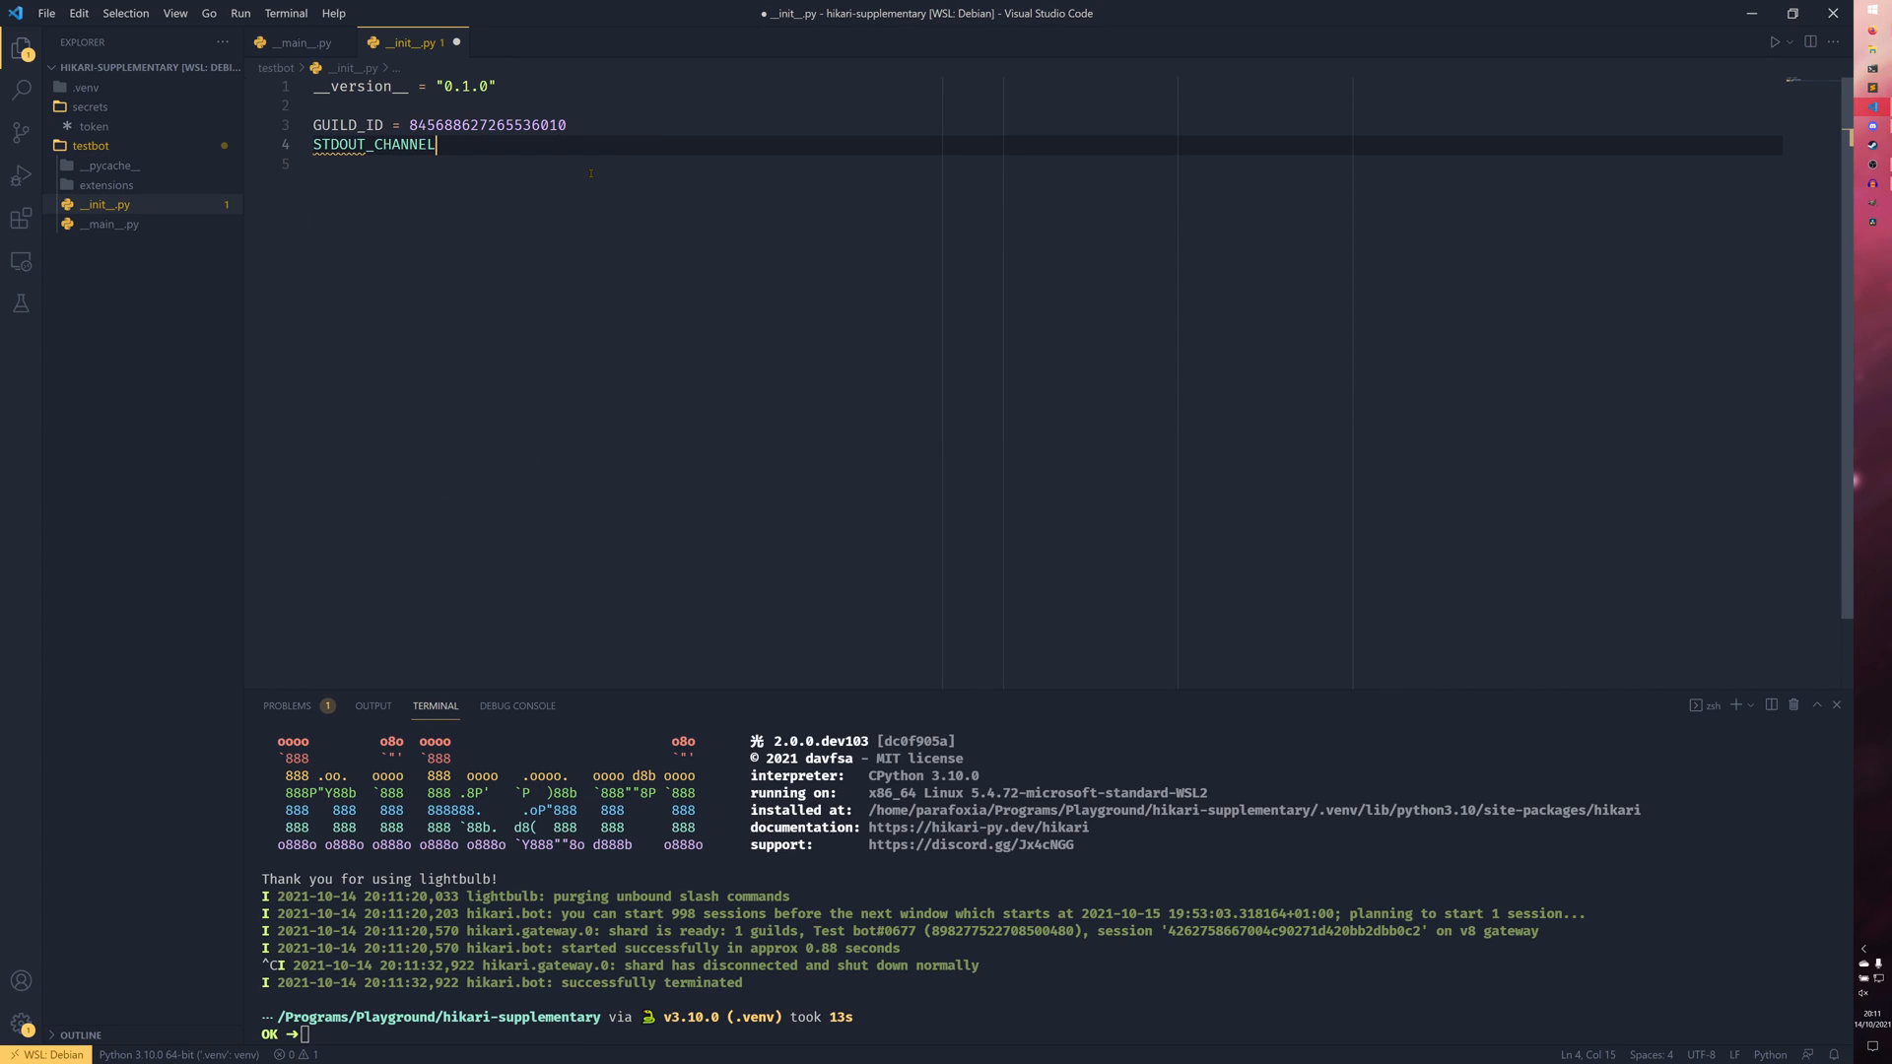
pyautogui.write('_ID = 845691044527210515')
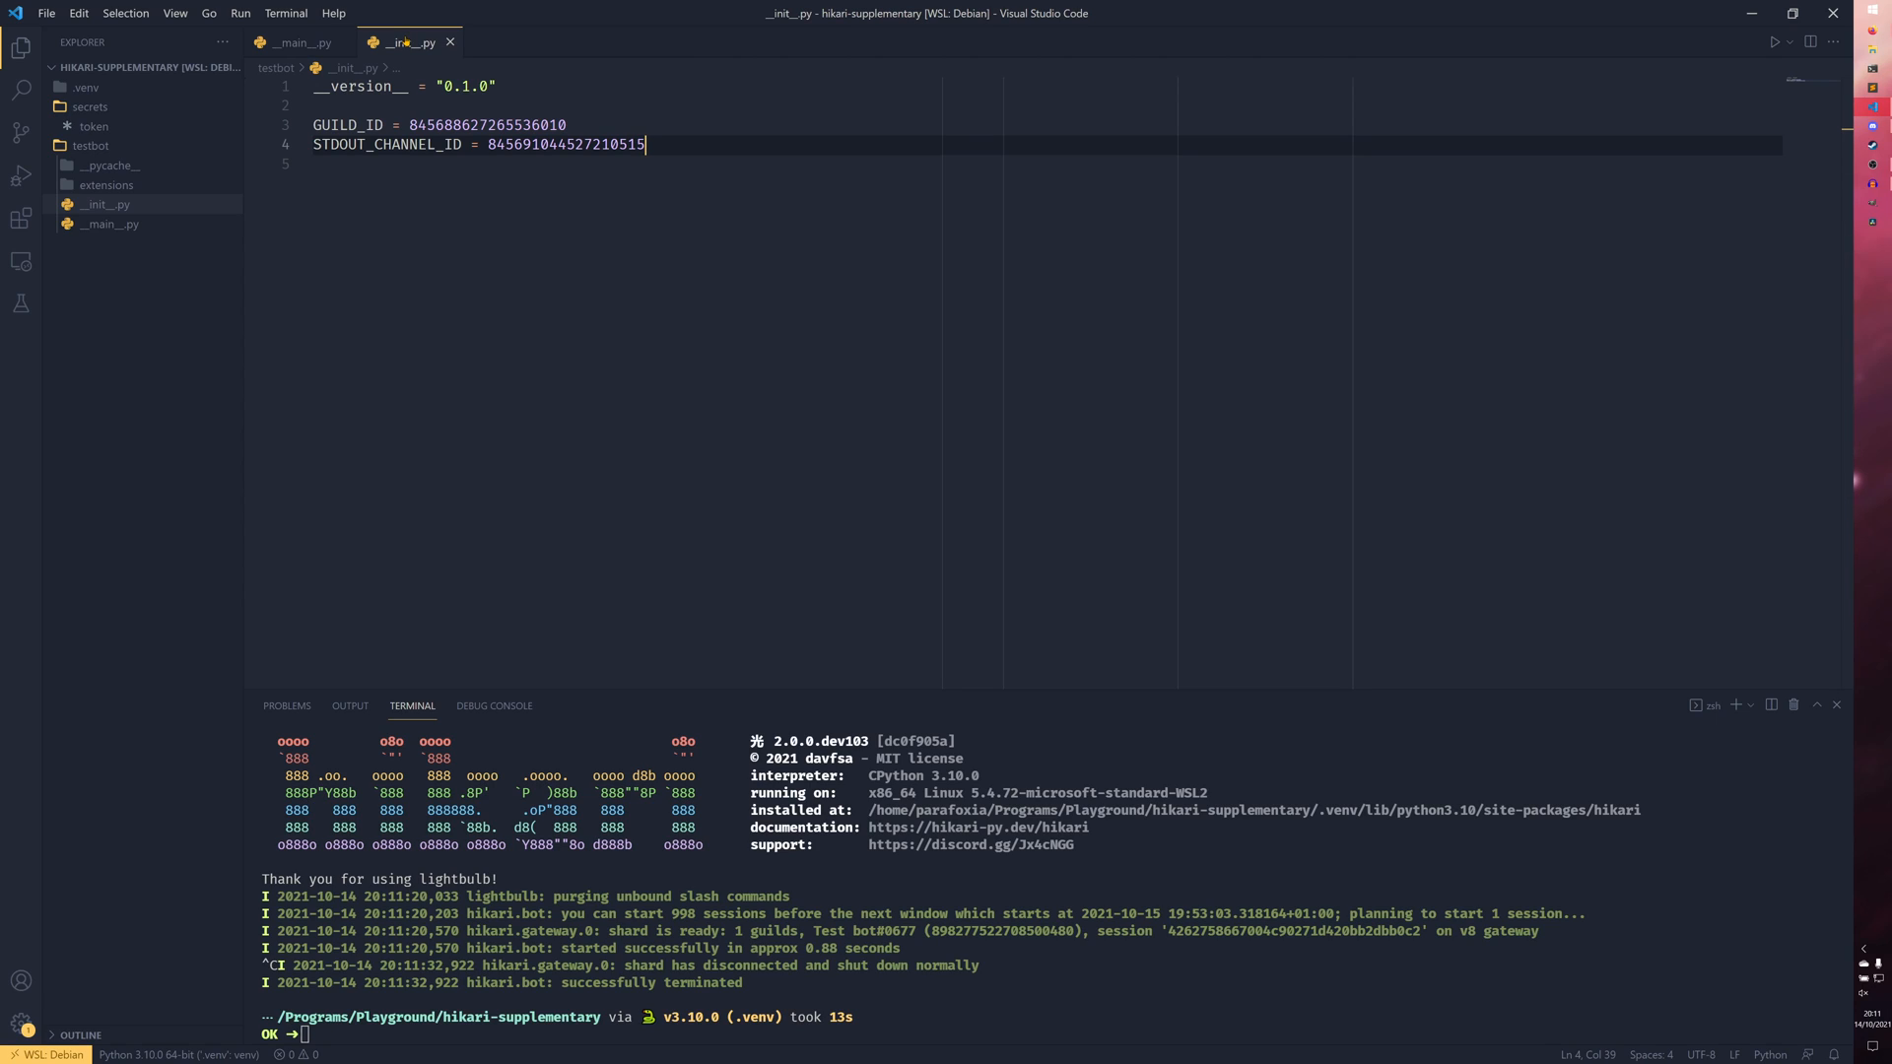
pyautogui.click(302, 42)
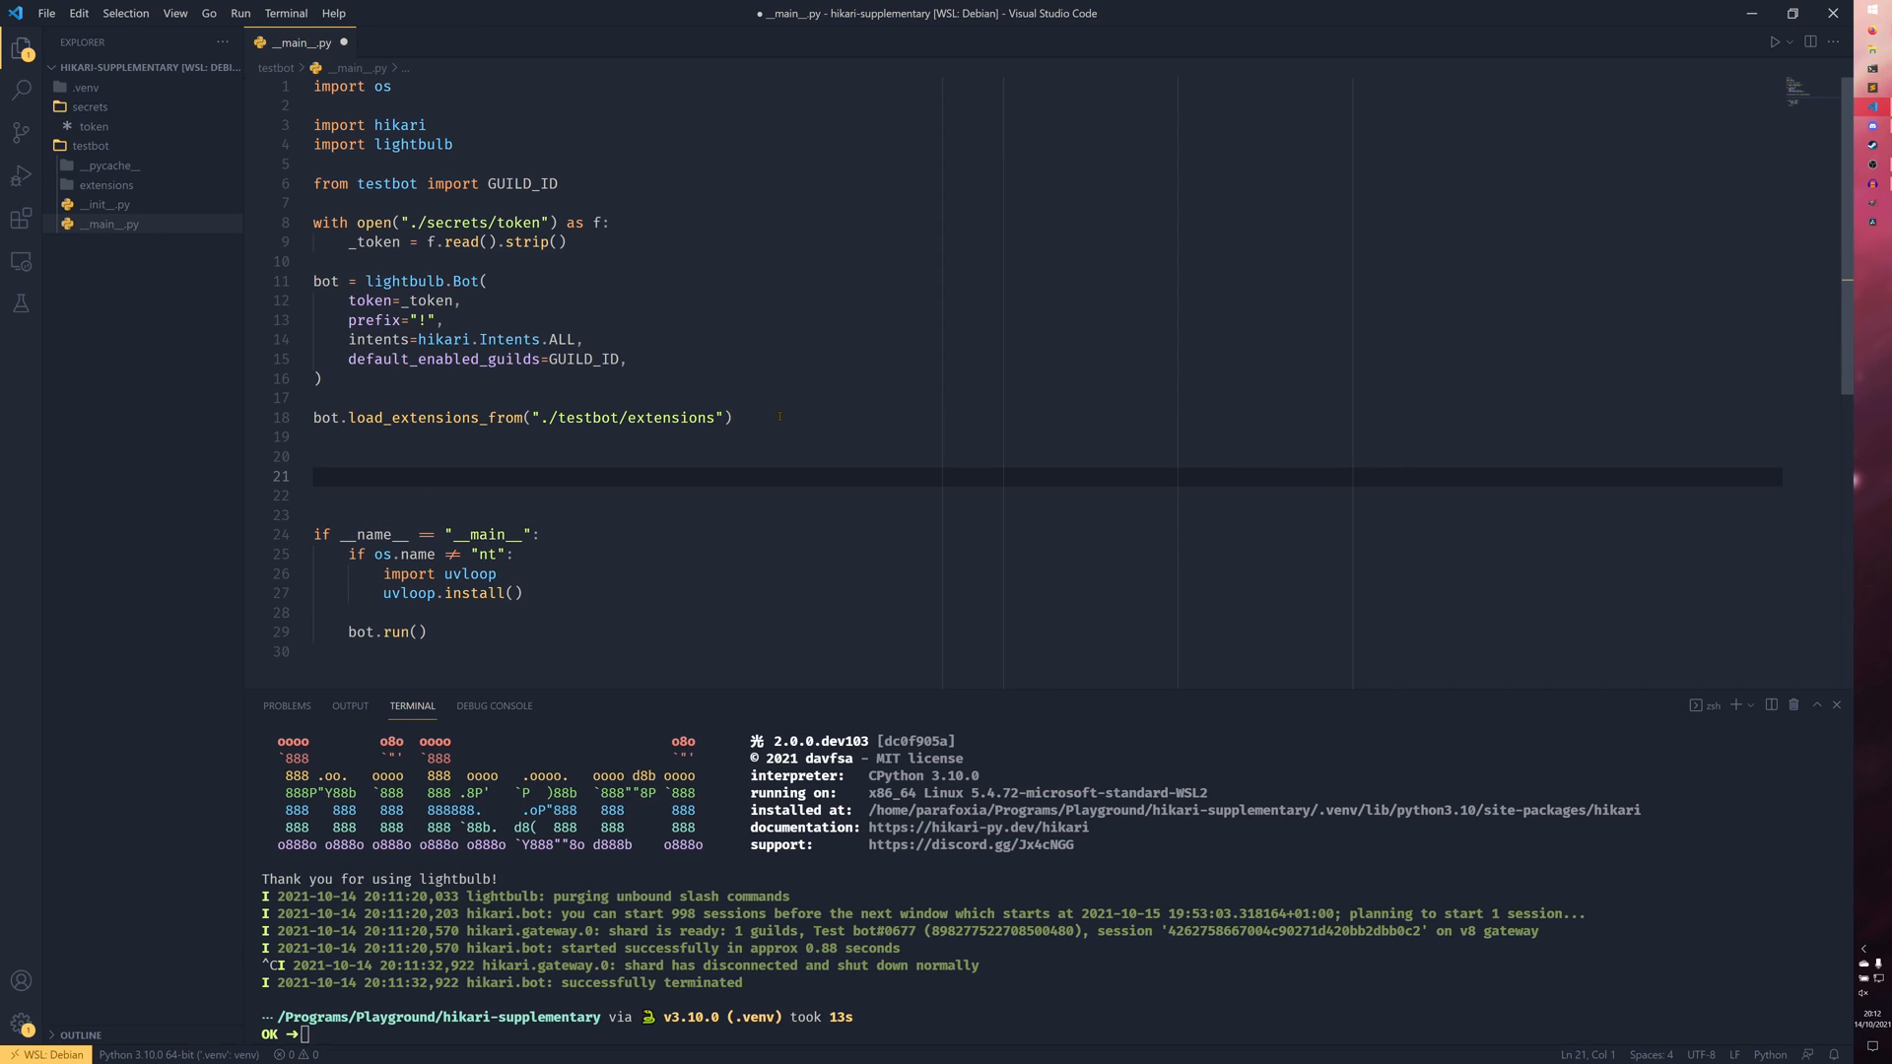
pyautogui.write('@bot.listen')
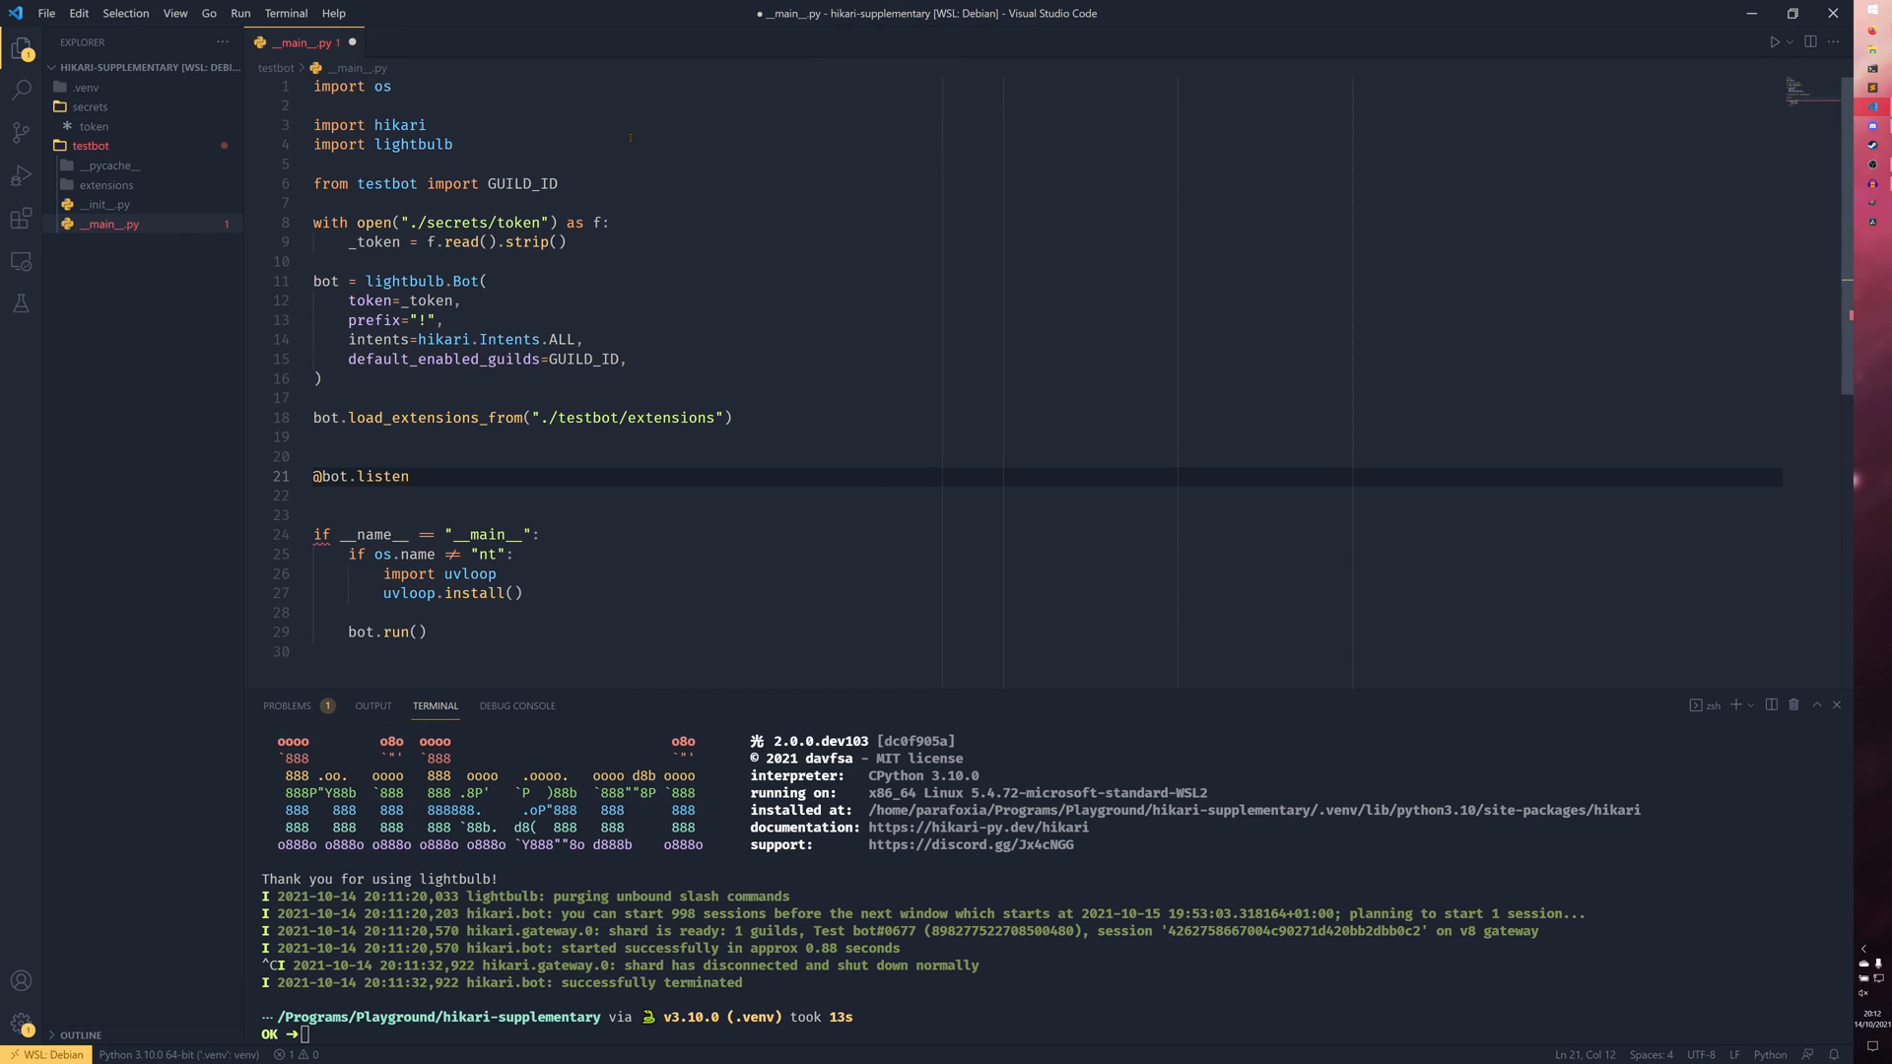
pyautogui.write(', STDOUT_CHANNEL_ID')
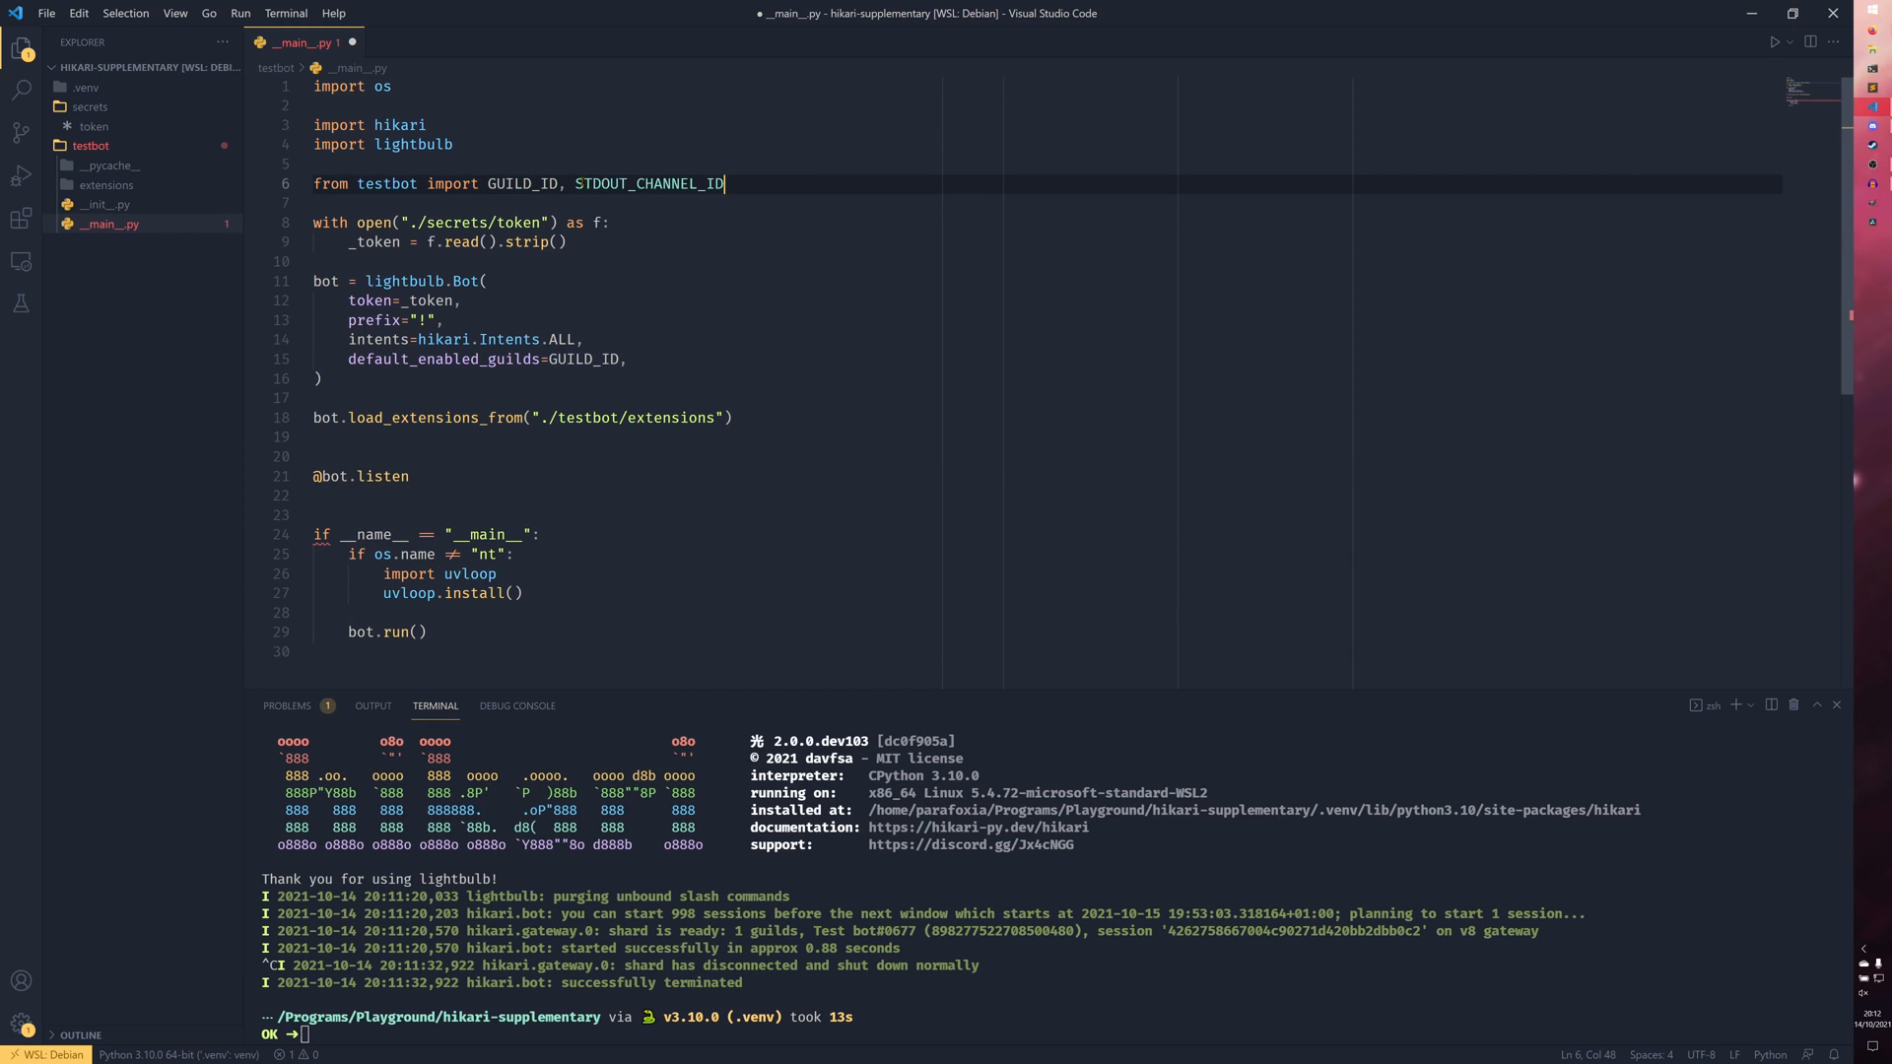
pyautogui.click(410, 475)
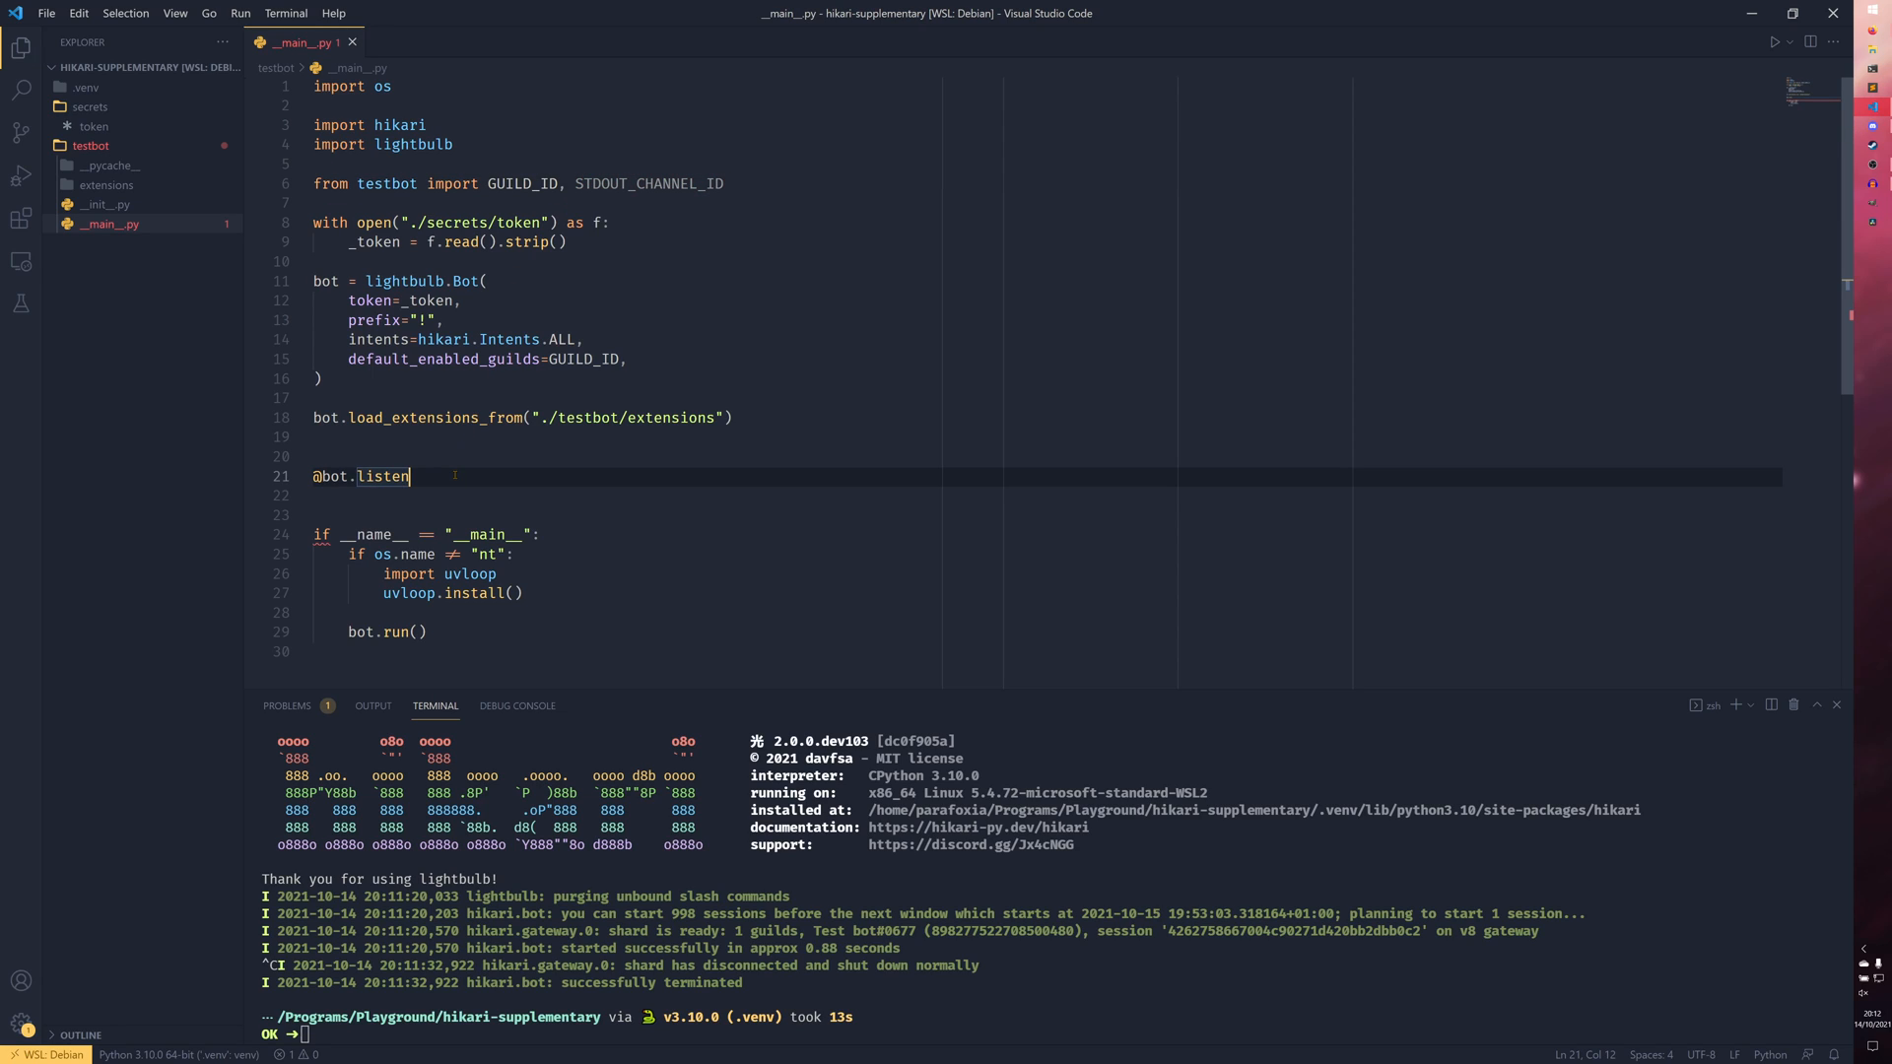
pyautogui.write('(hikari')
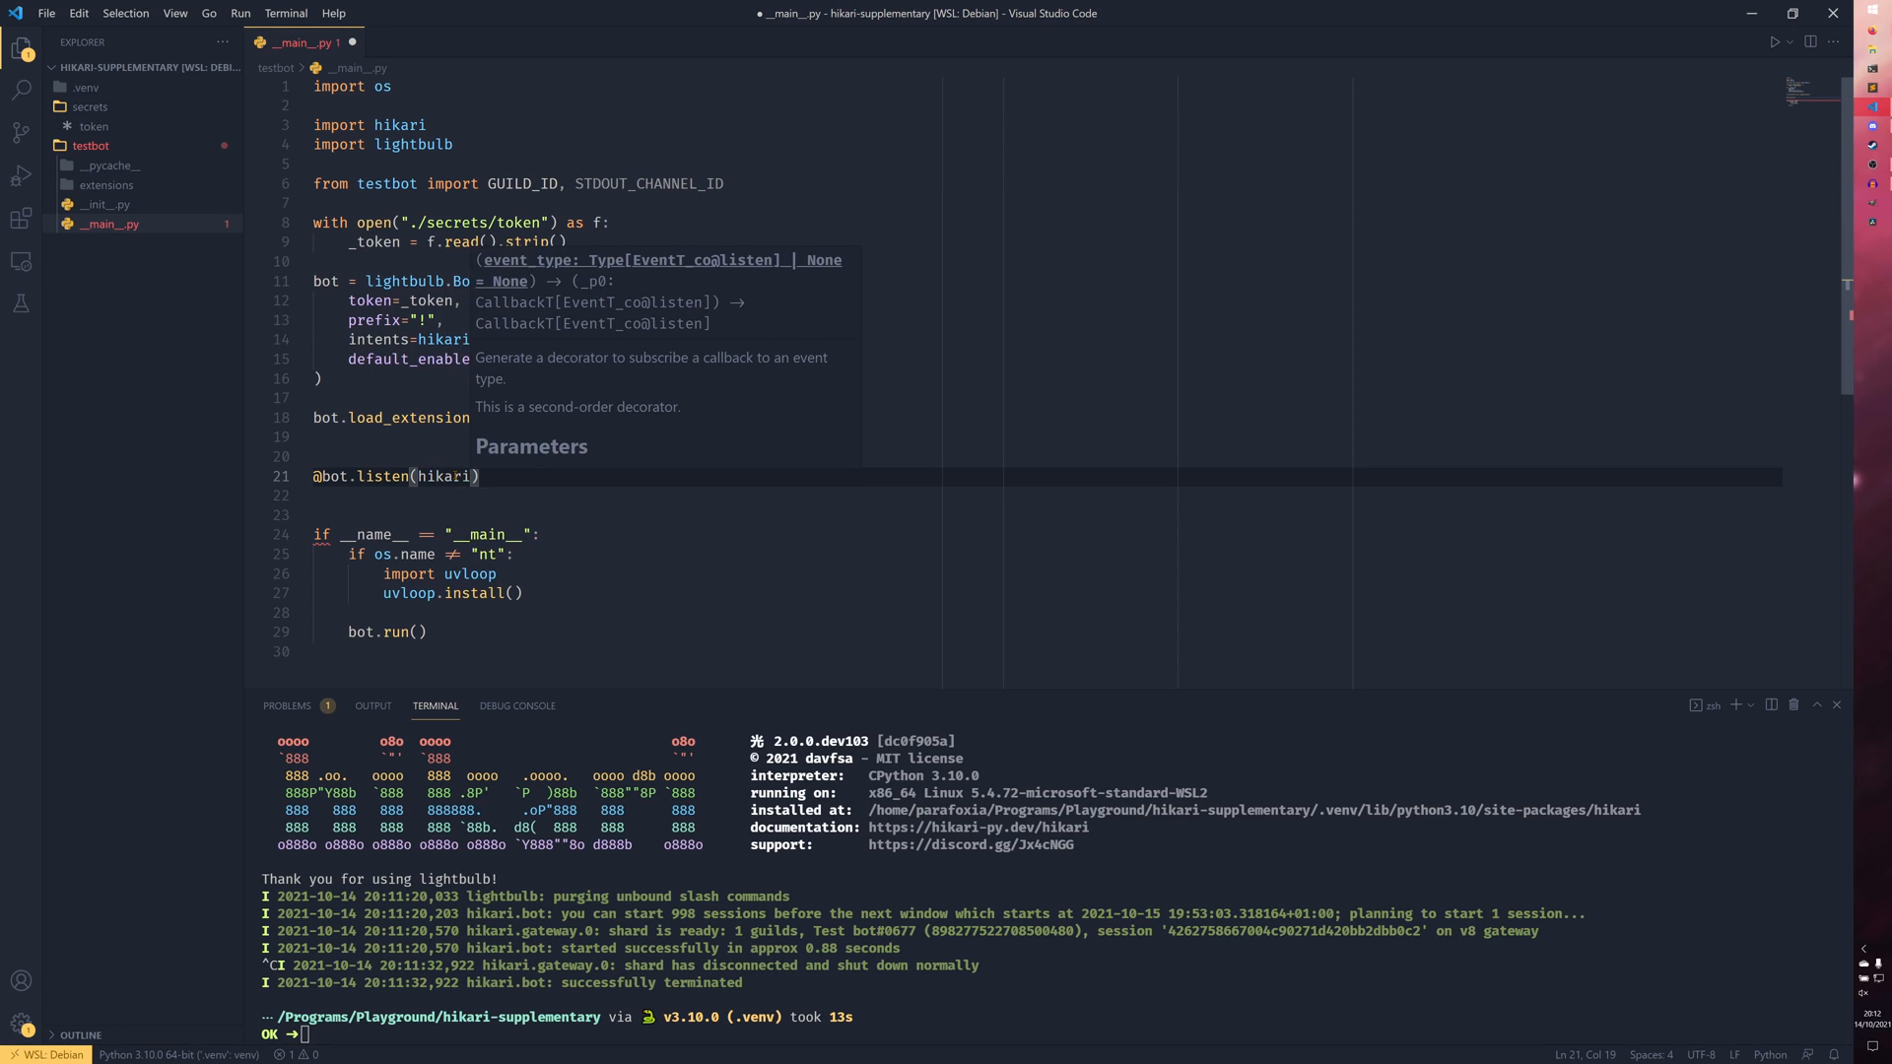
pyautogui.write('StartingEvent')
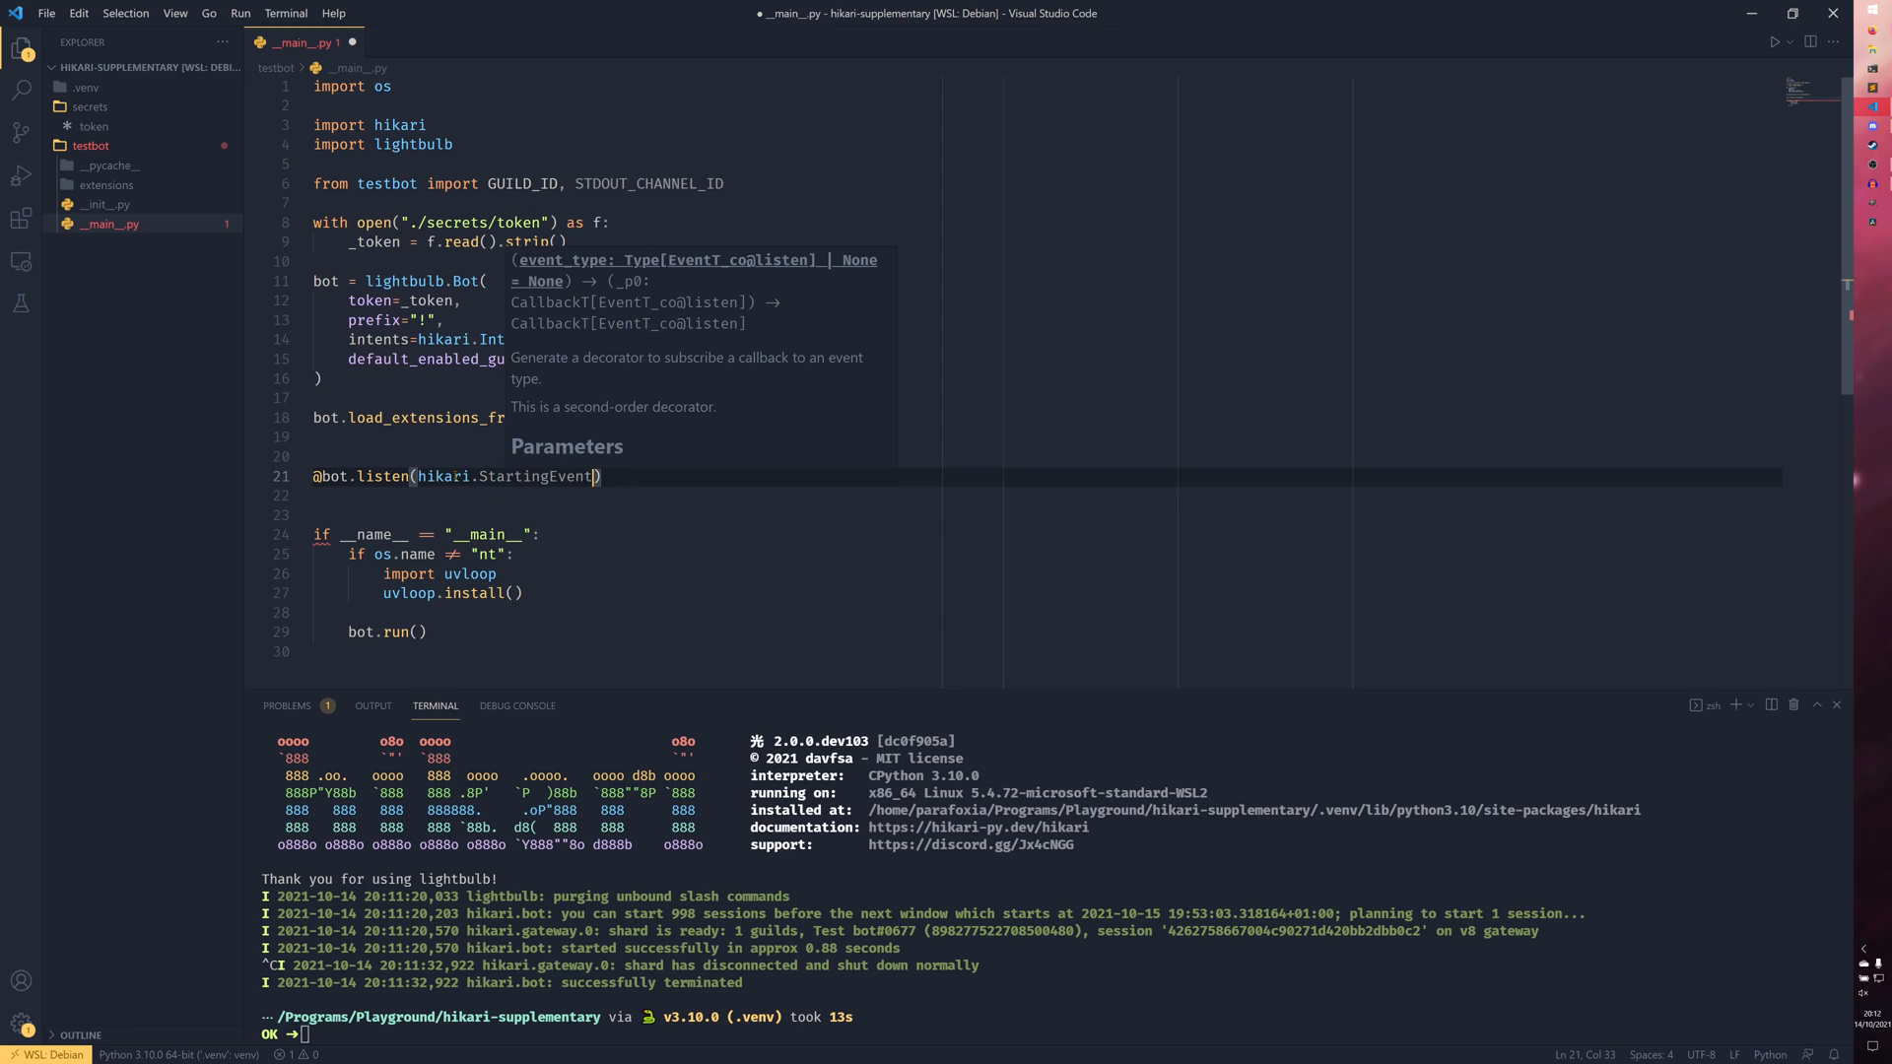
# Define async def on_started(event: hikari.StartingEvent) -> None.
pyautogui.write('async')
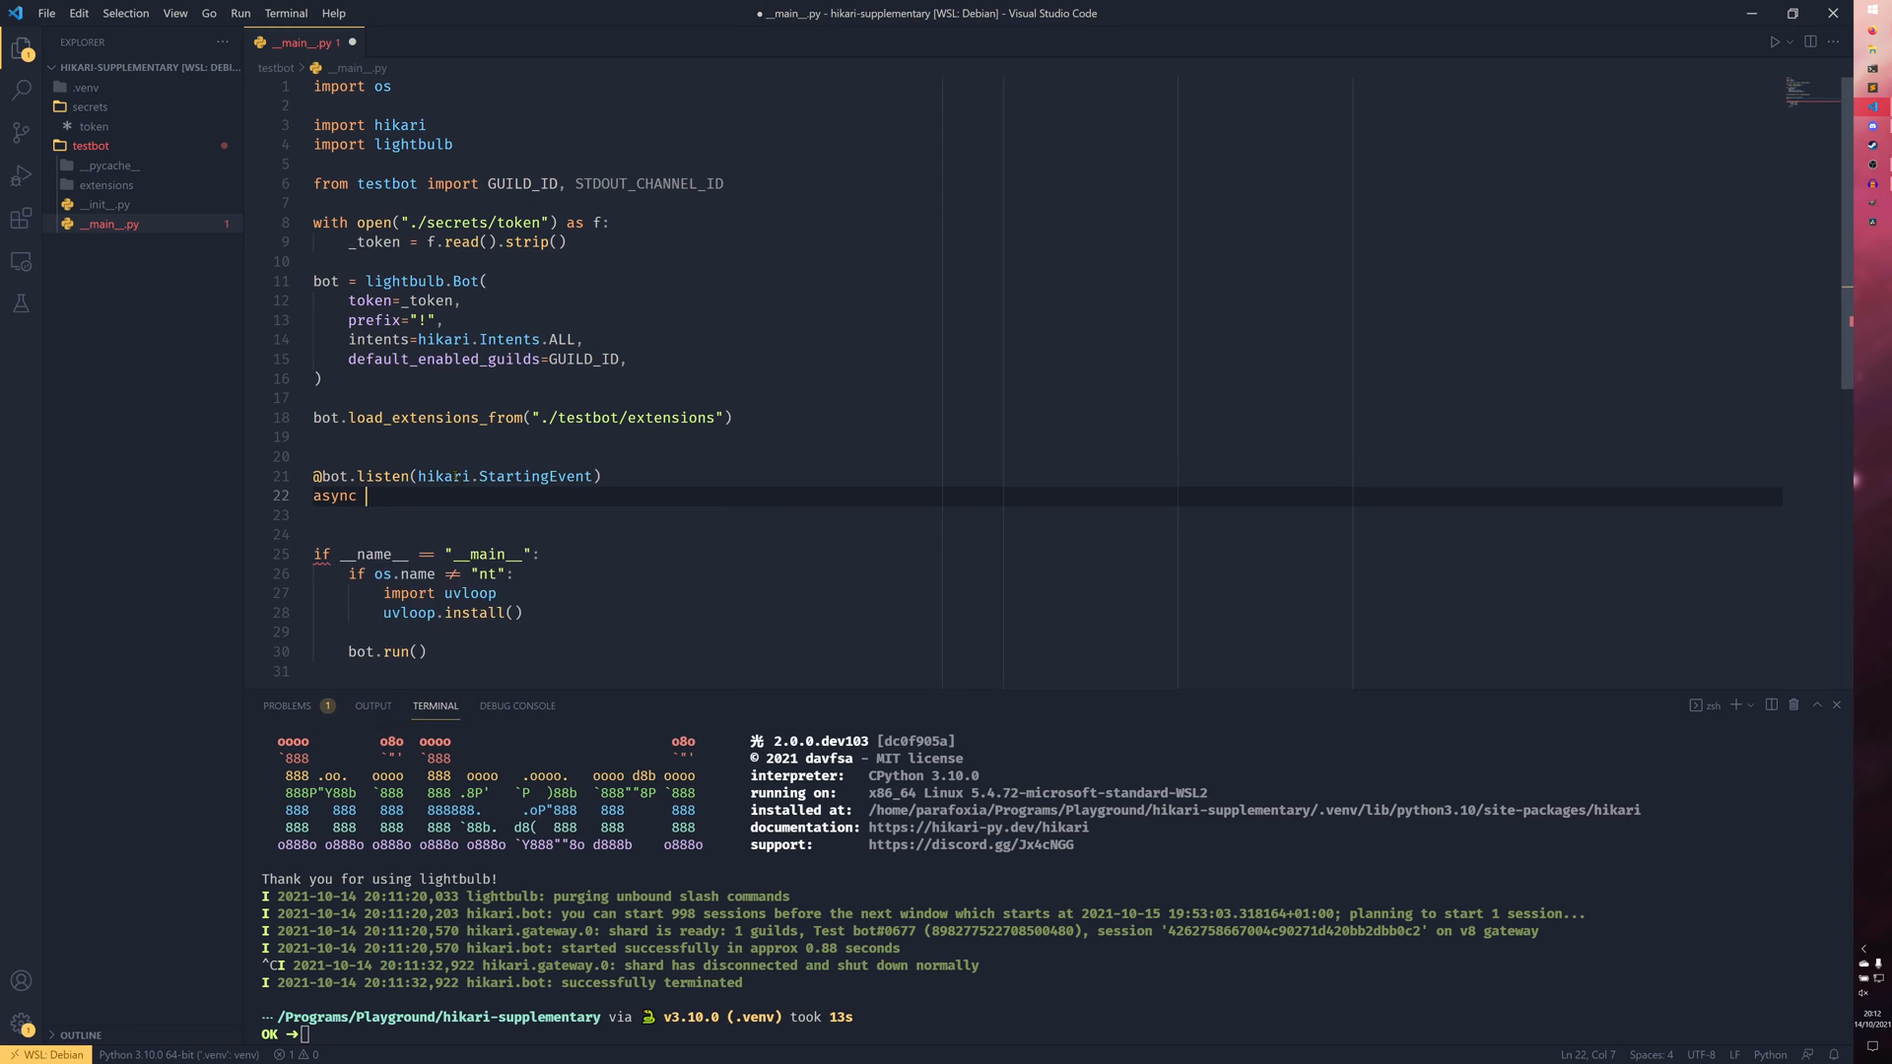
pyautogui.write('def on_started')
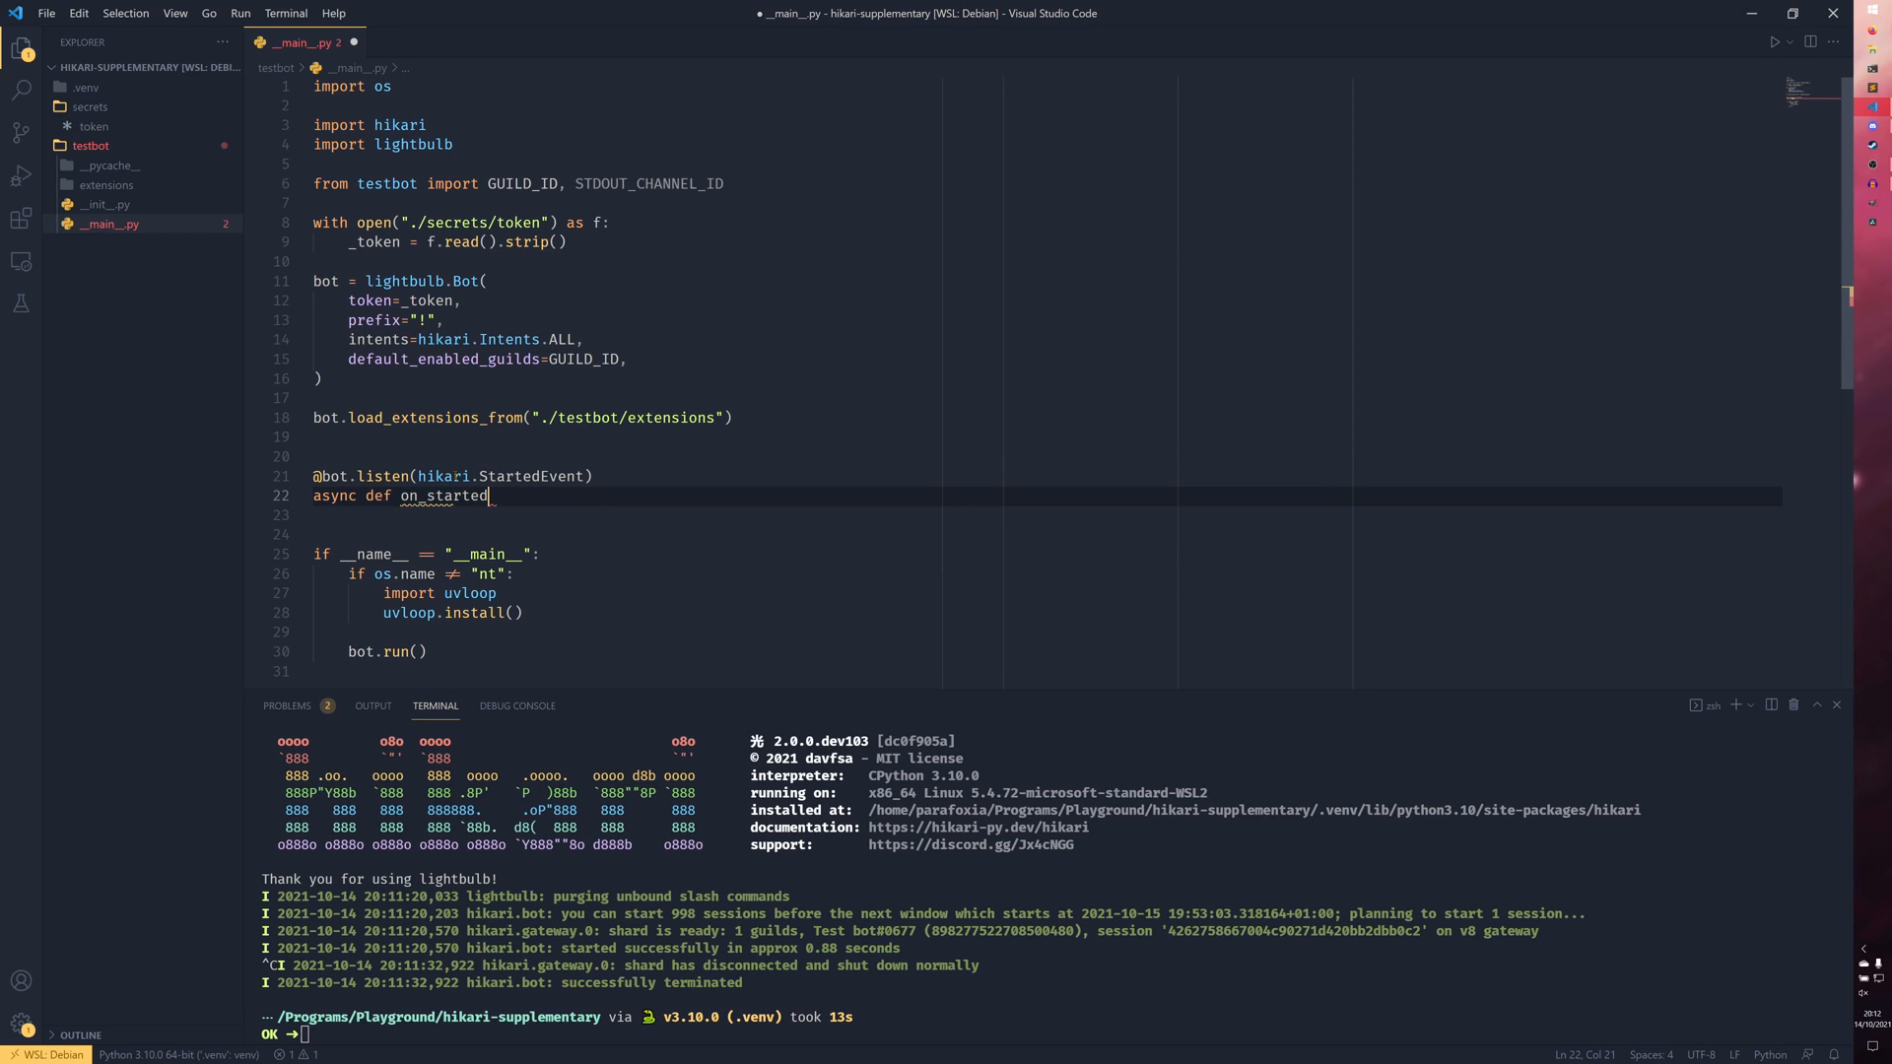
pyautogui.write('()')
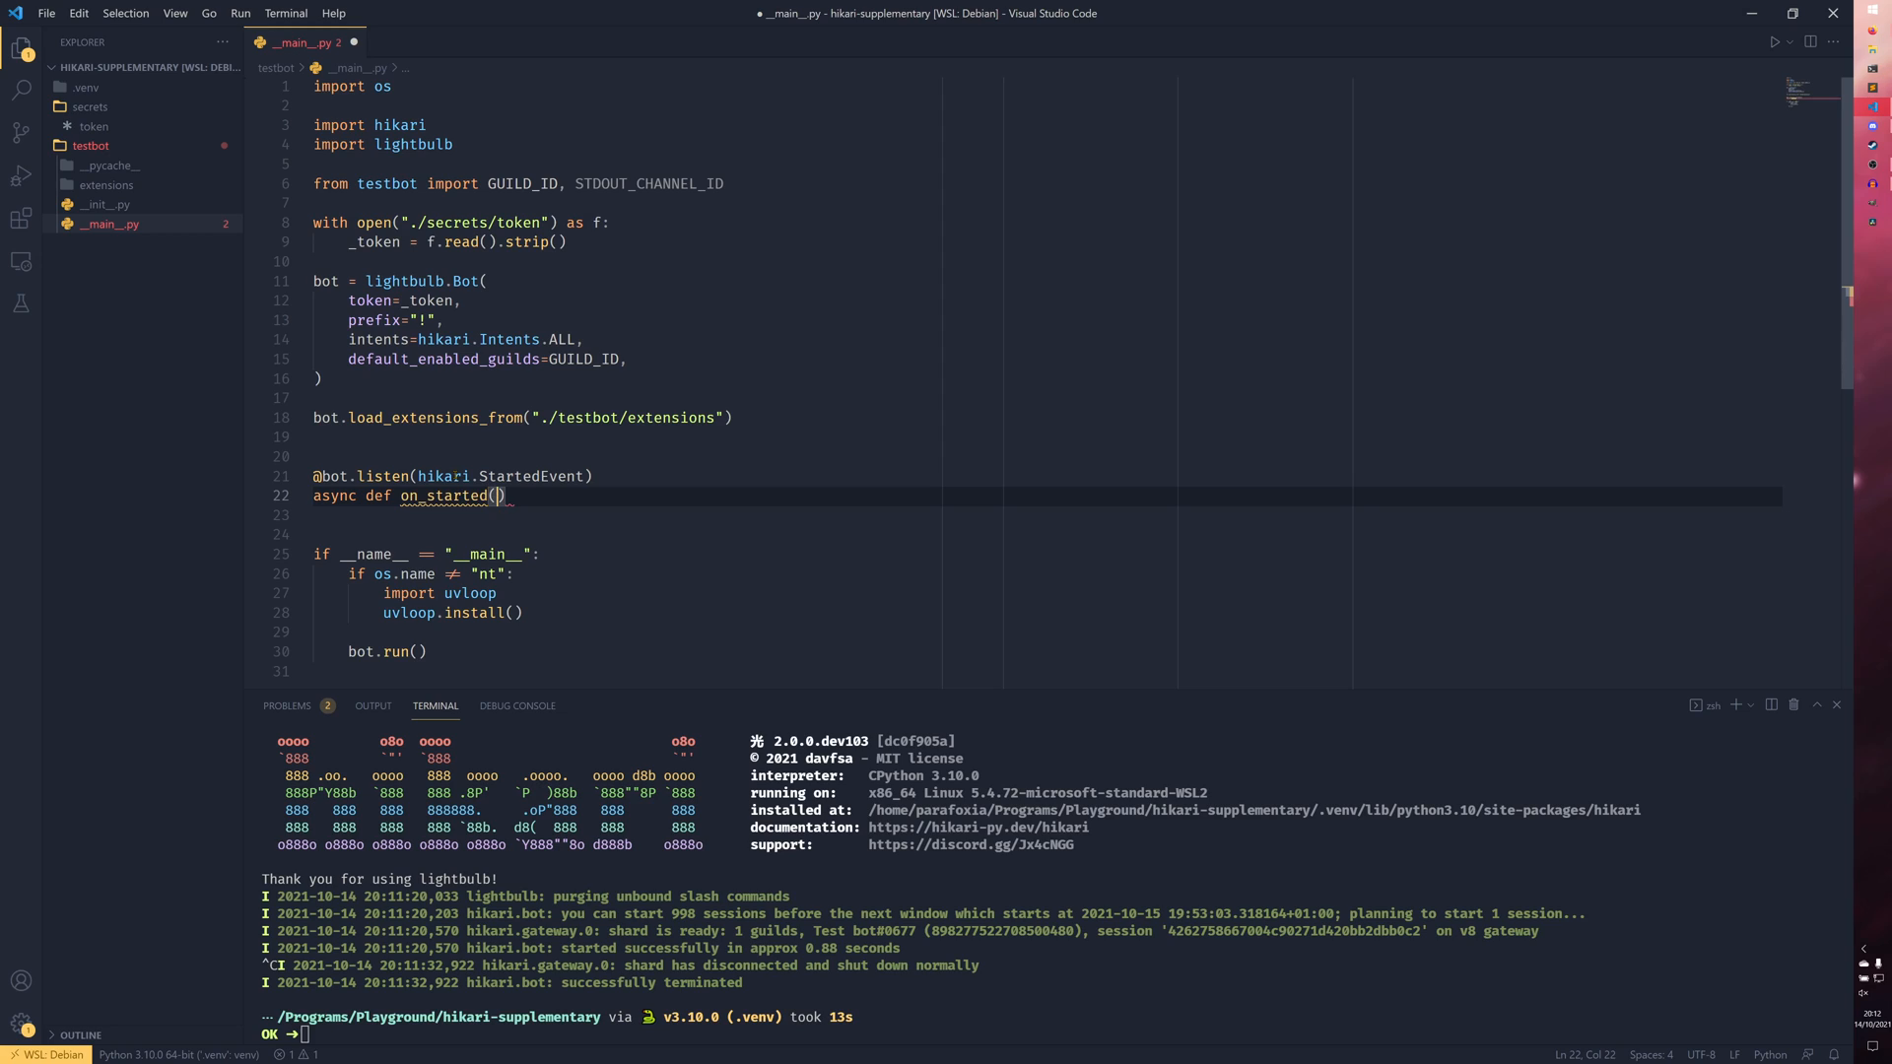
pyautogui.write('even')
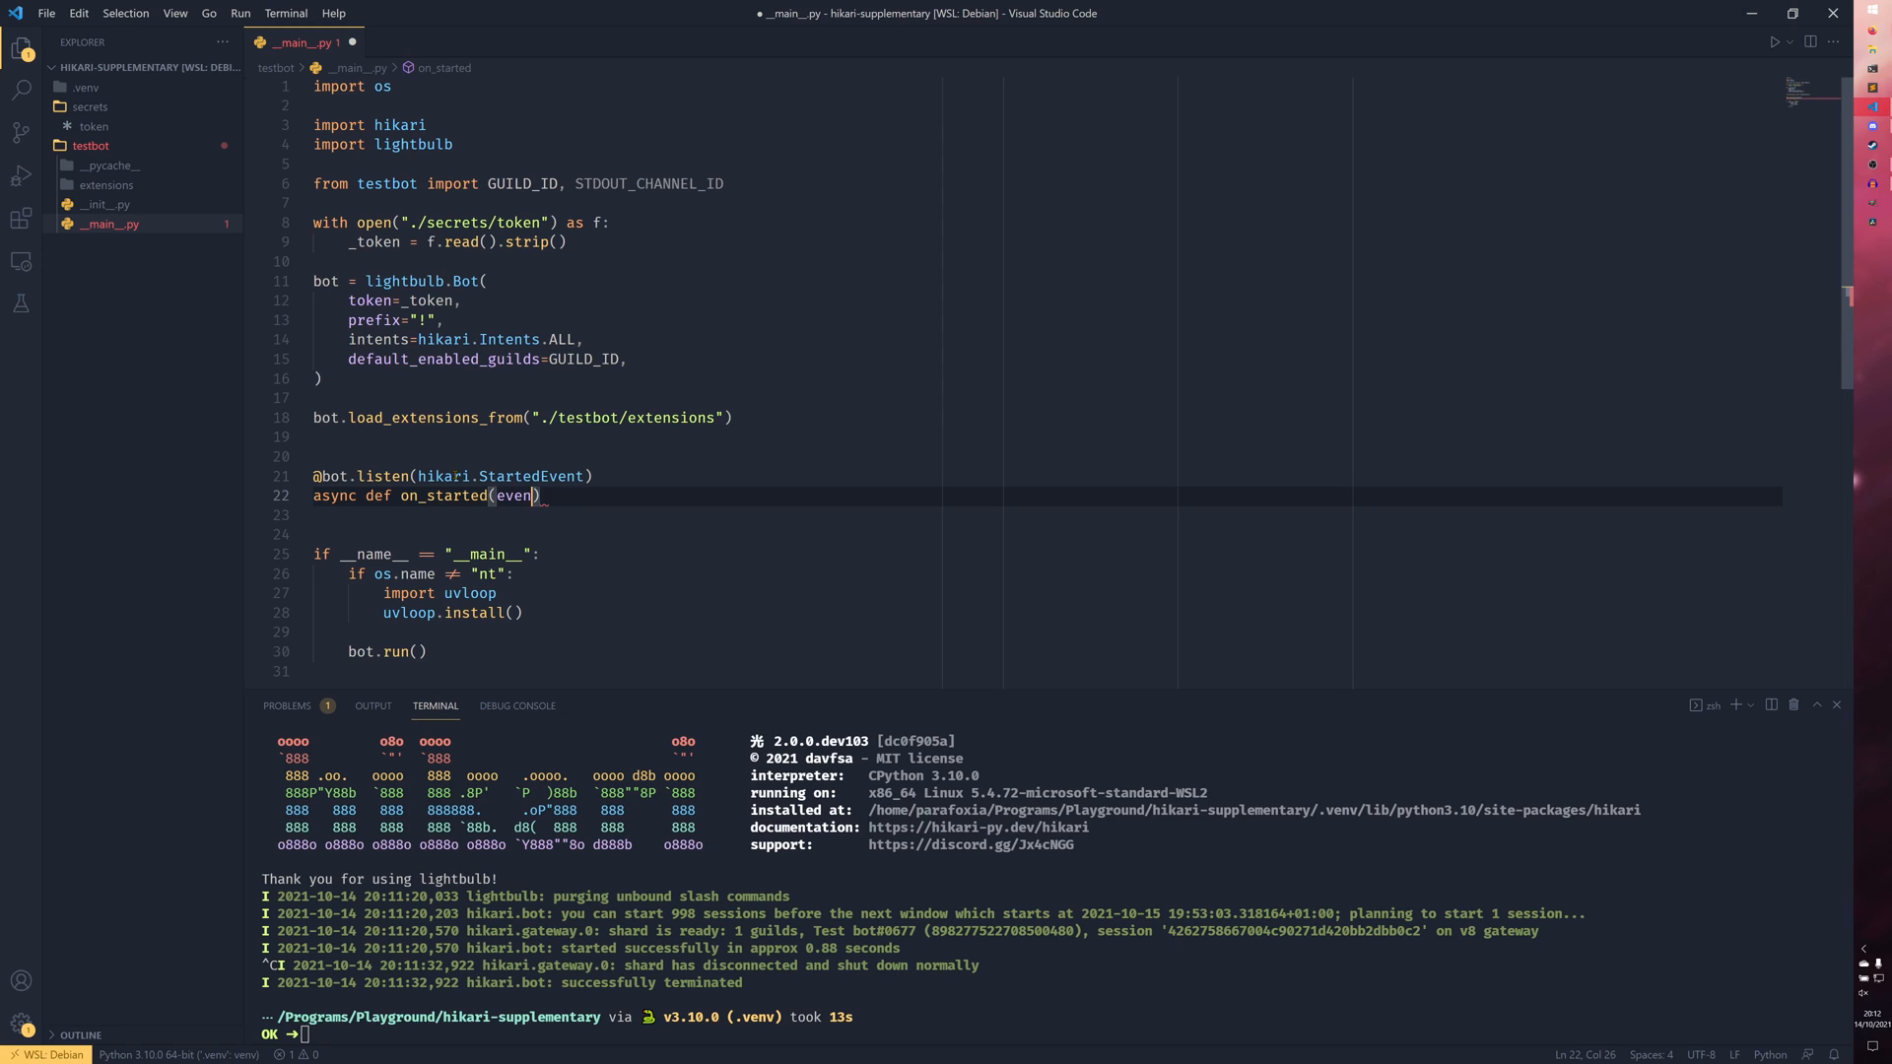
pyautogui.write(': hikari.StartingEvent')
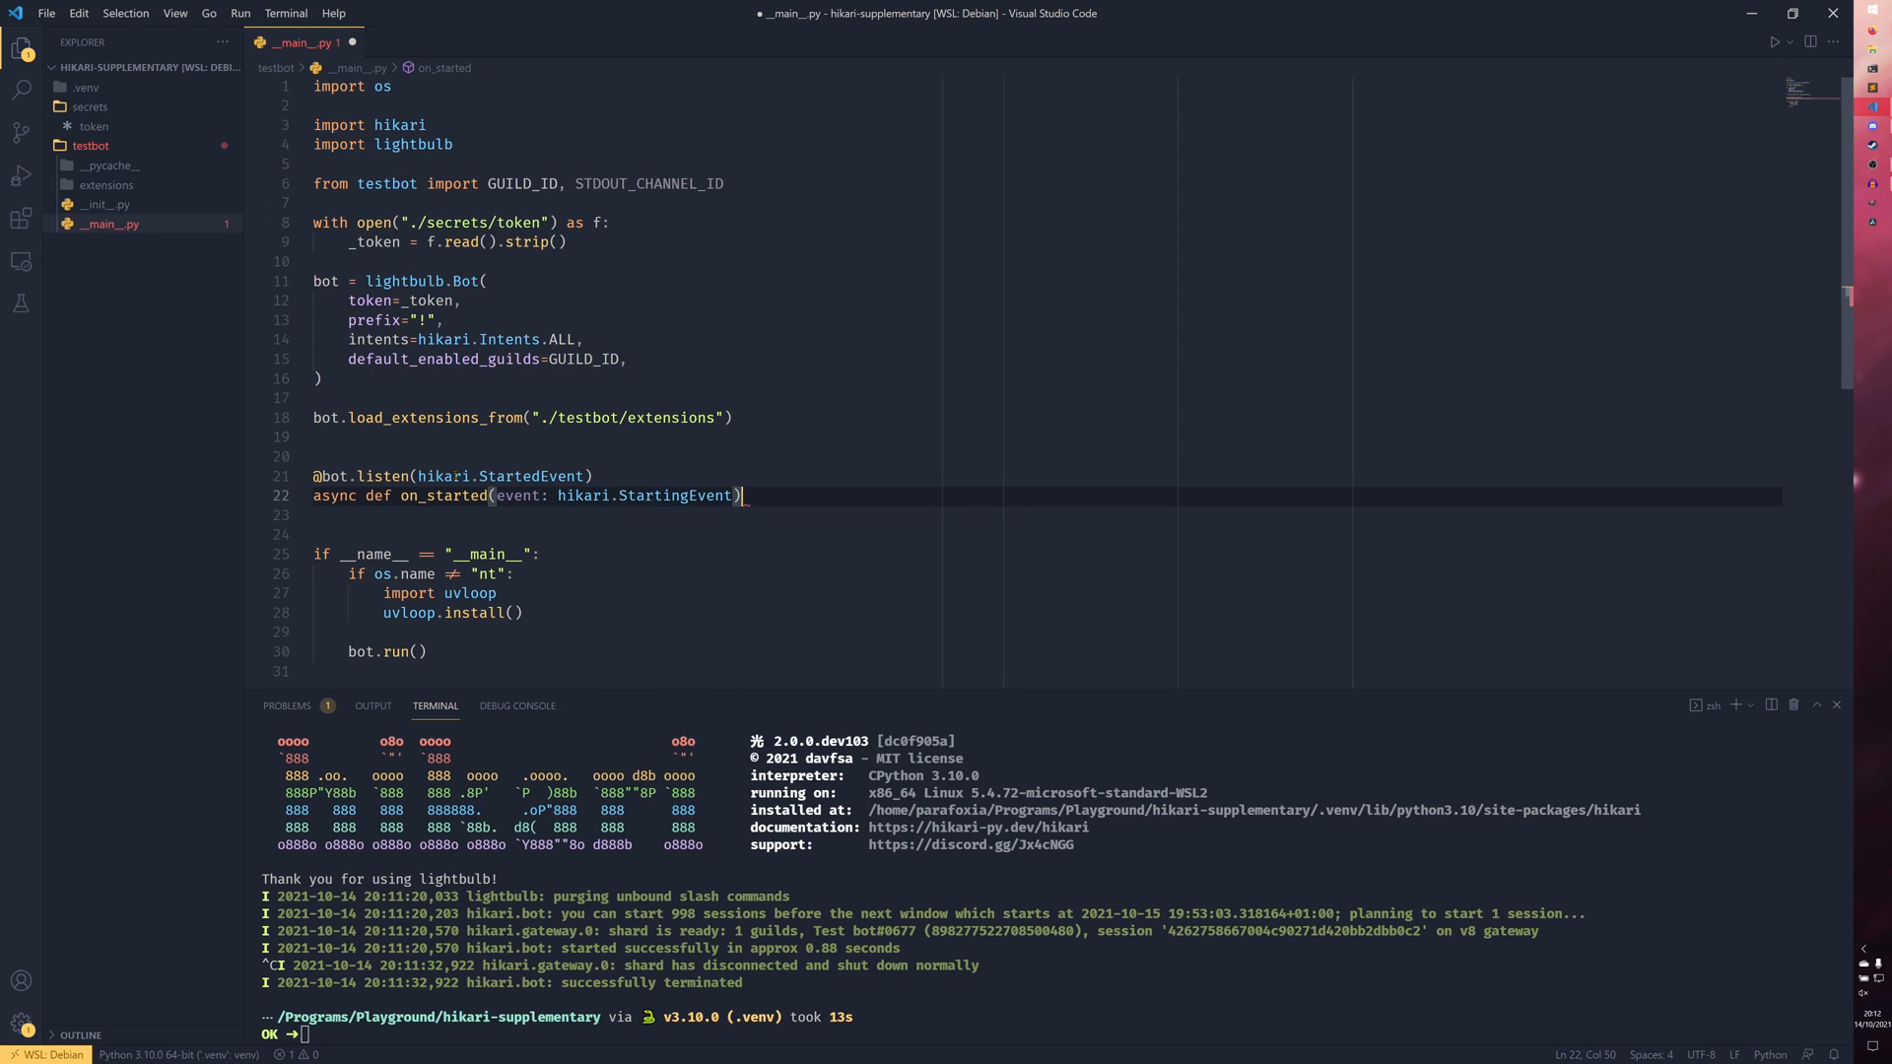
pyautogui.write('-> None:')
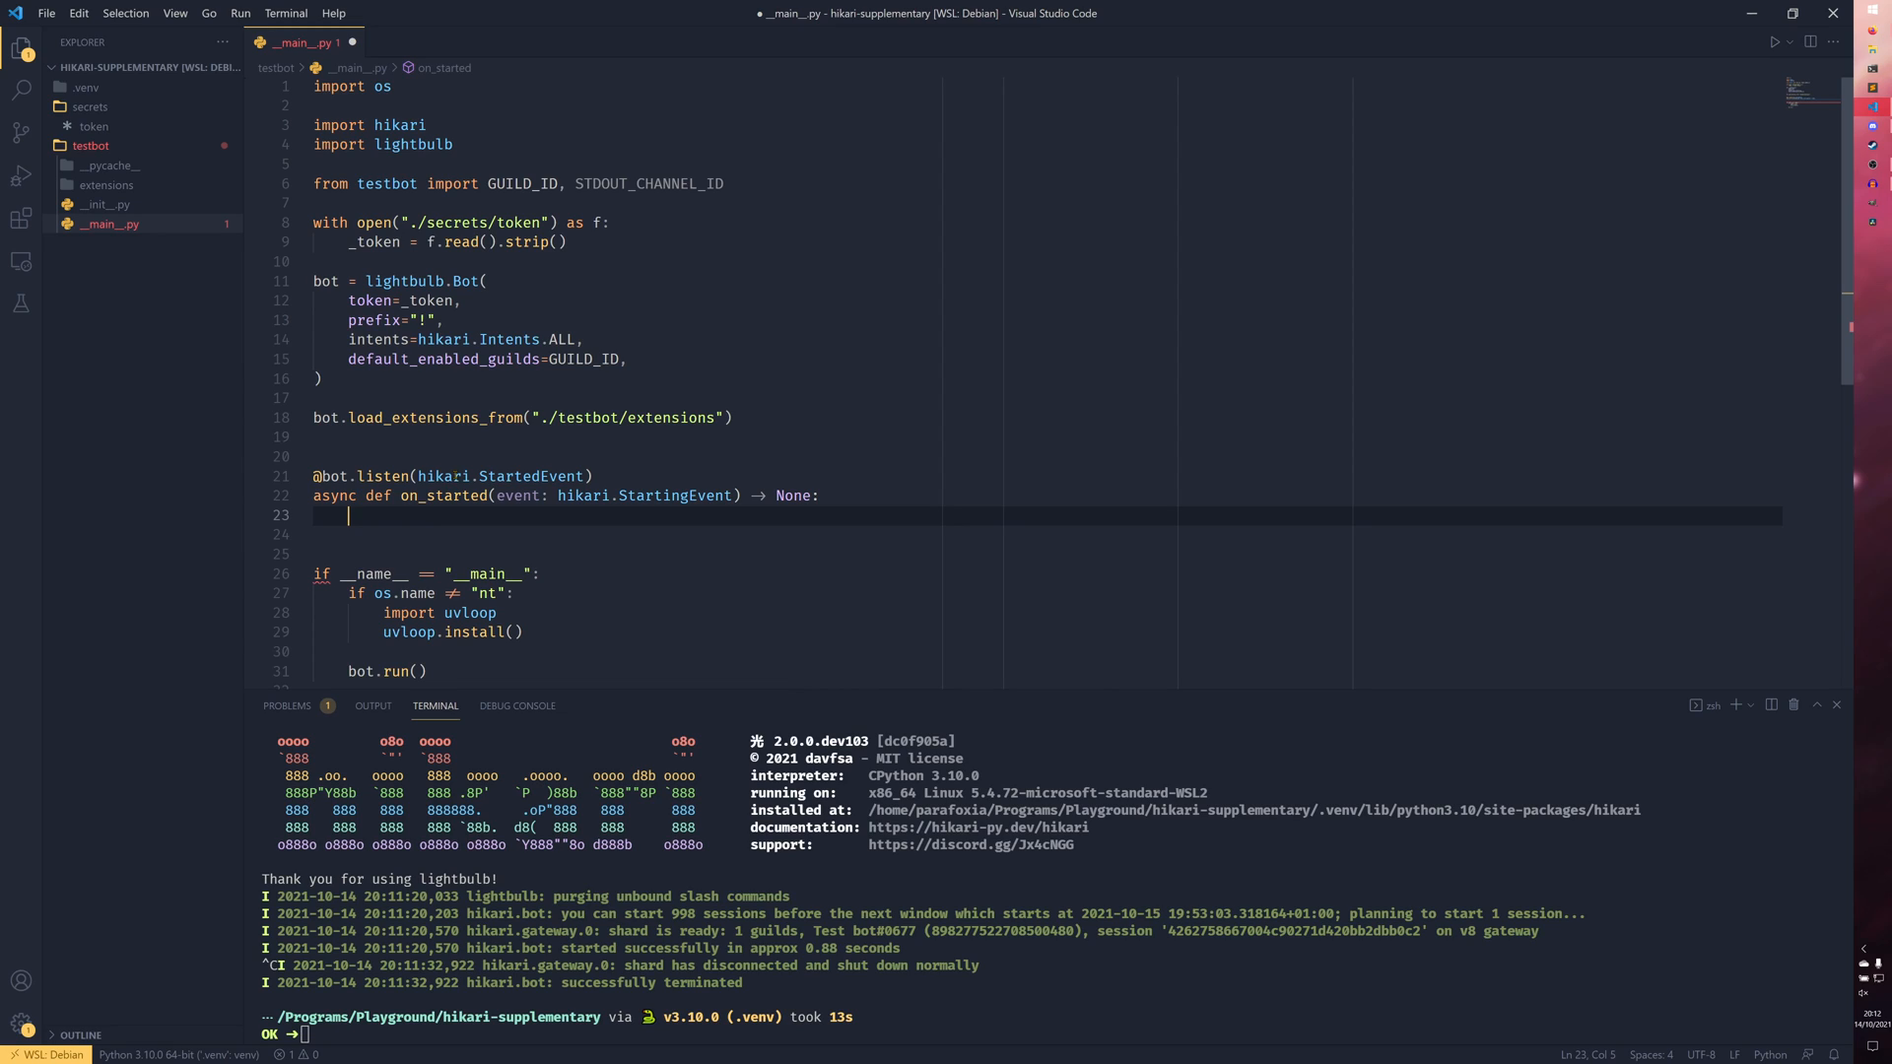
# Make on_started await sending "Hello!" to the STDOUT_CHANNEL_ID channel.
pyautogui.write('event.')
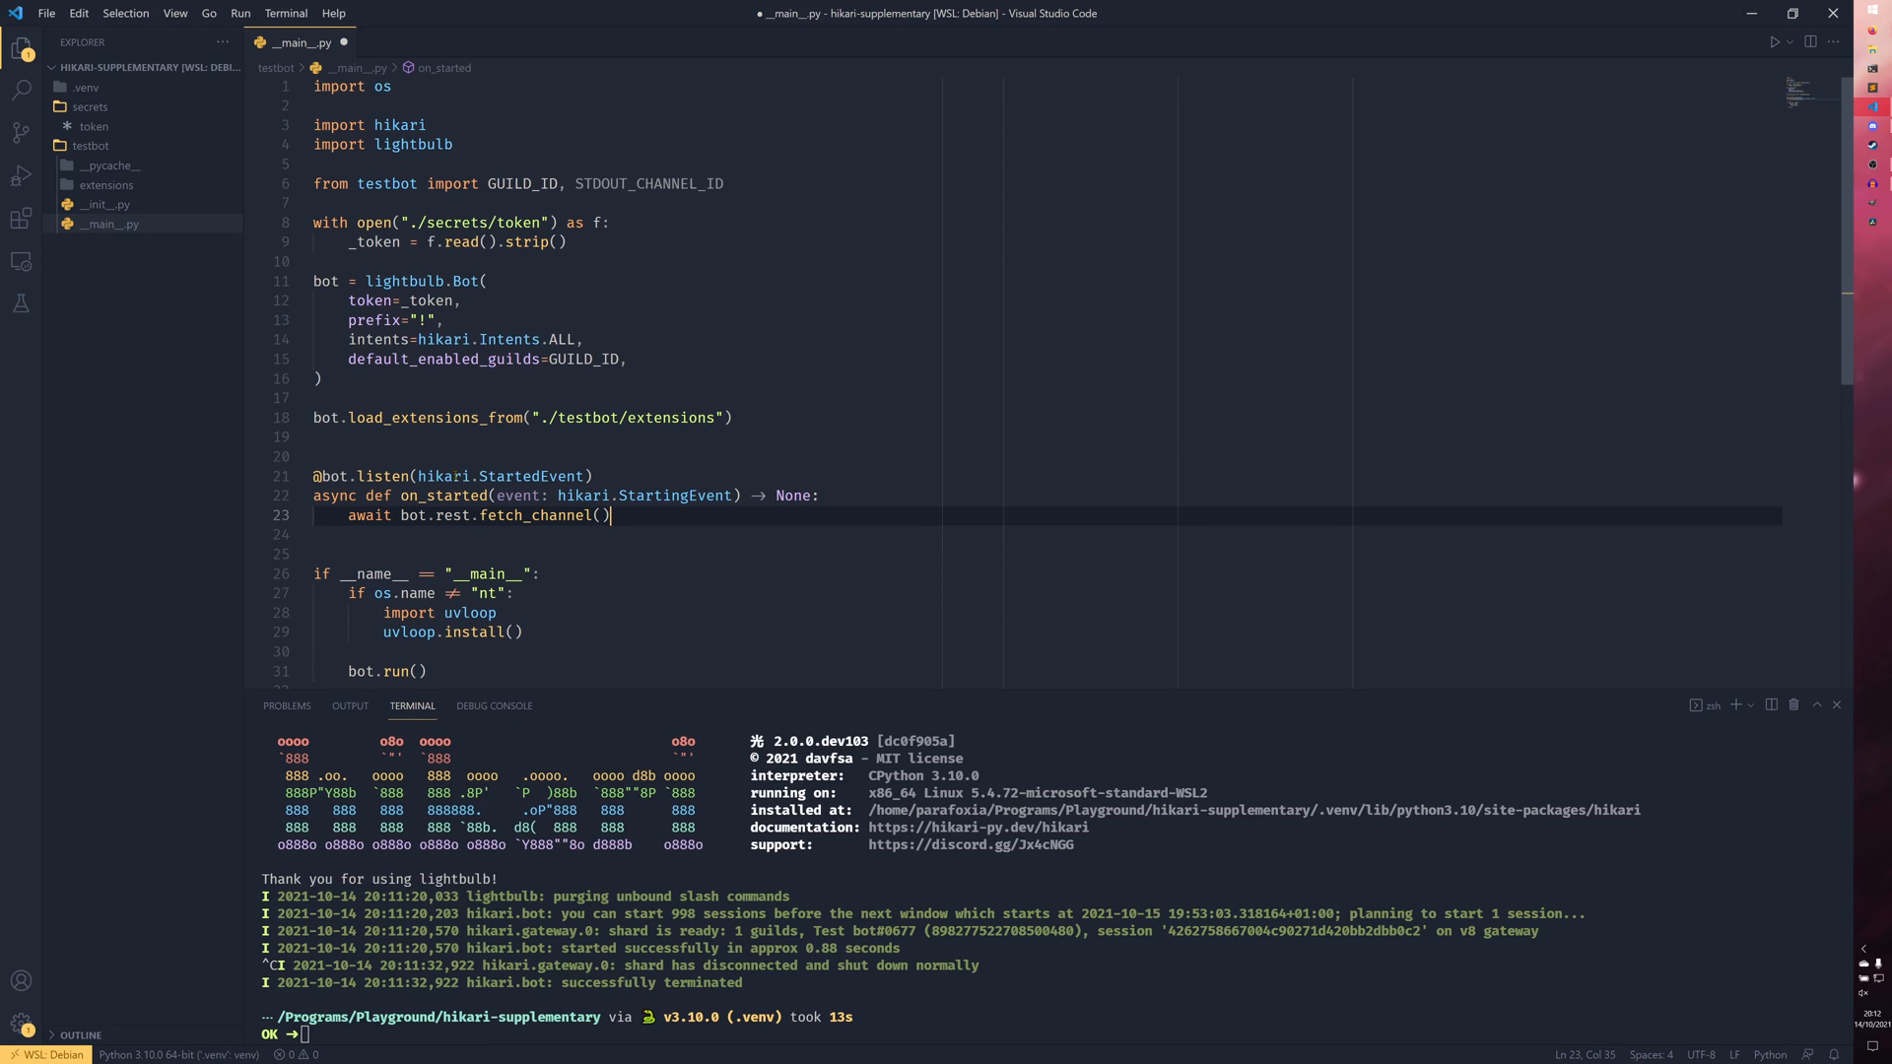
pyautogui.write('STDOUT_CHANNEL_ID')
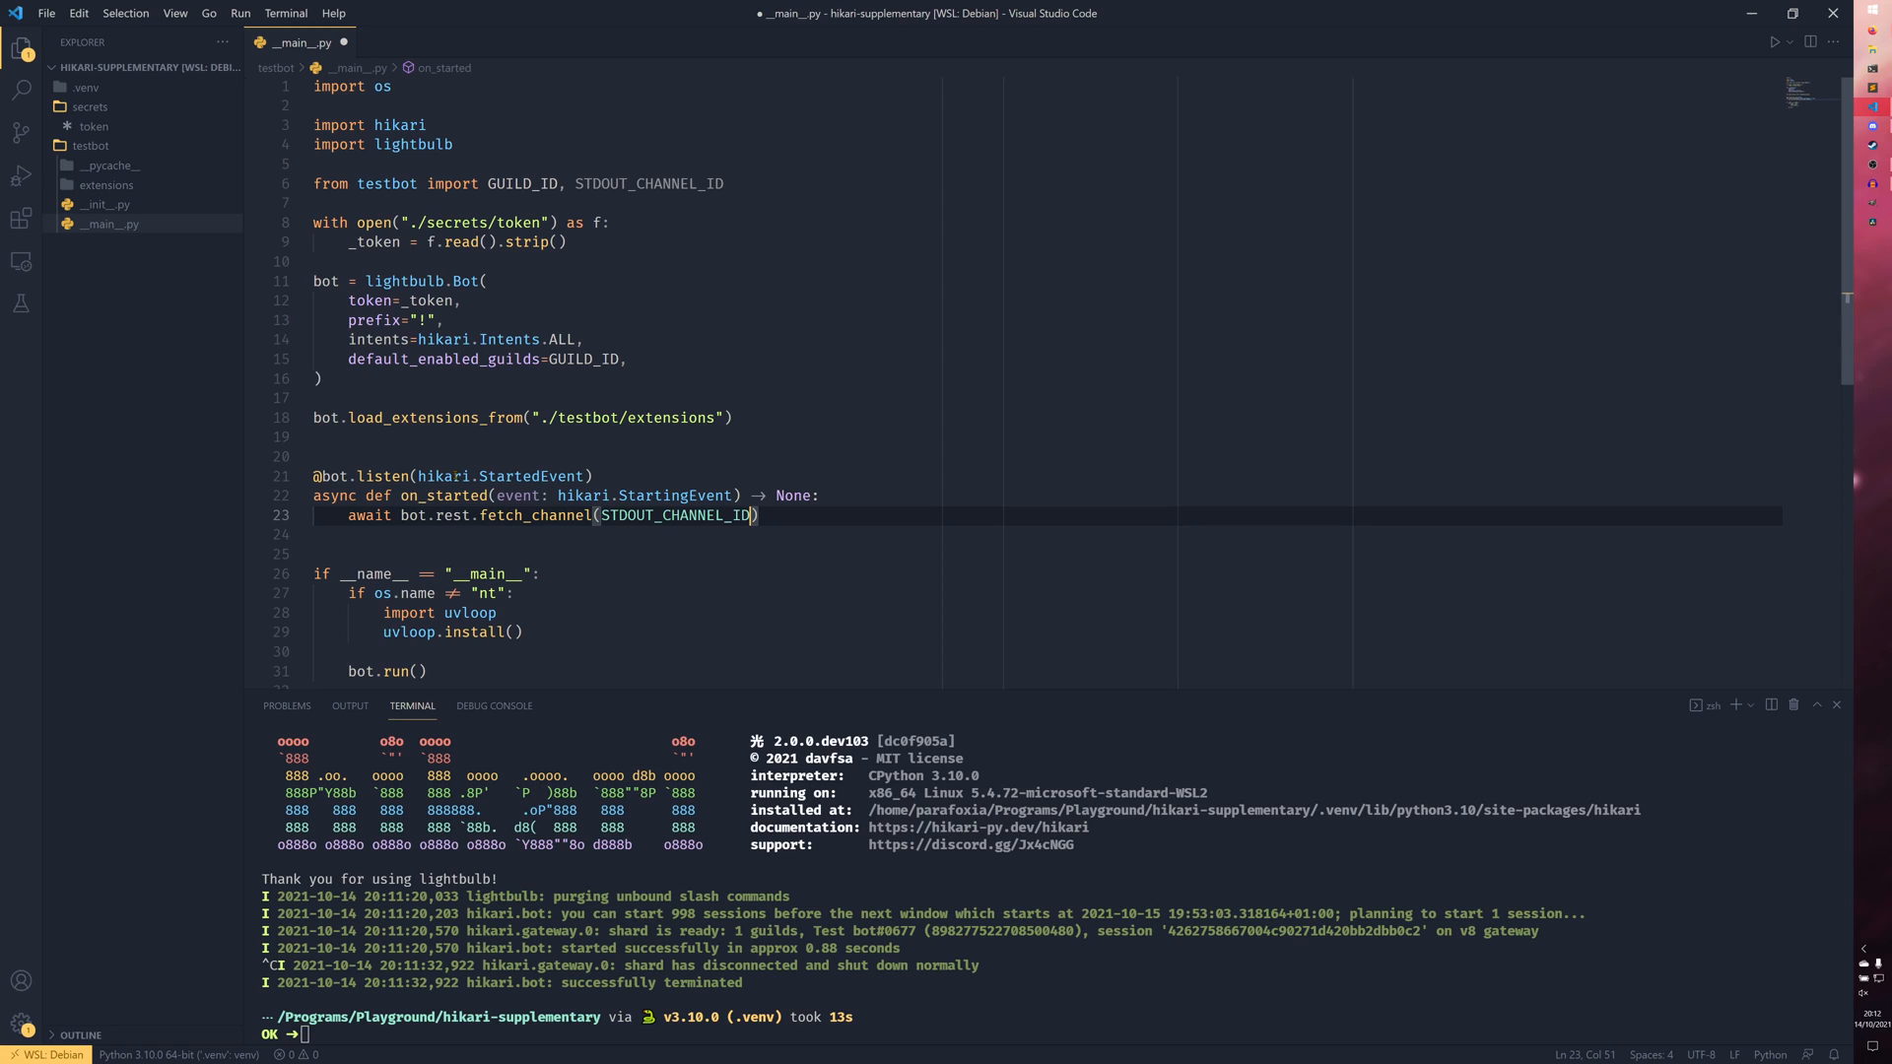
pyautogui.write('.send')
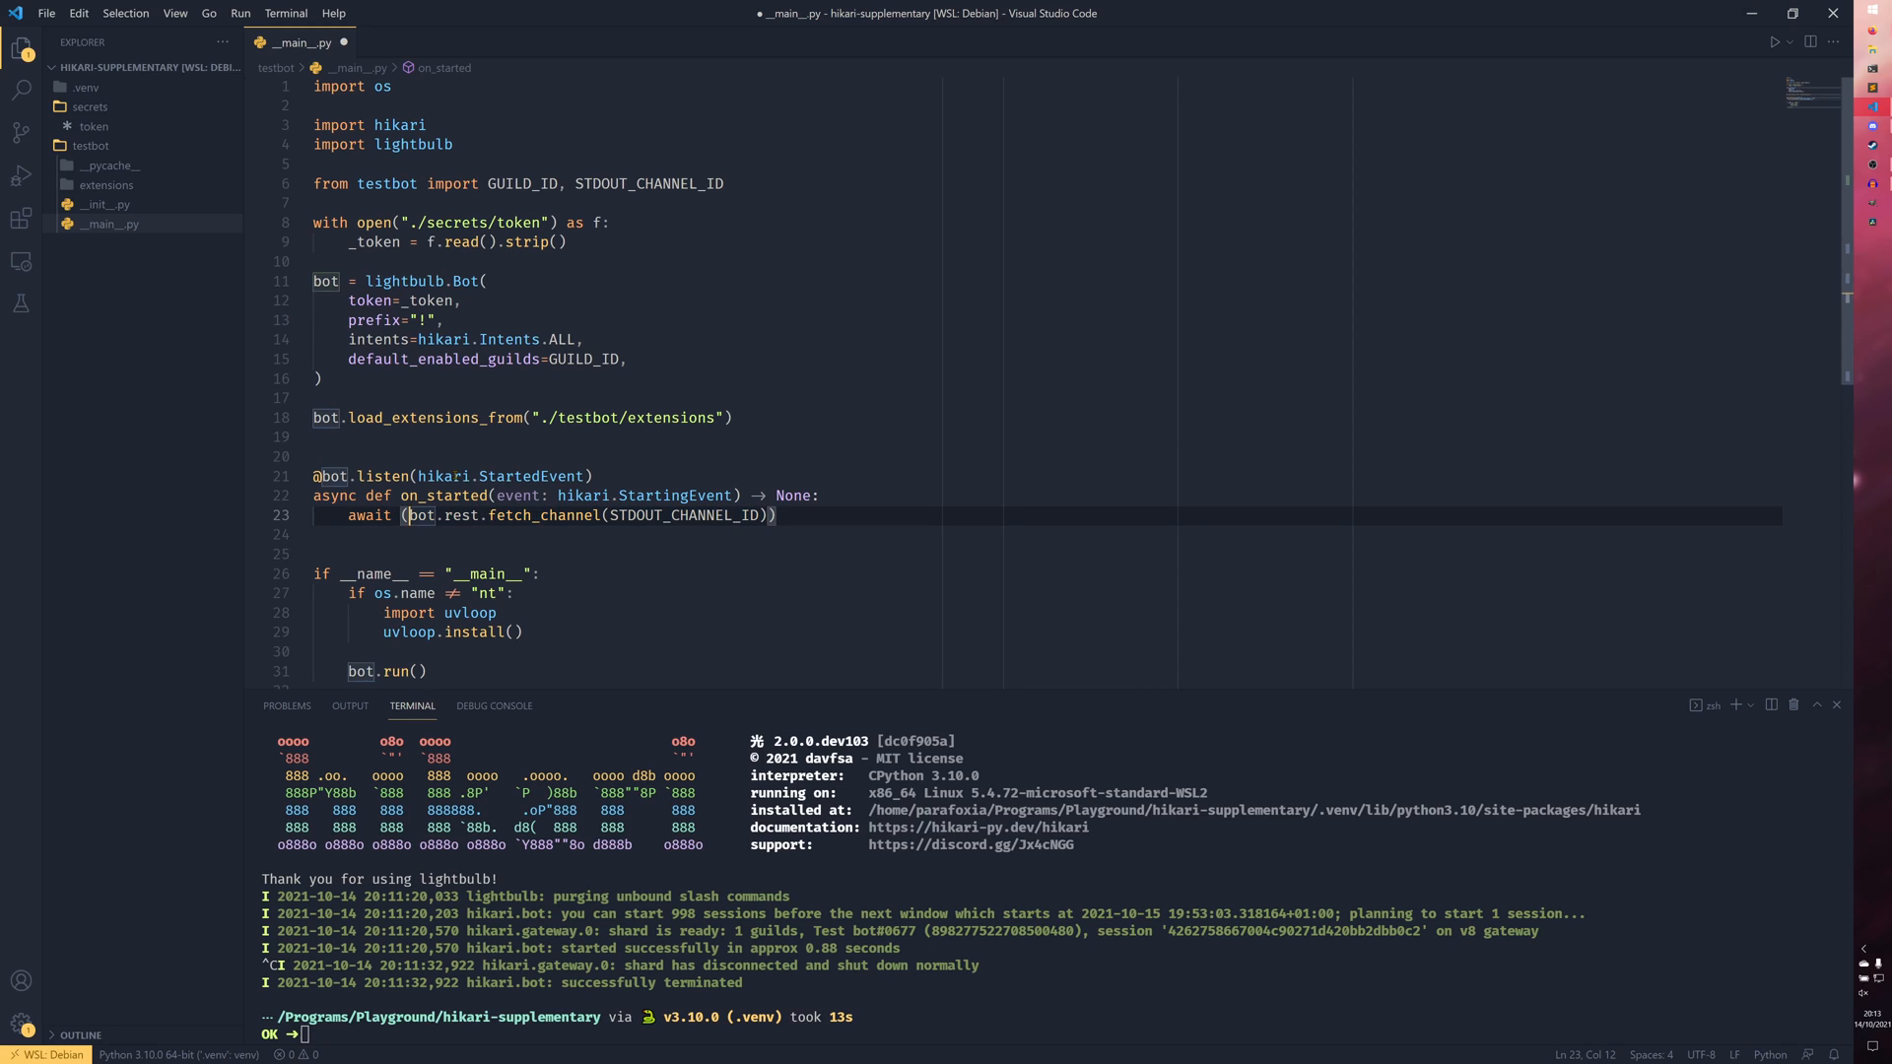
pyautogui.write('await')
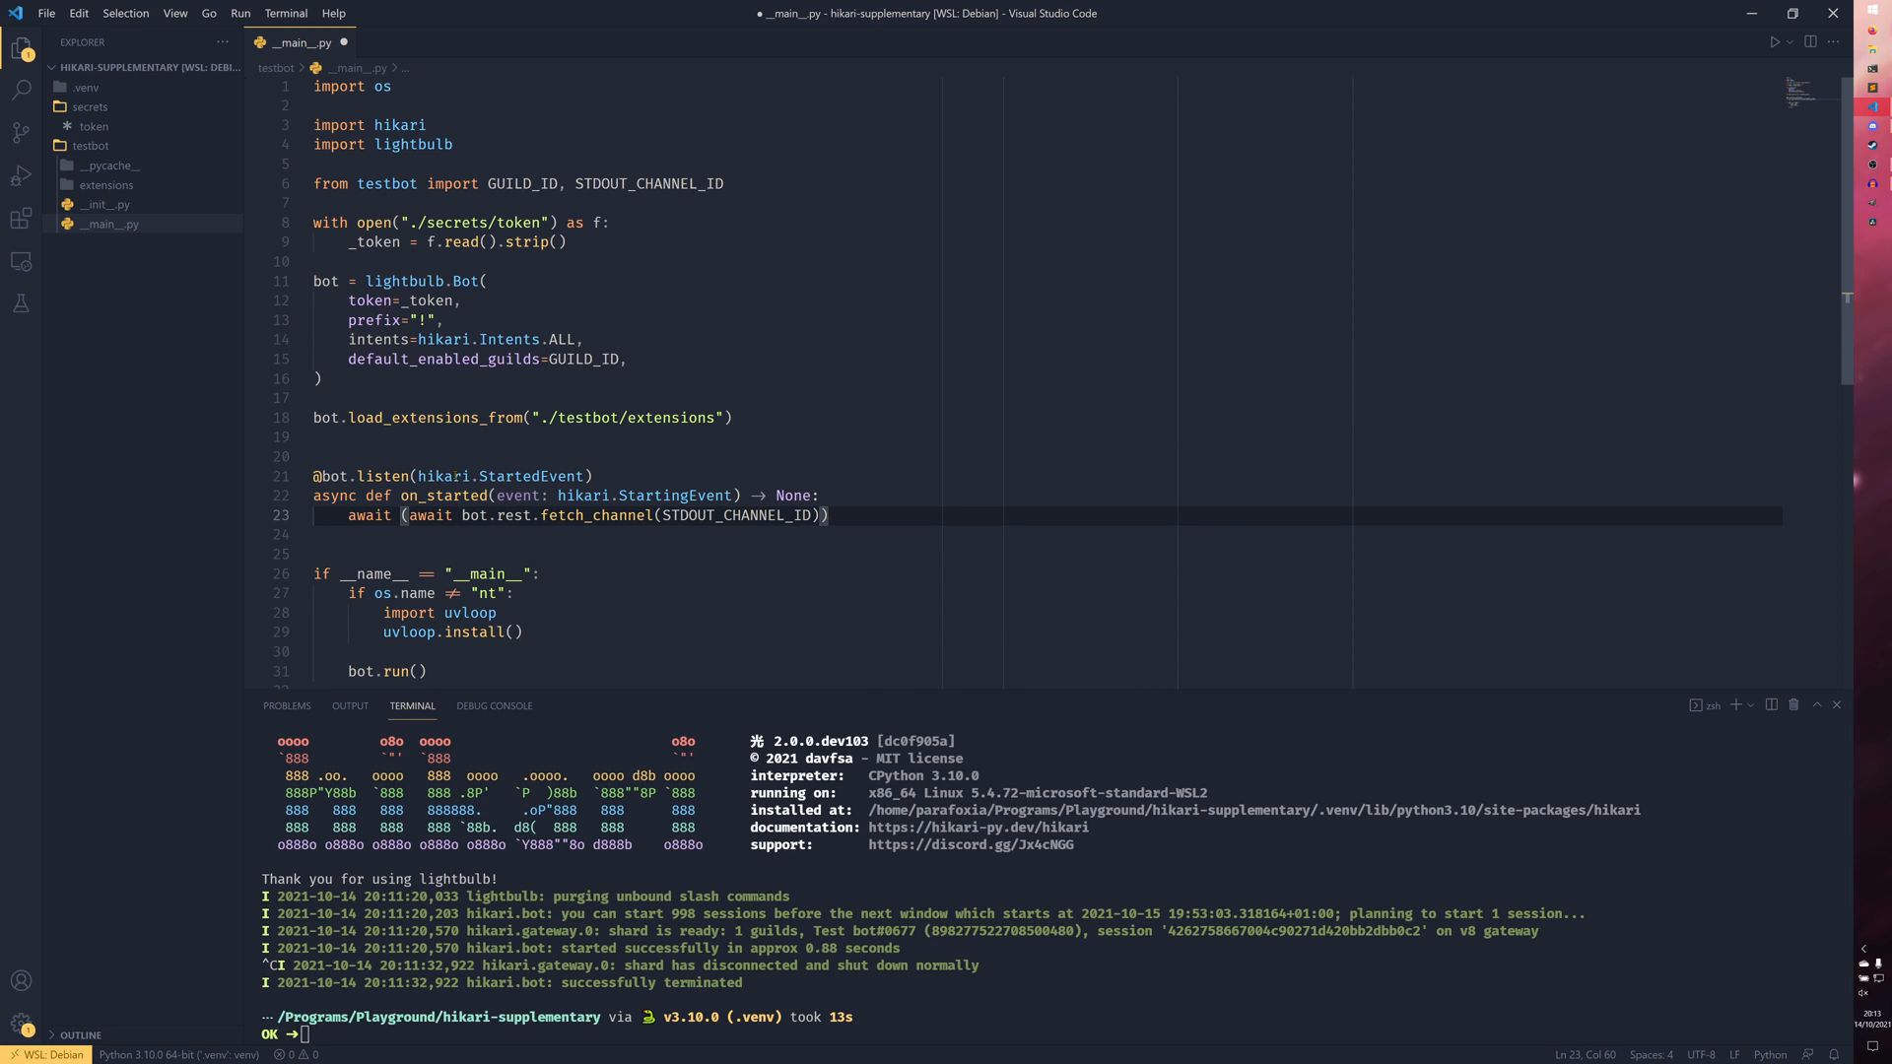
pyautogui.write('.send("HEl')
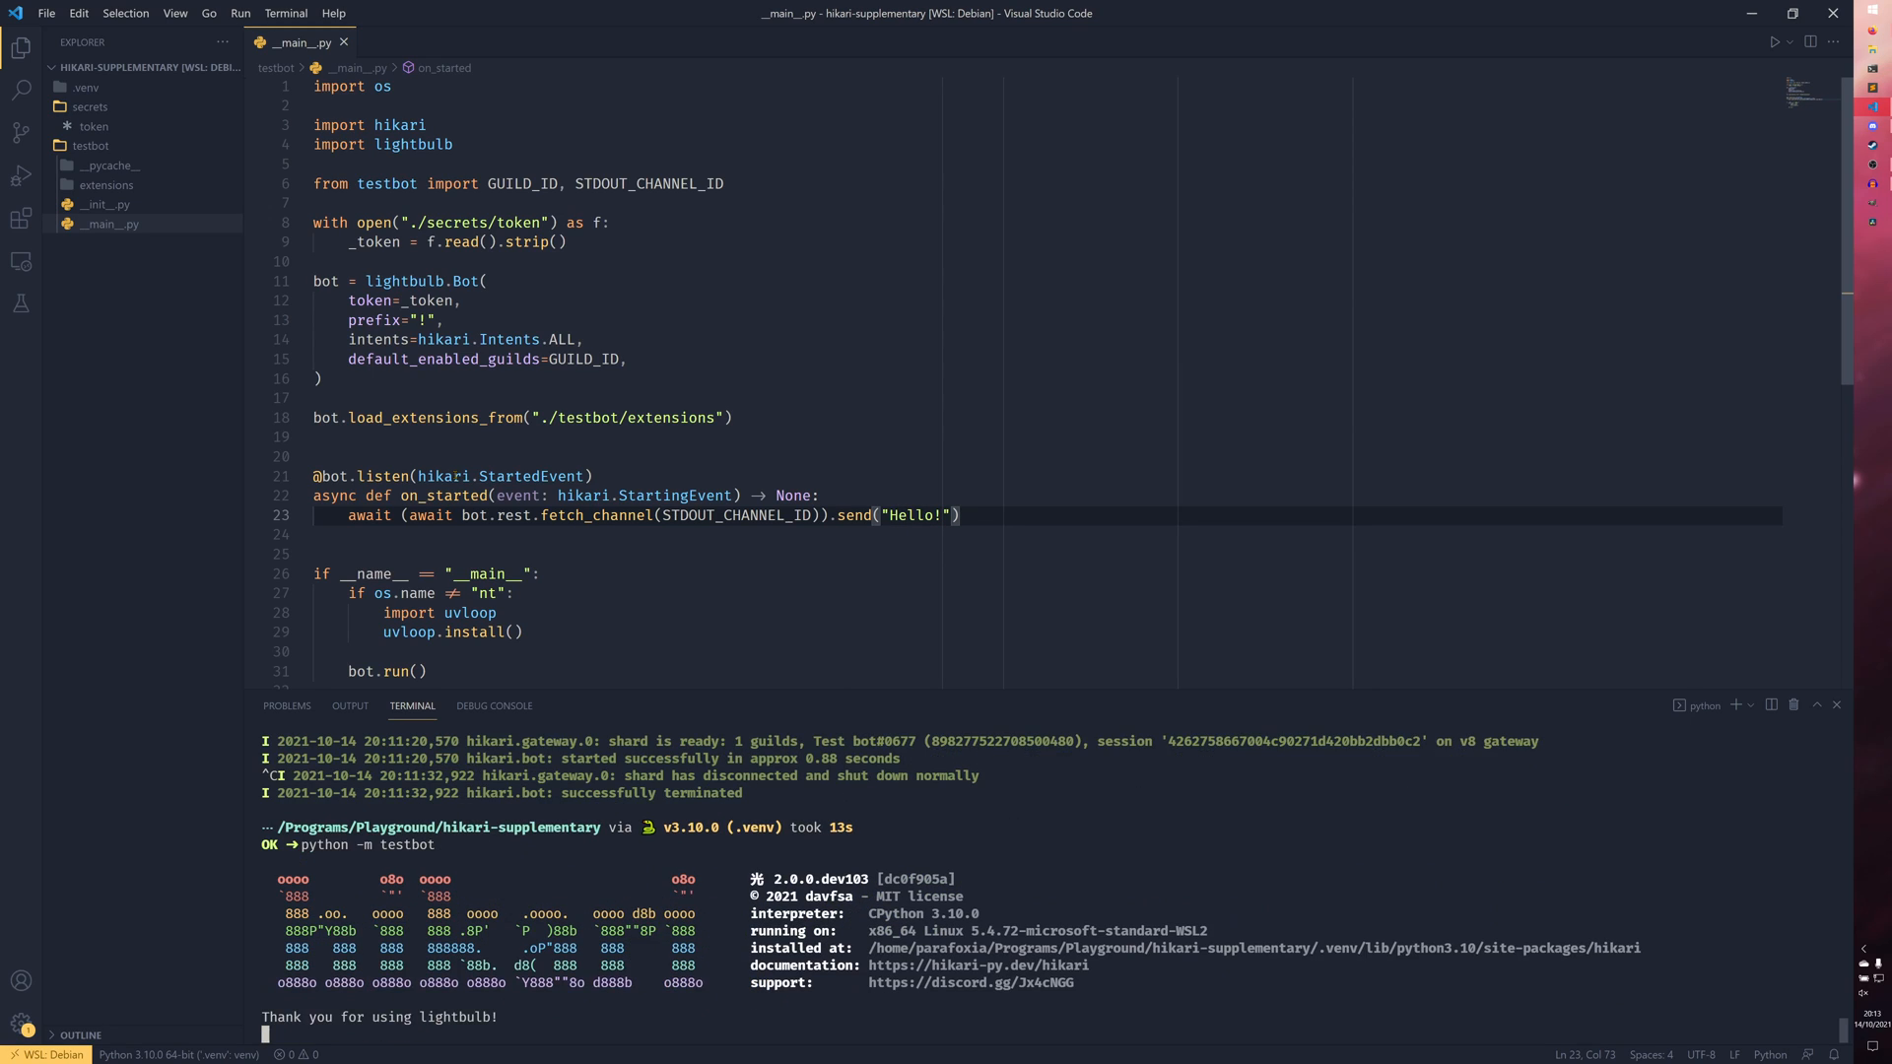
pyautogui.scroll(-3)
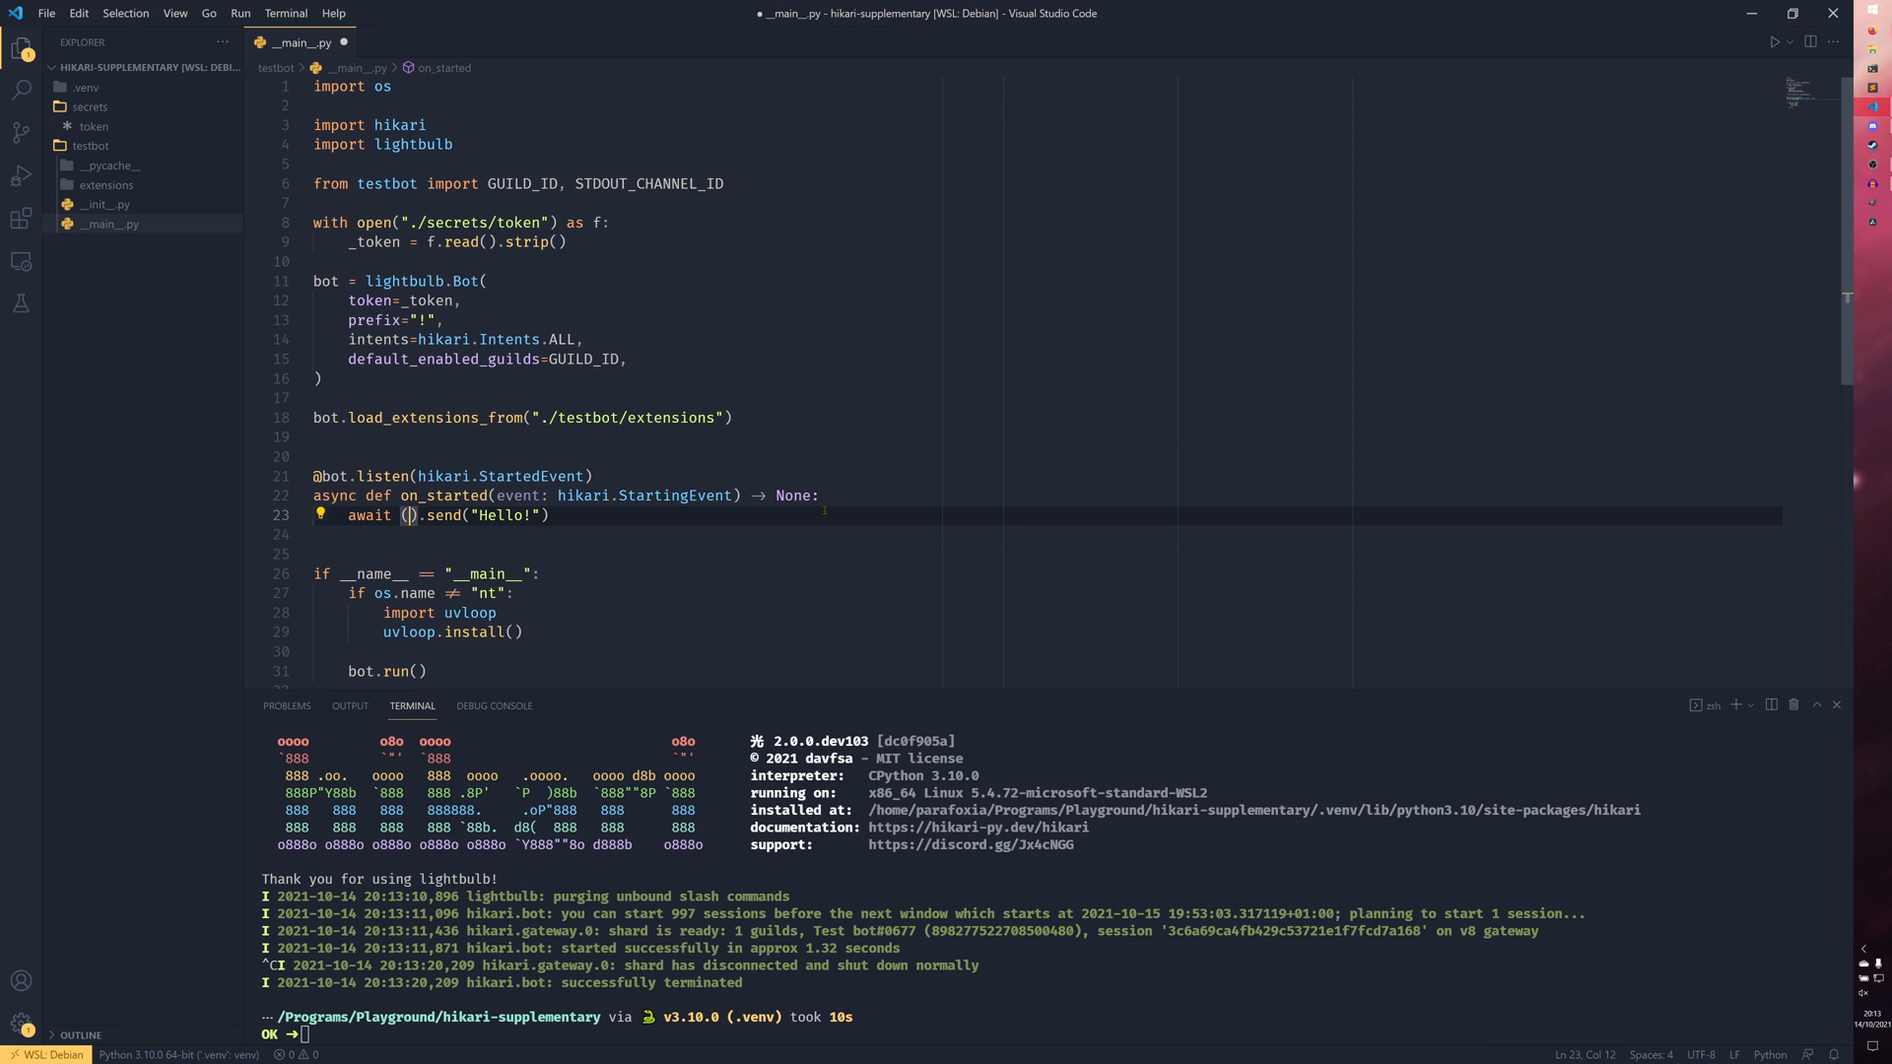
# Keep the fetched channel in a channel variable before sending "Hello!".
pyautogui.write('channel(STDOUT_CHANNEL_ID')
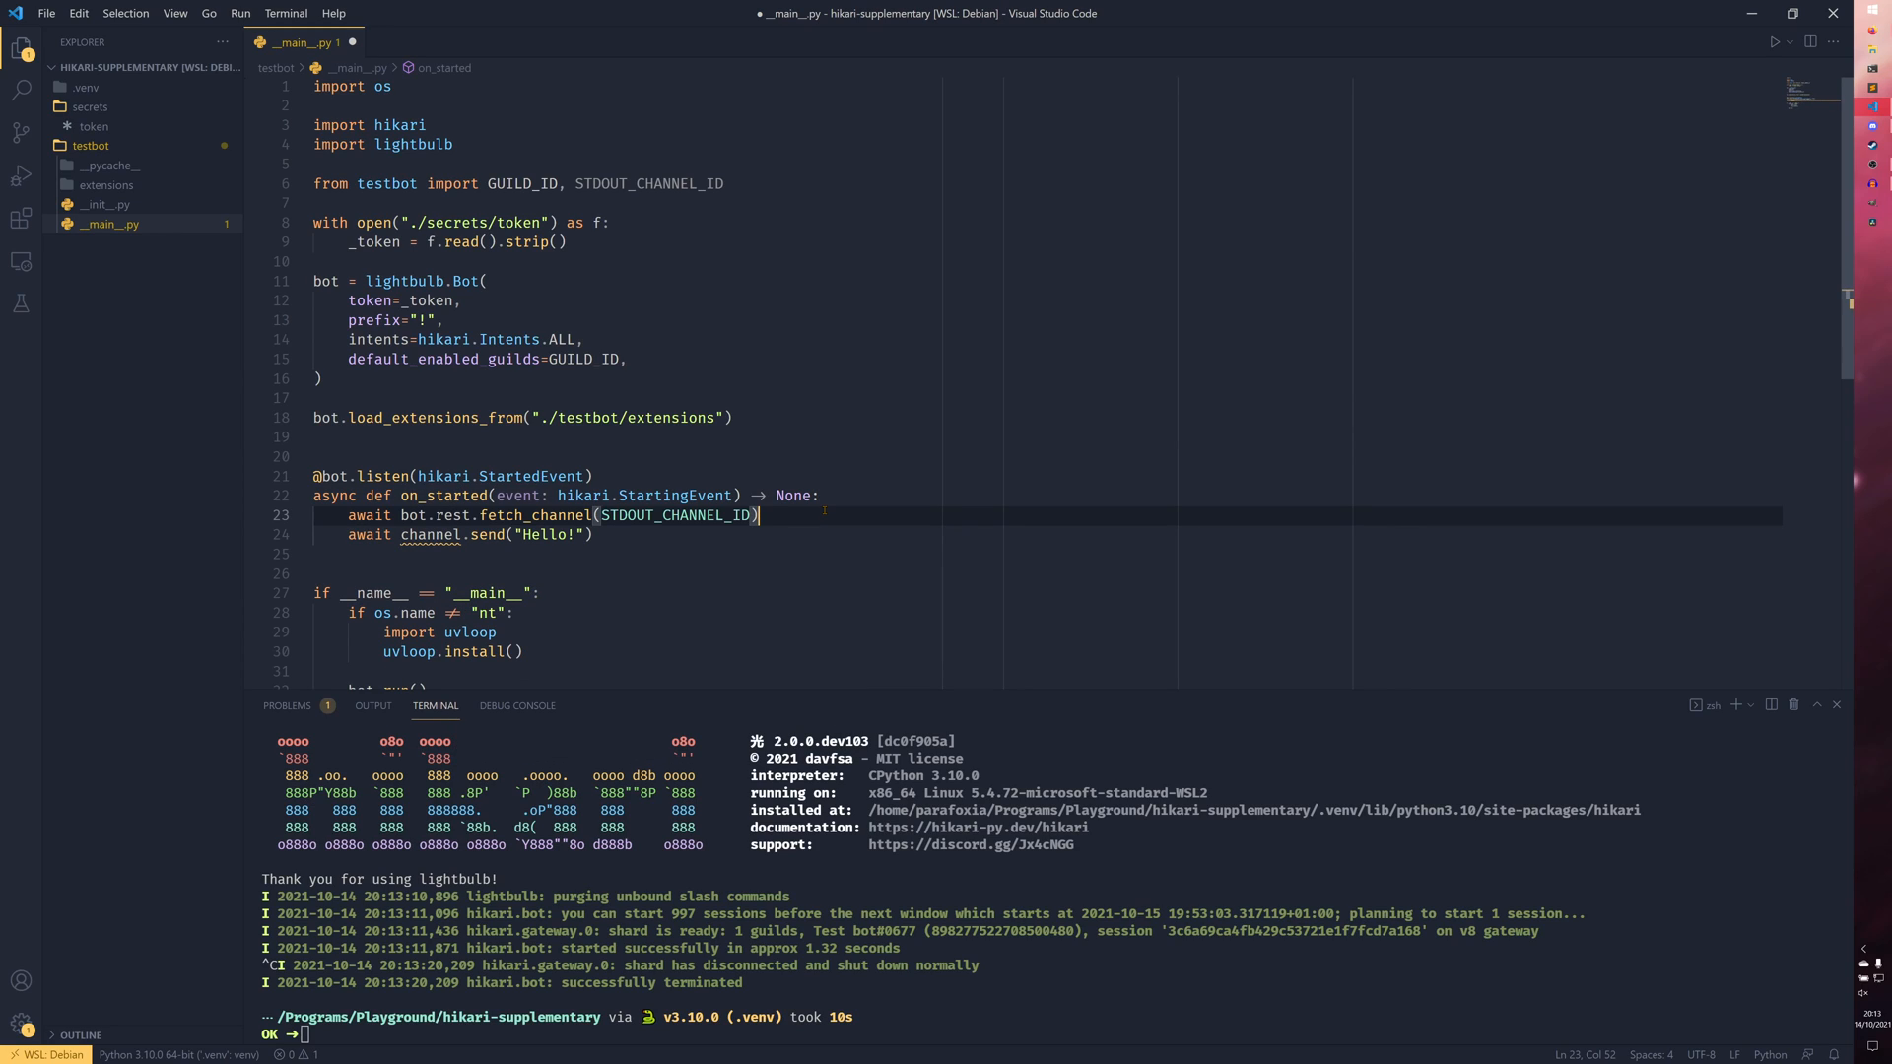
pyautogui.write('channel =')
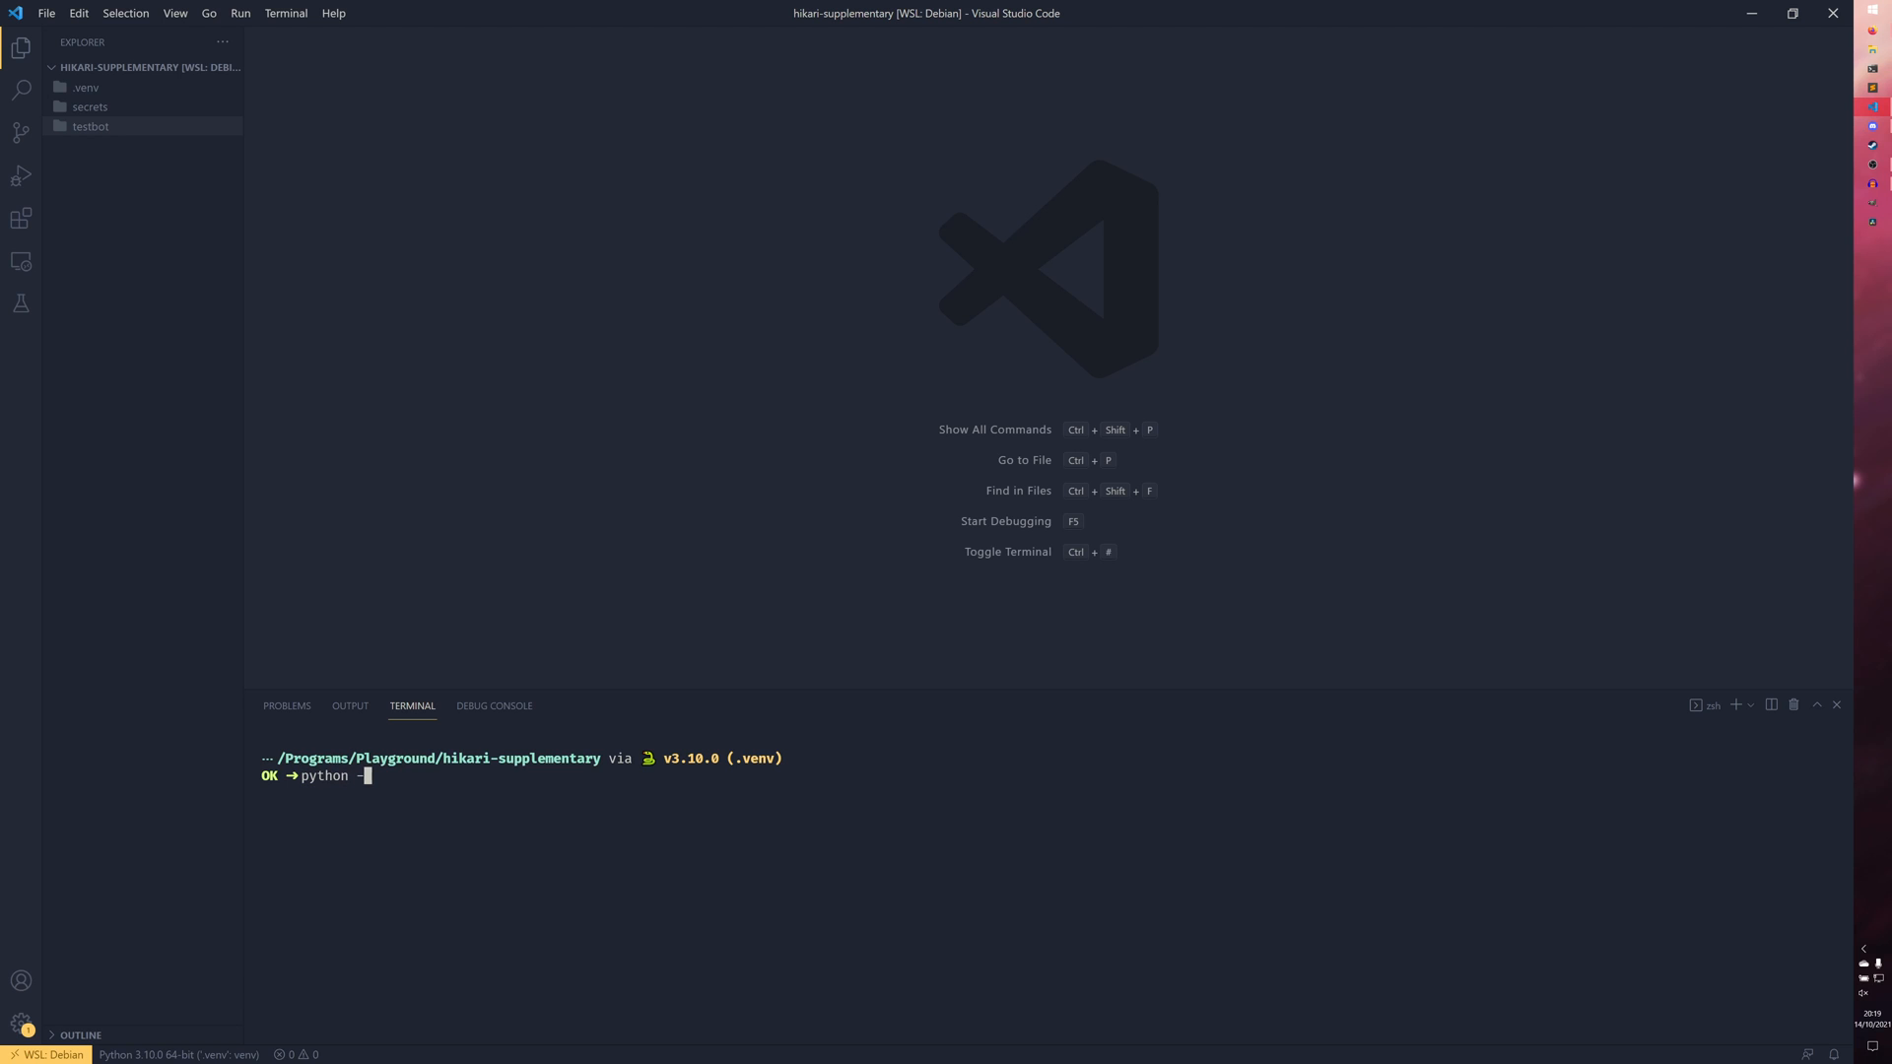
# Compose python -m testbot -OO in the terminal, correcting the optimisation flags.
pyautogui.write('m testbot')
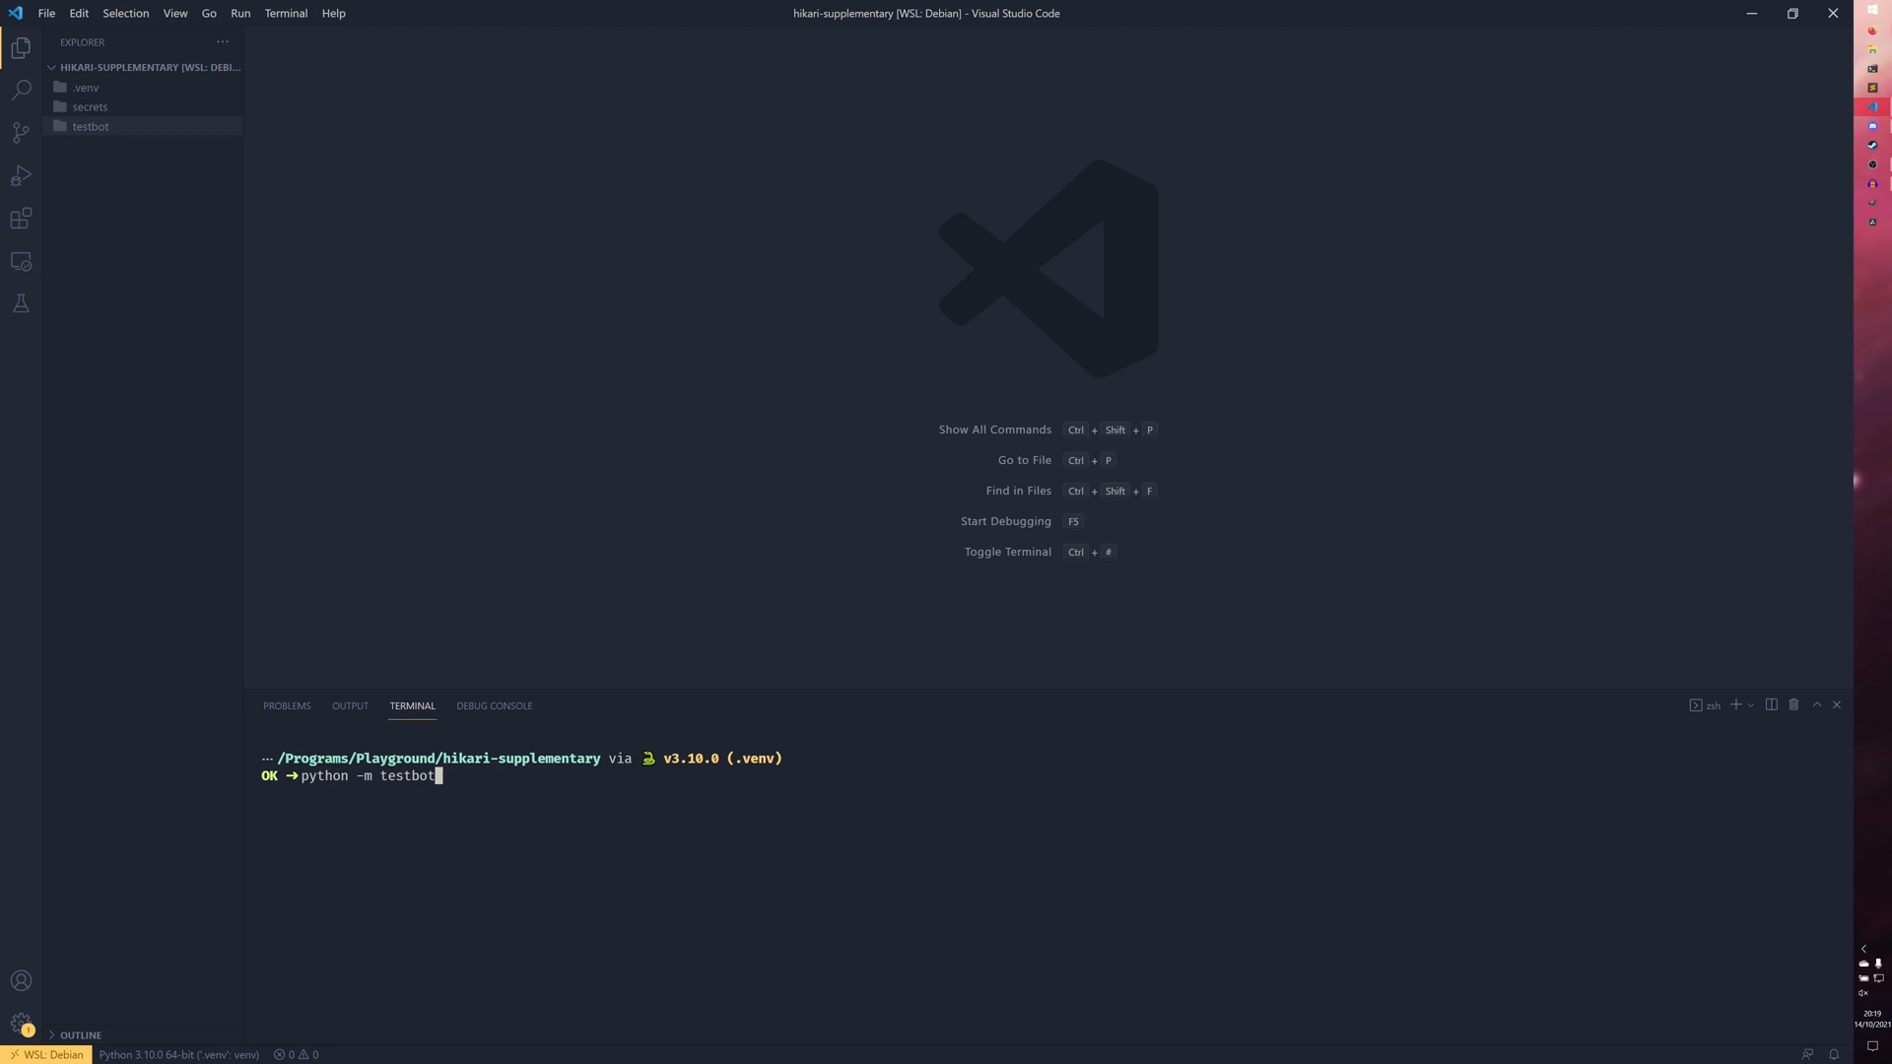
pyautogui.write('-')
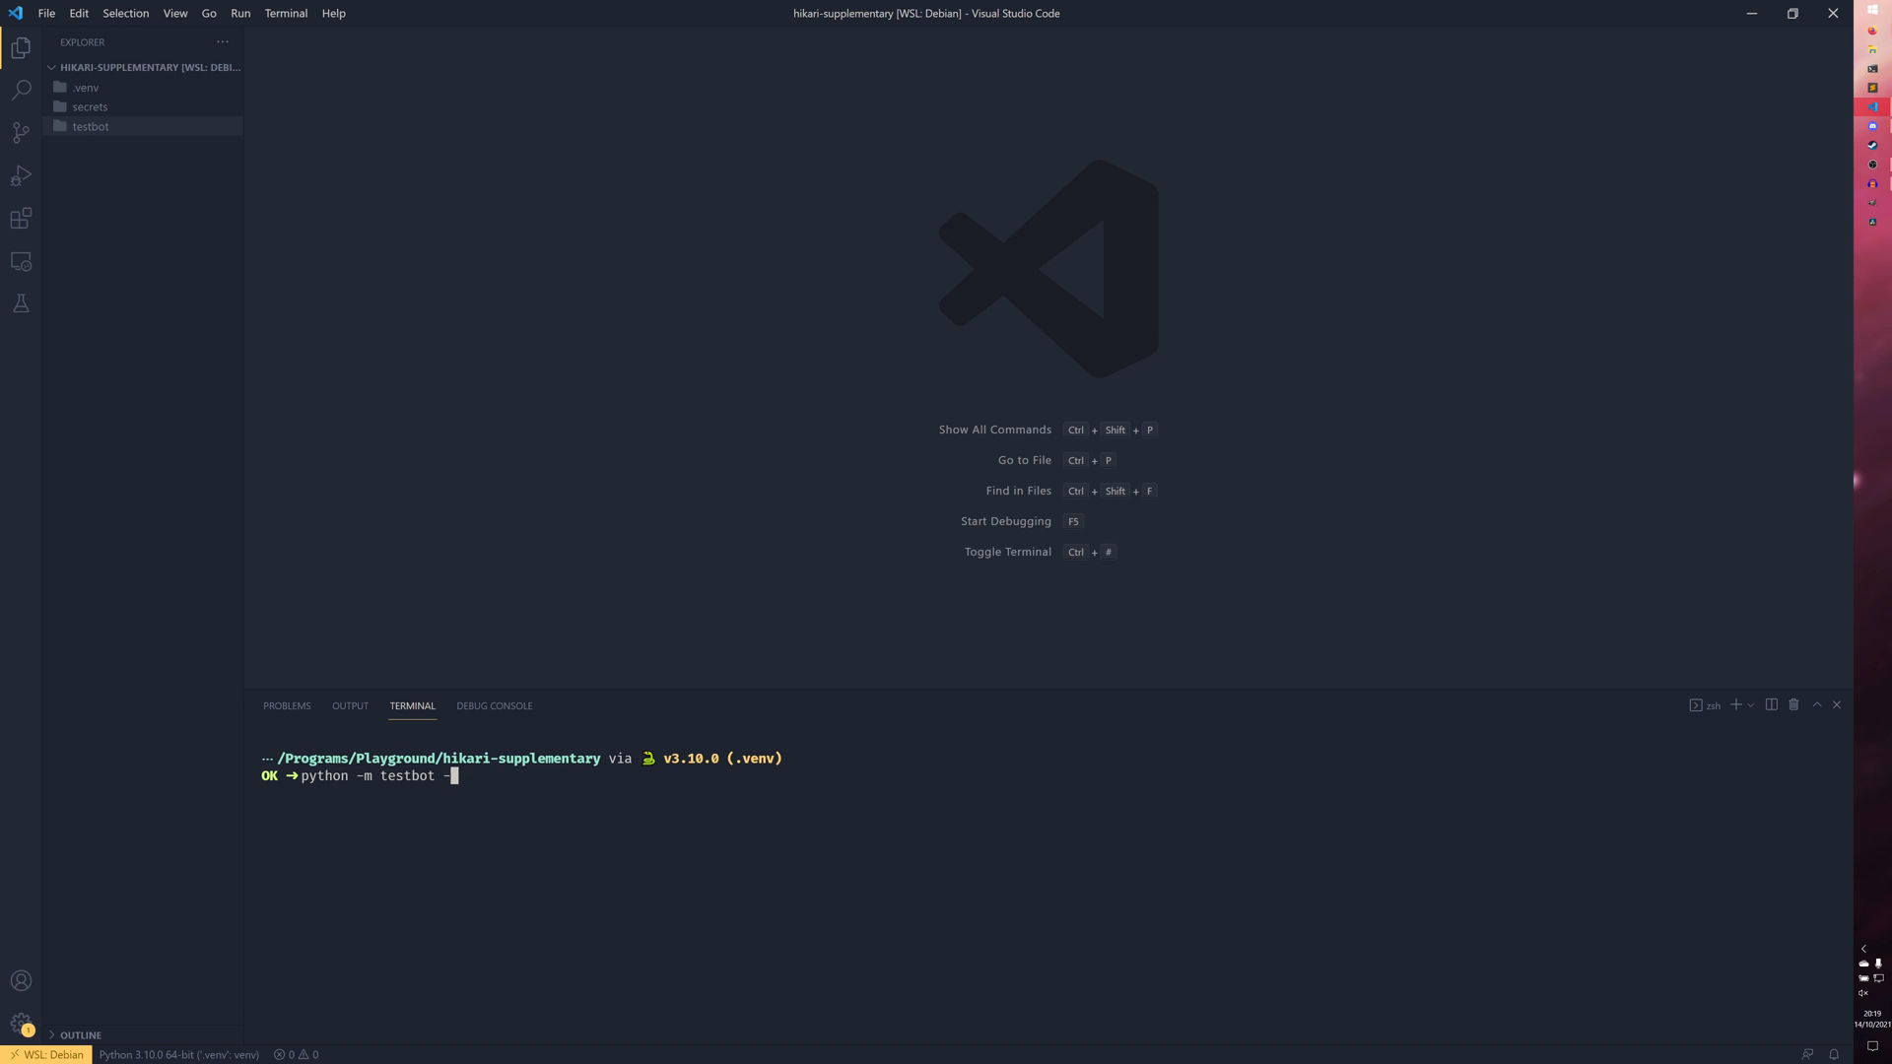
pyautogui.write('0')
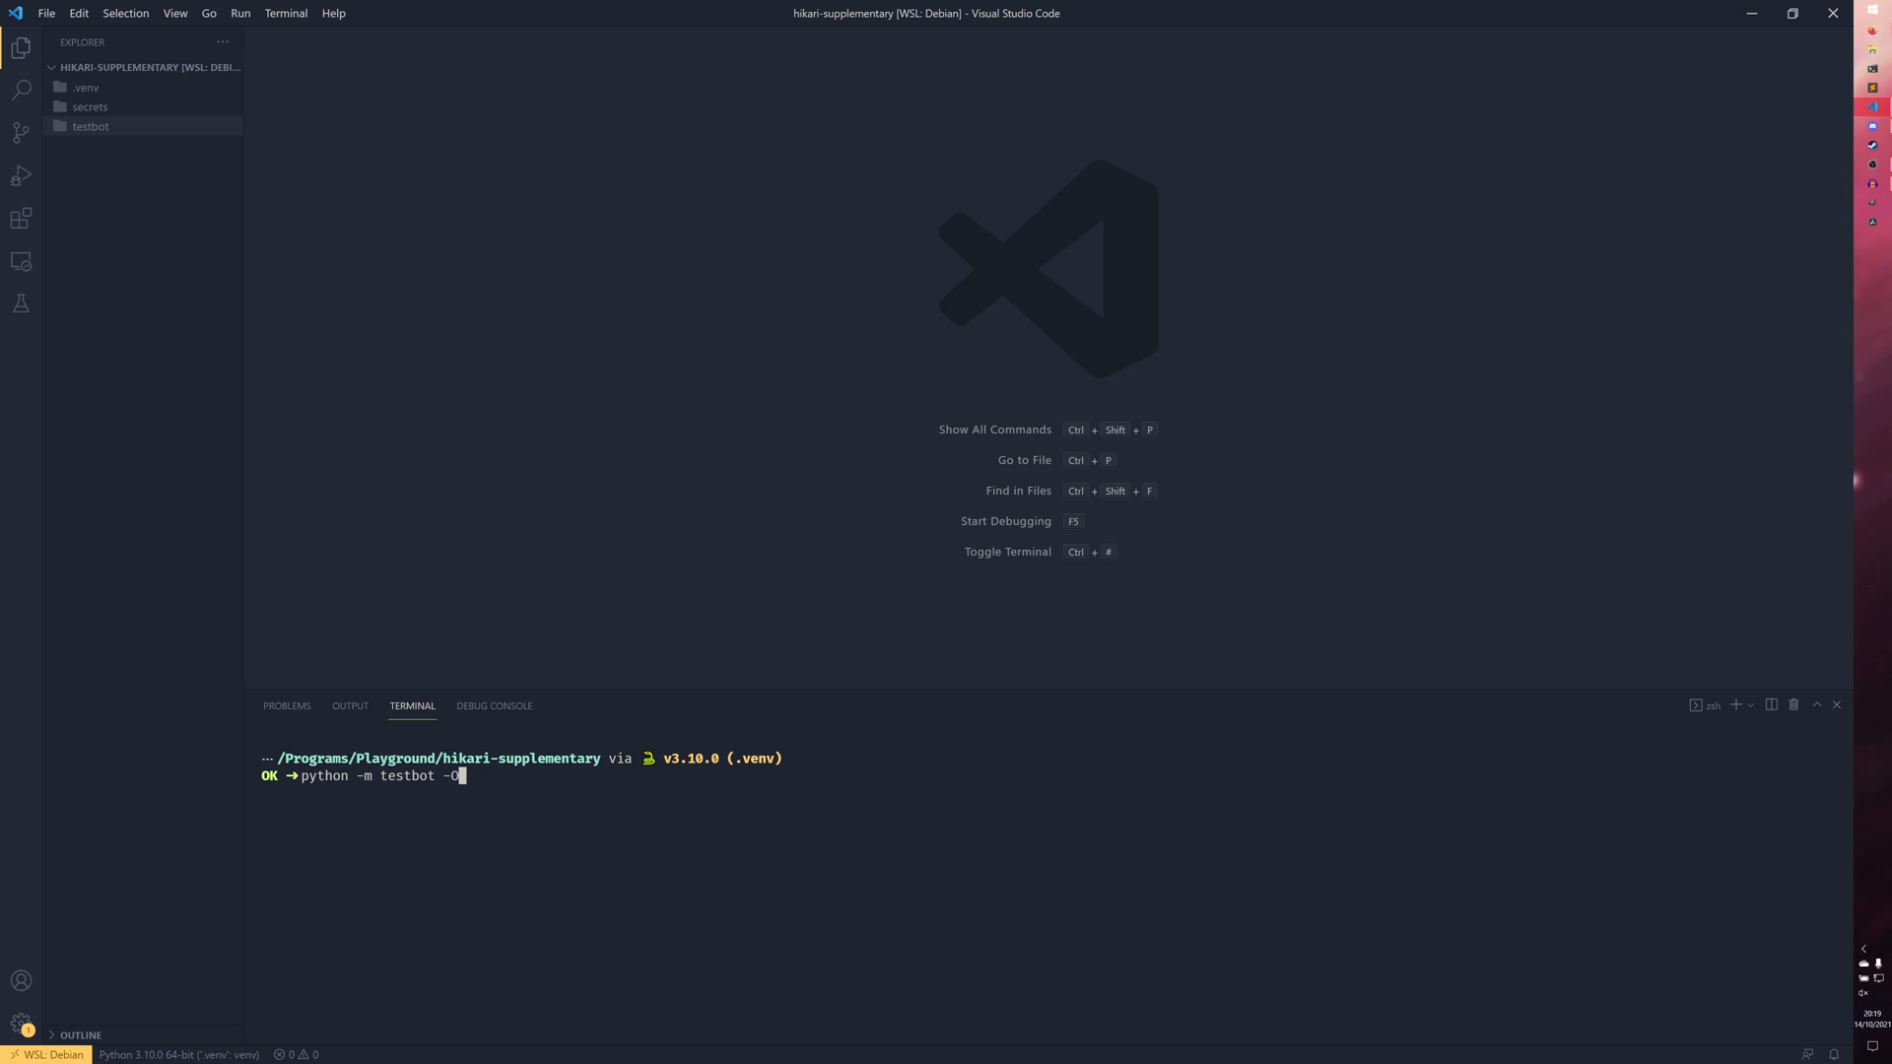
pyautogui.write('c')
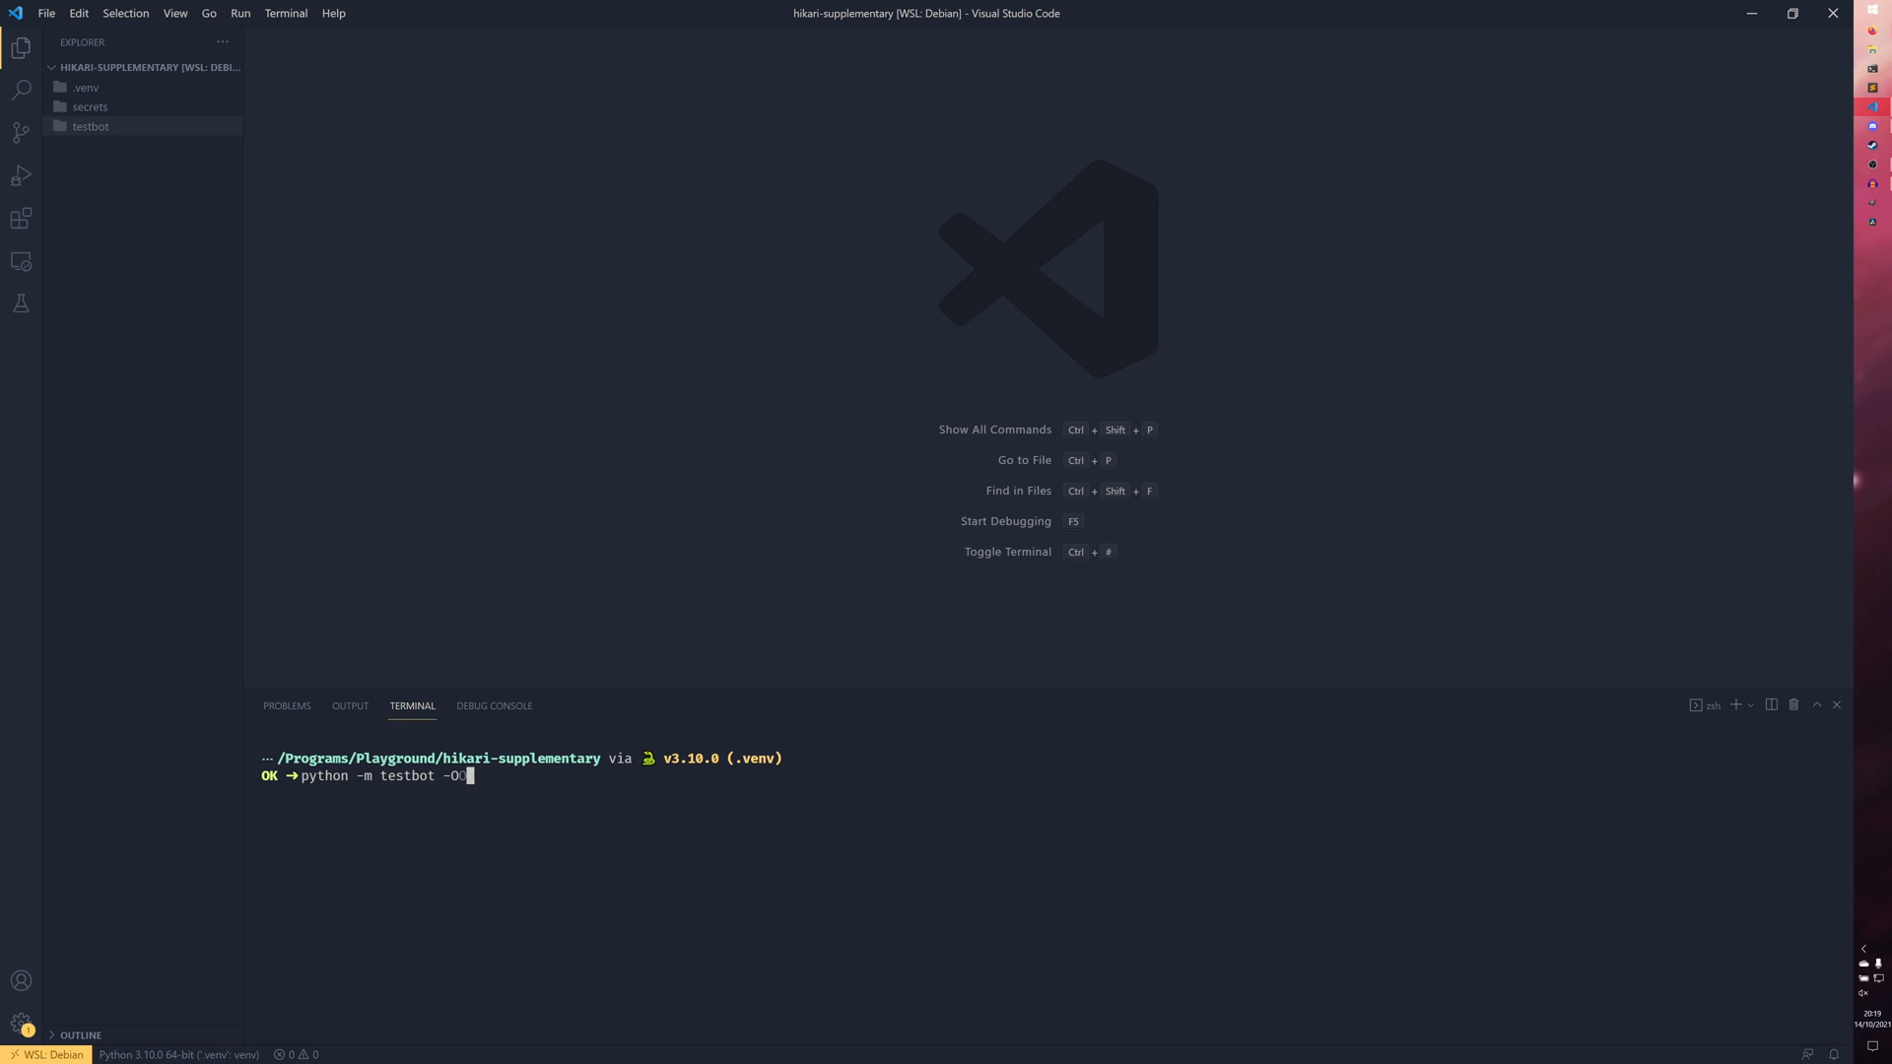
pyautogui.write('0')
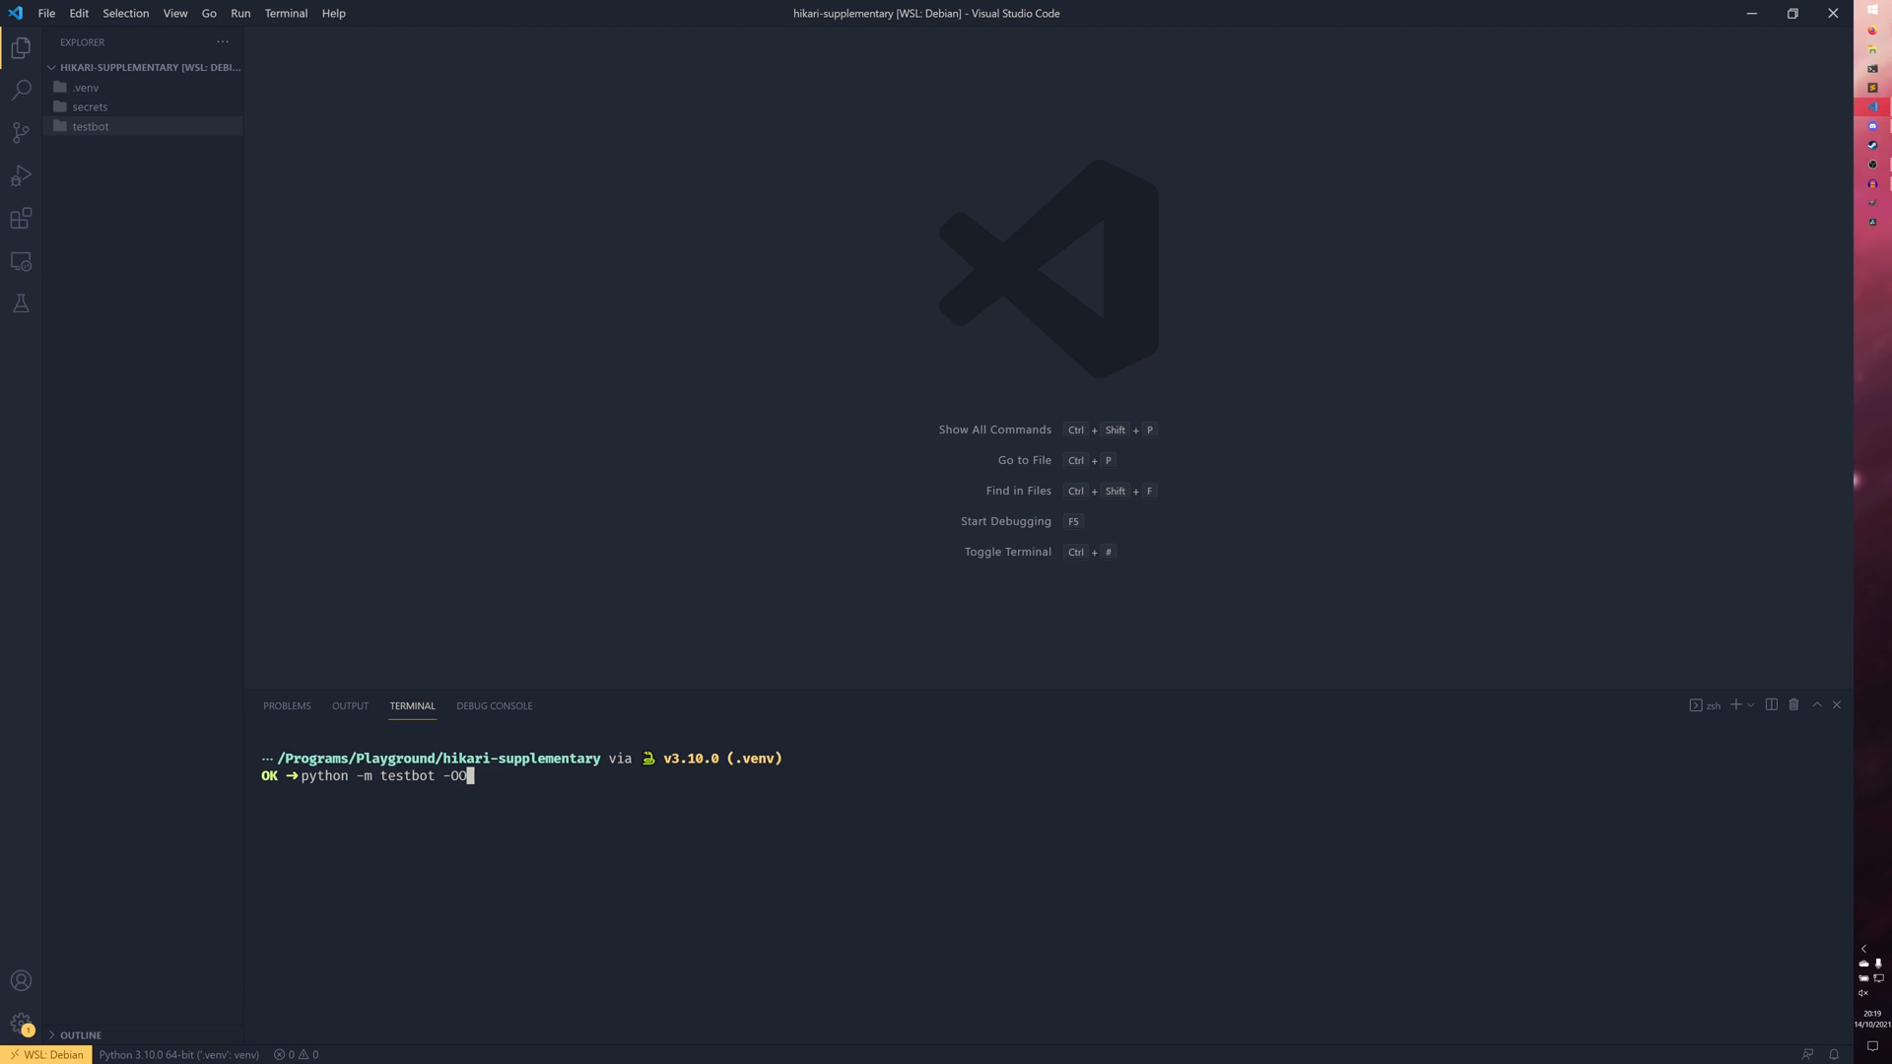
pyautogui.press('Backspace')
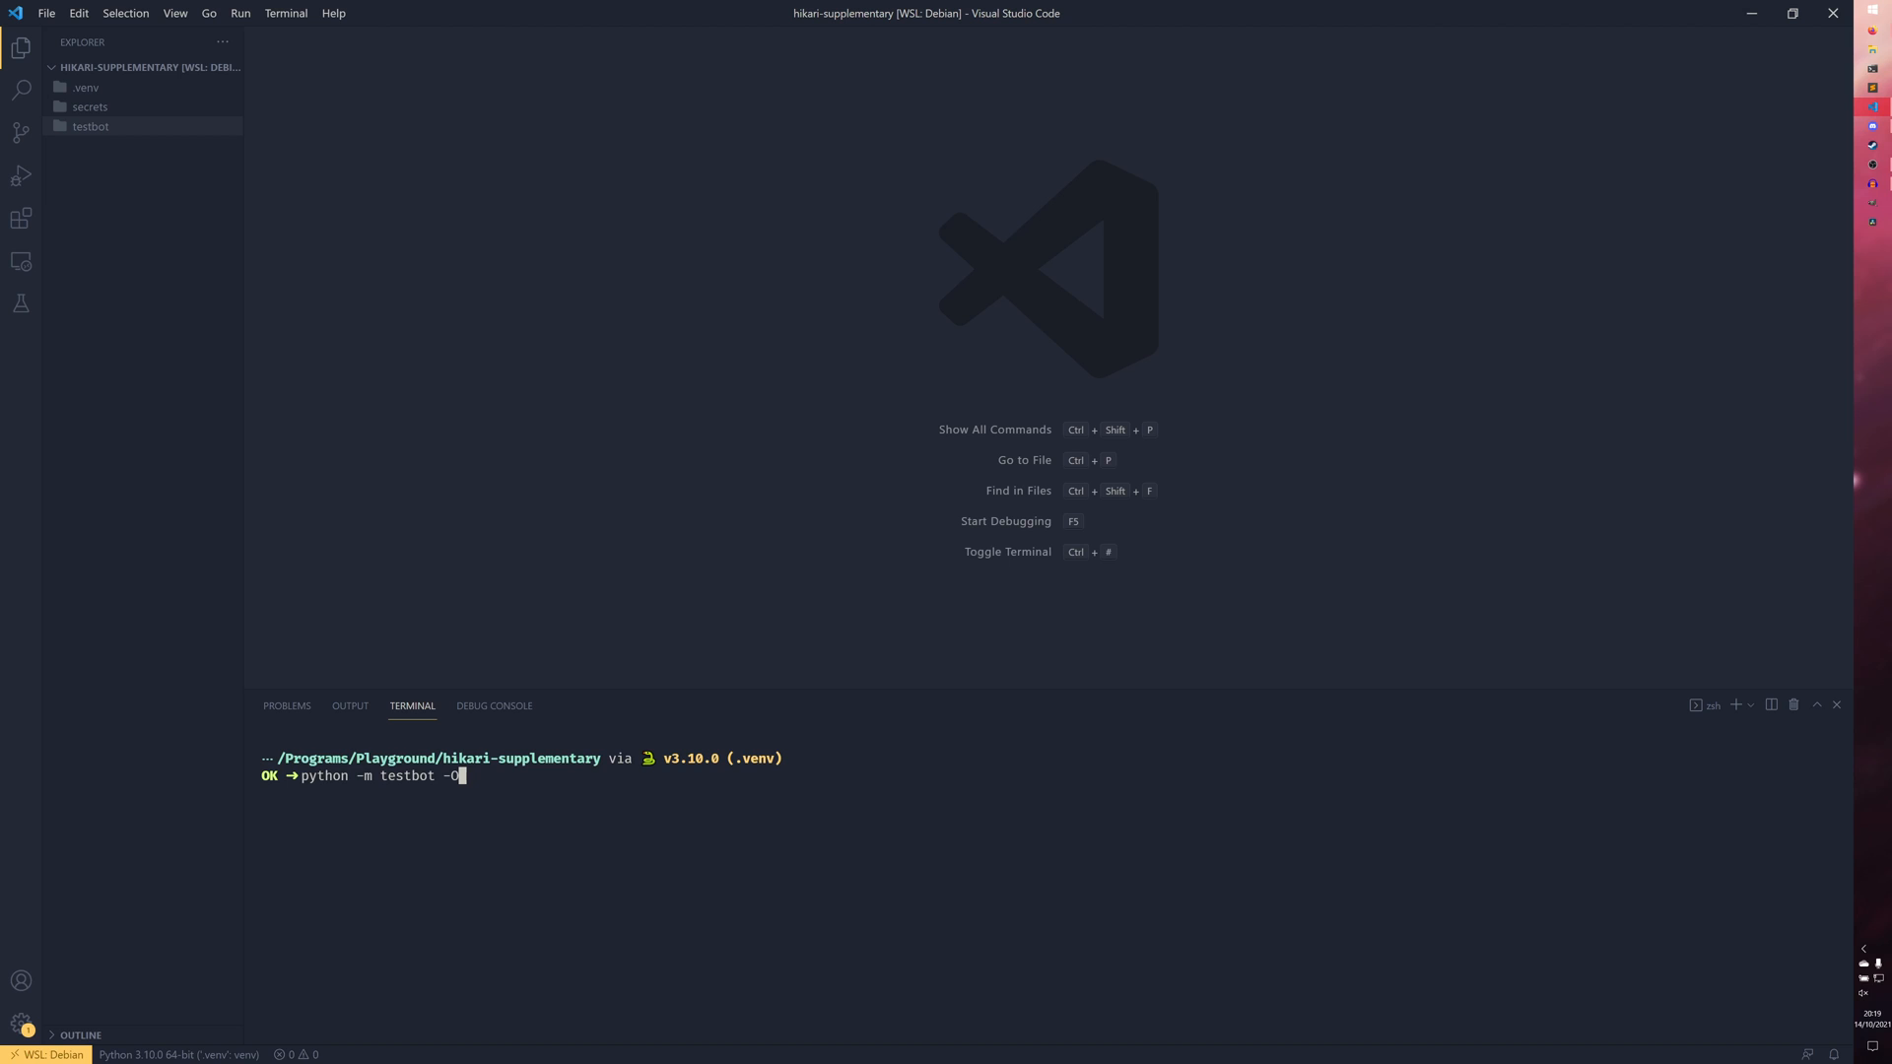
pyautogui.write('0')
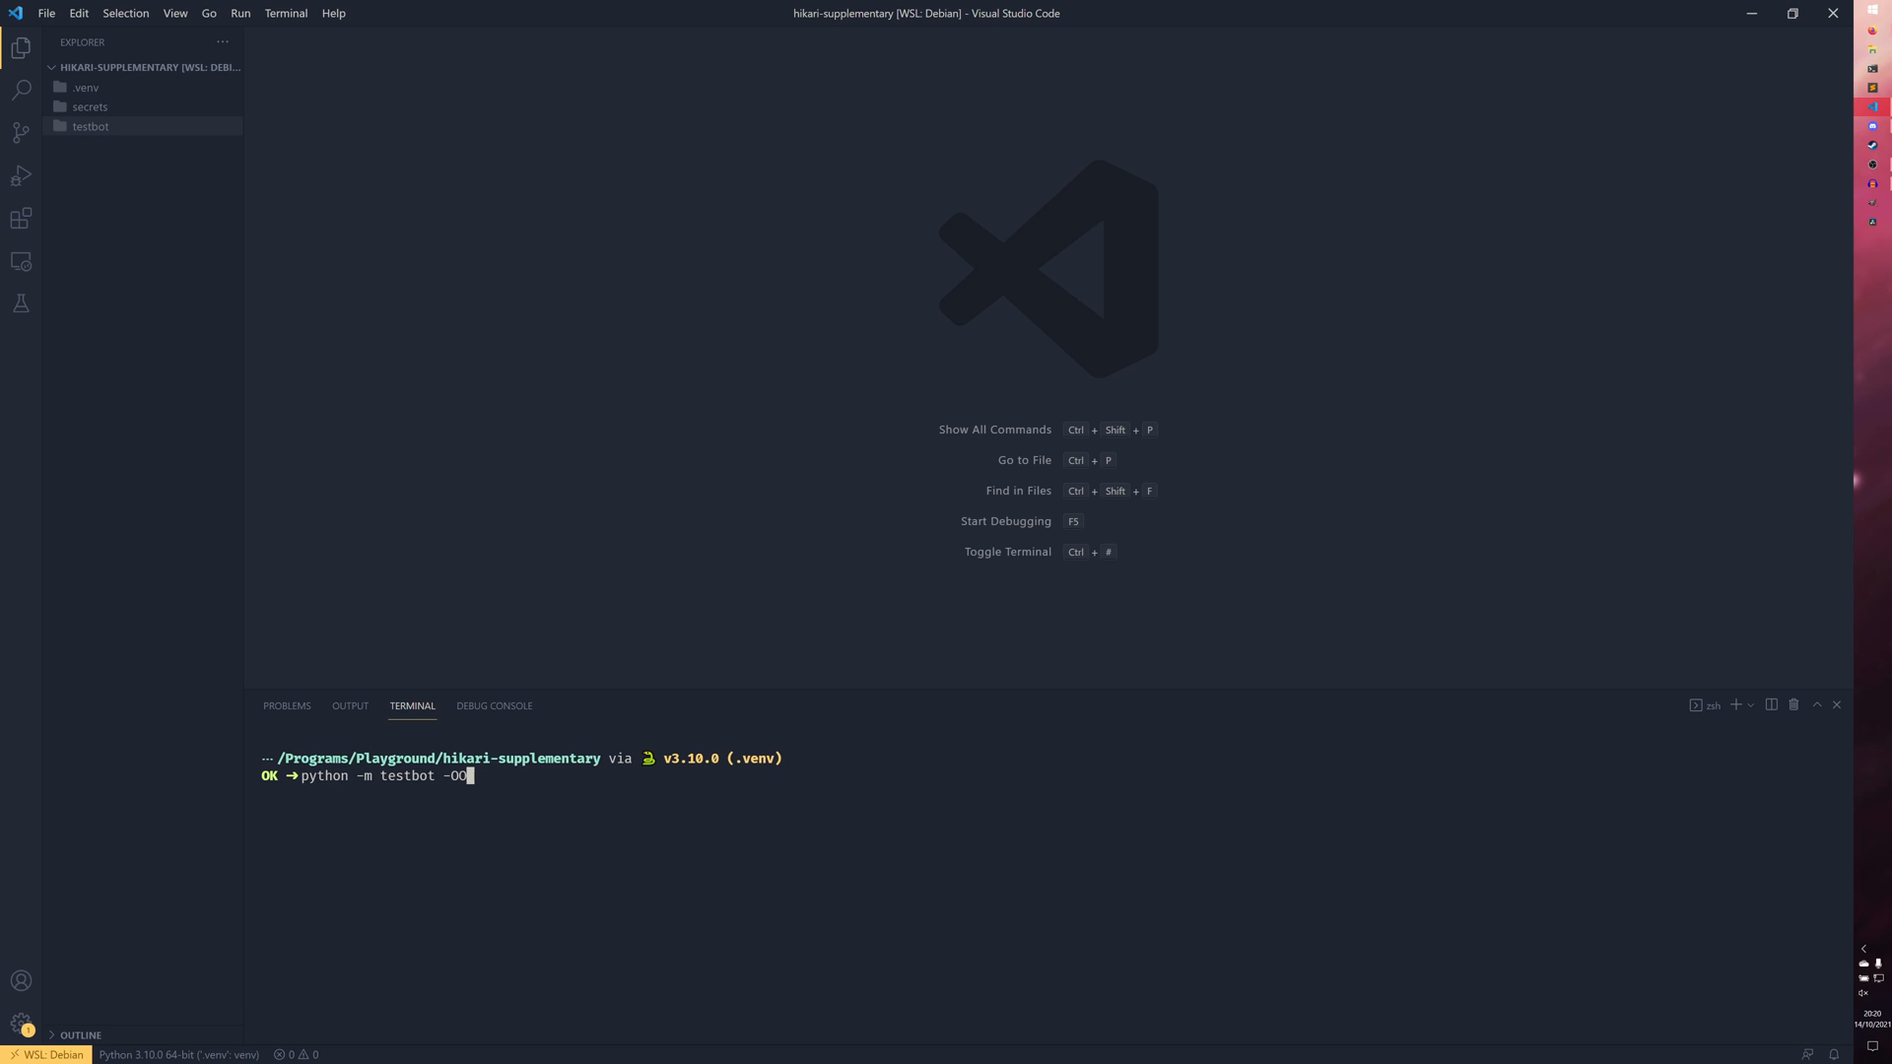
pyautogui.press('Backspace')
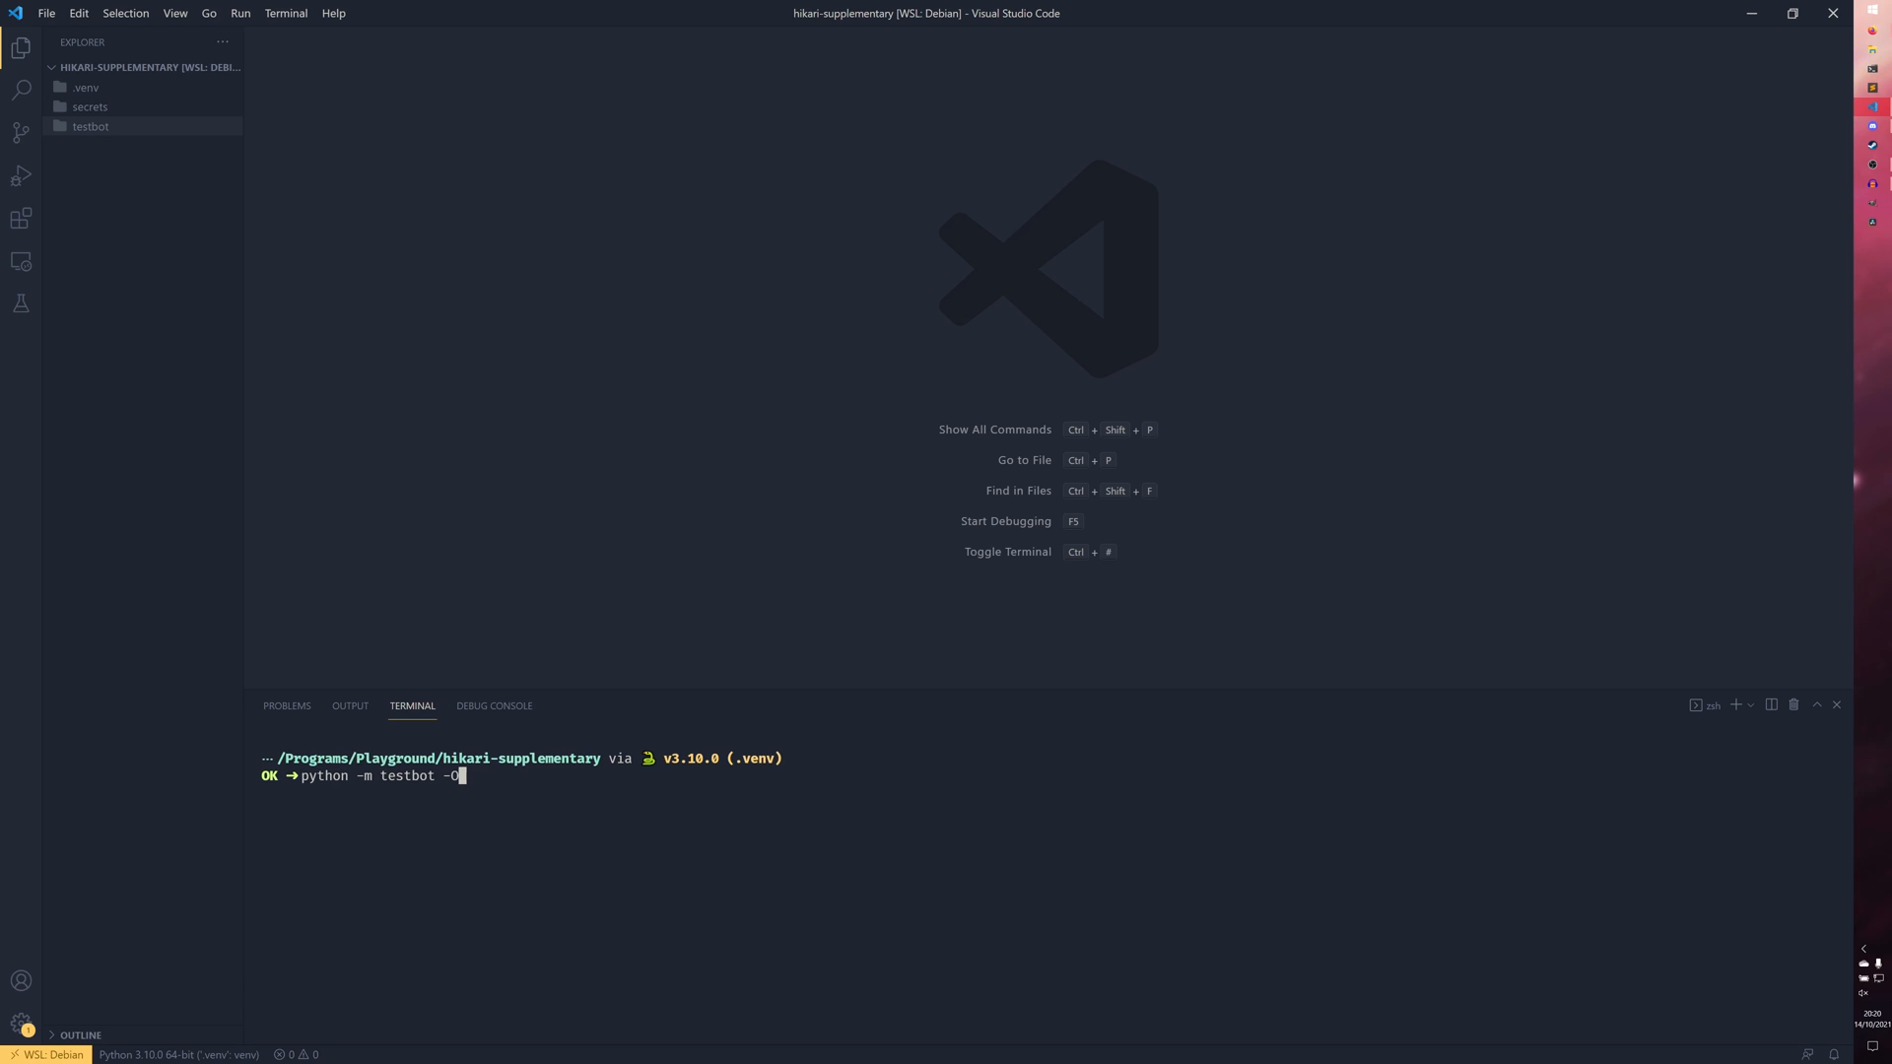
pyautogui.write('0')
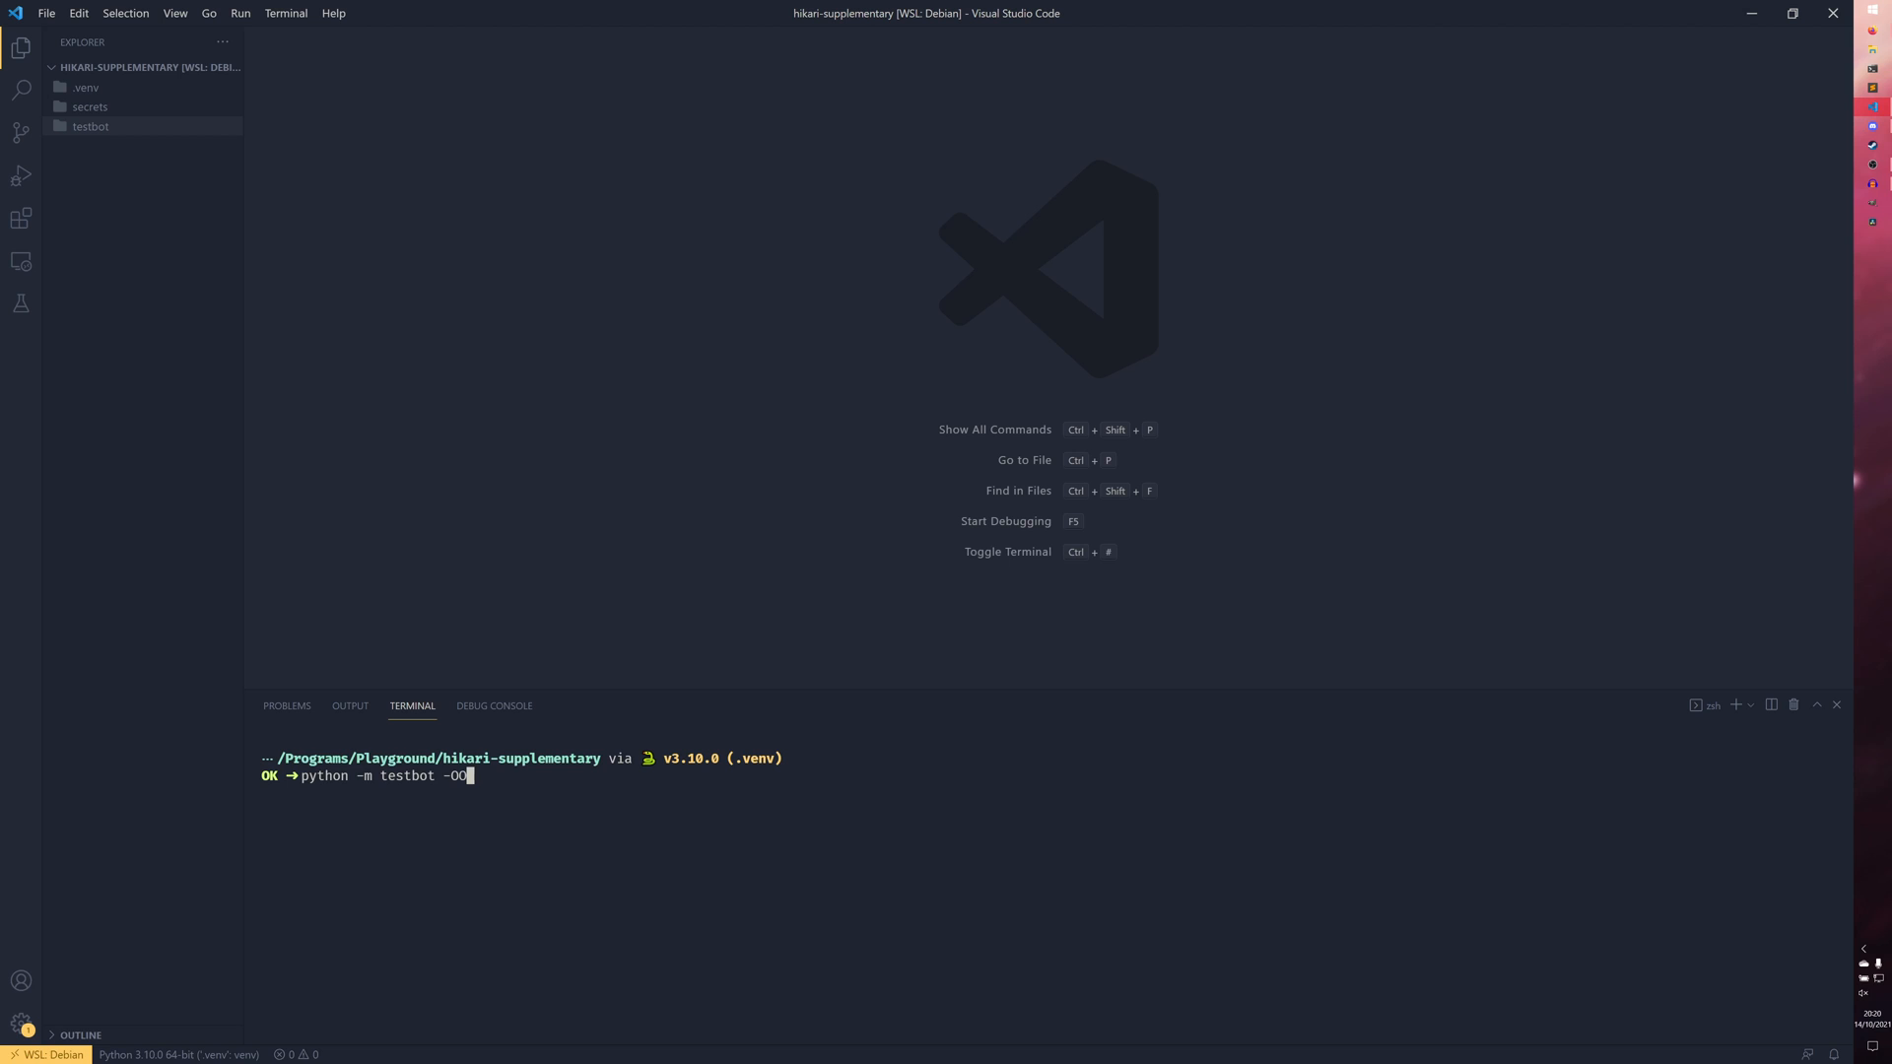